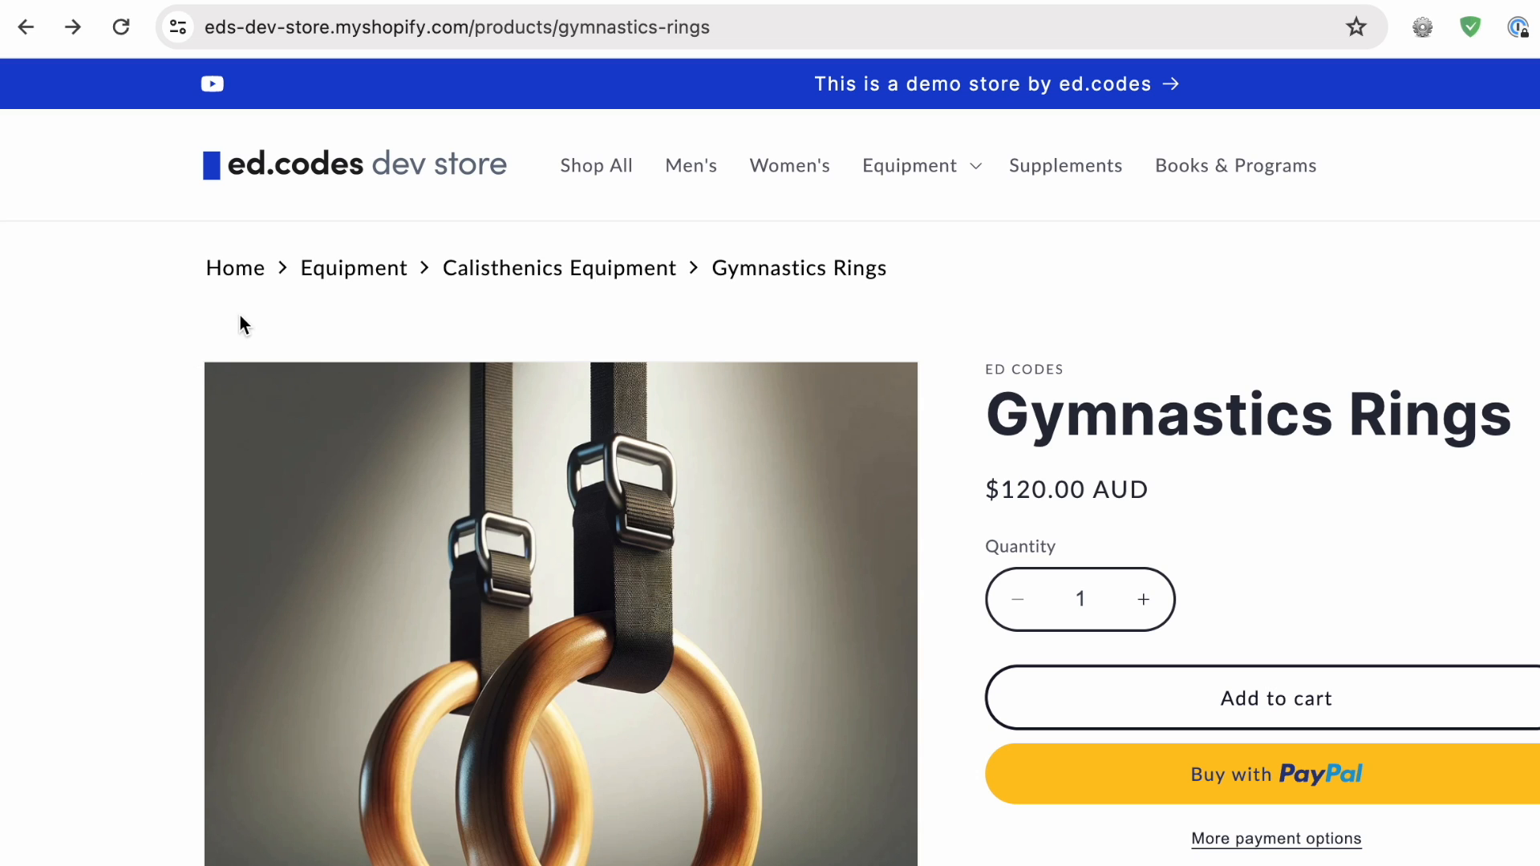
mouse_move(799, 268)
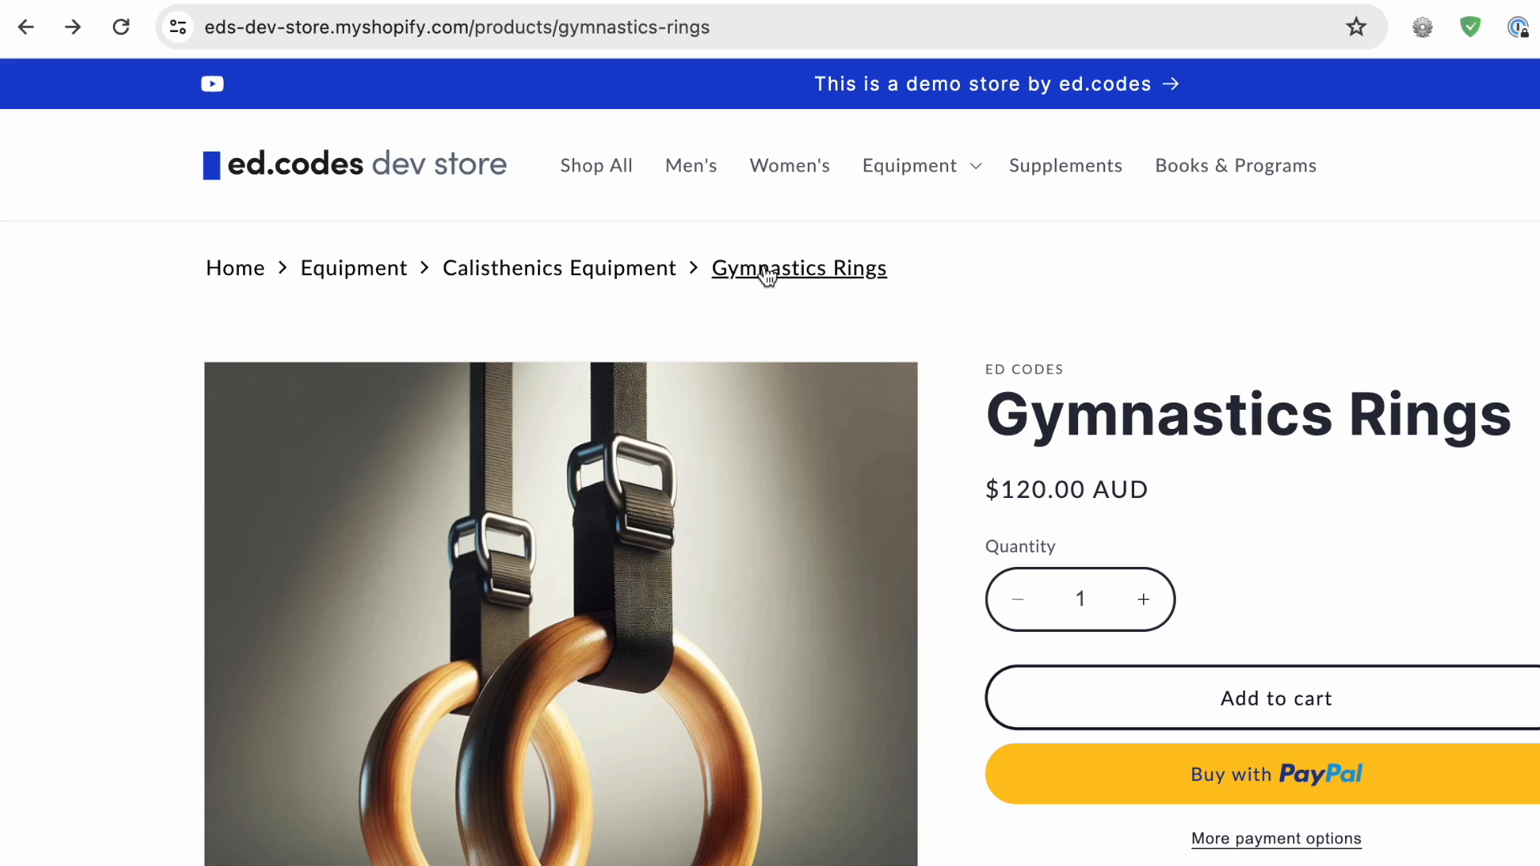
mouse_move(793, 285)
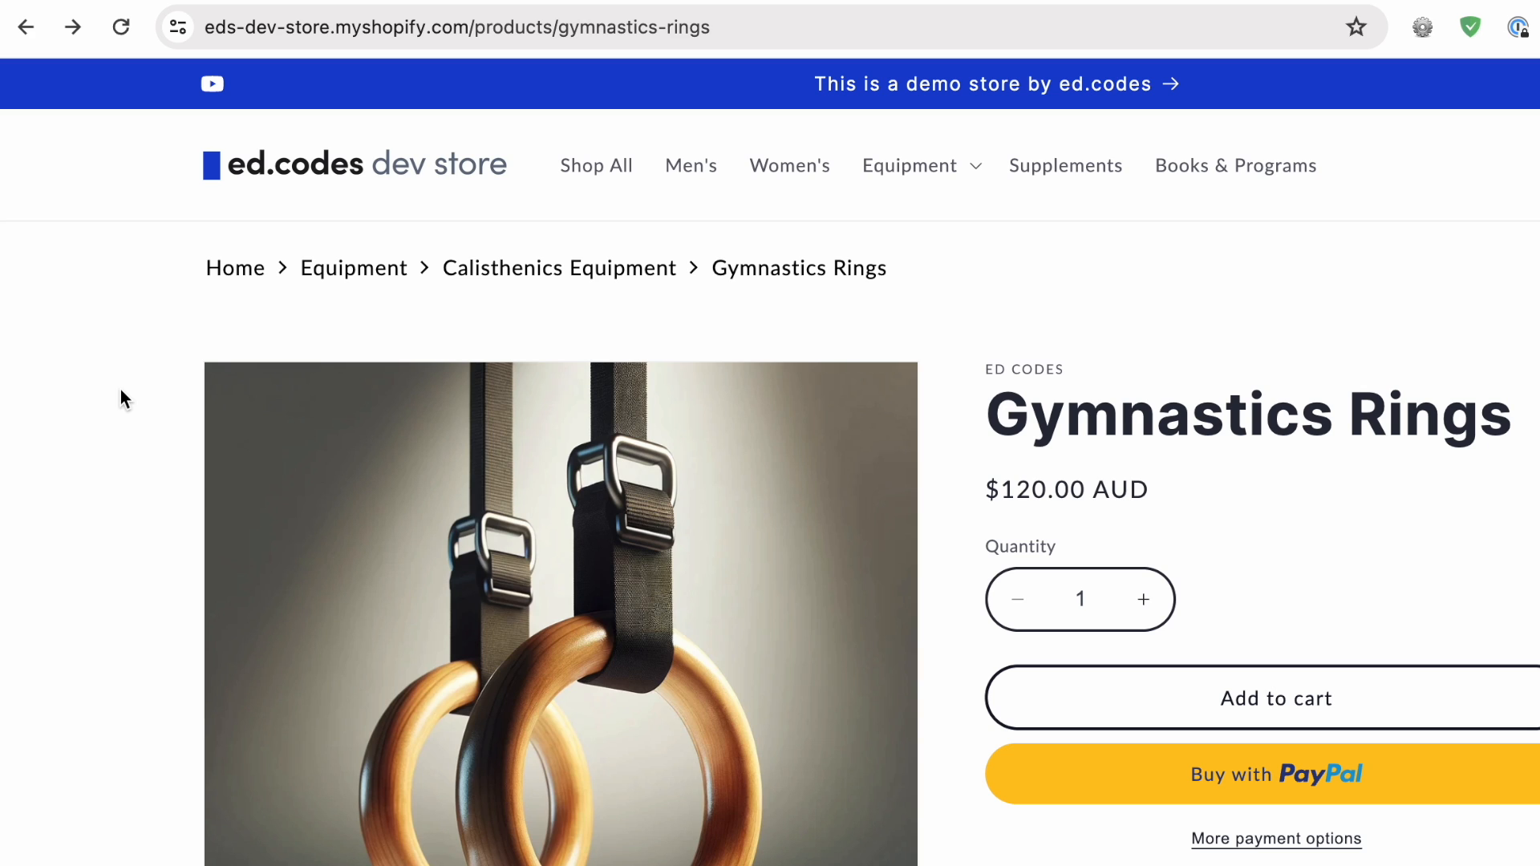
mouse_move(488, 344)
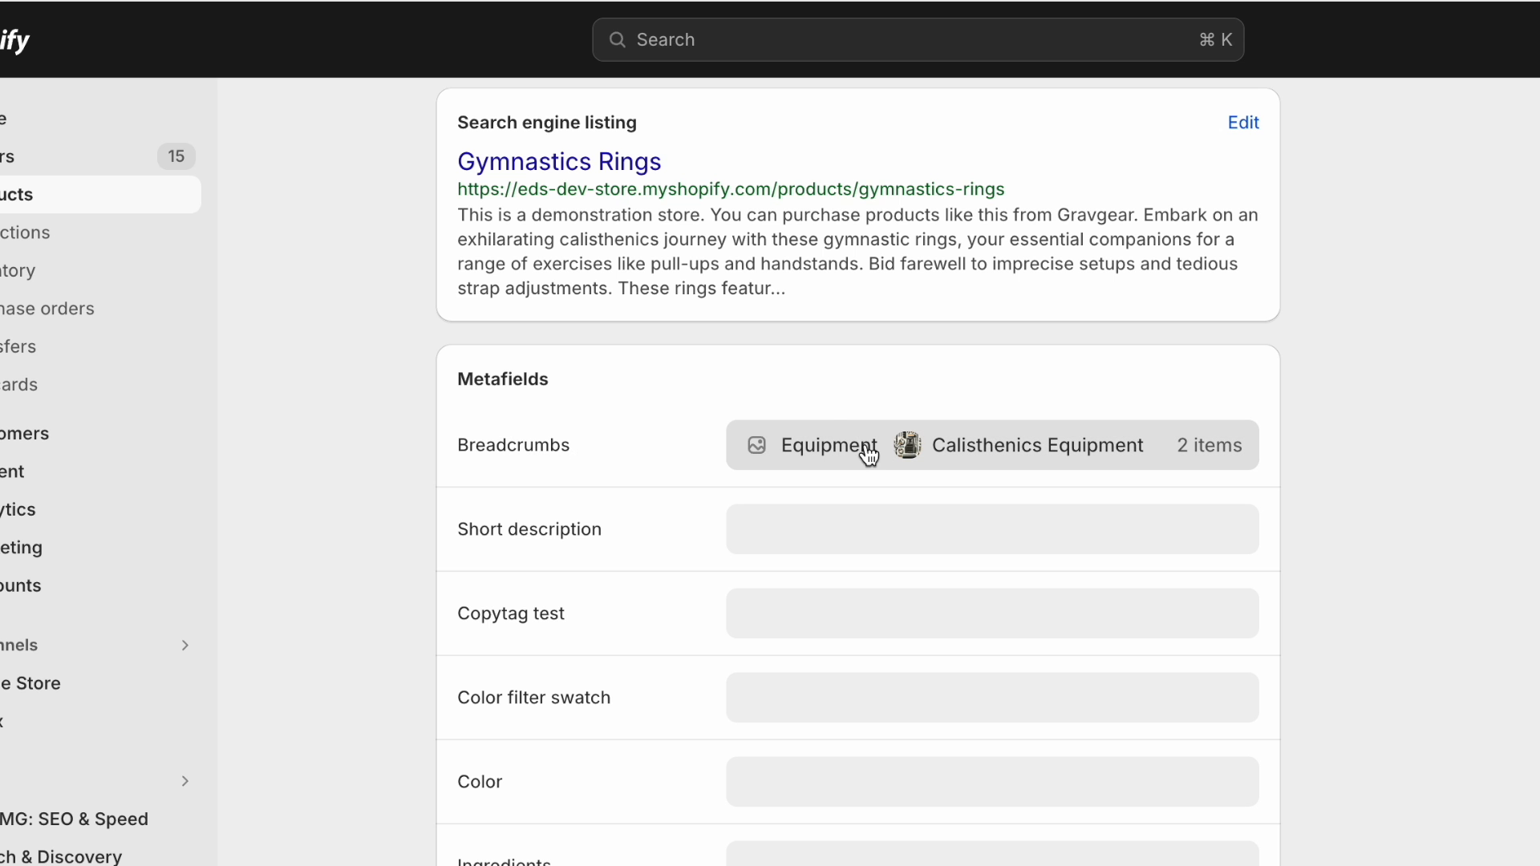
Step: Open the Gymnastics Rings Breadcrumbs metafield list, then view the storefront Equipment collection page
click(869, 445)
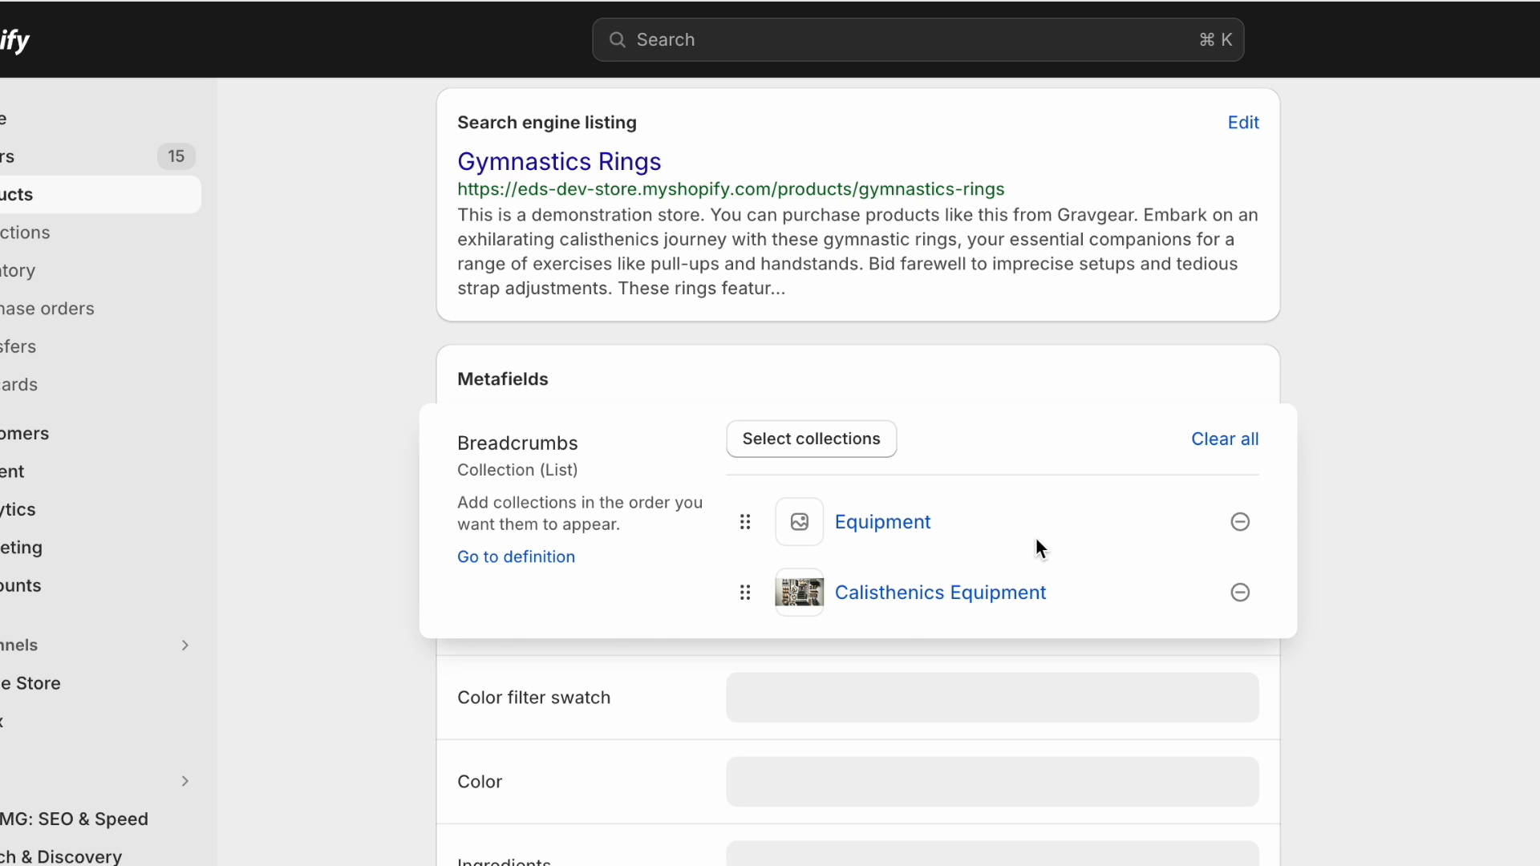
click(939, 591)
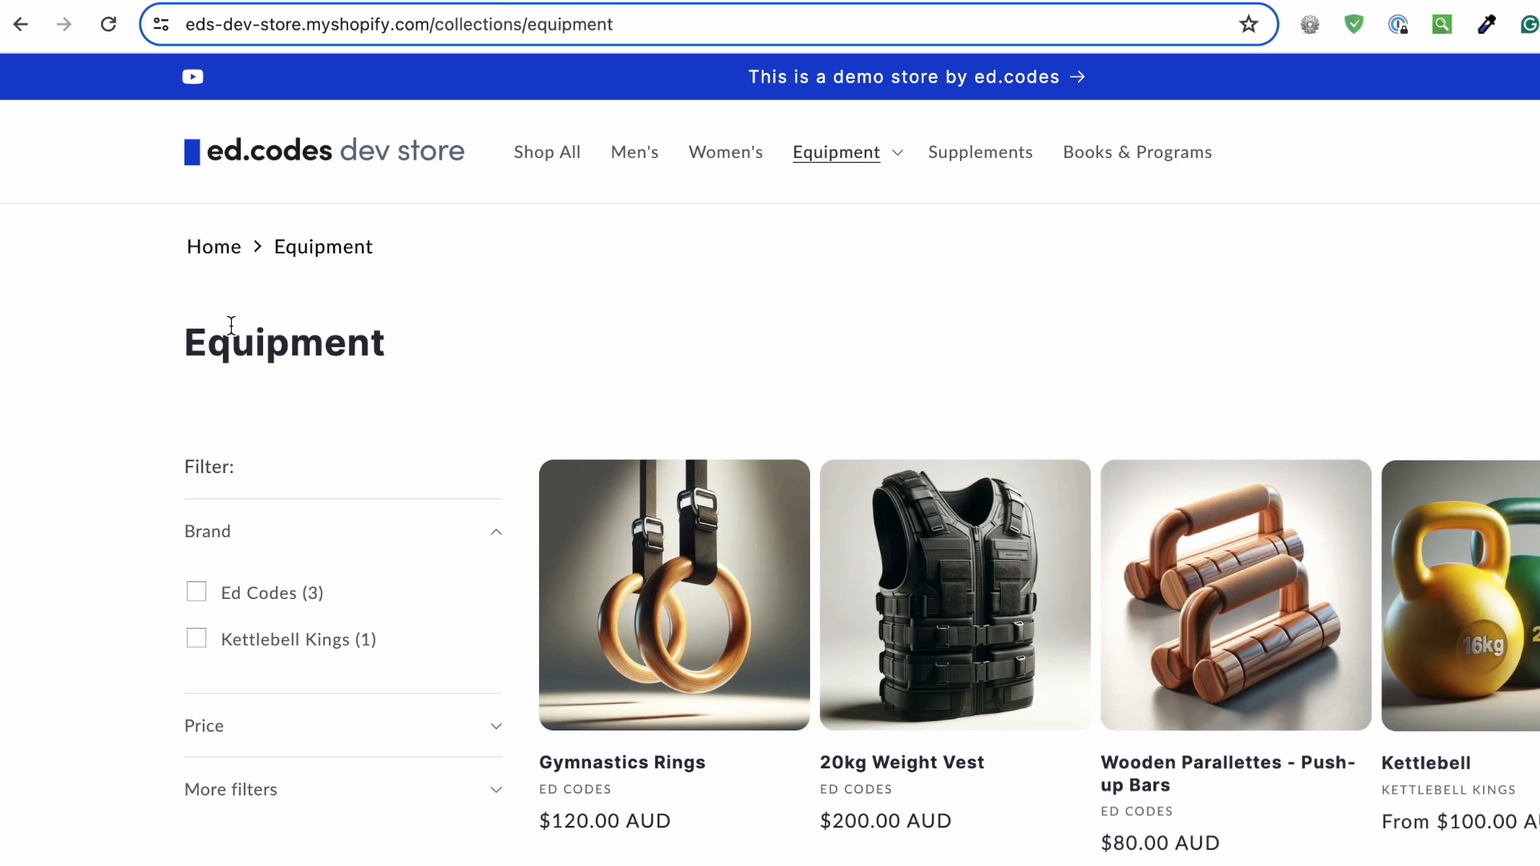
Step: Open the dev store's Blue Backpack page, whose breadcrumb shows only Home › Blue Backpack
click(673, 595)
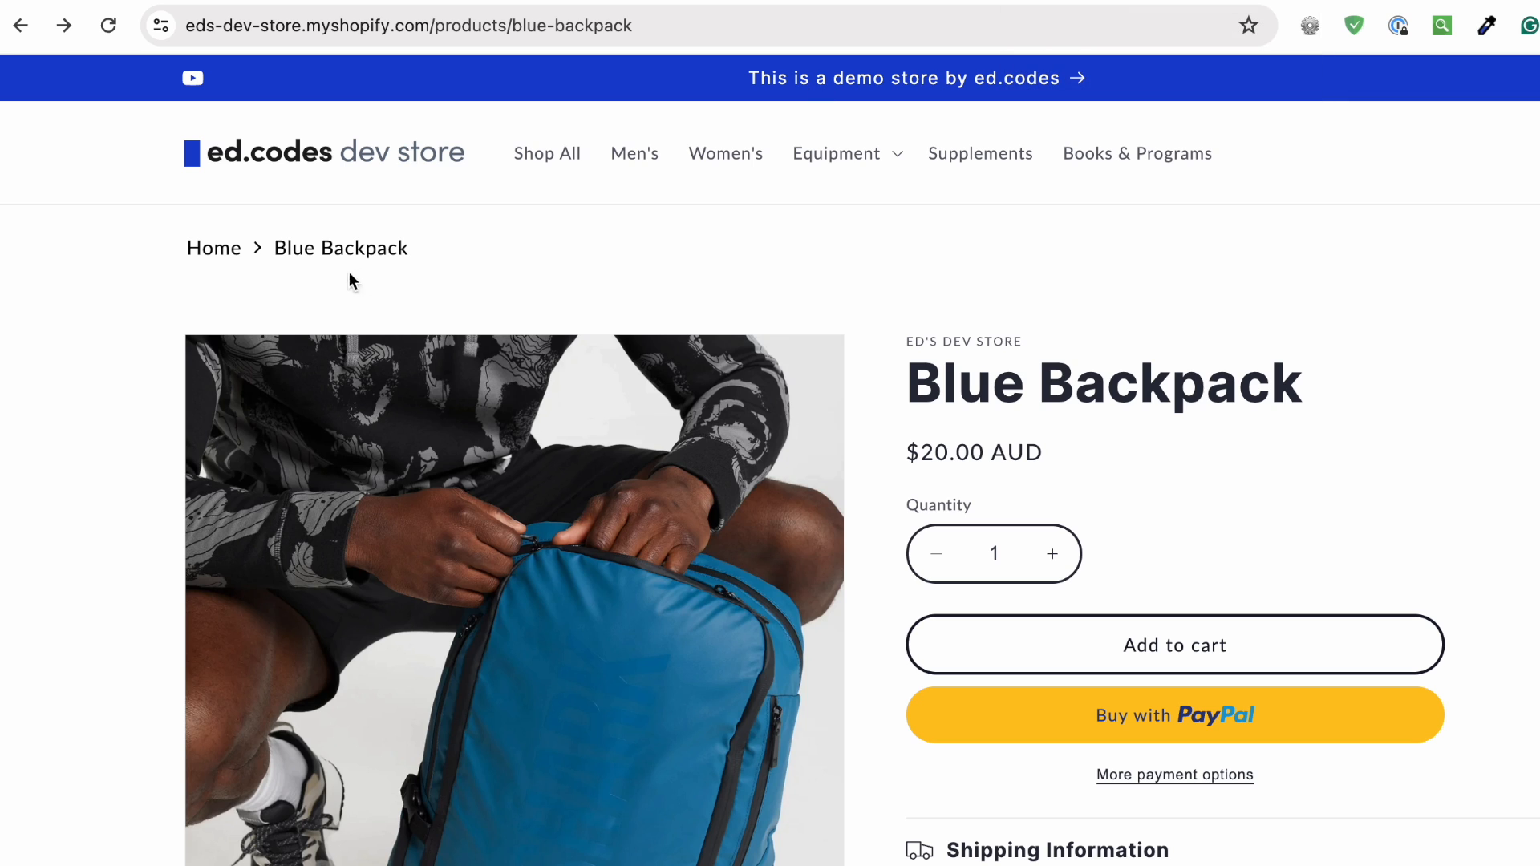
mouse_move(298, 306)
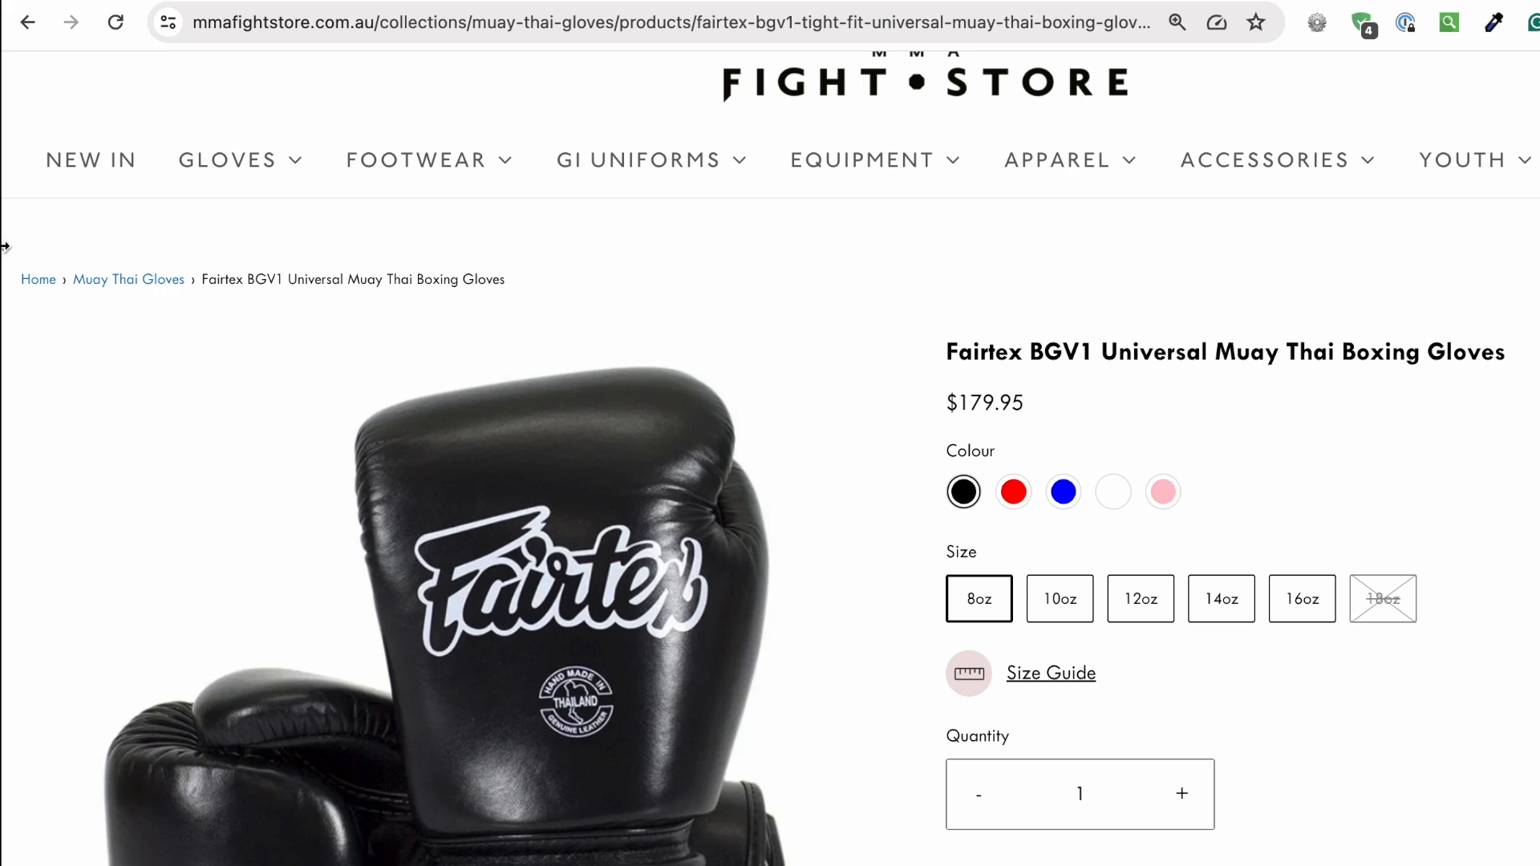
mouse_move(482, 311)
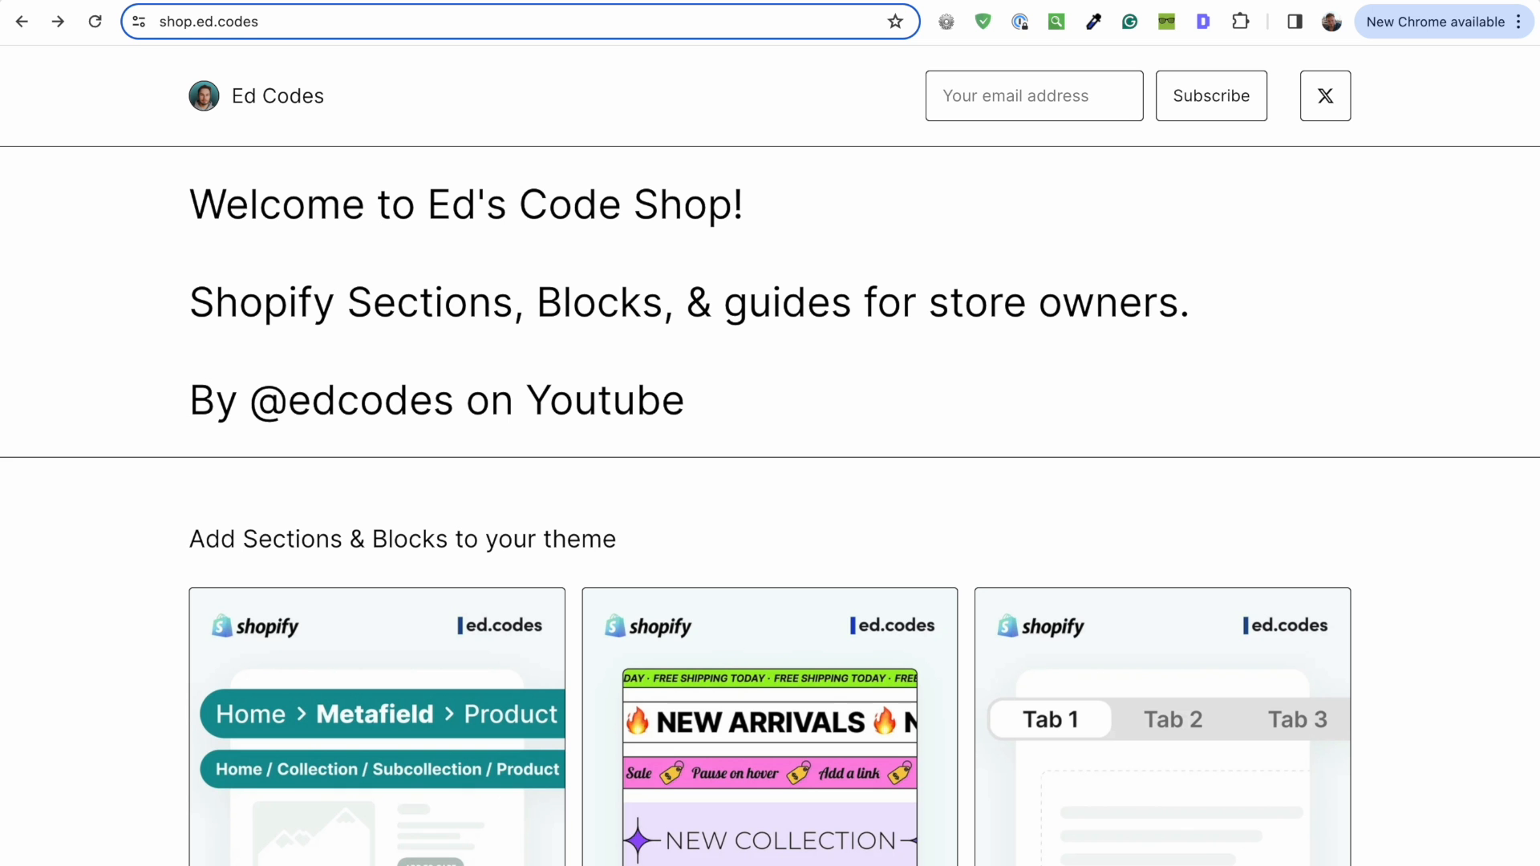
Step: Scroll down the Ed Codes Gumroad shop to the Better Breadcrumbs for Shopify listing
scroll(down, 3)
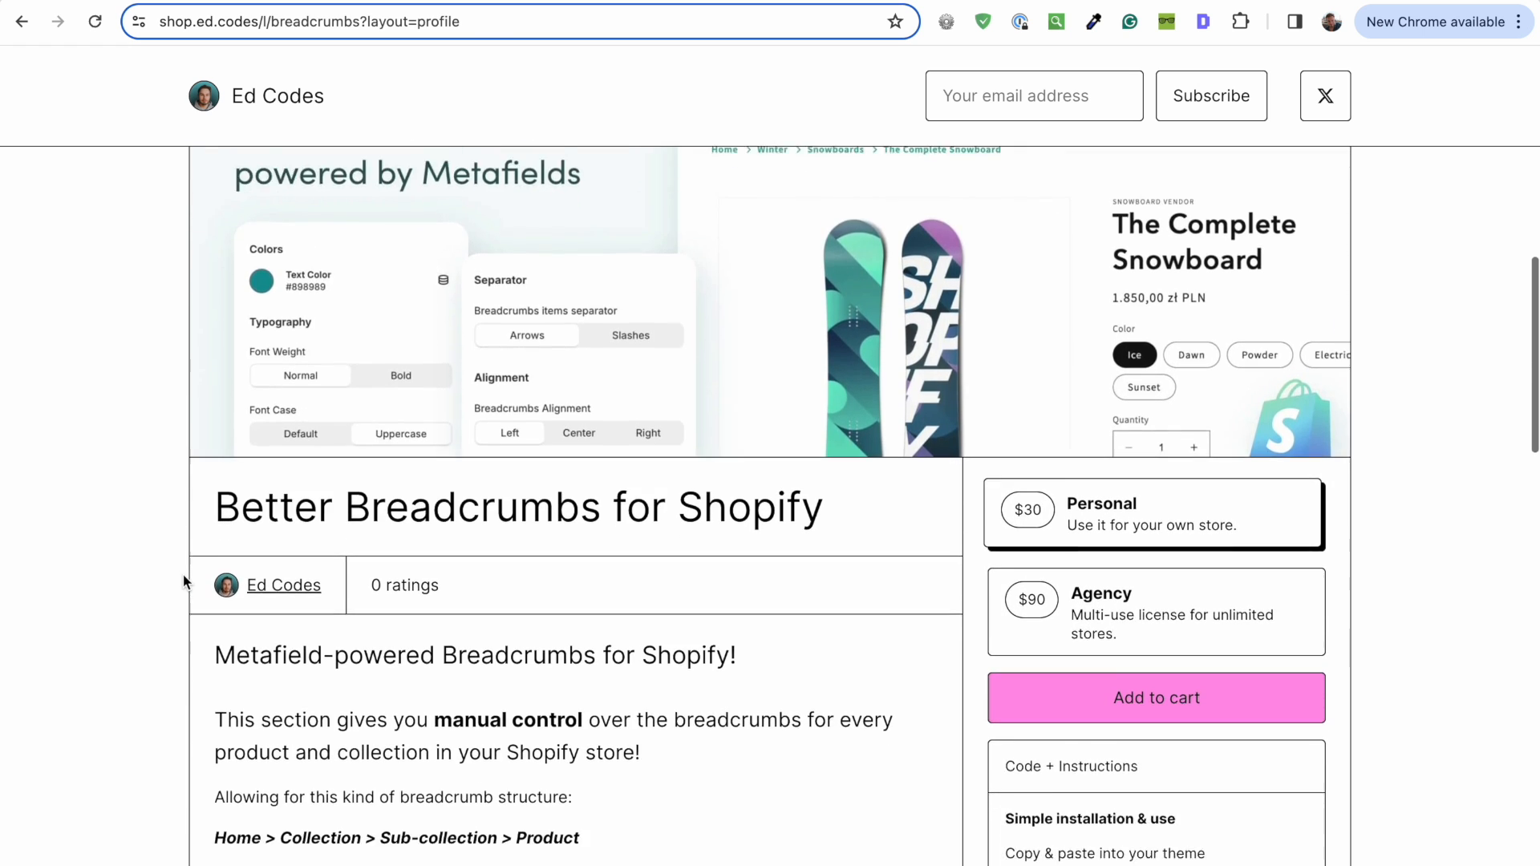
scroll(down, 3)
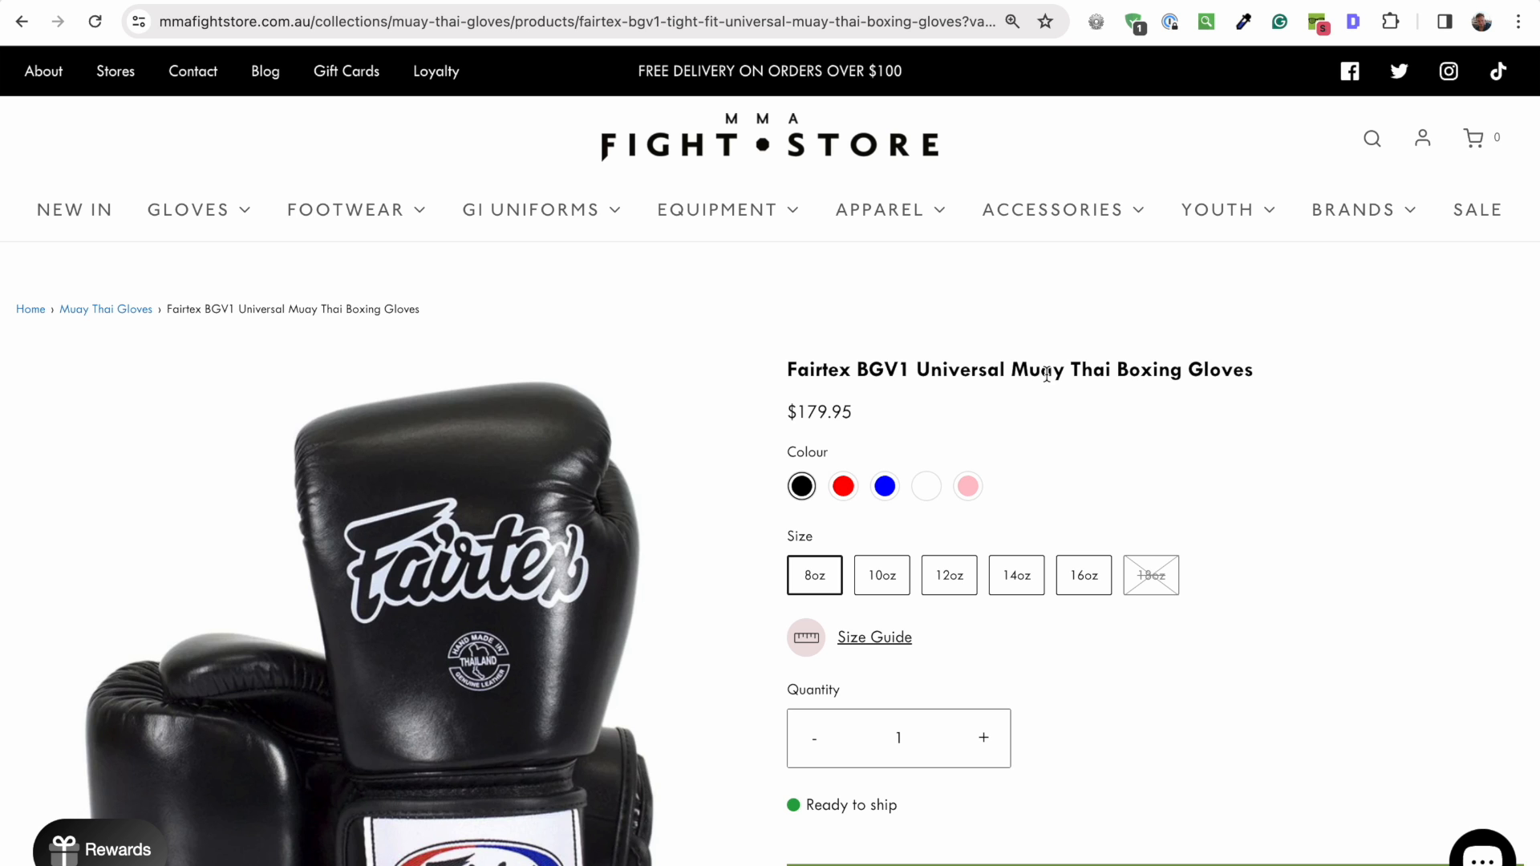
text(eds-dev-store.myshopify.com/products/blue-backpack)
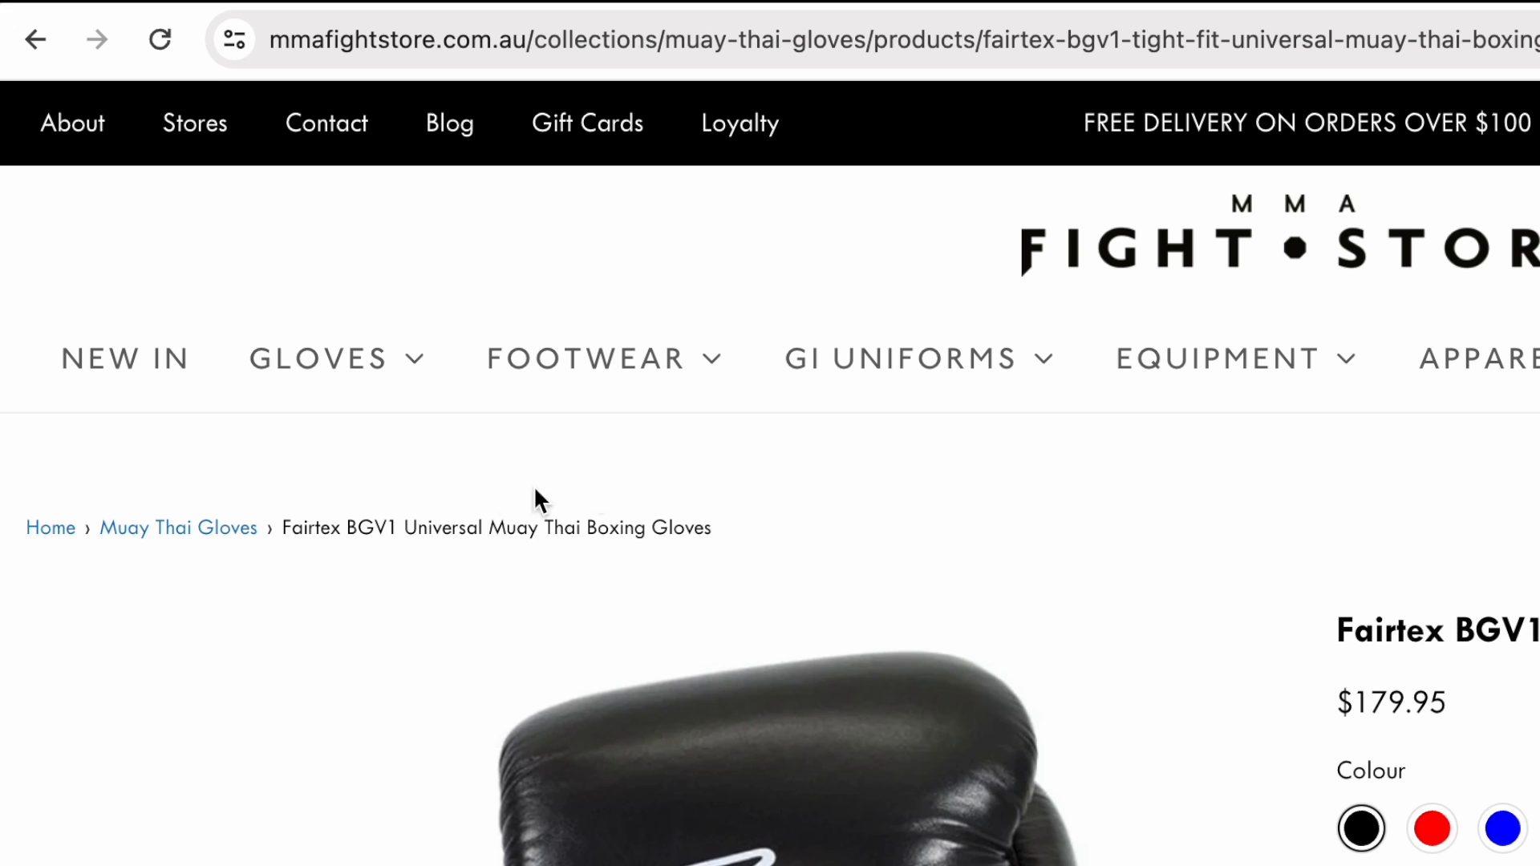
mouse_move(479, 494)
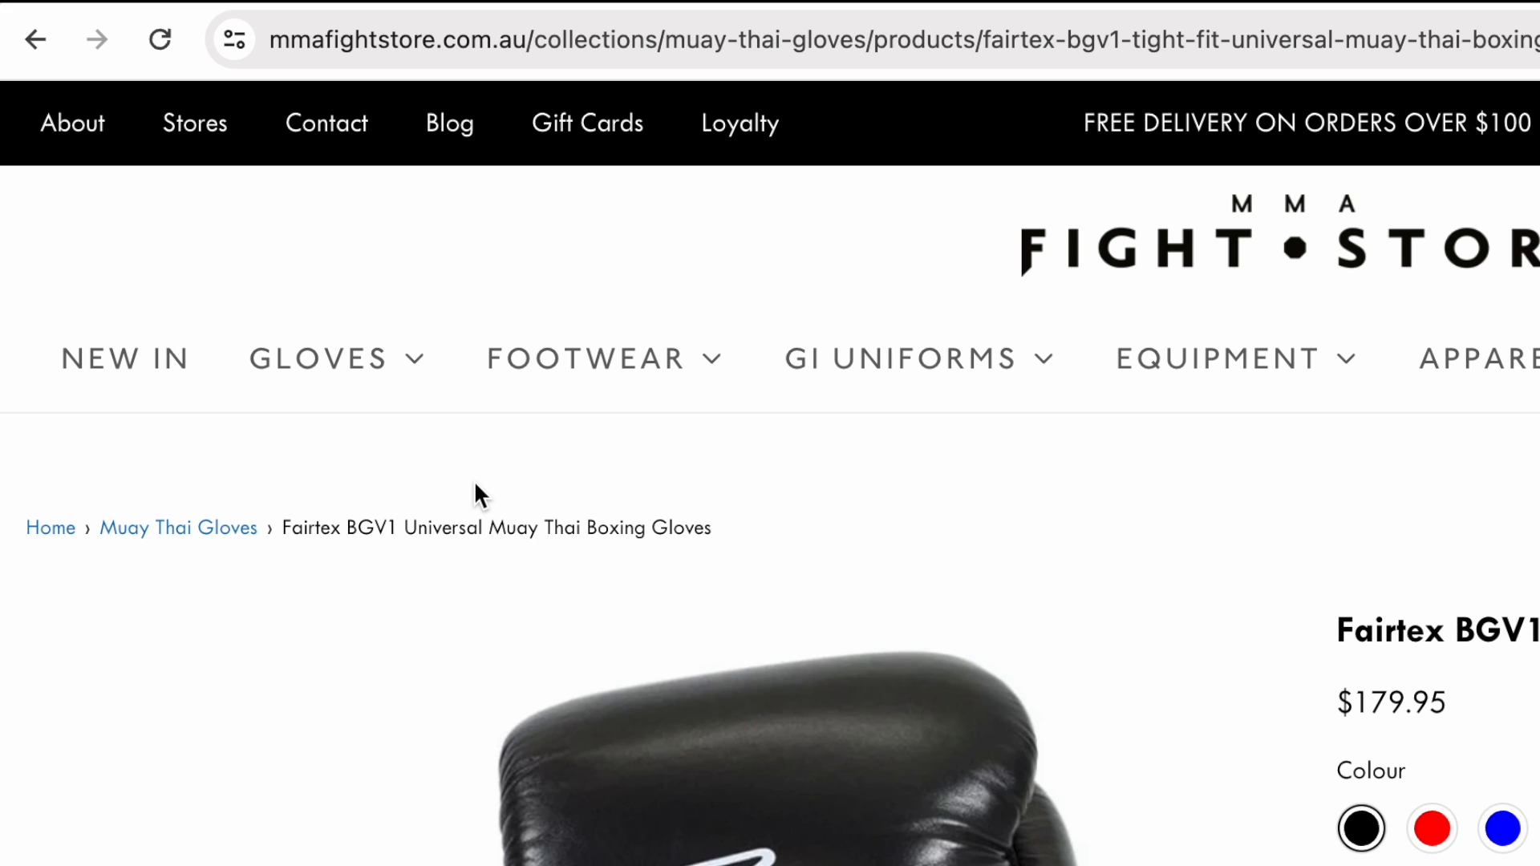
drag(511, 41, 870, 41)
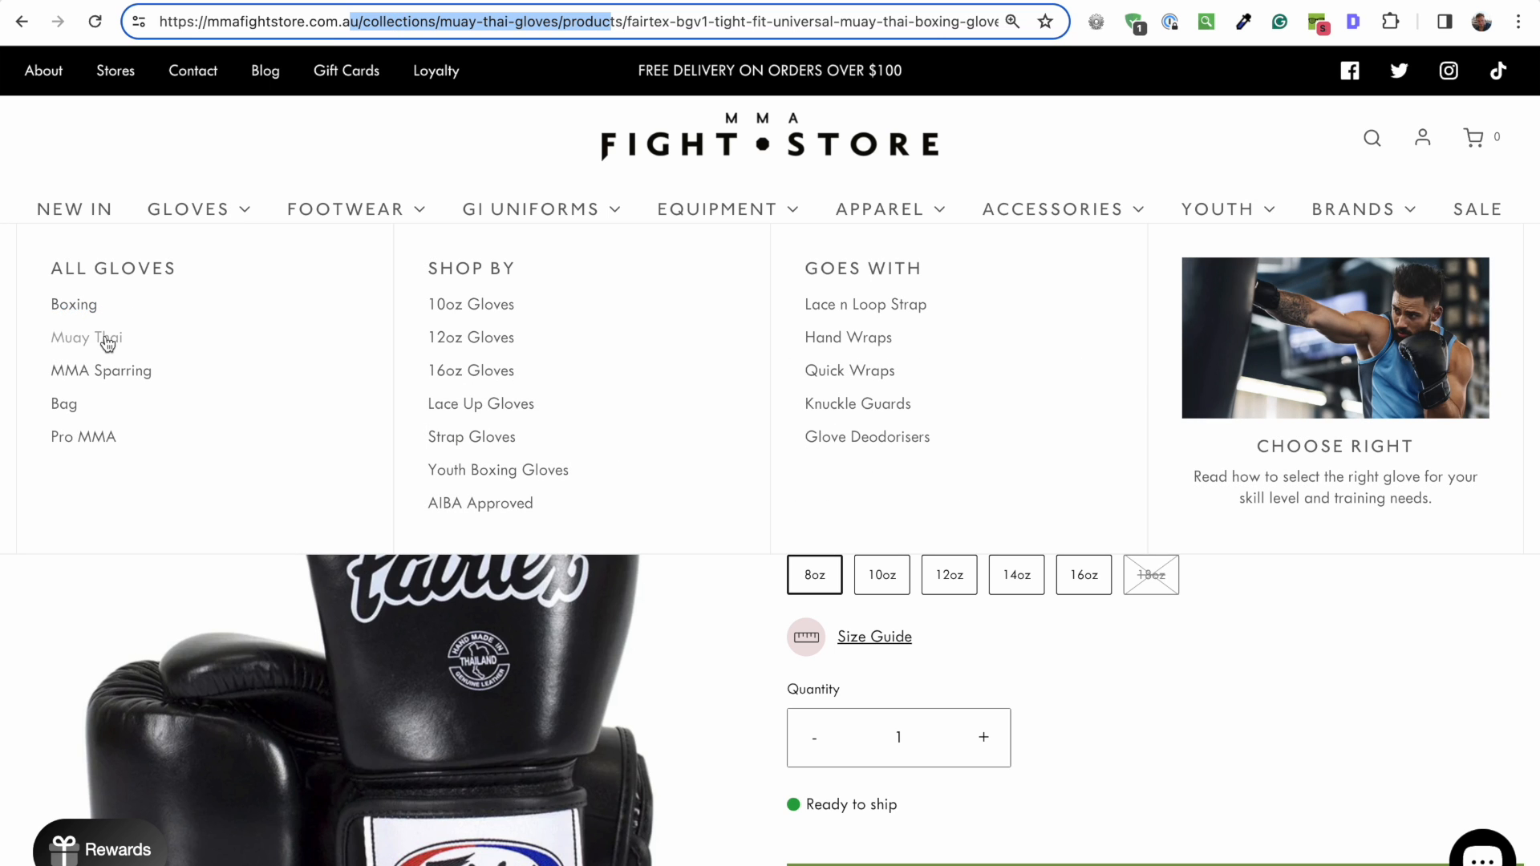
click(86, 337)
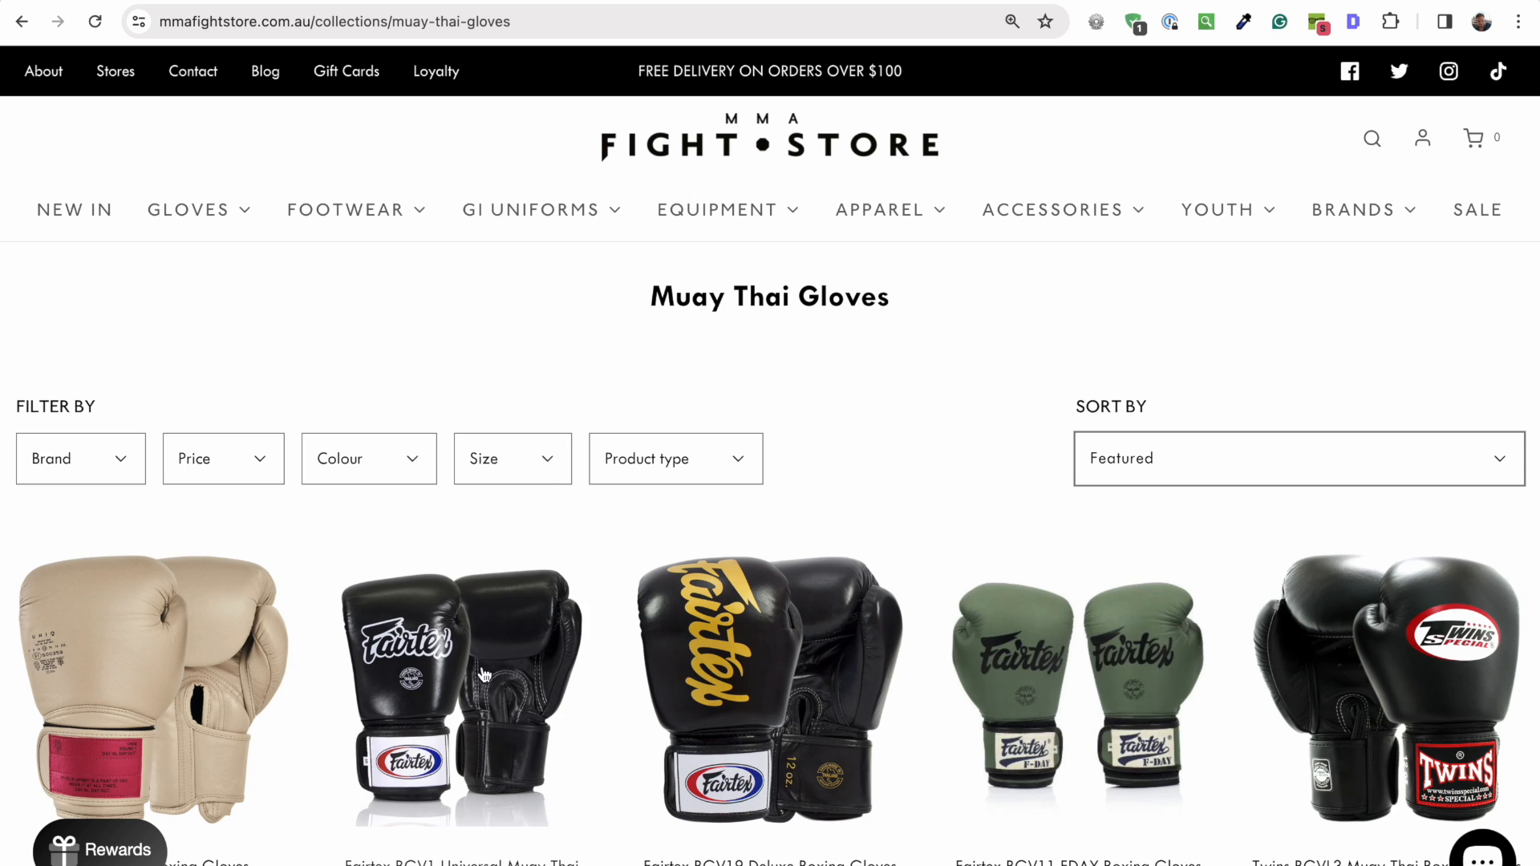
click(459, 687)
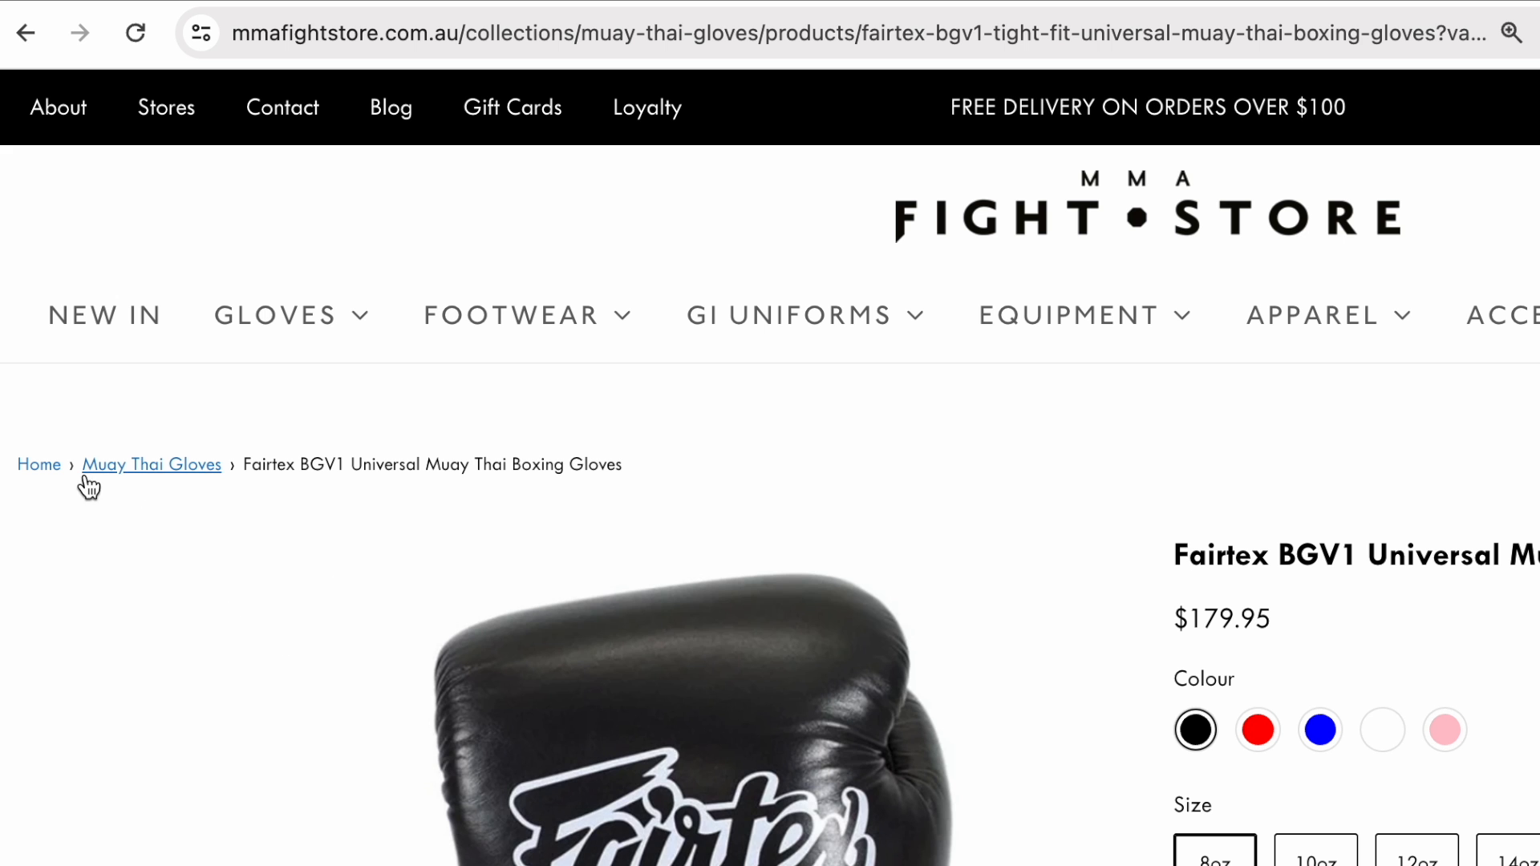
mouse_move(202, 488)
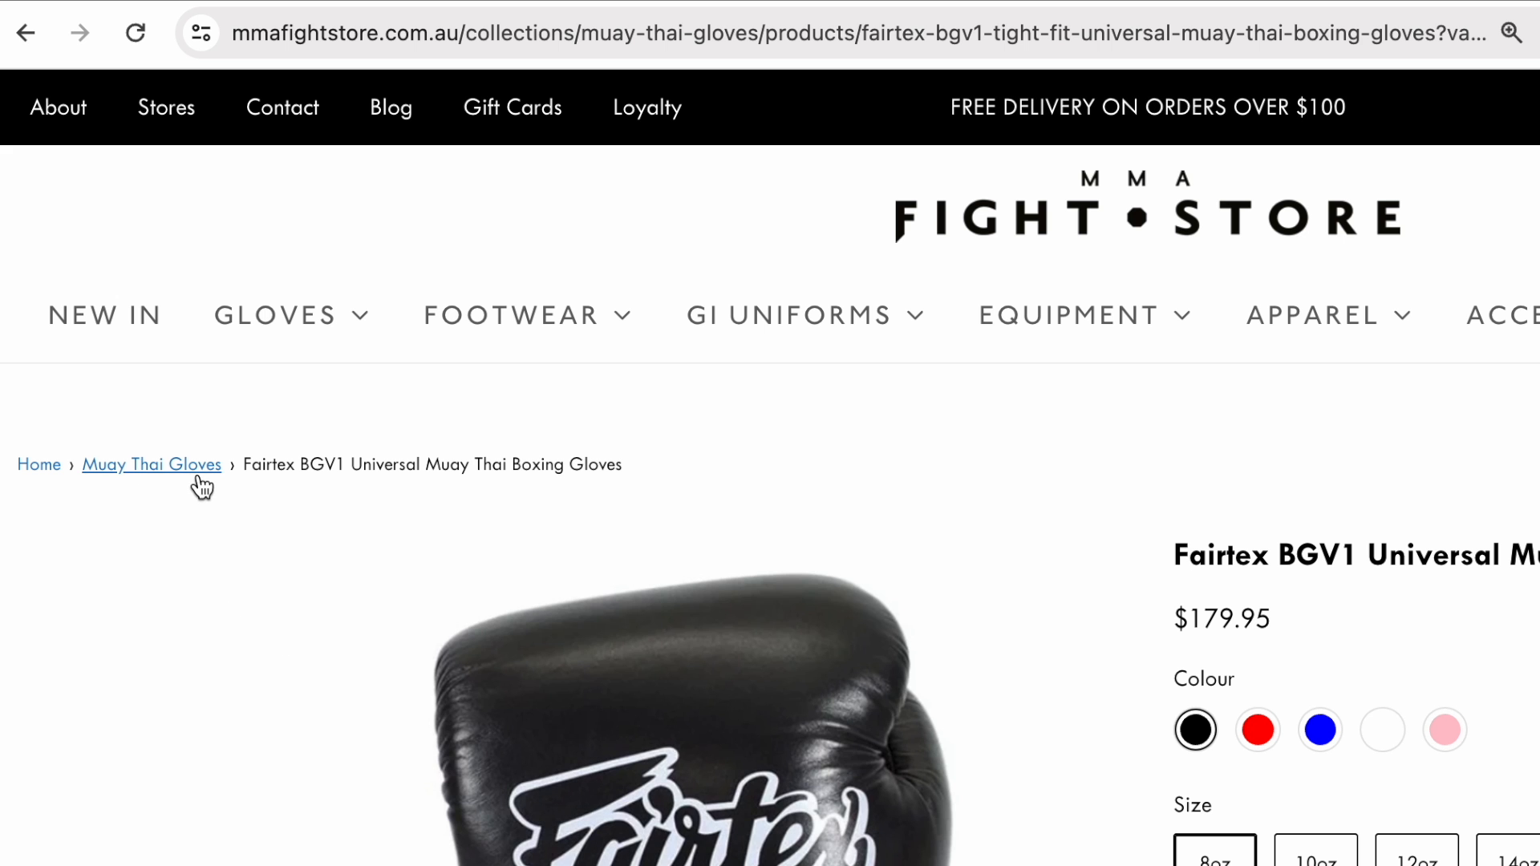
click(476, 32)
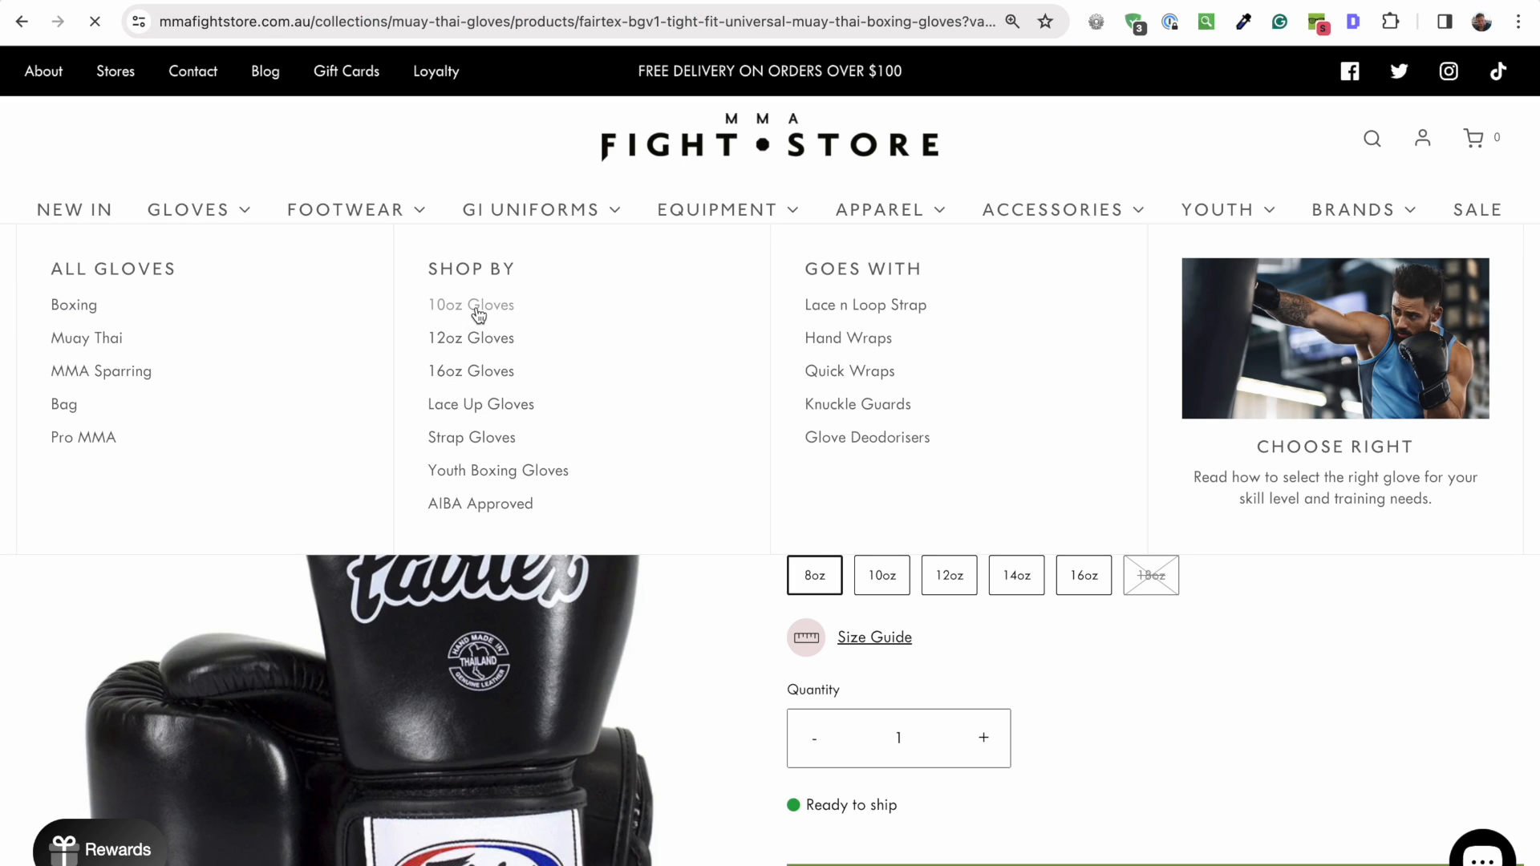
Step: Open the 10oz gloves collection, then its Fairtex BGV1 gloves product
click(471, 305)
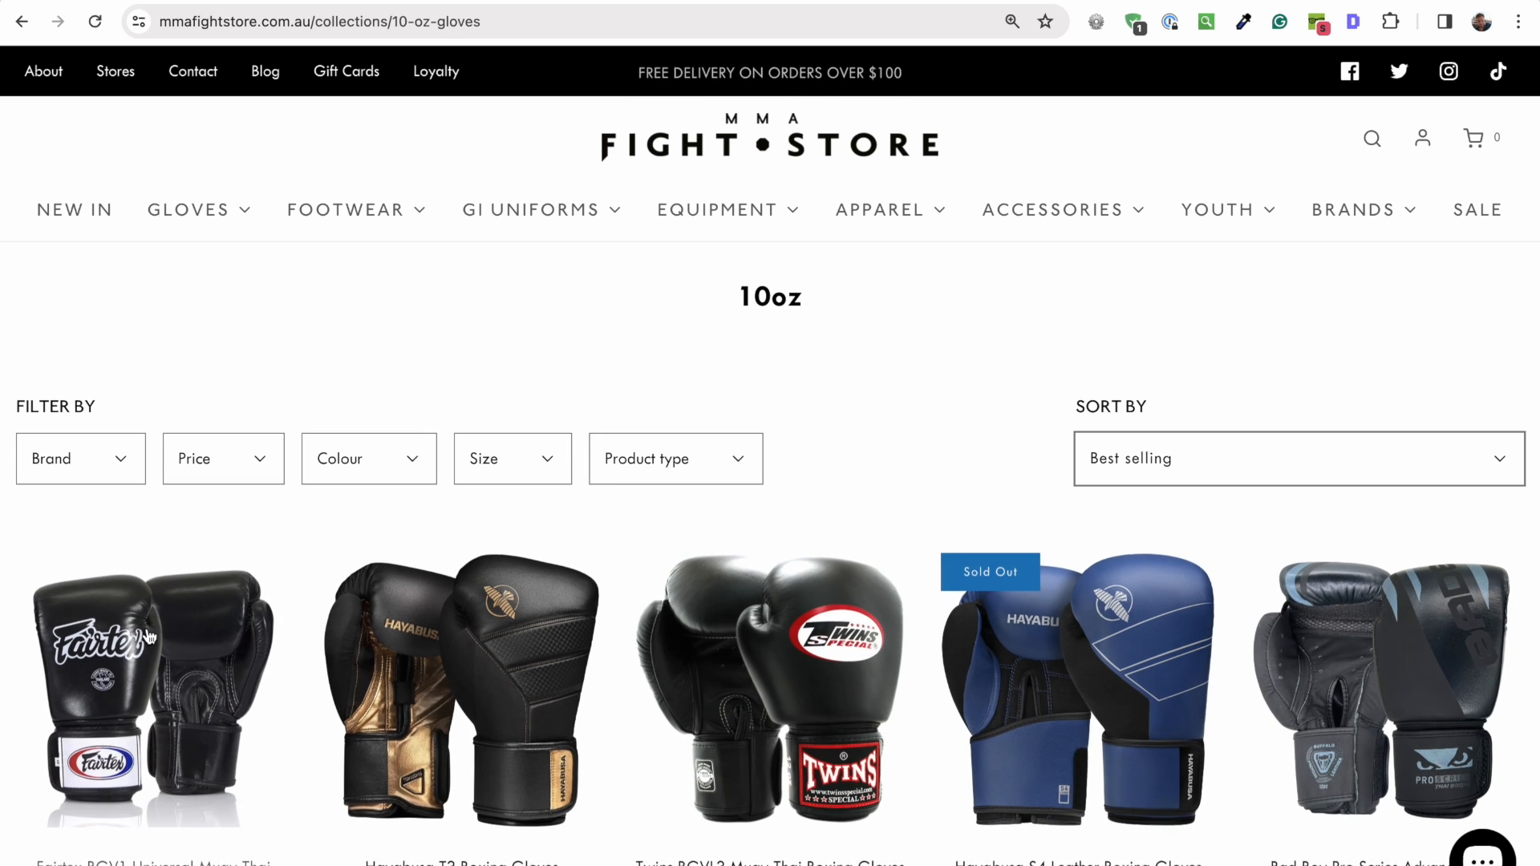
click(152, 692)
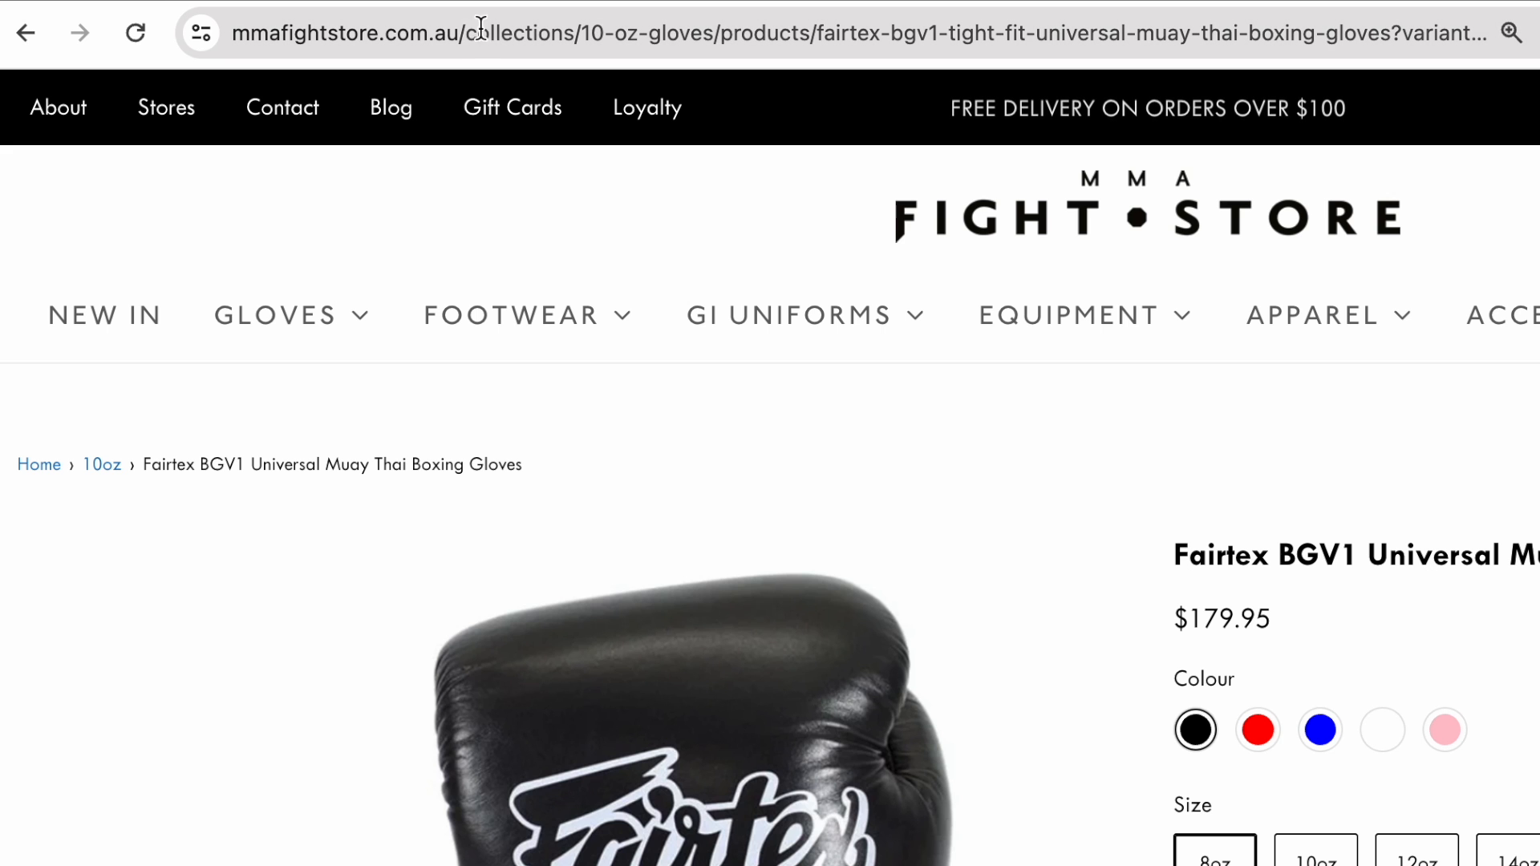
mouse_move(179, 489)
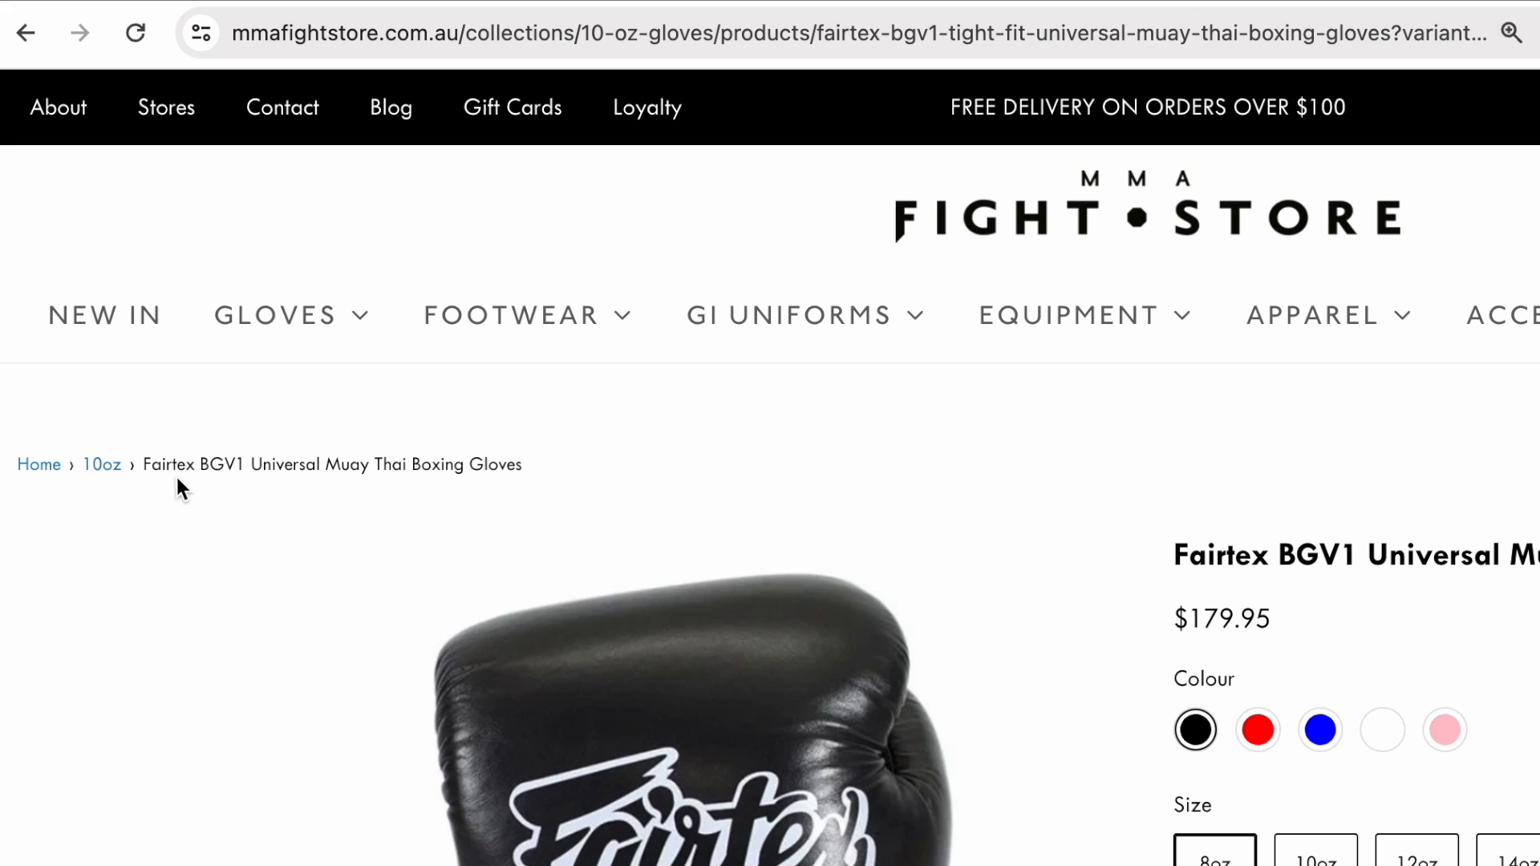
mouse_move(416, 222)
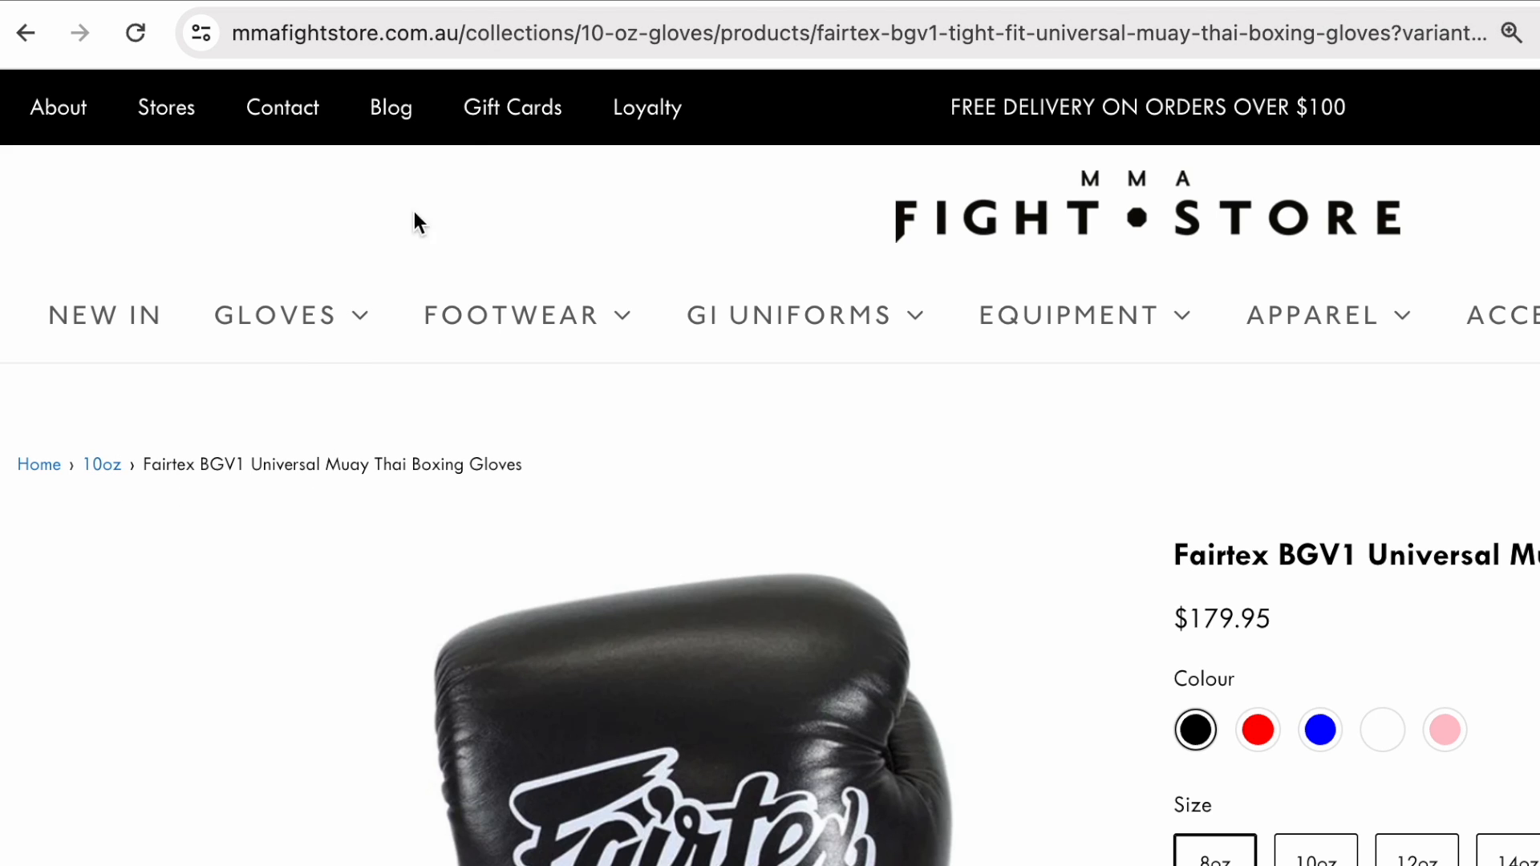
mouse_move(495, 472)
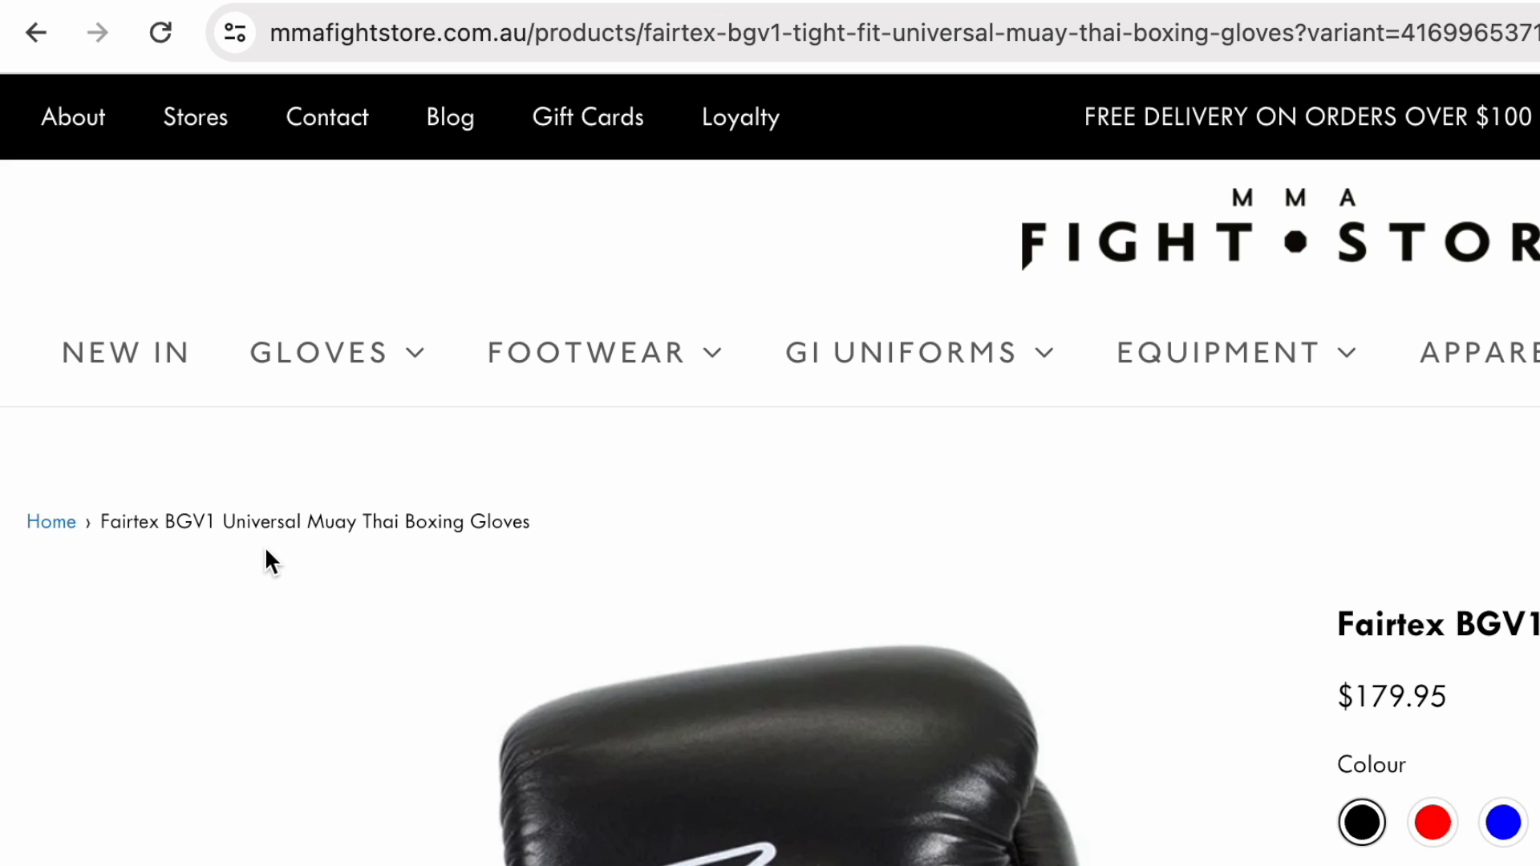
mouse_move(191, 576)
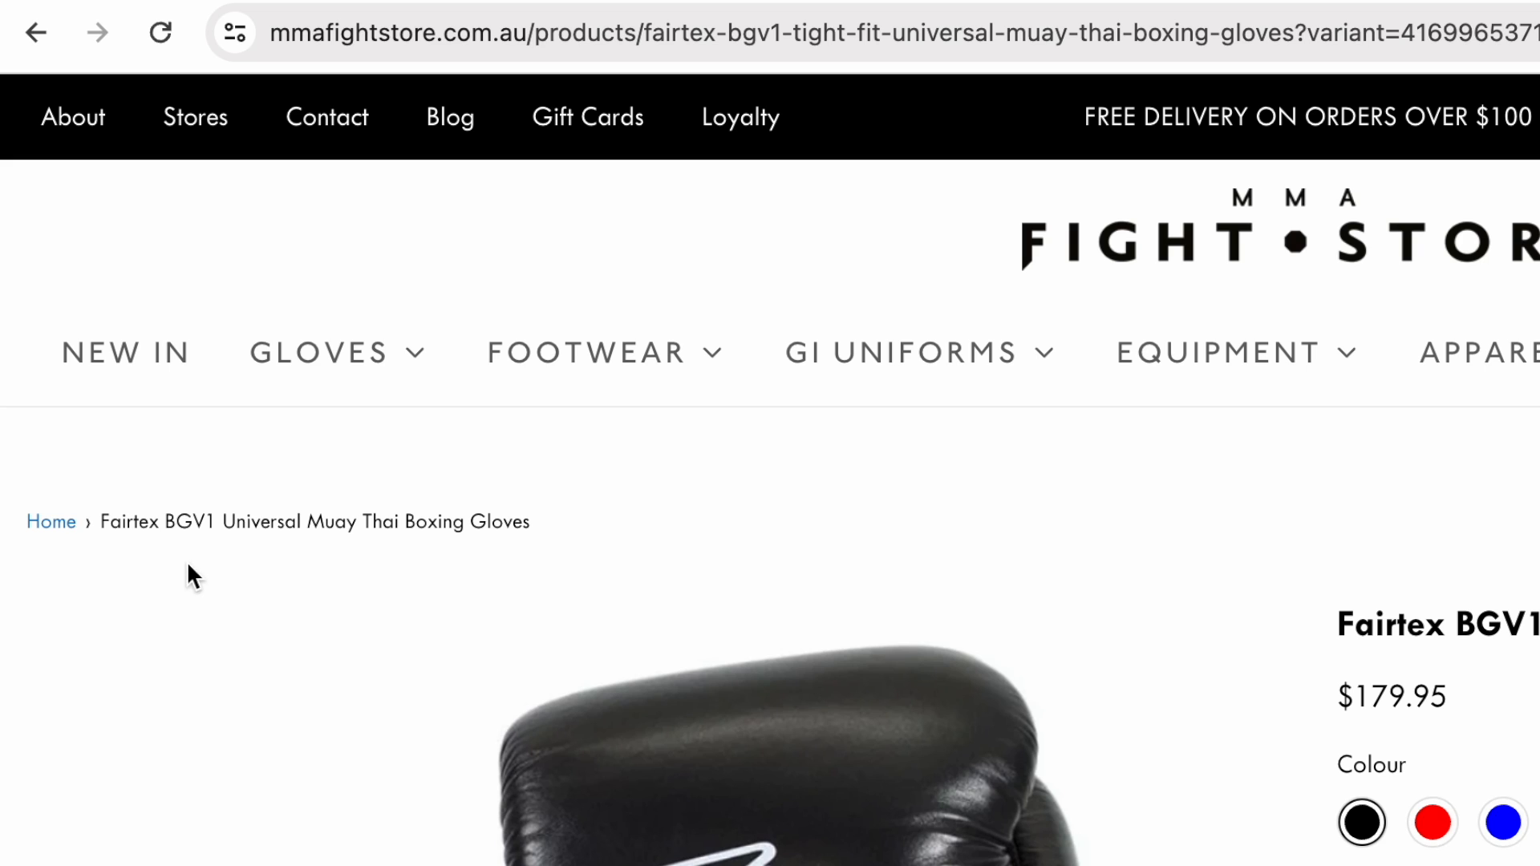
mouse_move(206, 561)
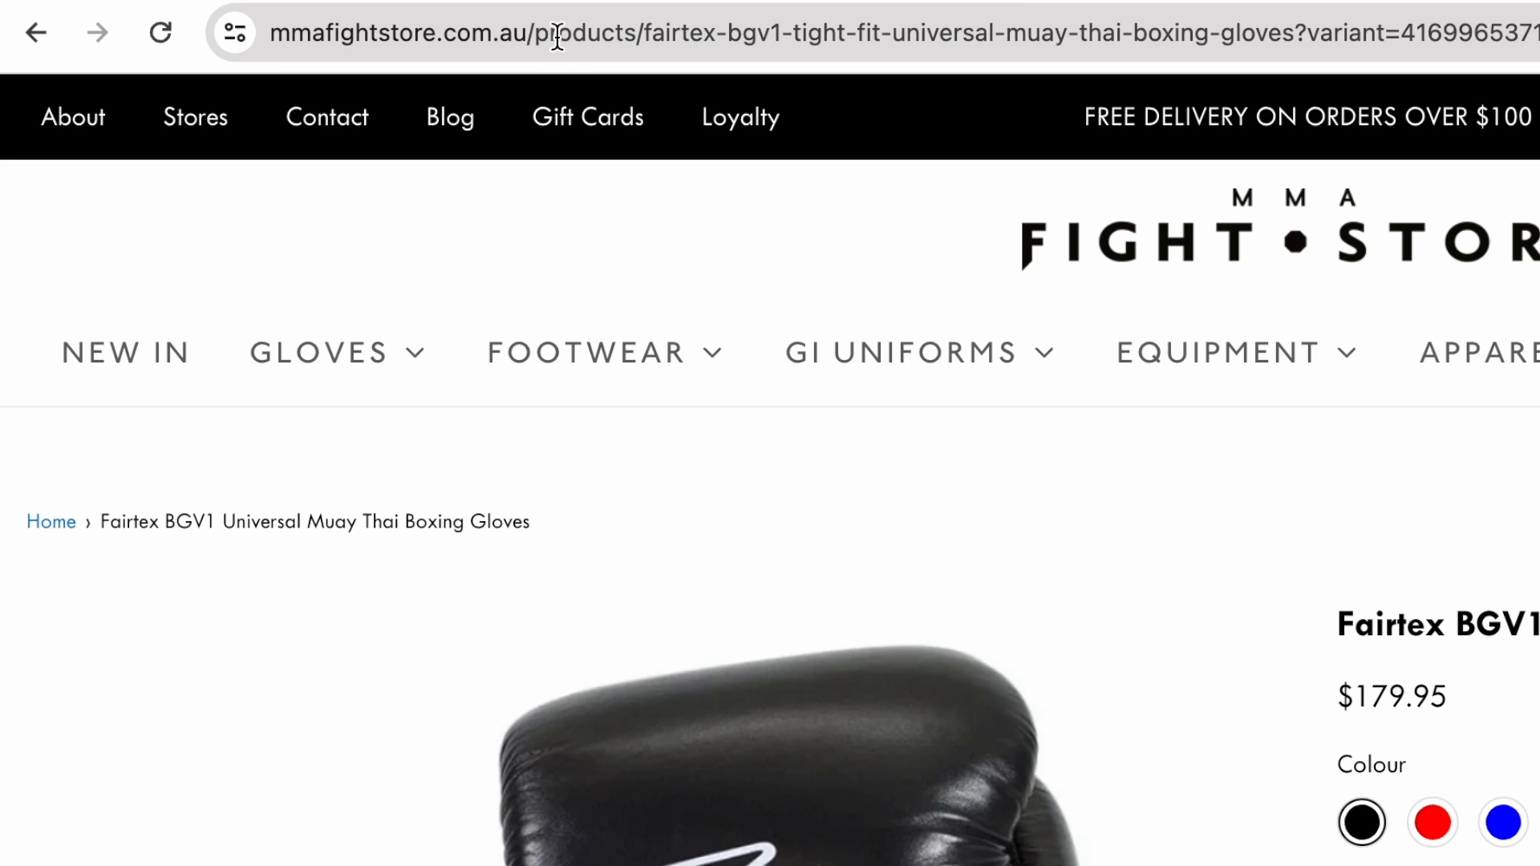
mouse_move(453, 239)
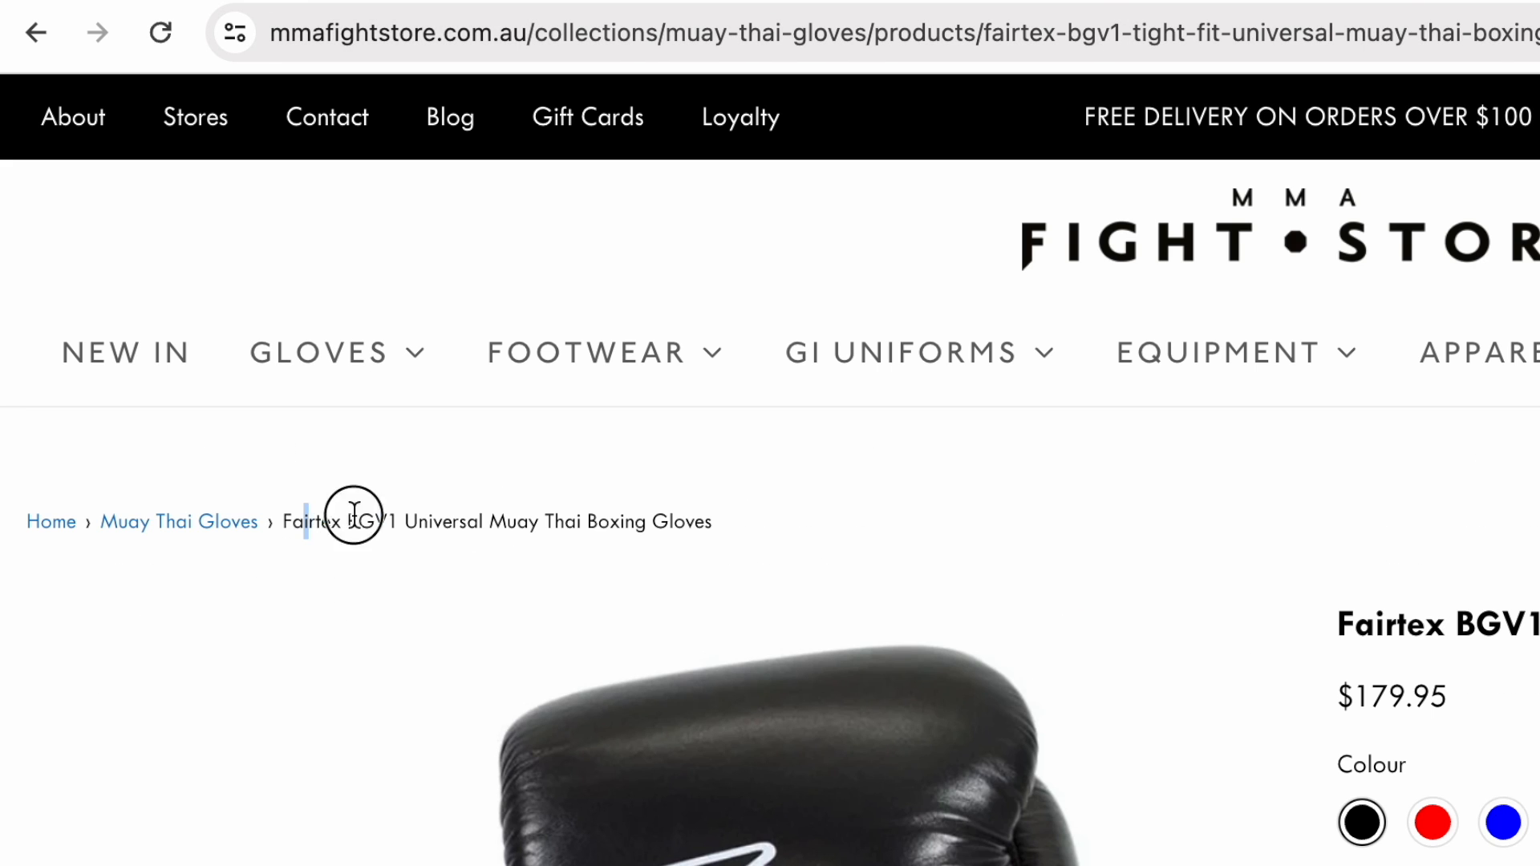
mouse_move(179, 521)
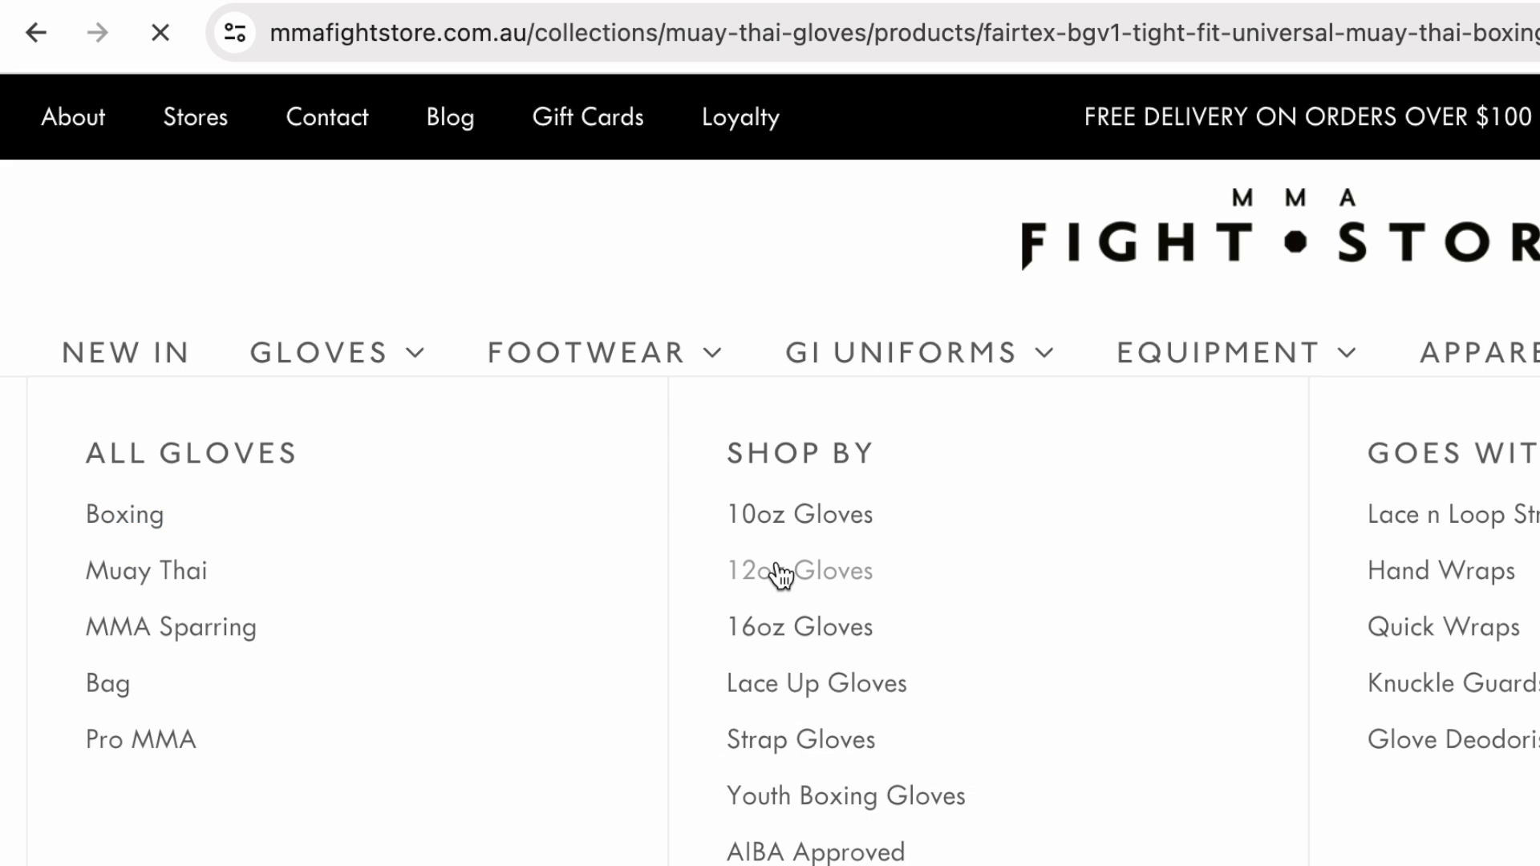
Step: Reach the Fairtex BGV1 gloves through the 12oz gloves collection and scroll its page
click(799, 570)
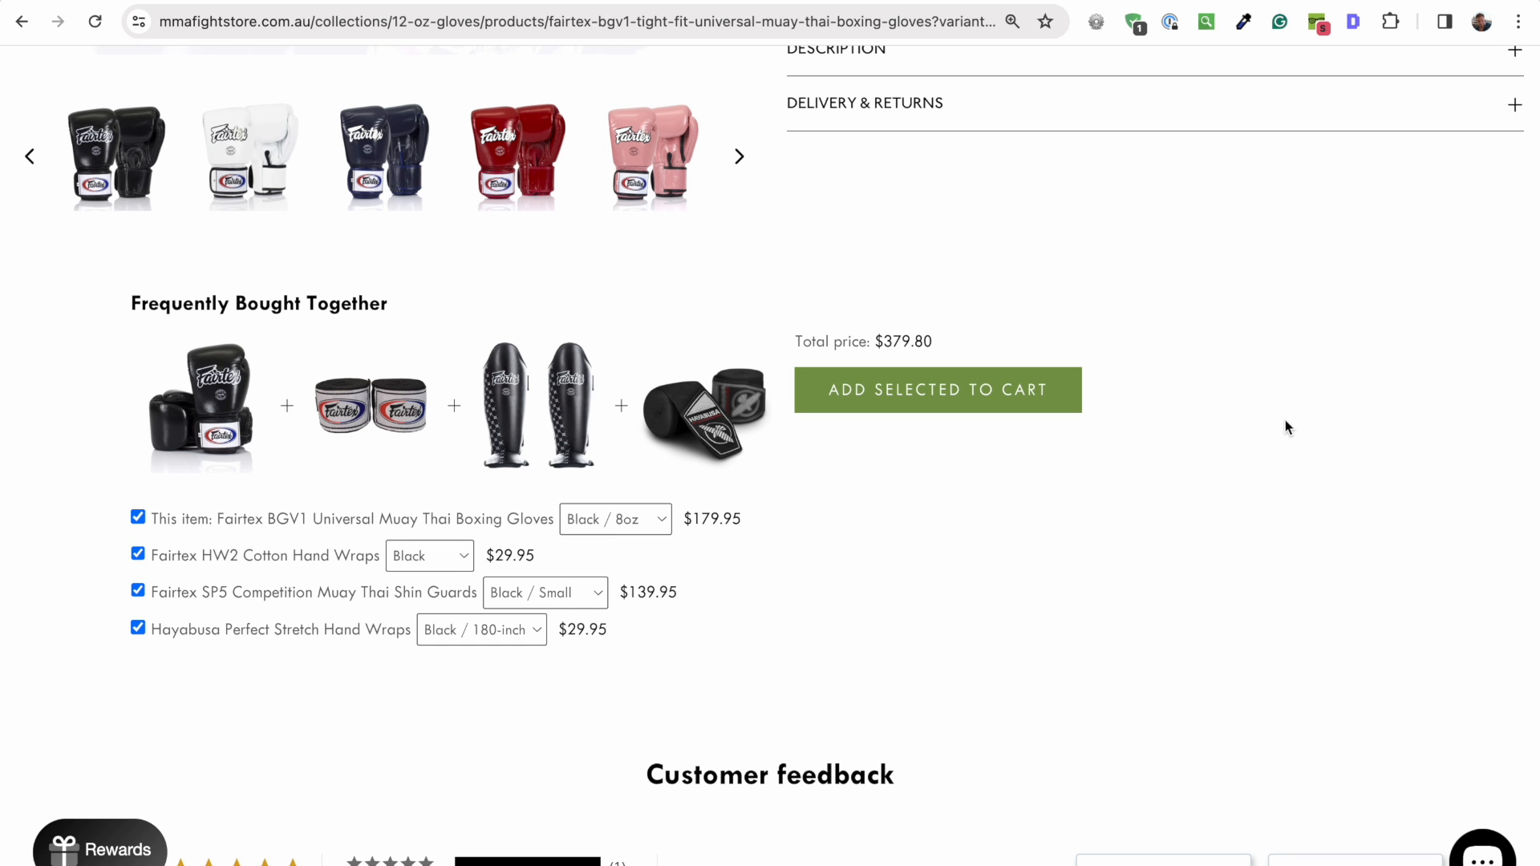
scroll(down, 3)
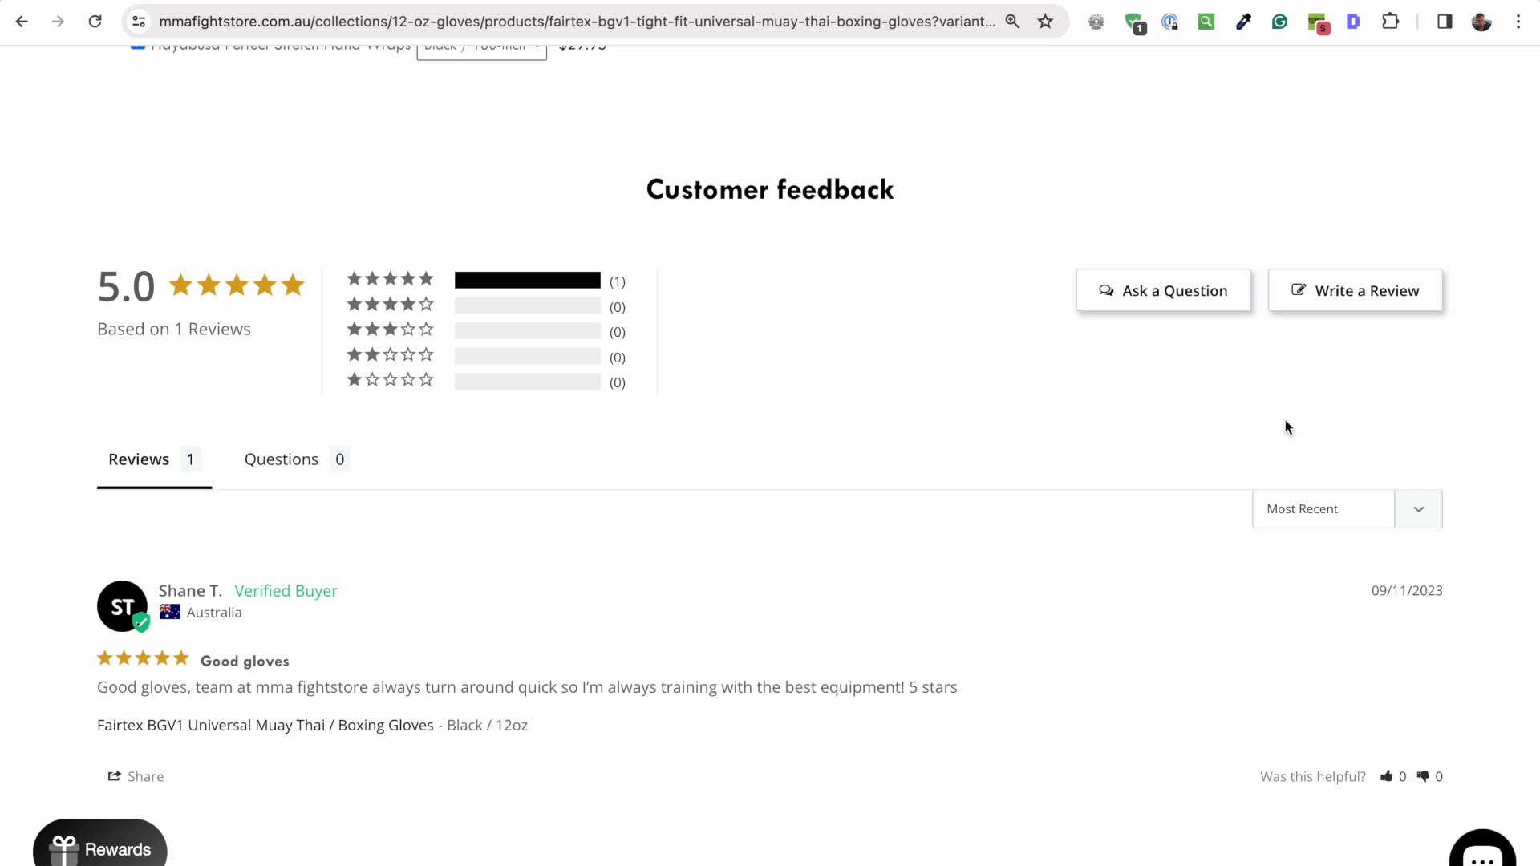
scroll(up, 3)
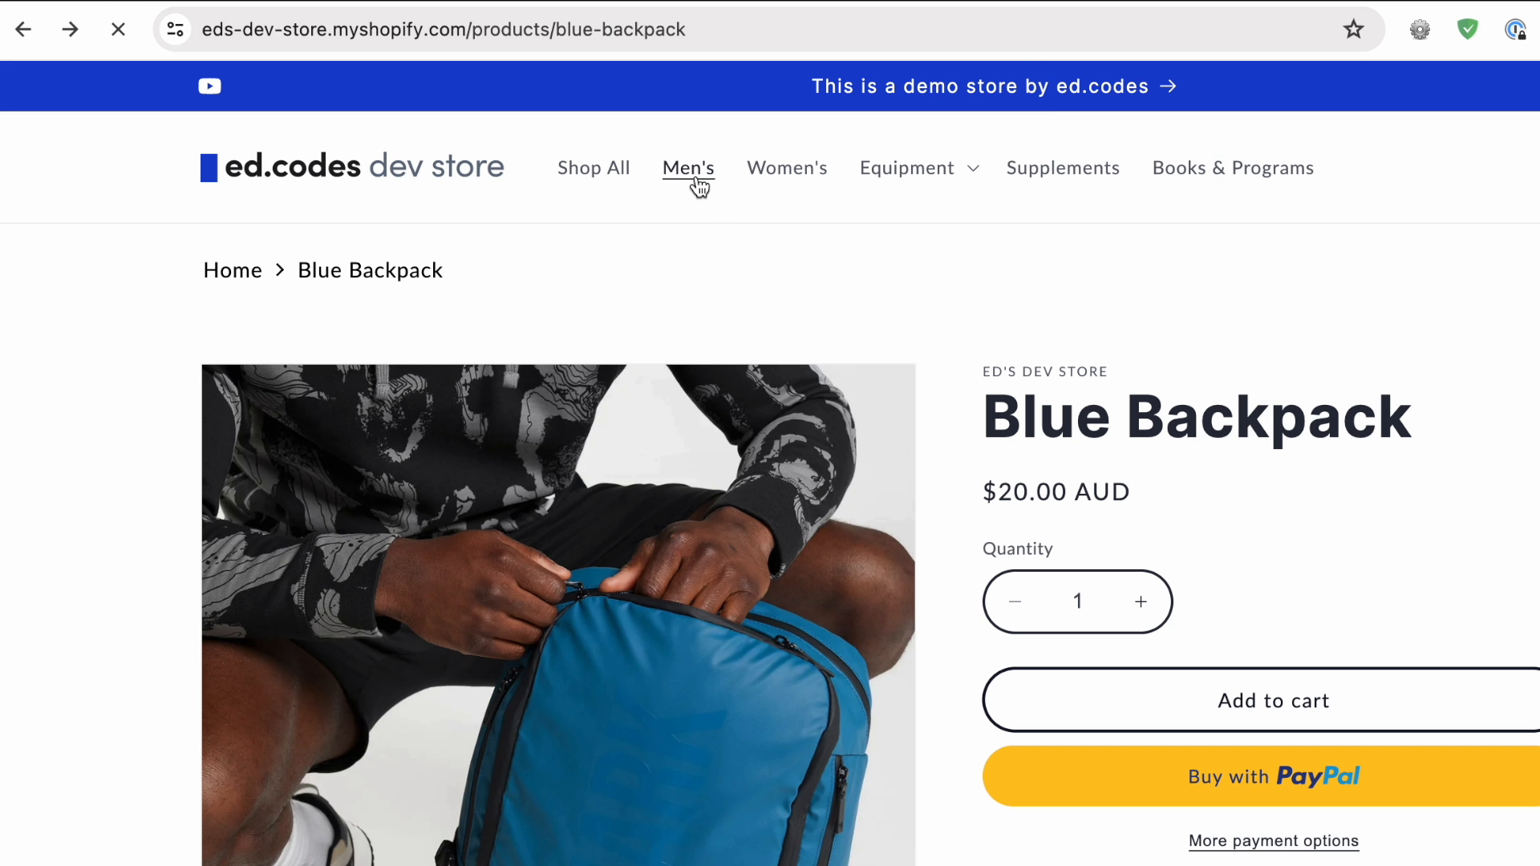
Step: Open the Men's collection, then the Sharkhead cap page showing Home › Sharkhead cap
click(688, 167)
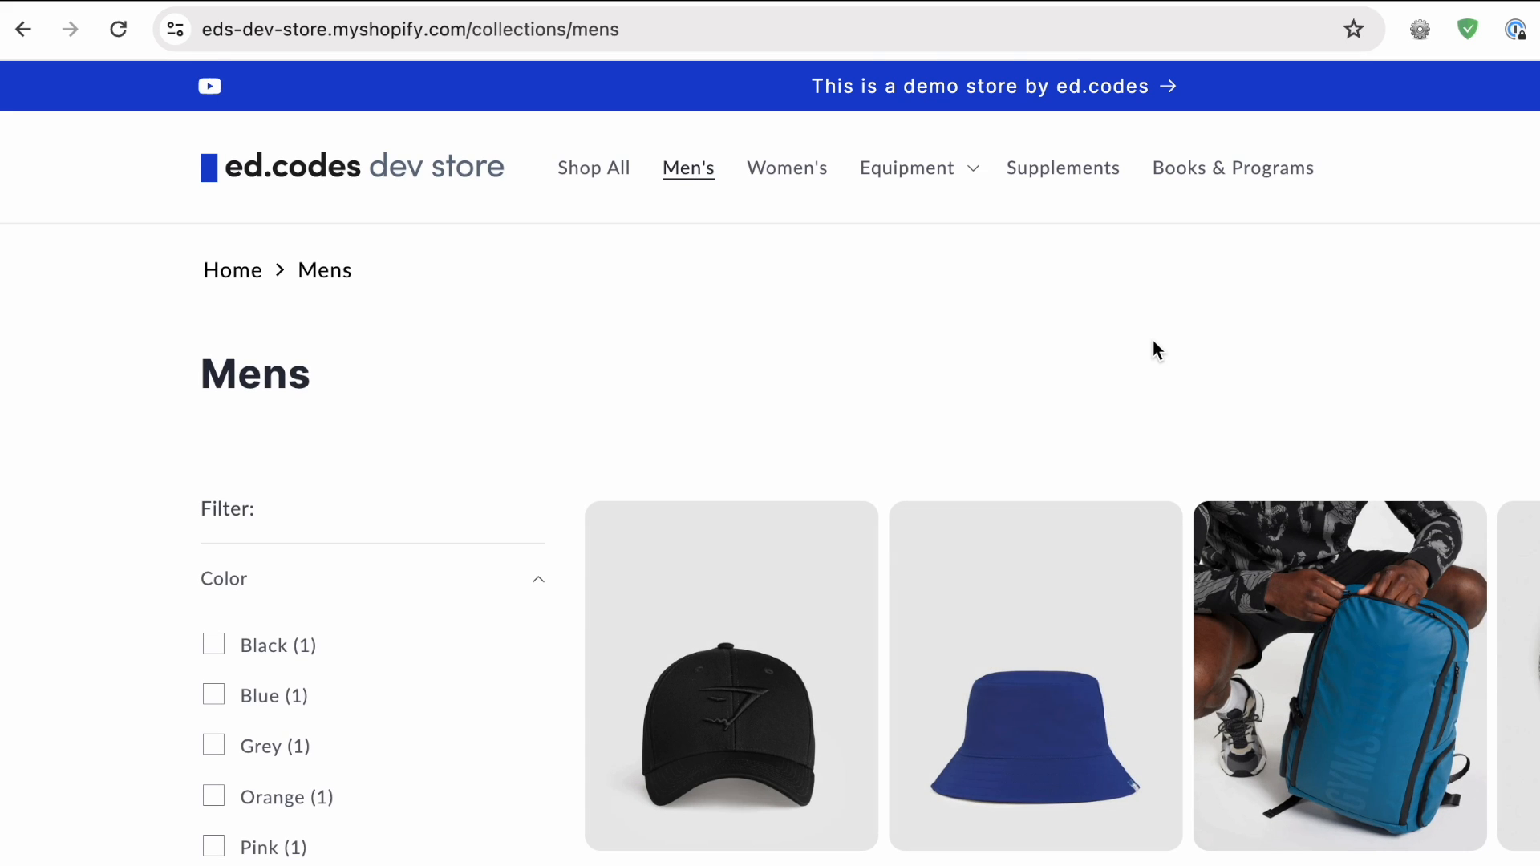
click(730, 675)
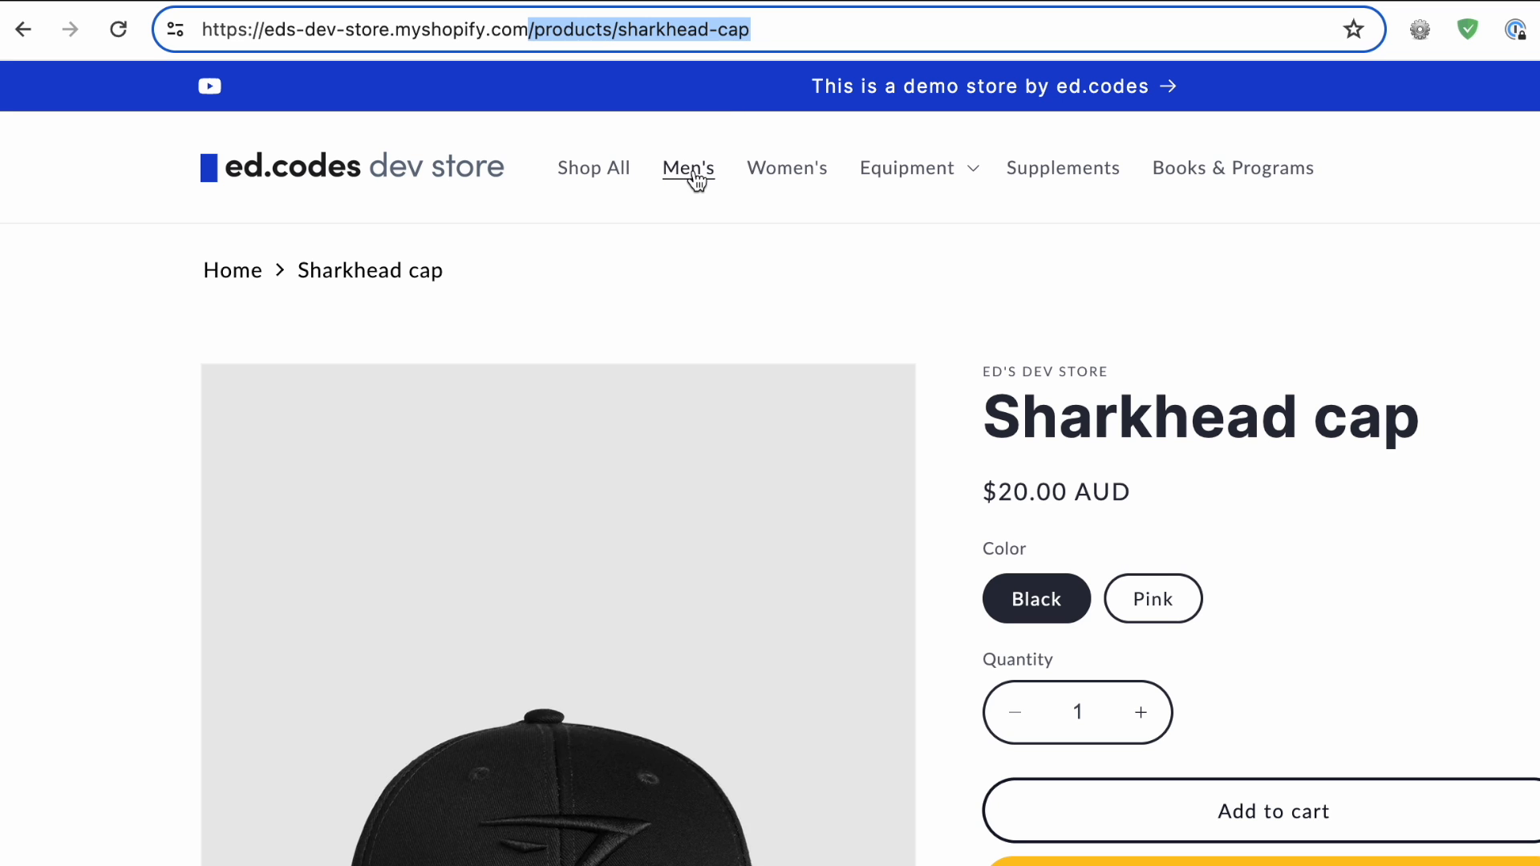
click(688, 167)
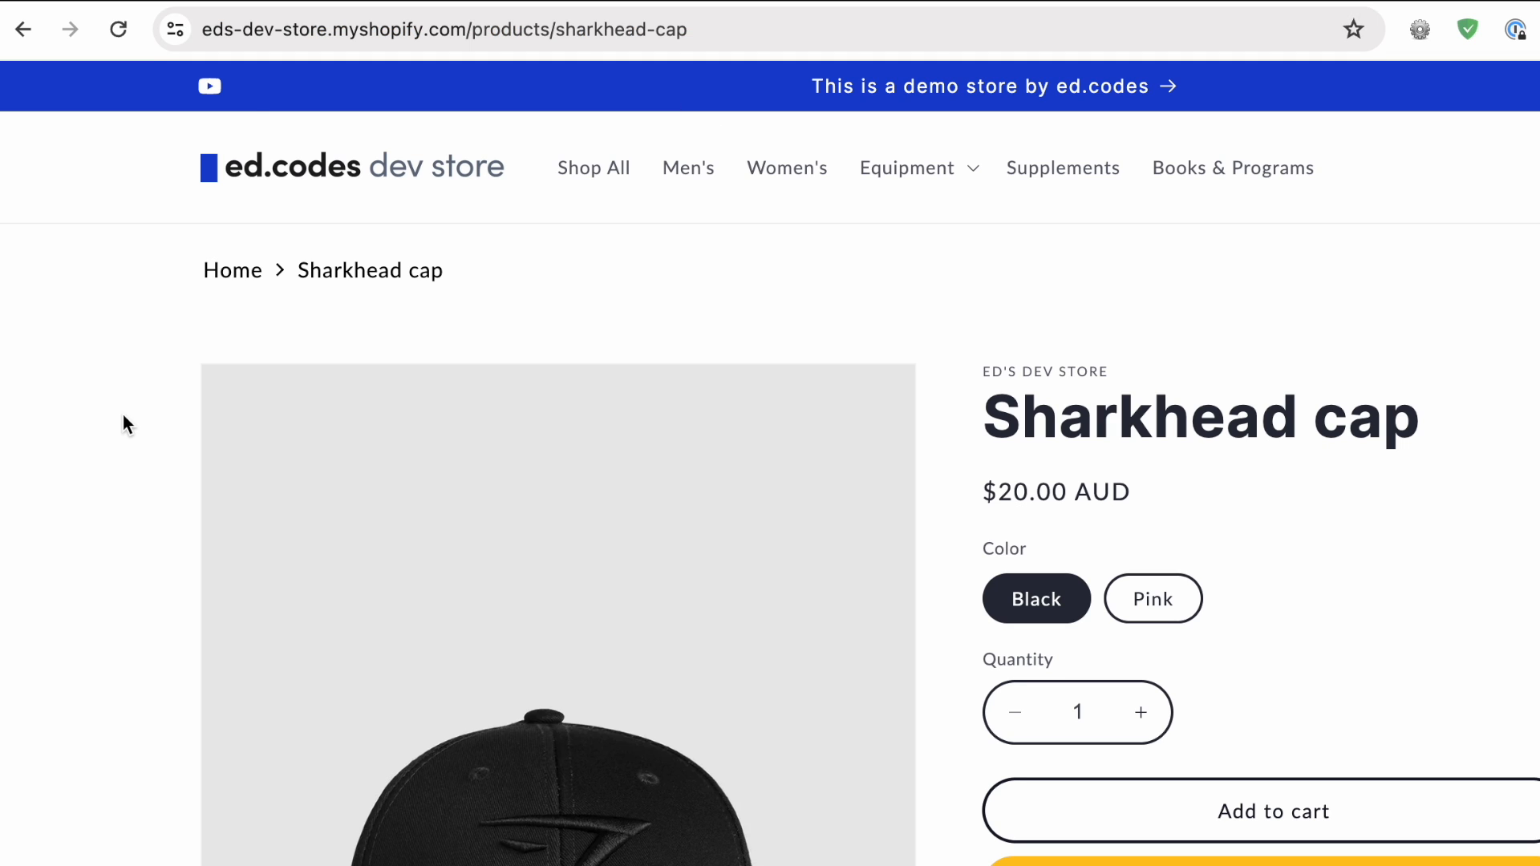
mouse_move(346, 317)
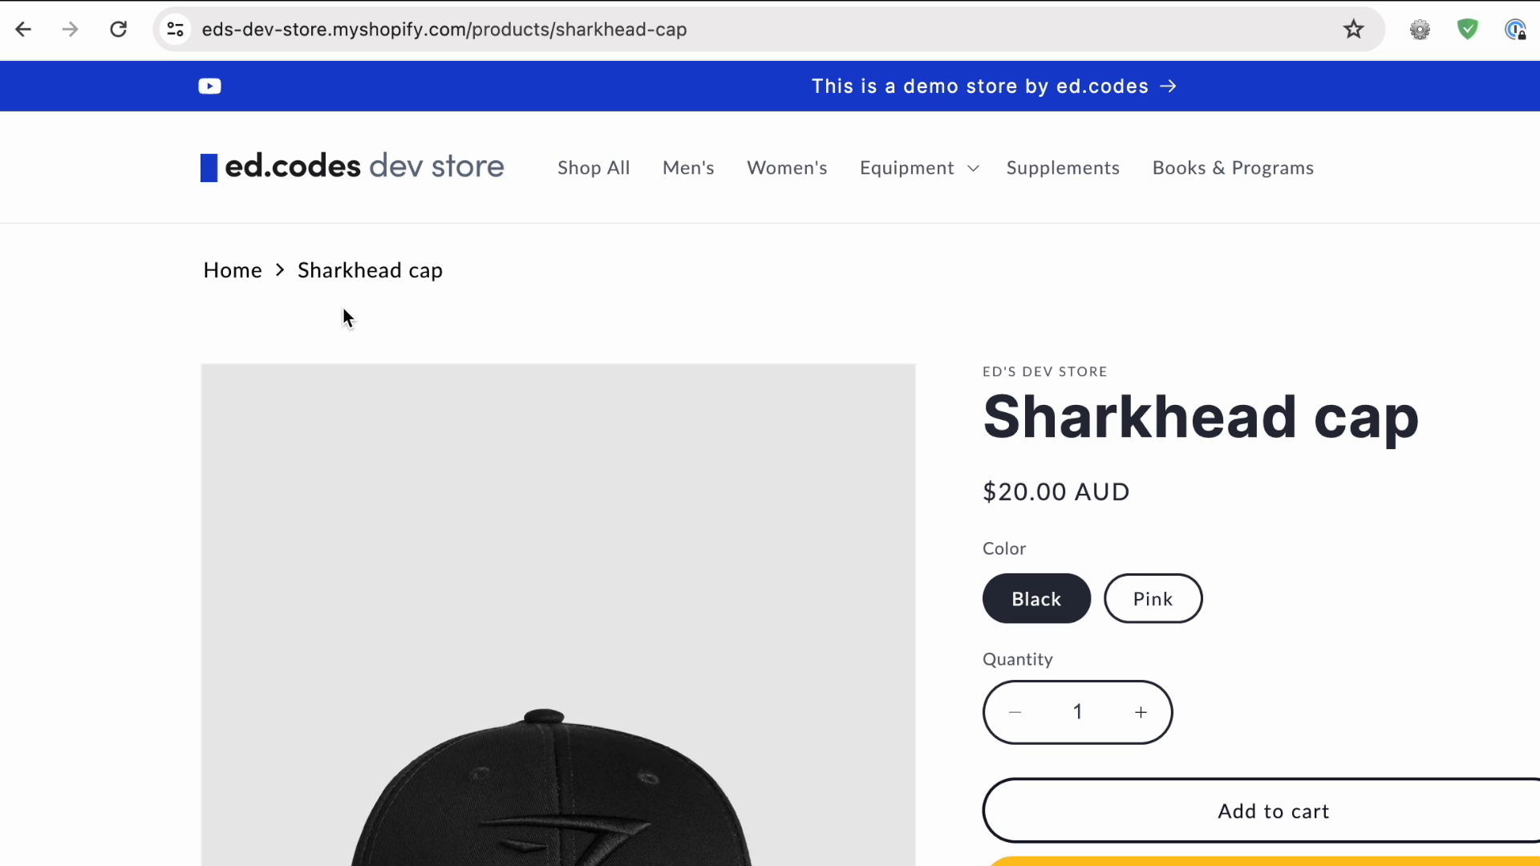
mouse_move(369, 280)
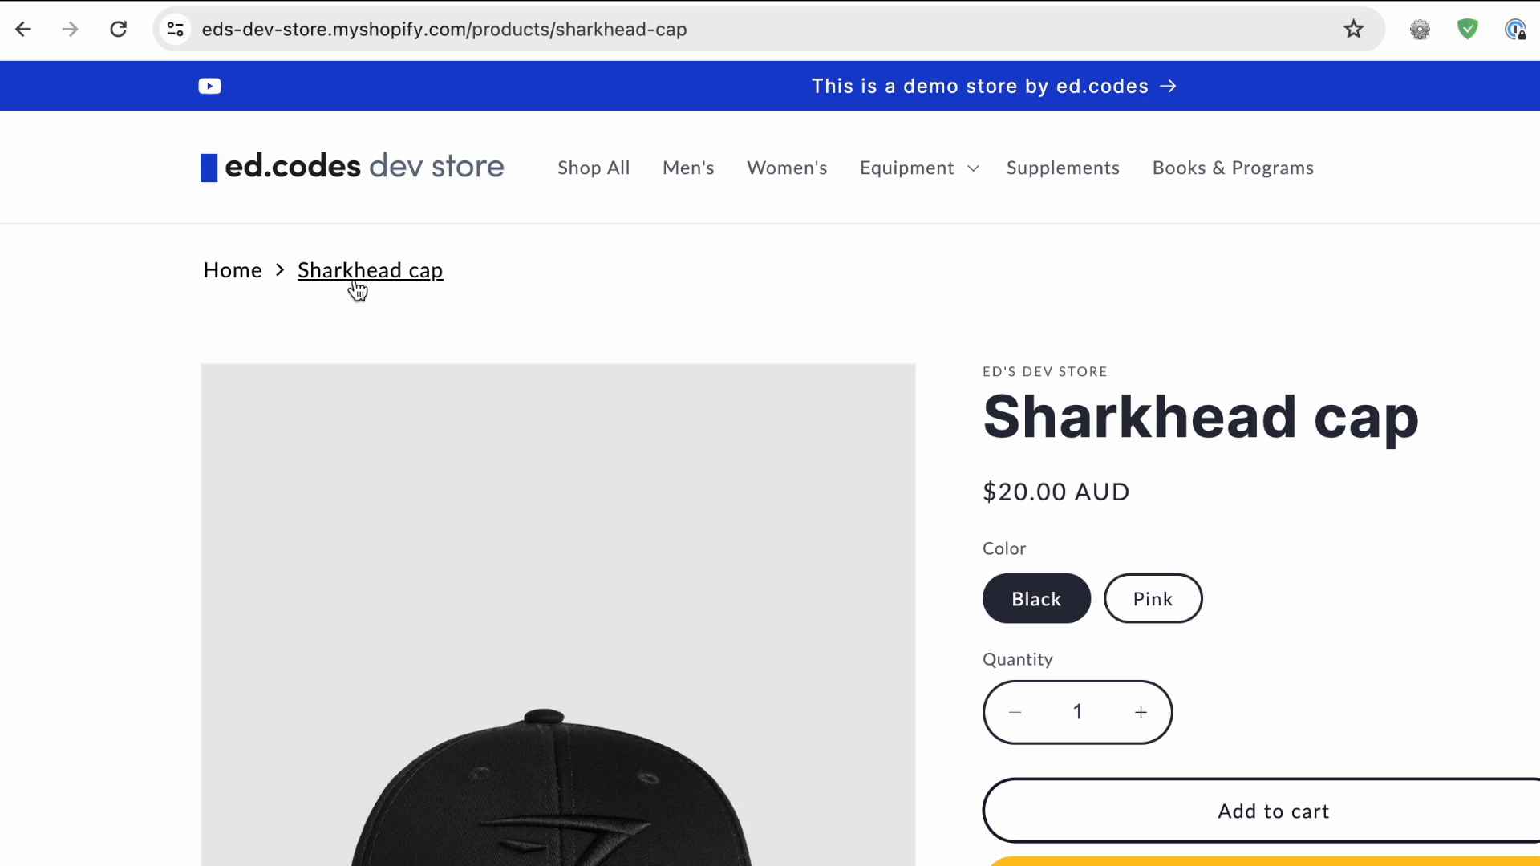
mouse_move(344, 273)
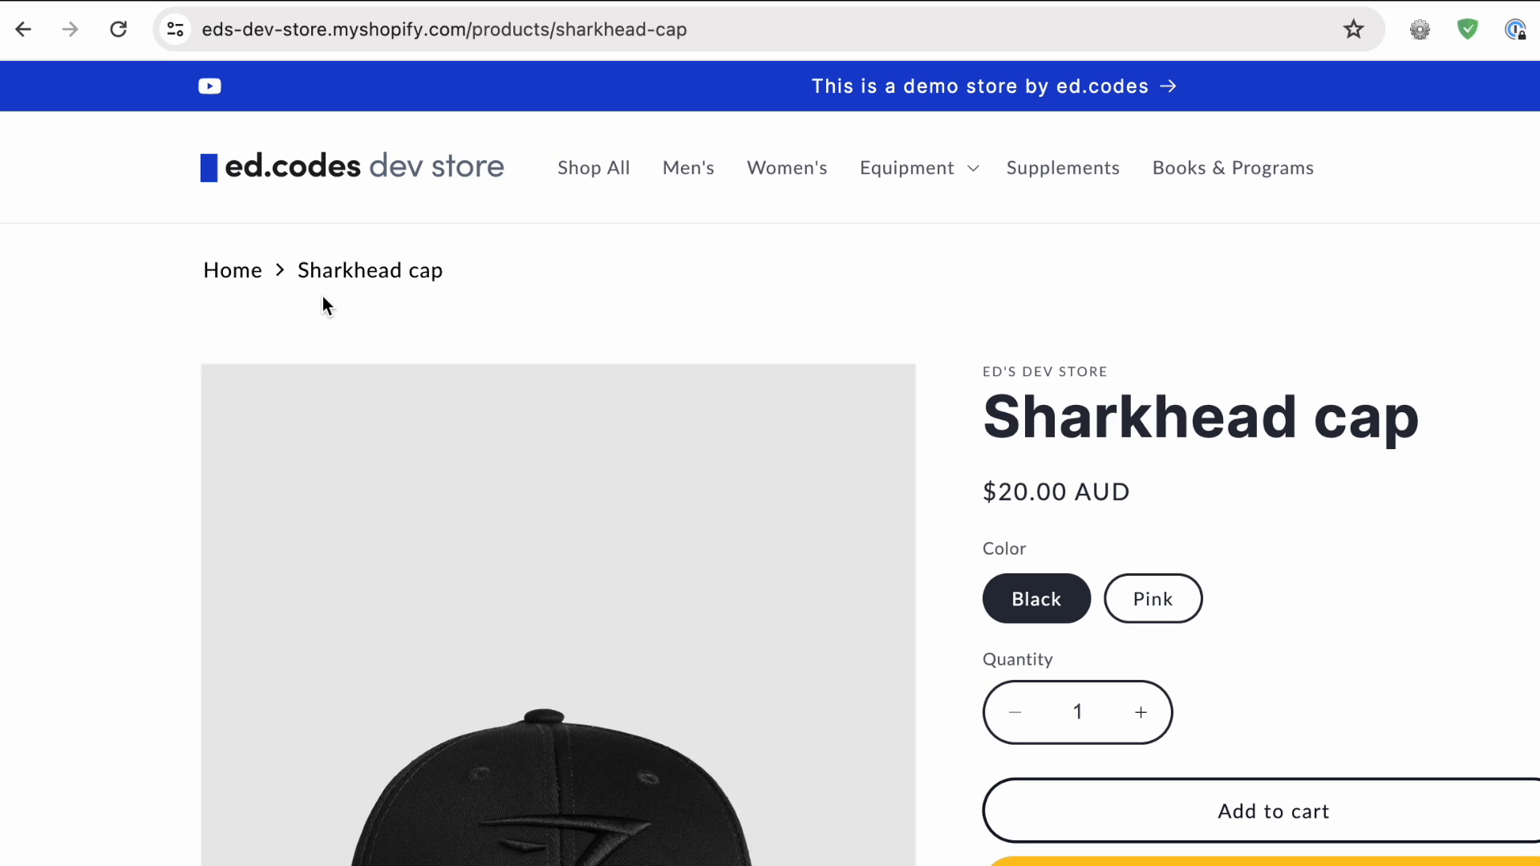
mouse_move(424, 289)
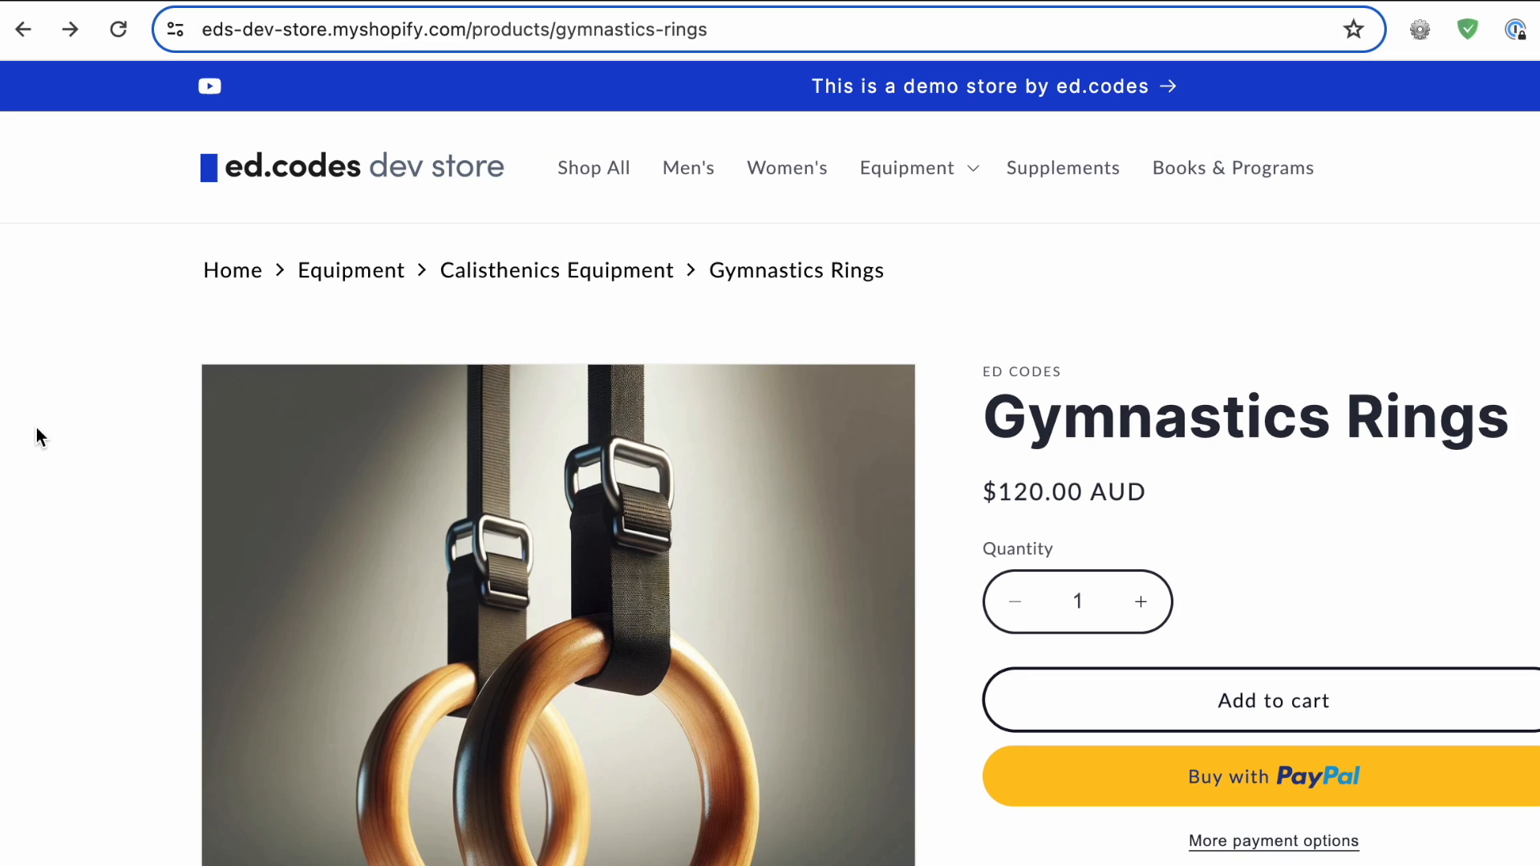
mouse_move(779, 319)
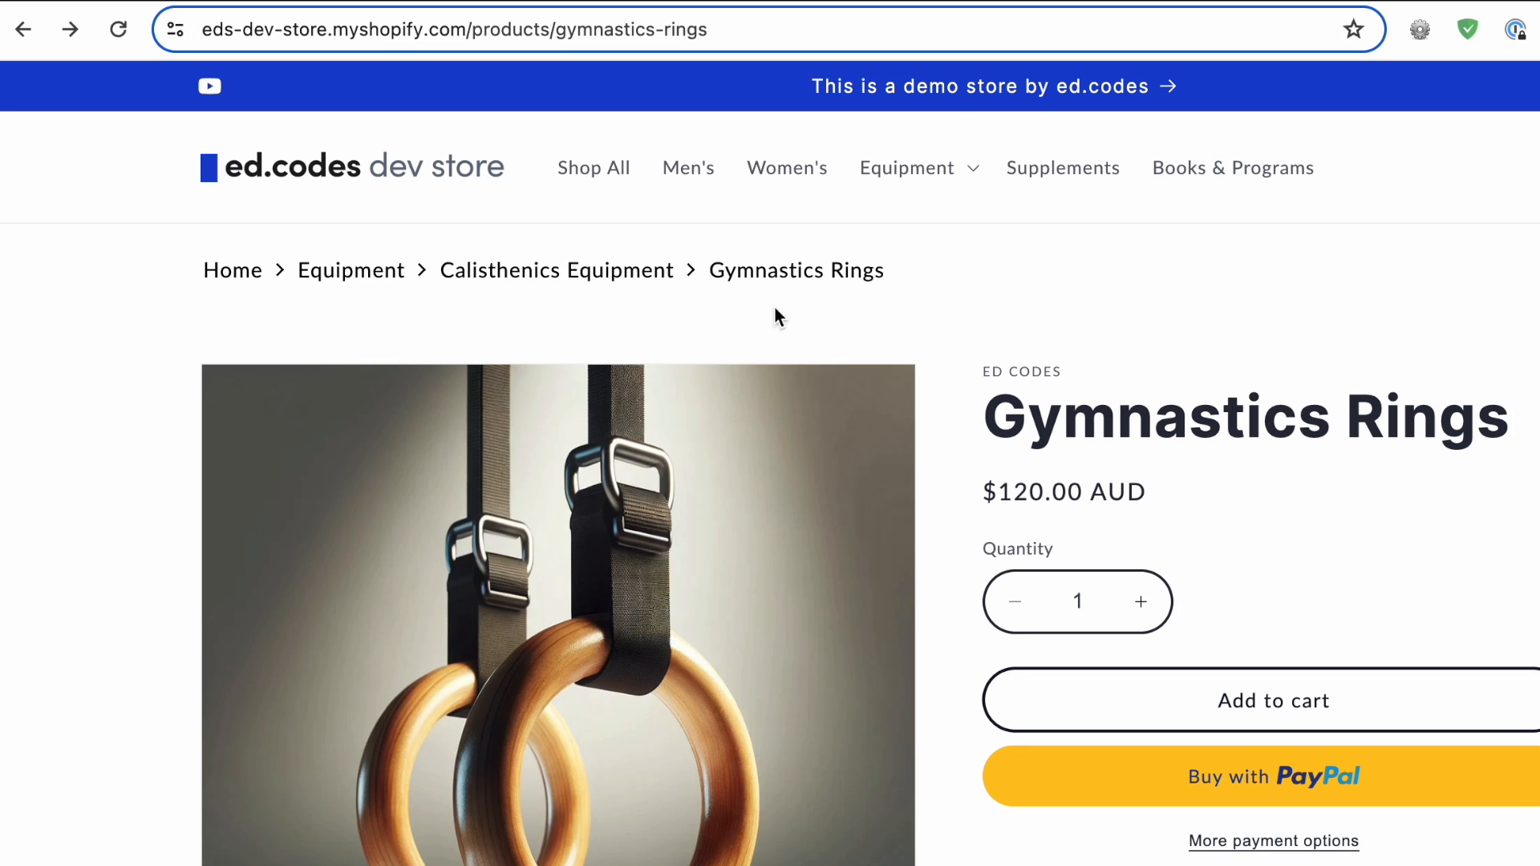
mouse_move(660, 324)
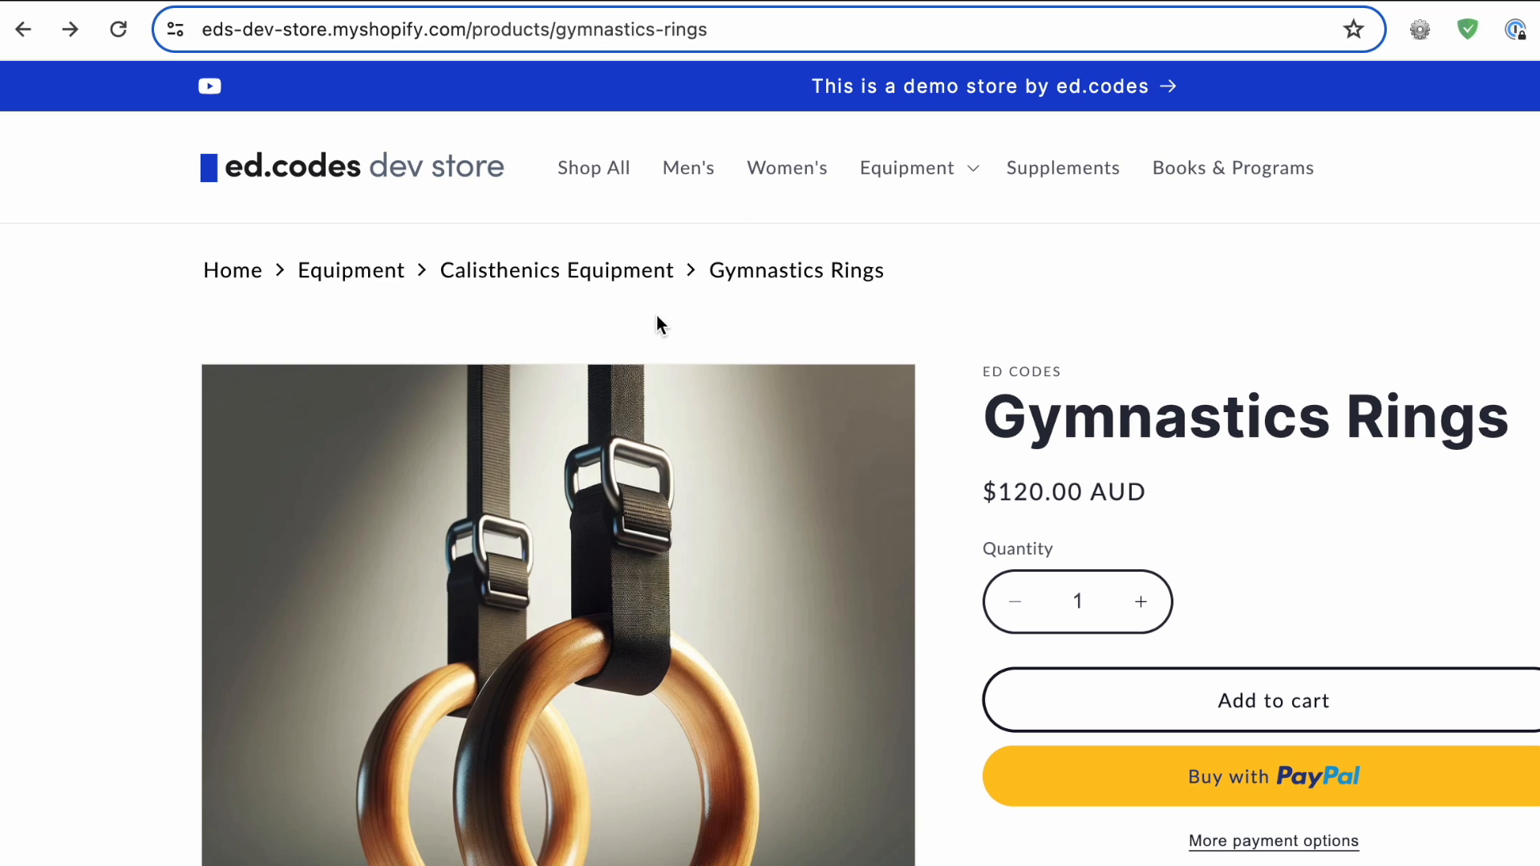
mouse_move(808, 341)
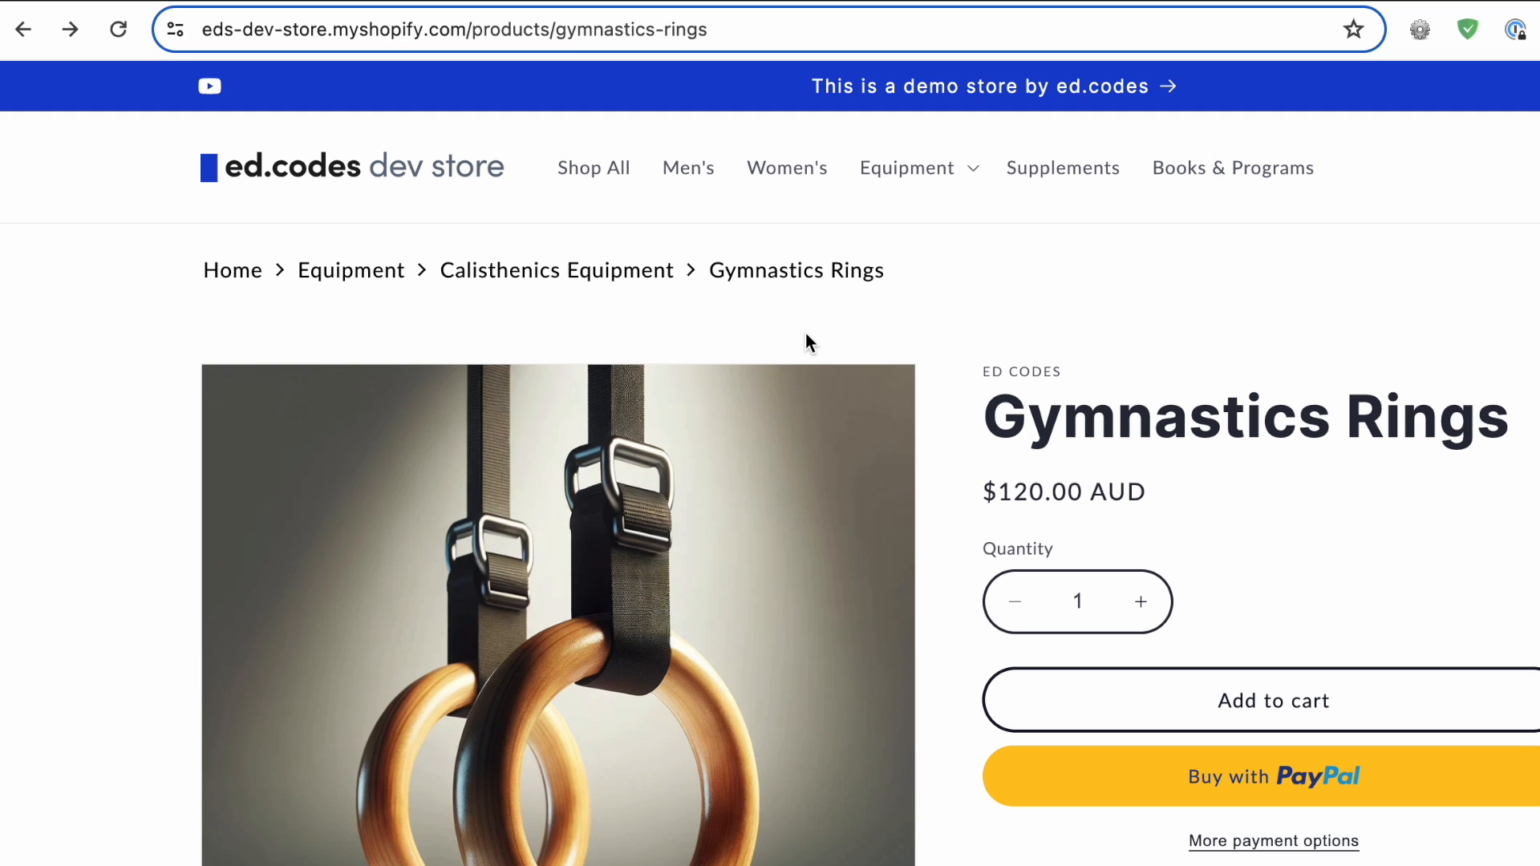
mouse_move(772, 214)
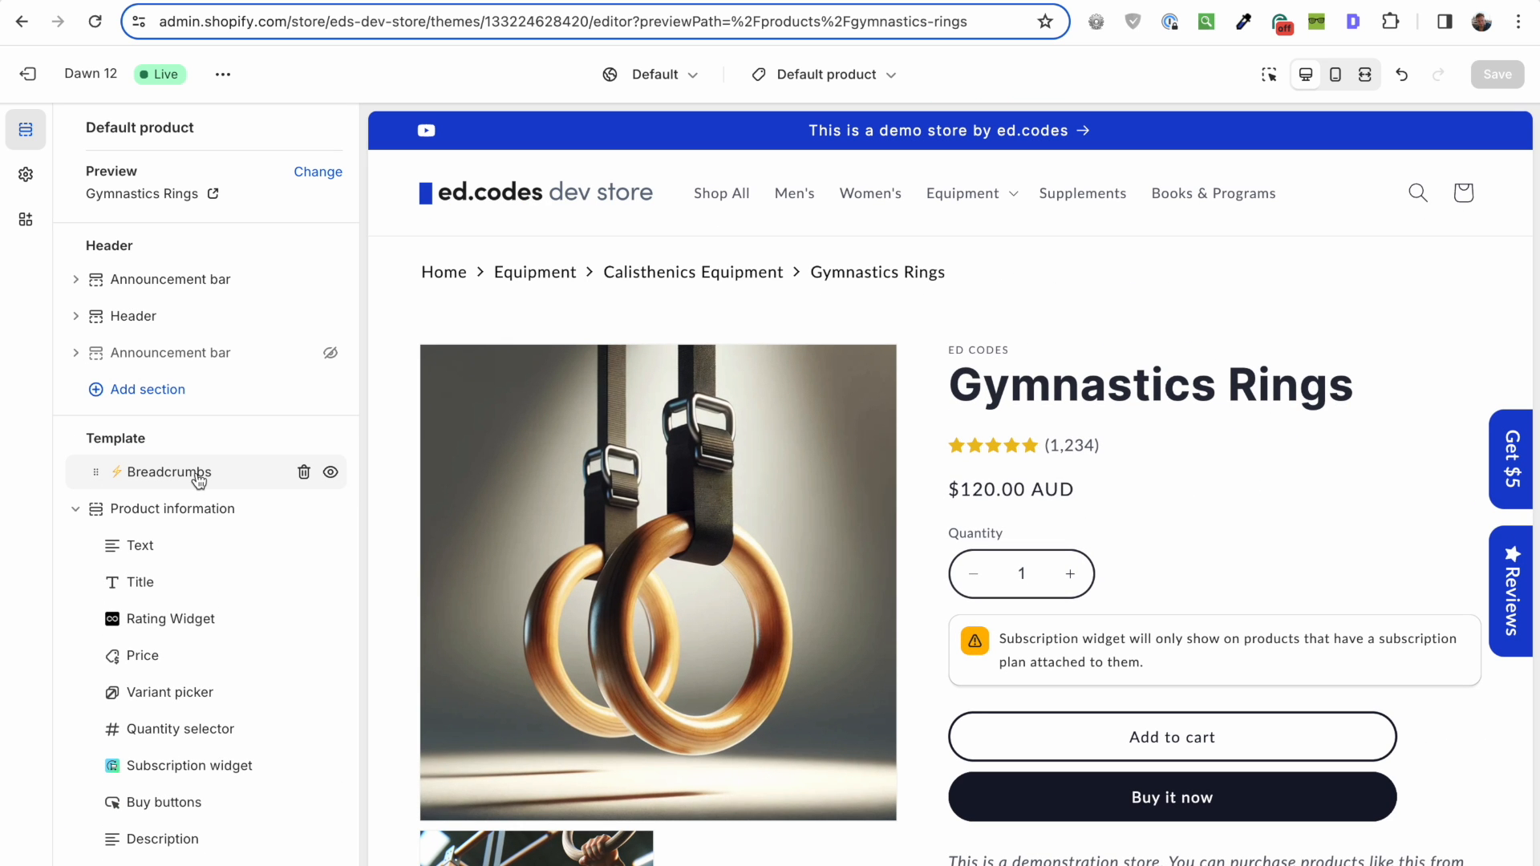
Step: Select the Breadcrumbs section and scroll through its settings to Custom Classes
click(148, 389)
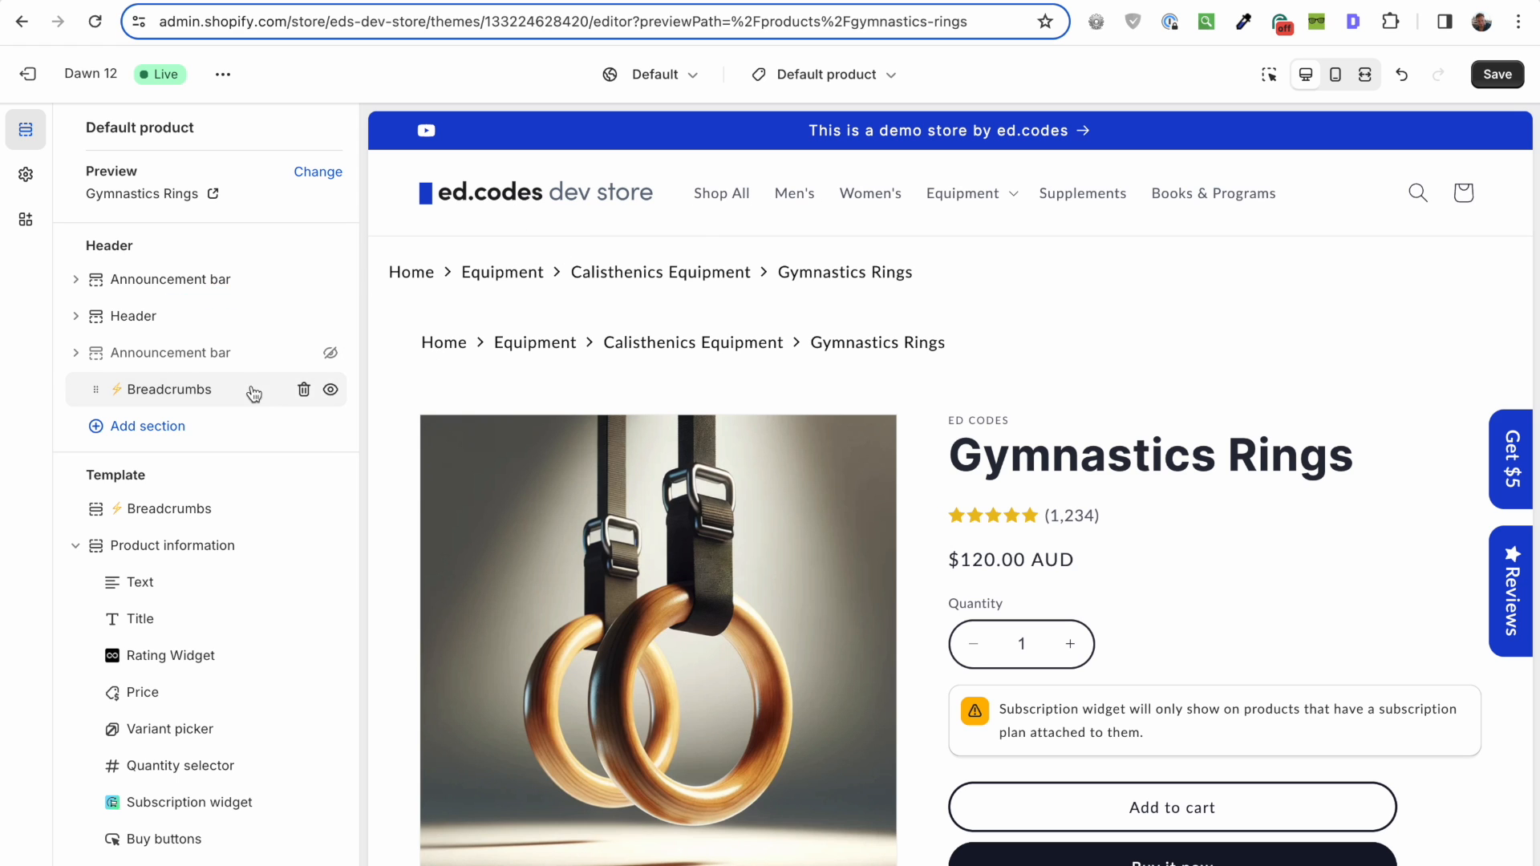
click(168, 389)
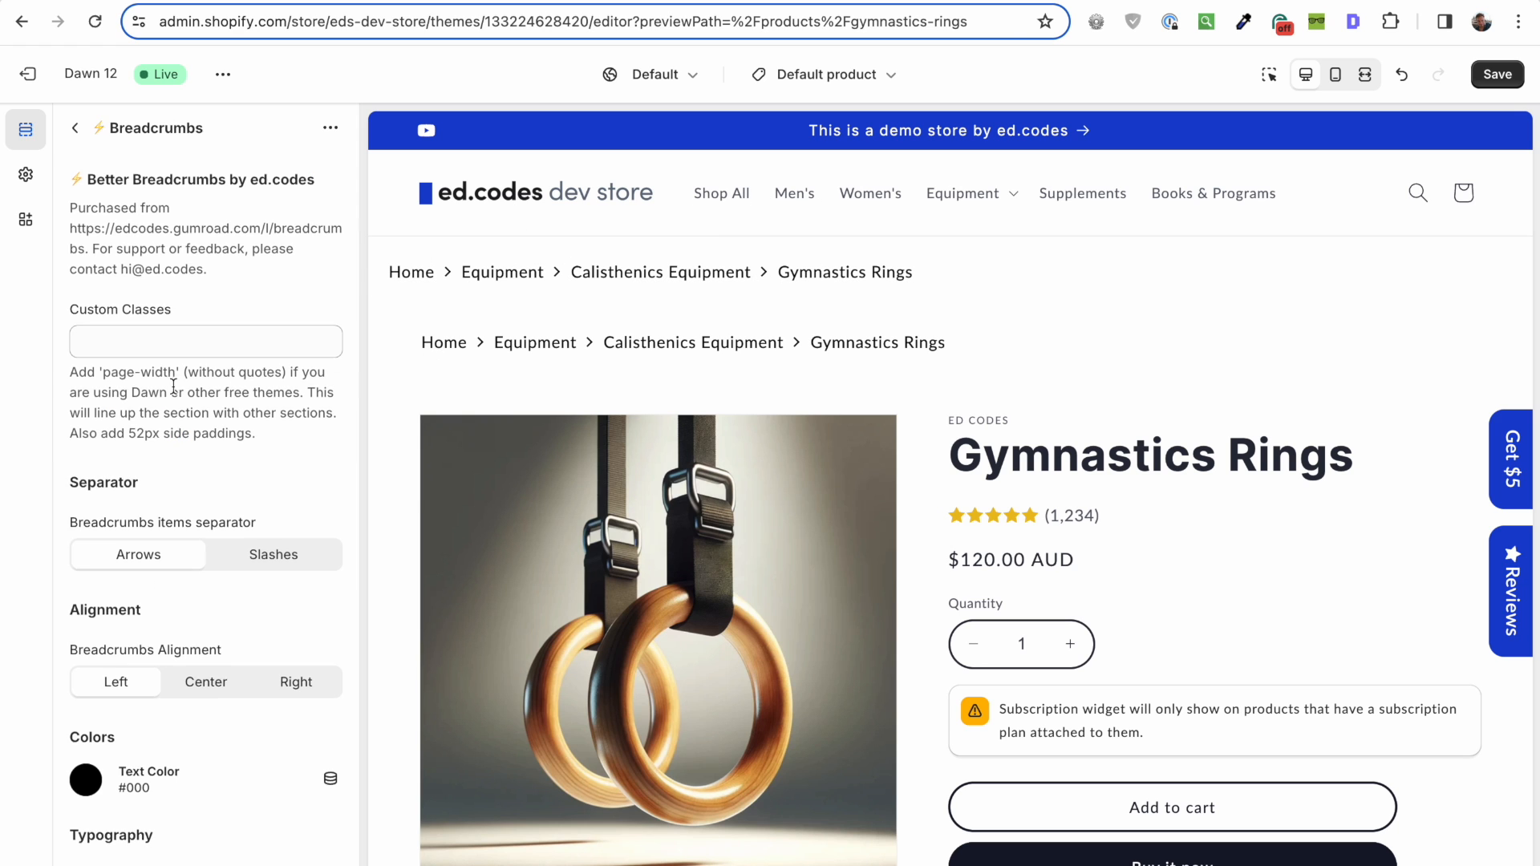
scroll(down, 3)
text(page-width)
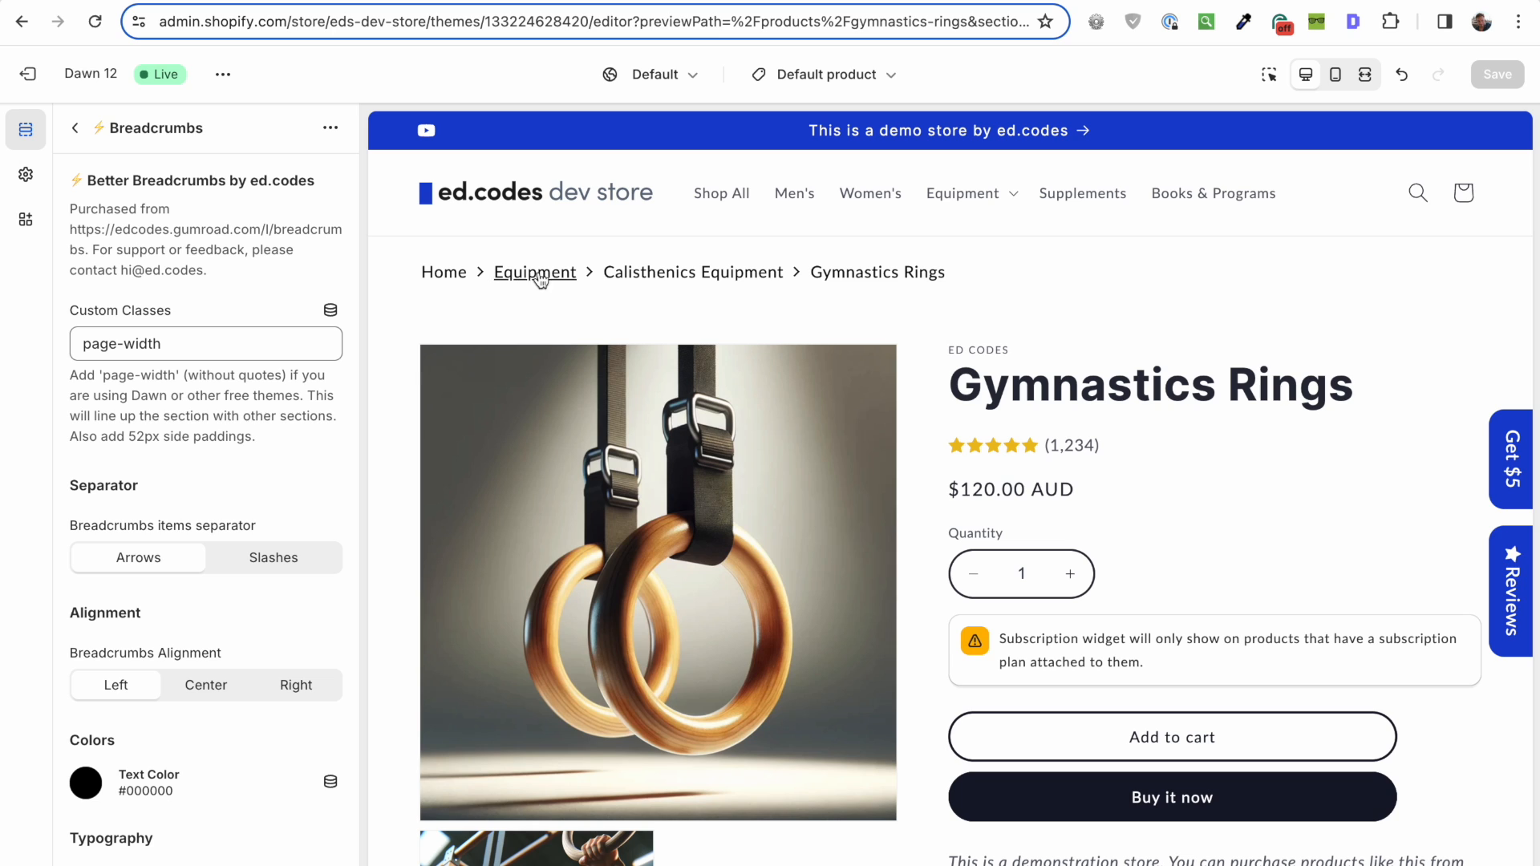
mouse_move(788, 275)
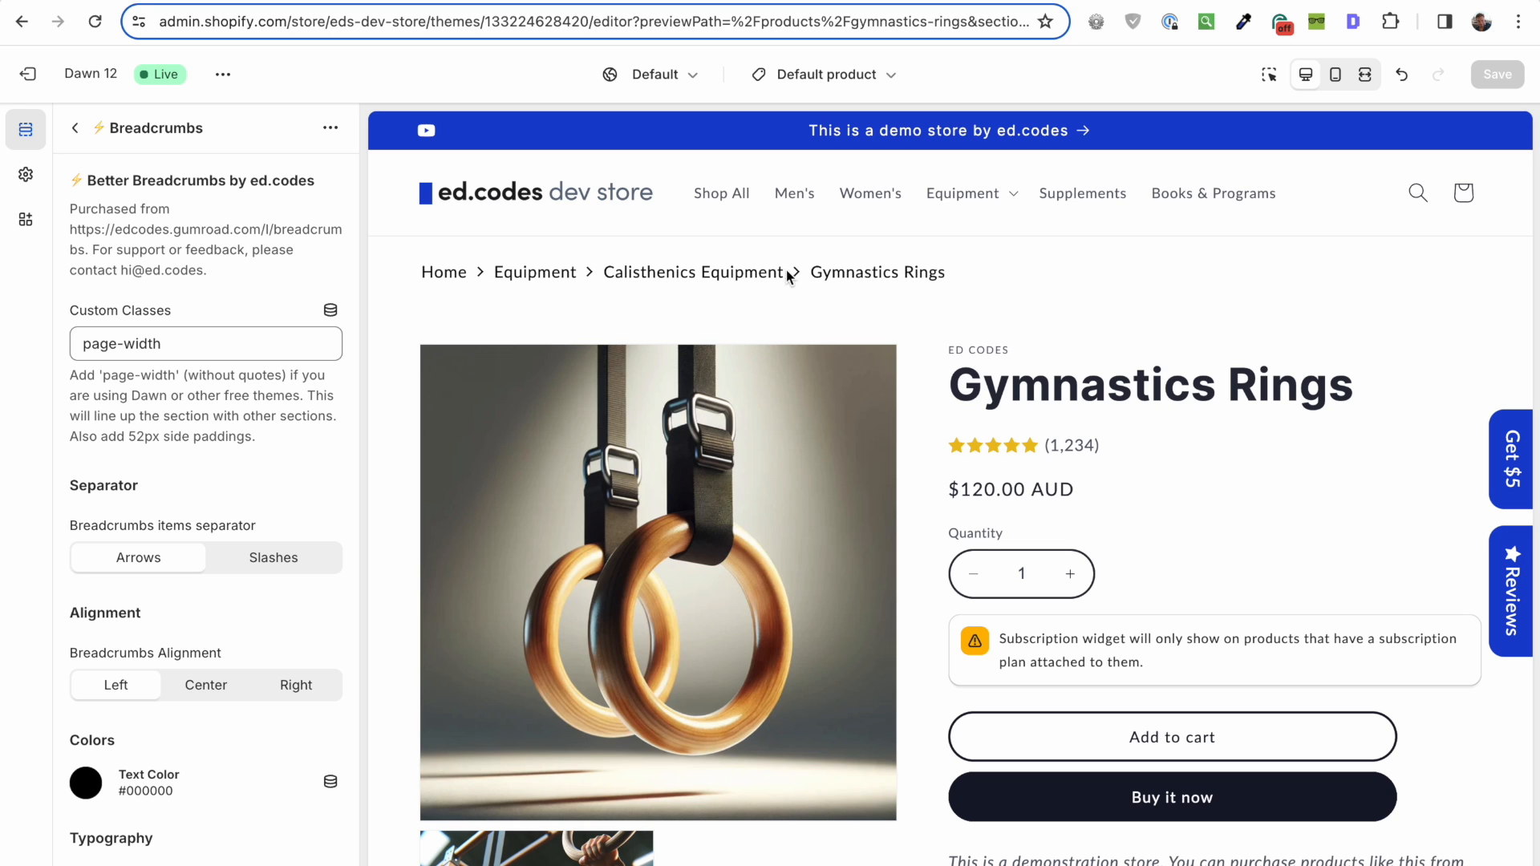
mouse_move(848, 277)
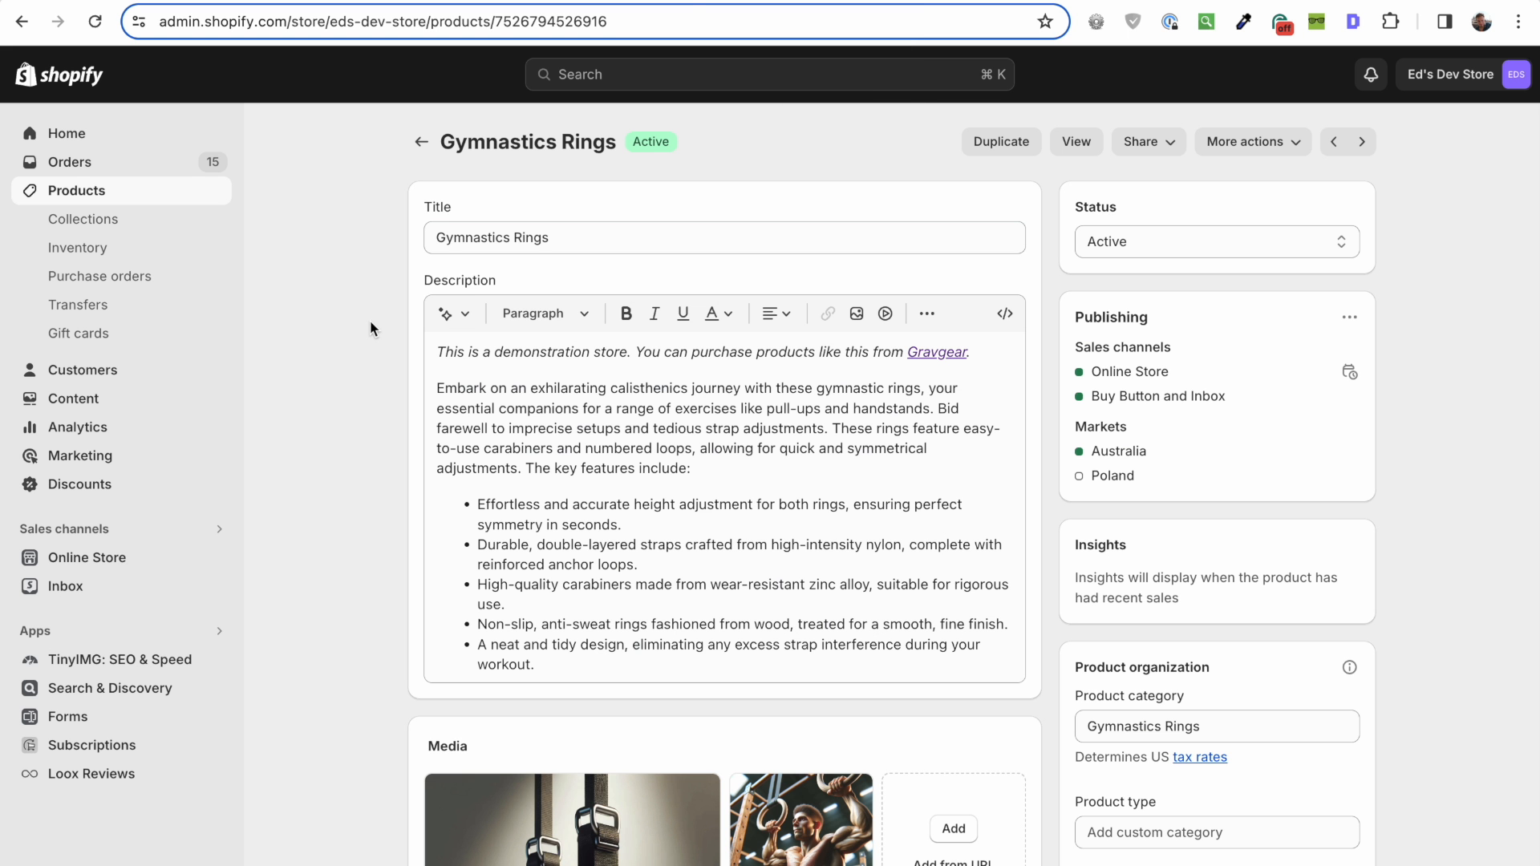
Step: Scroll the Gymnastics Rings admin page down to the Breadcrumbs metafield and open it
scroll(down, 3)
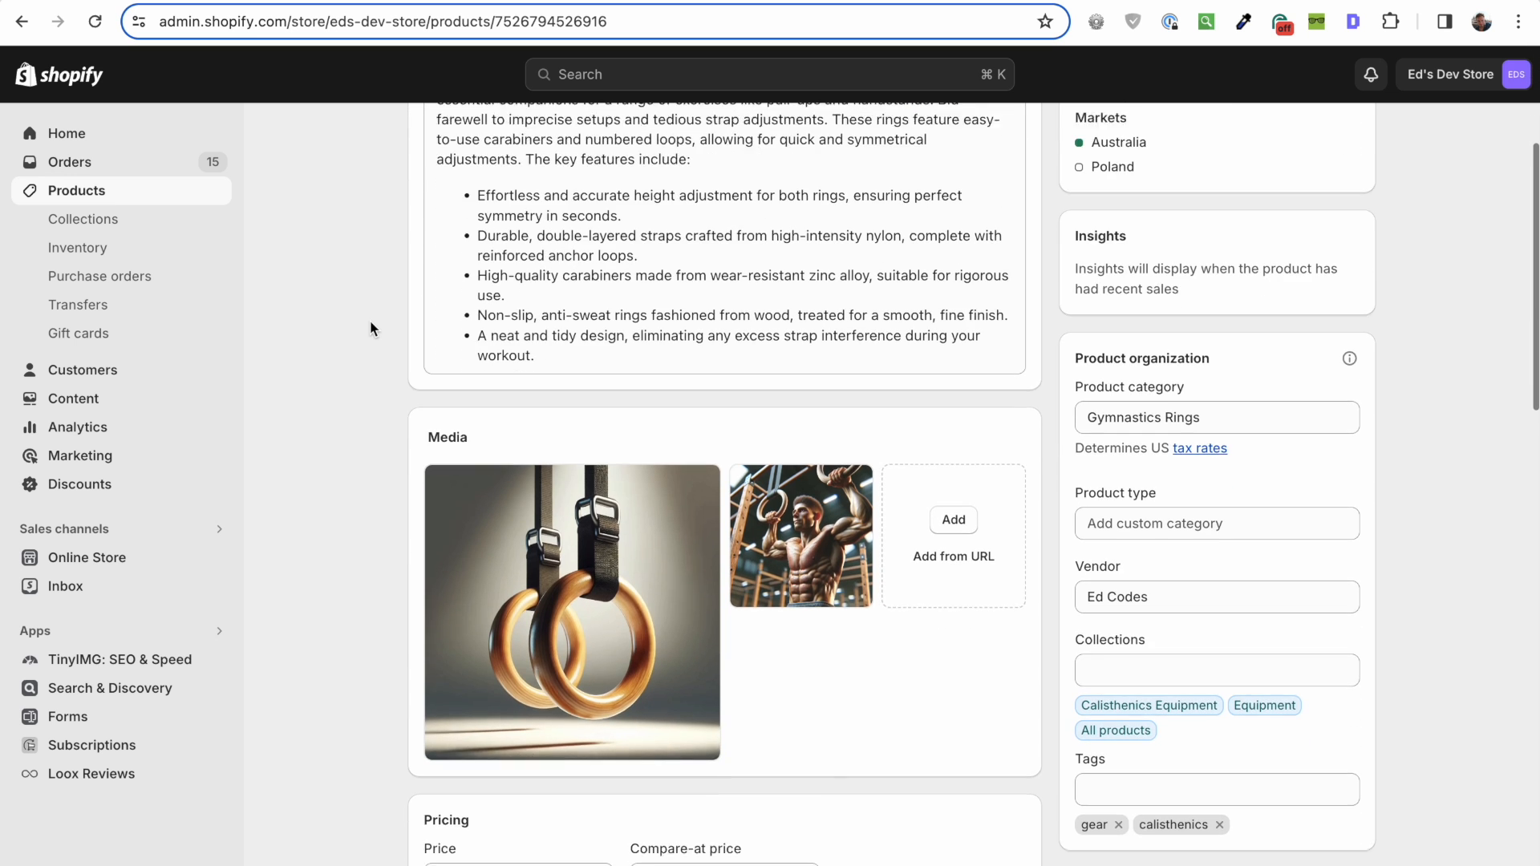
scroll(down, 3)
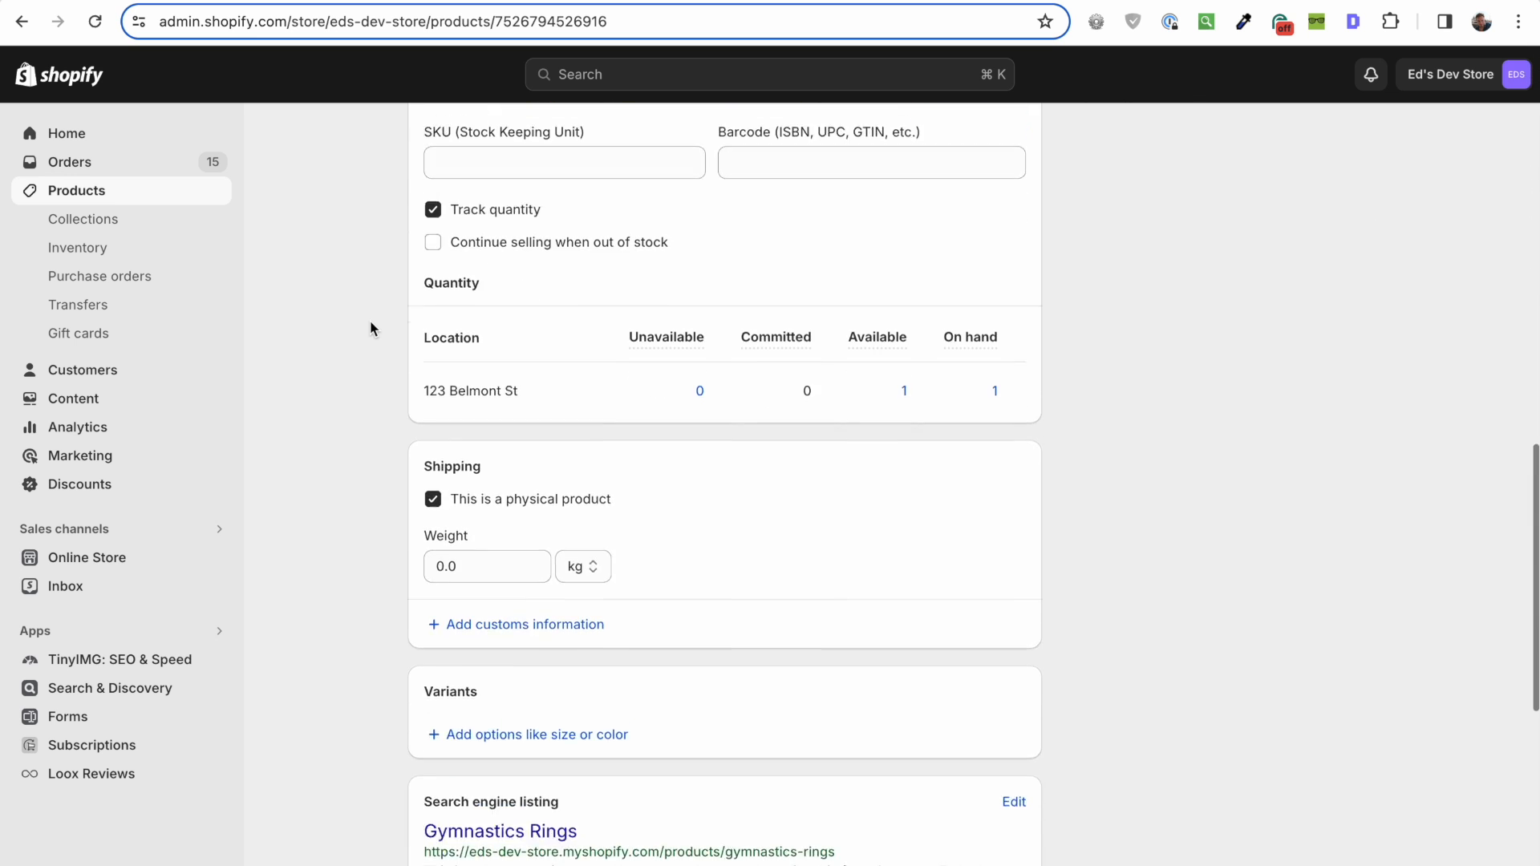
scroll(down, 3)
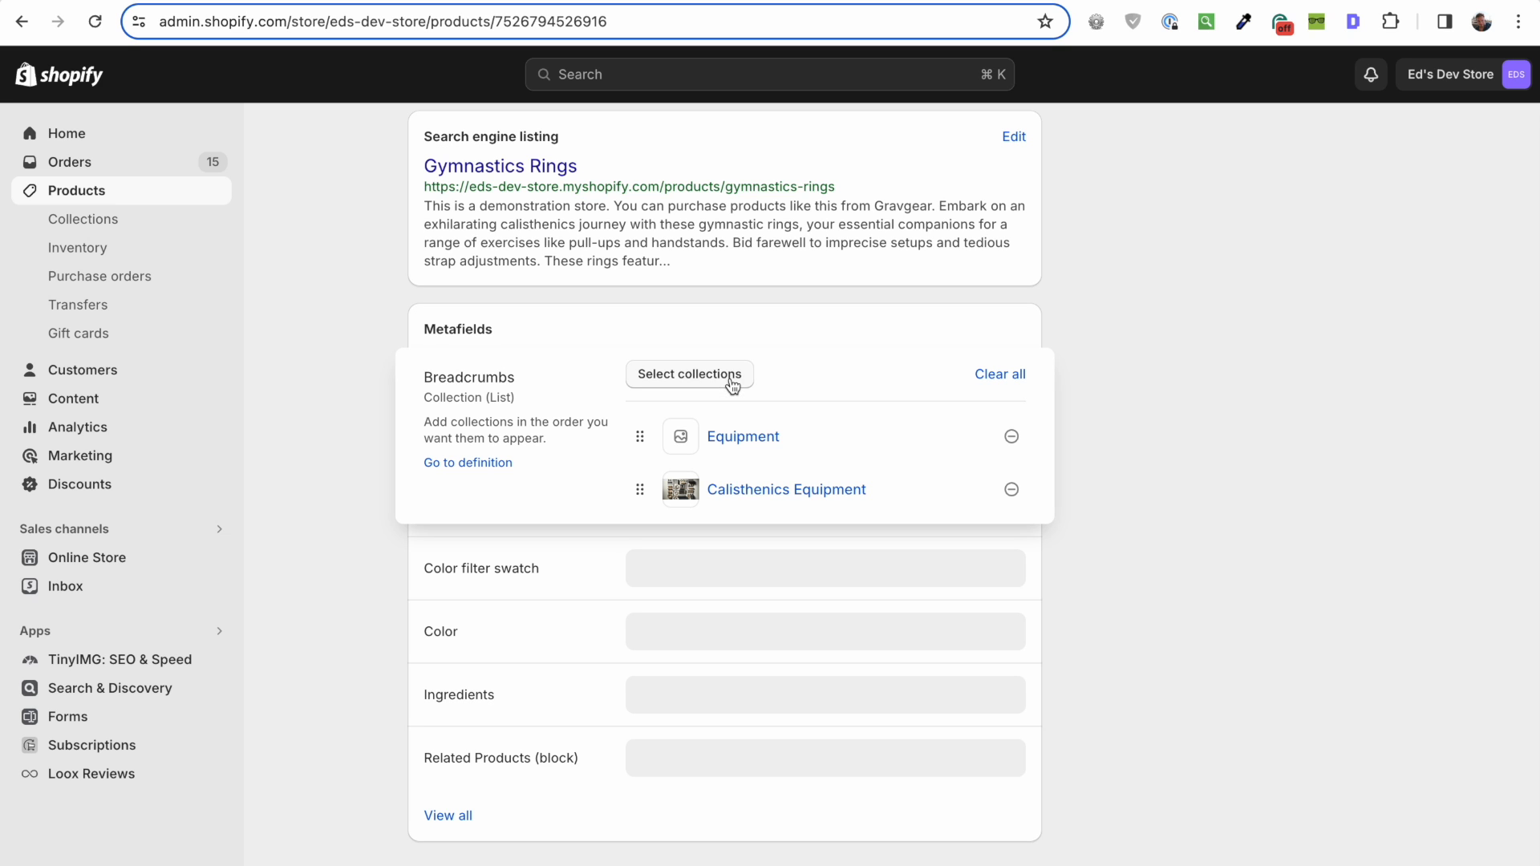
mouse_move(859, 456)
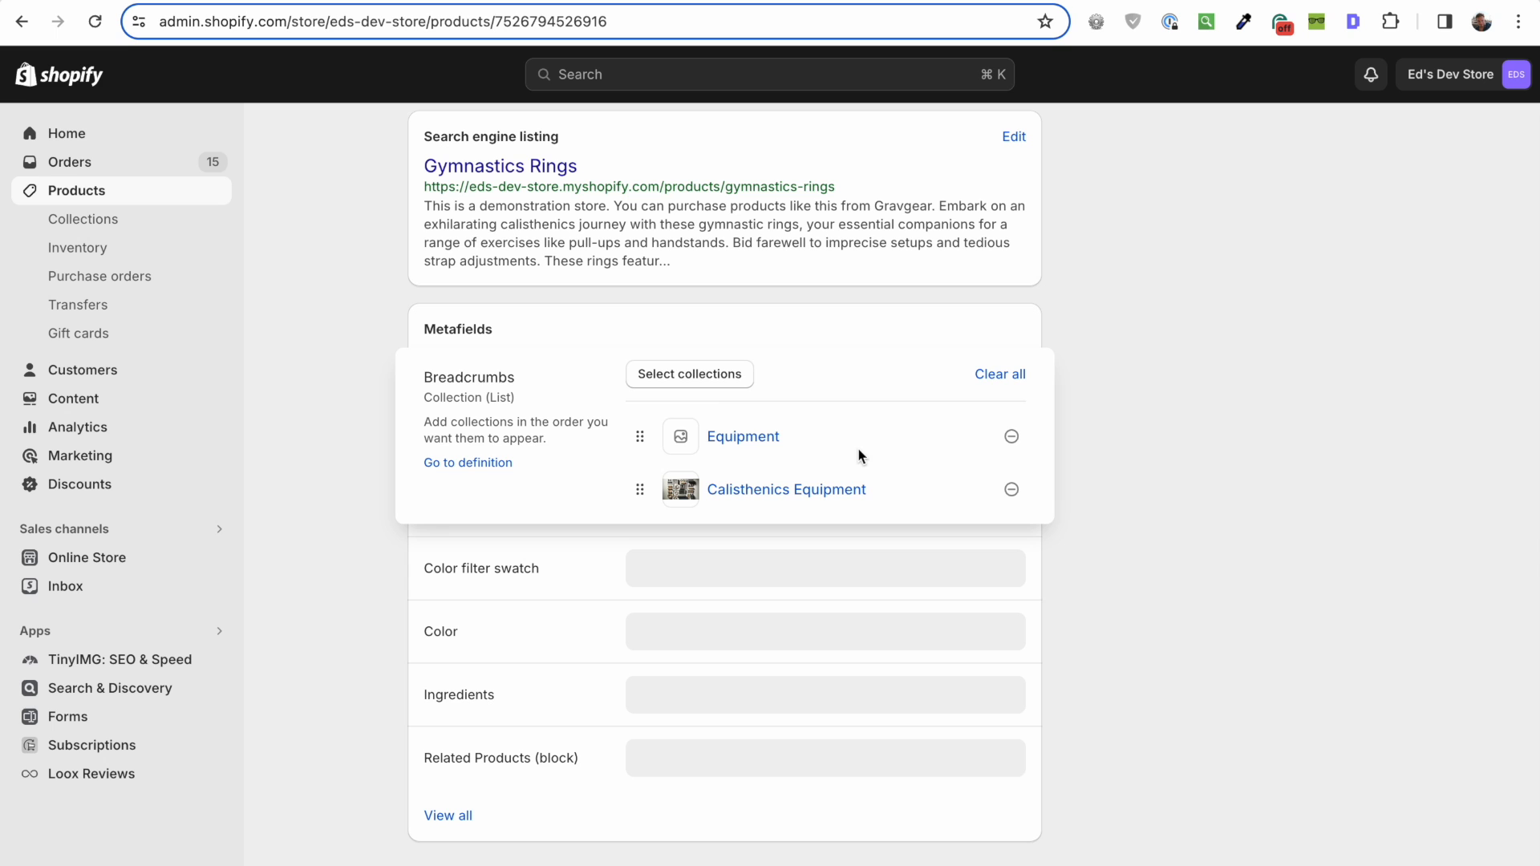
click(688, 373)
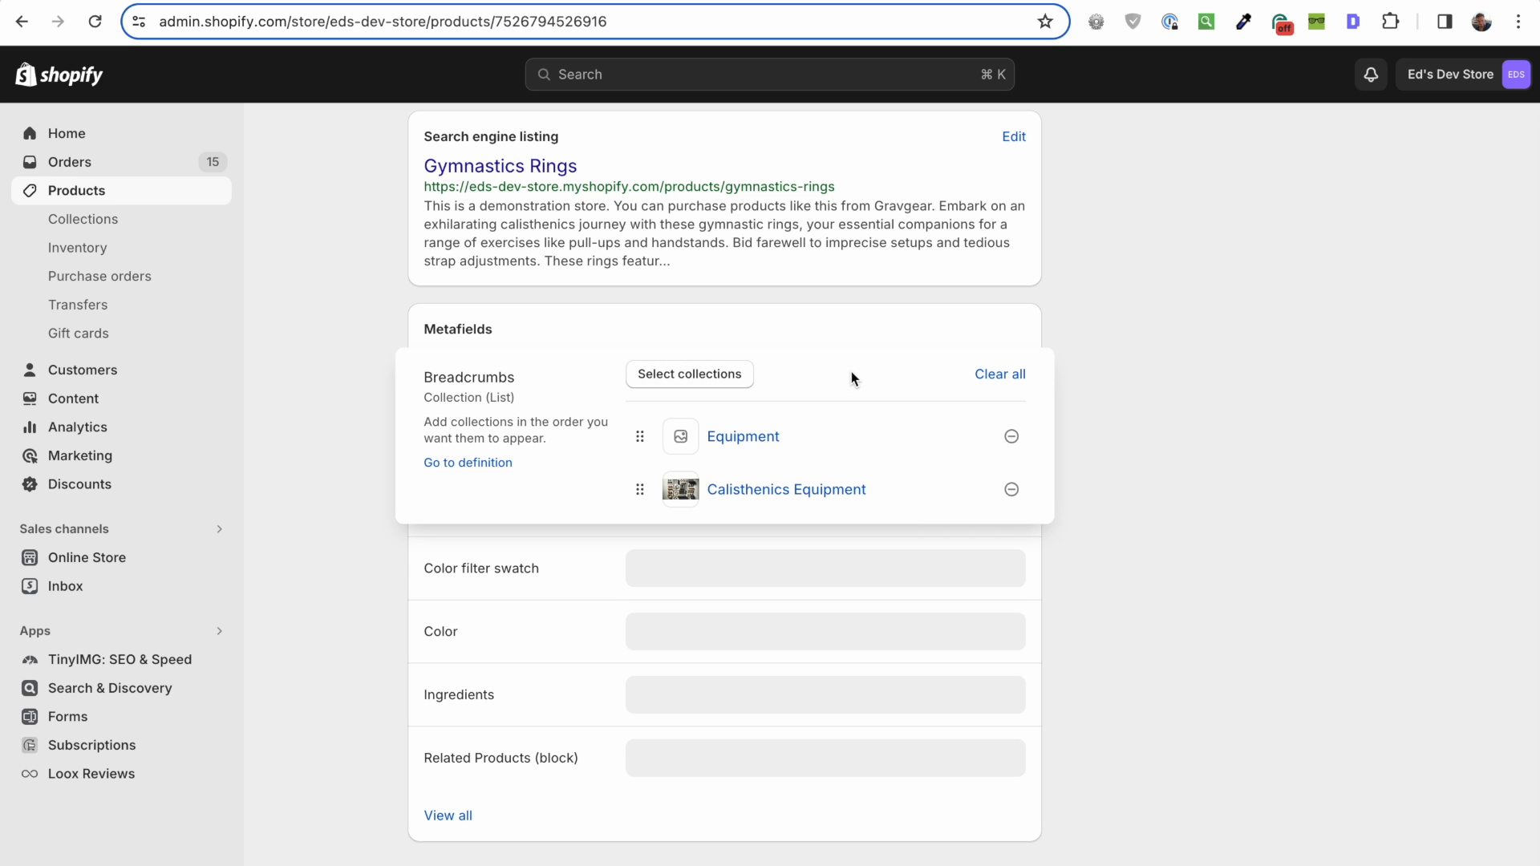
mouse_move(749, 458)
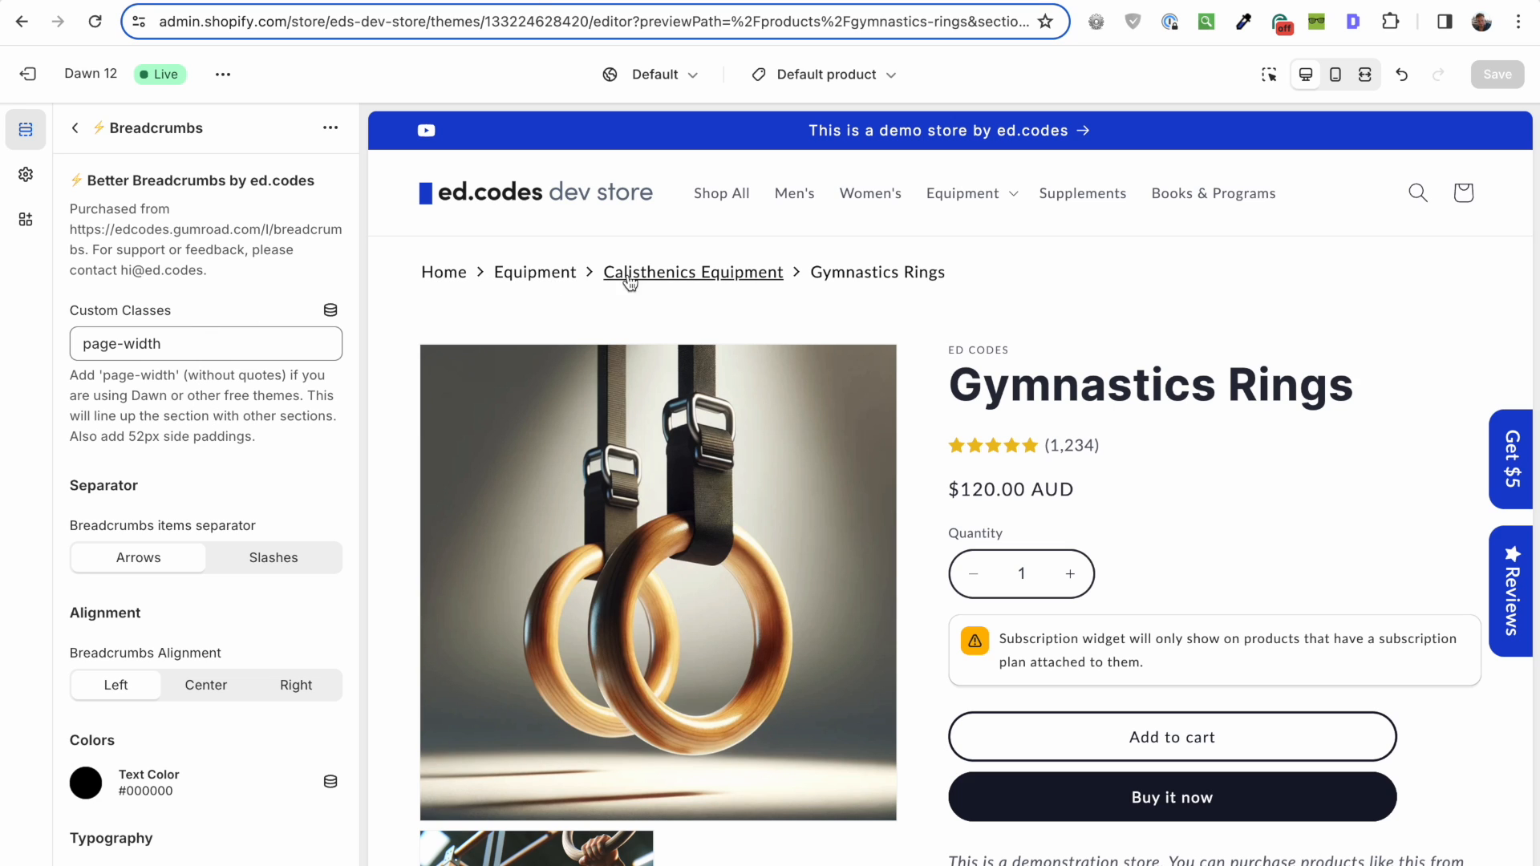
mouse_move(839, 301)
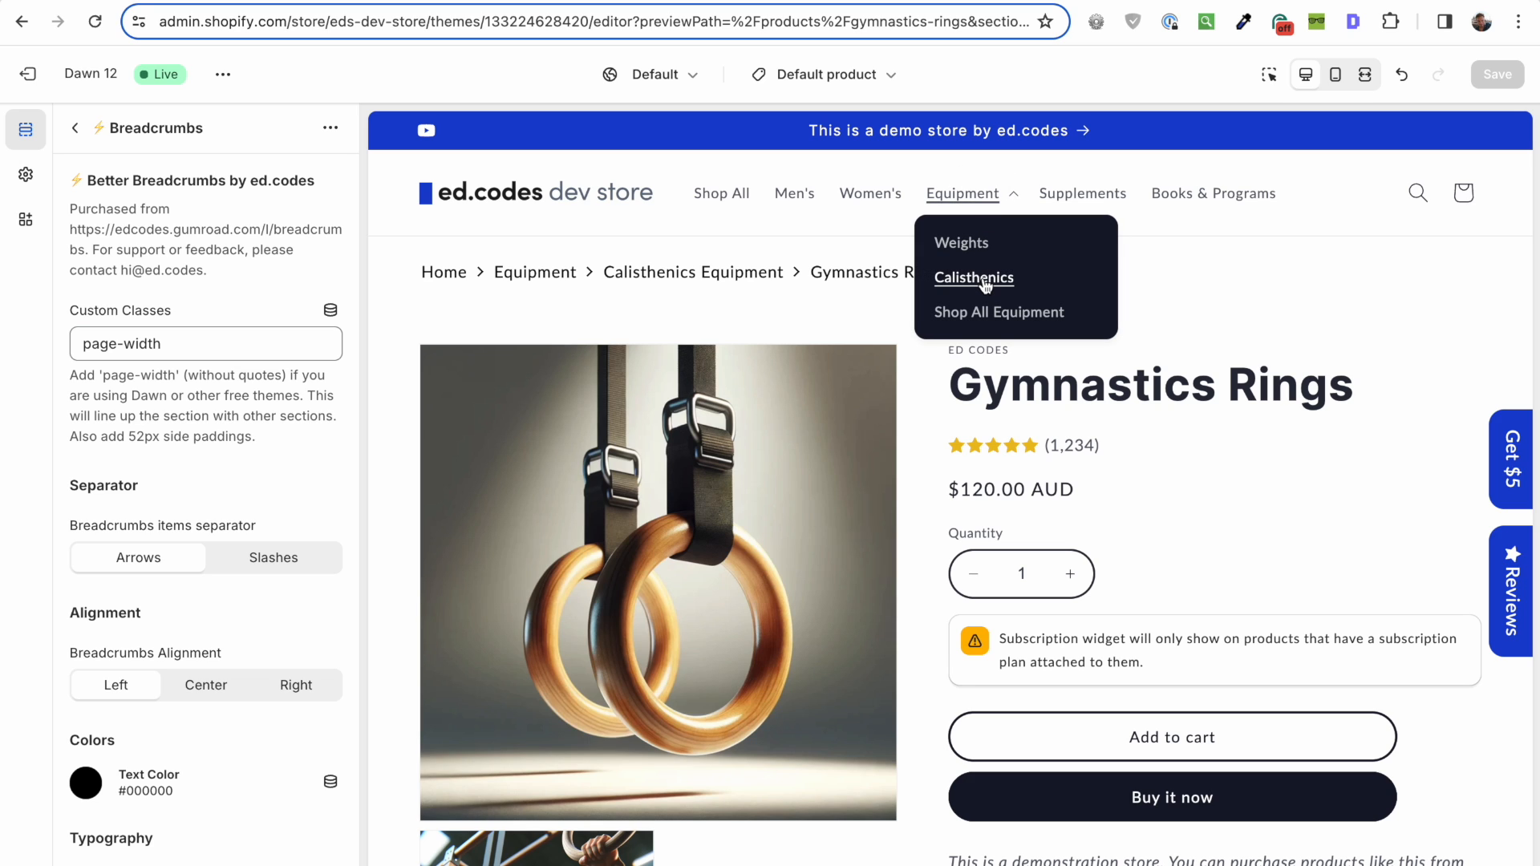
mouse_move(720, 285)
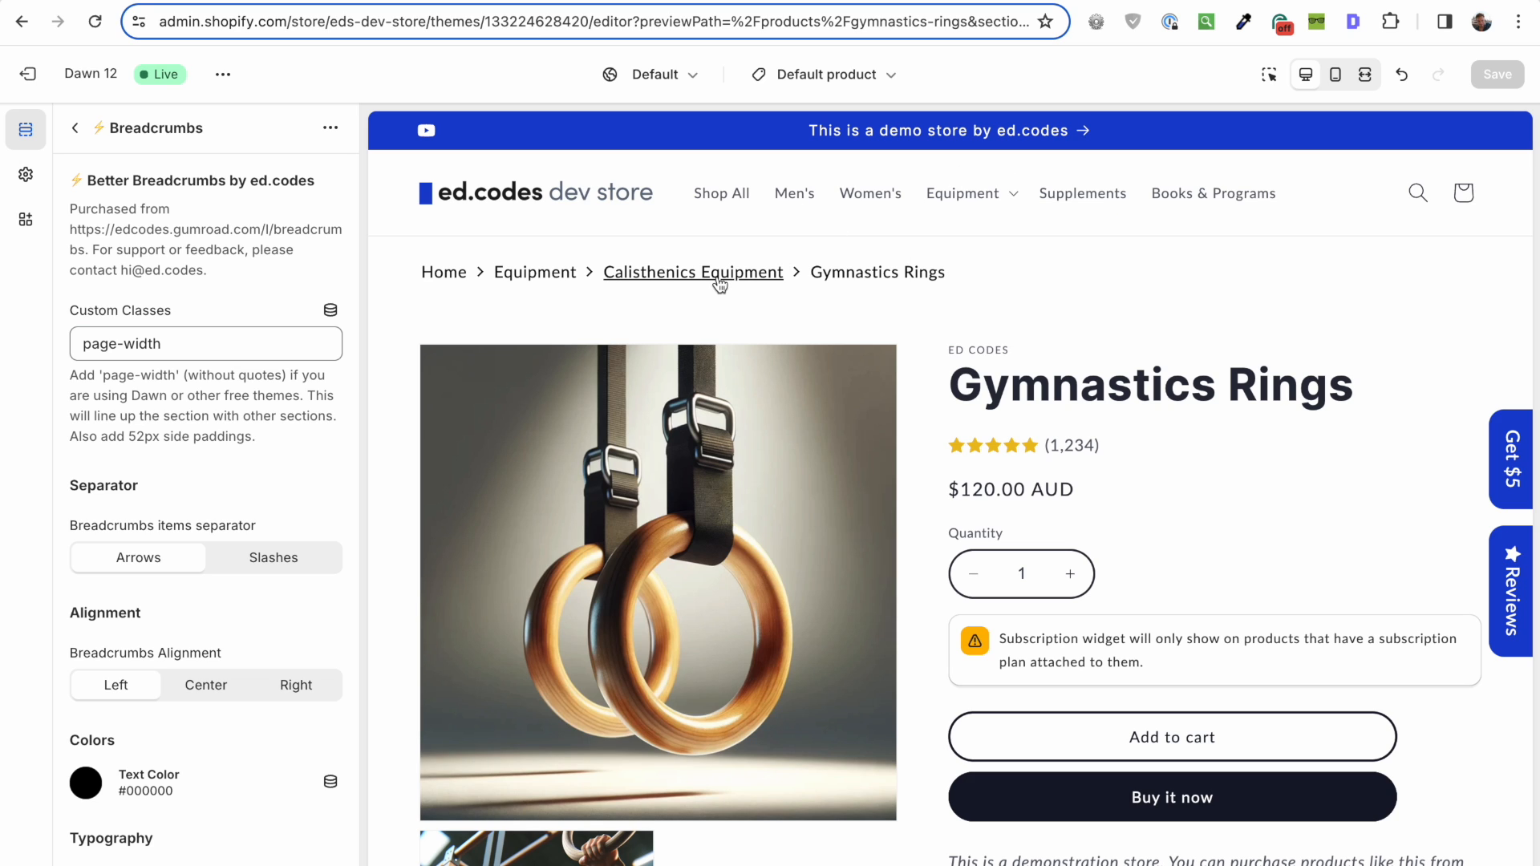
Step: Follow the Calisthenics Equipment breadcrumb in preview, return to the product, then open Collections
click(692, 272)
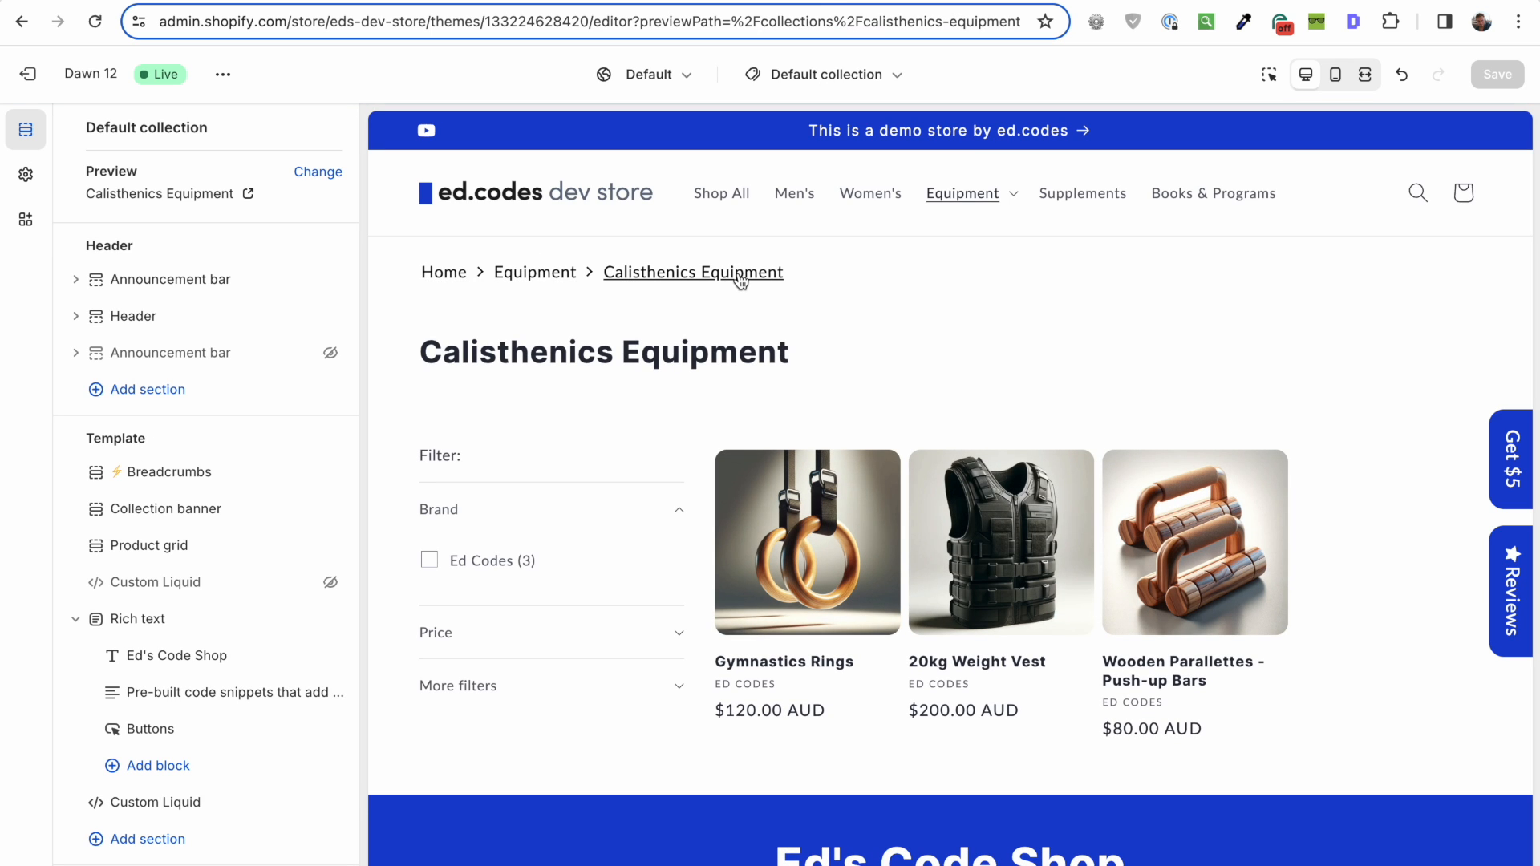
click(806, 543)
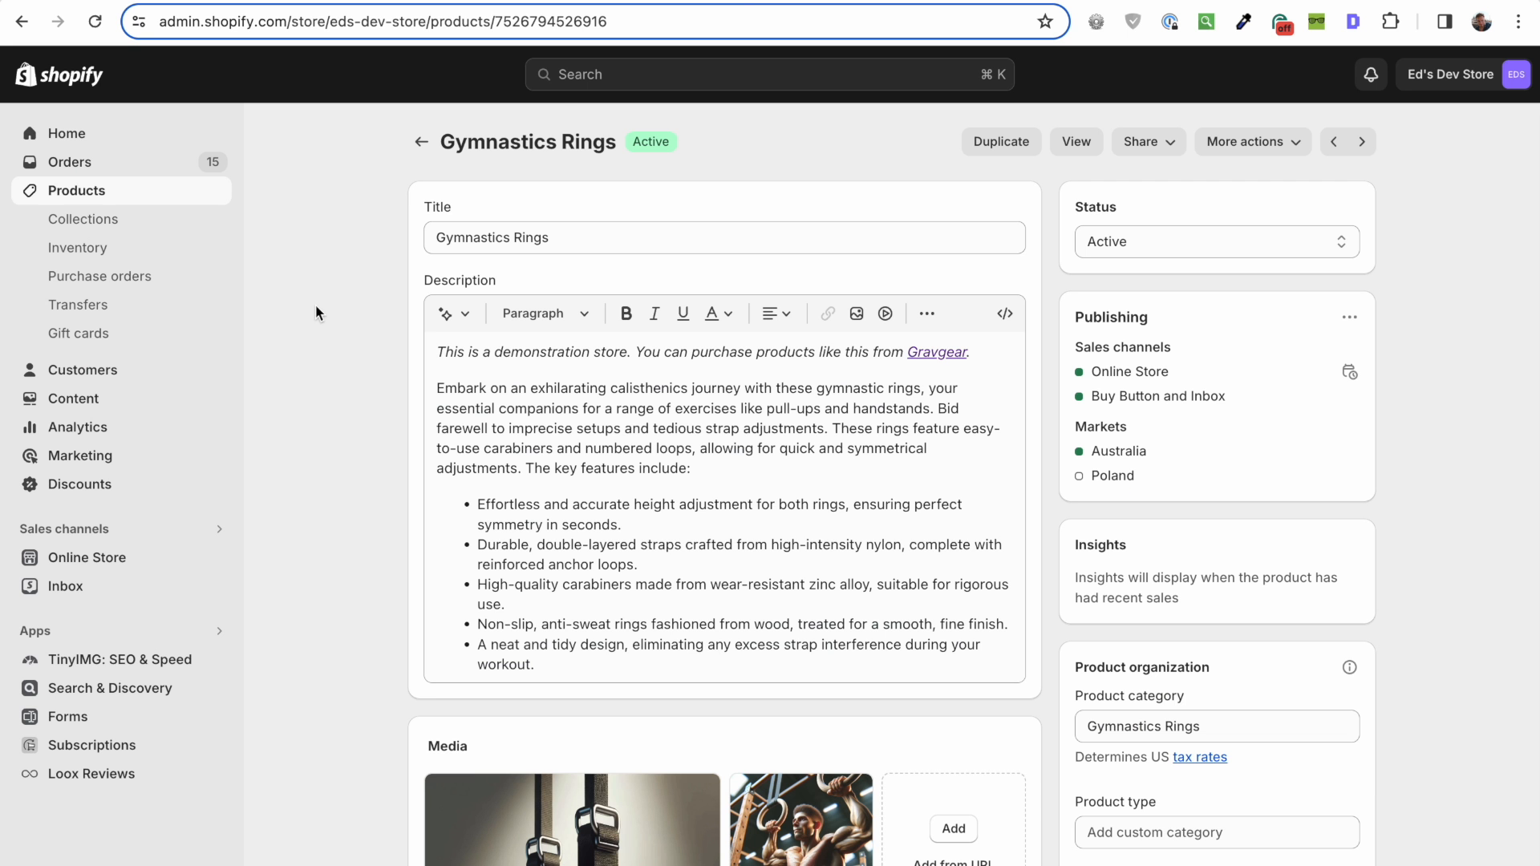
click(84, 218)
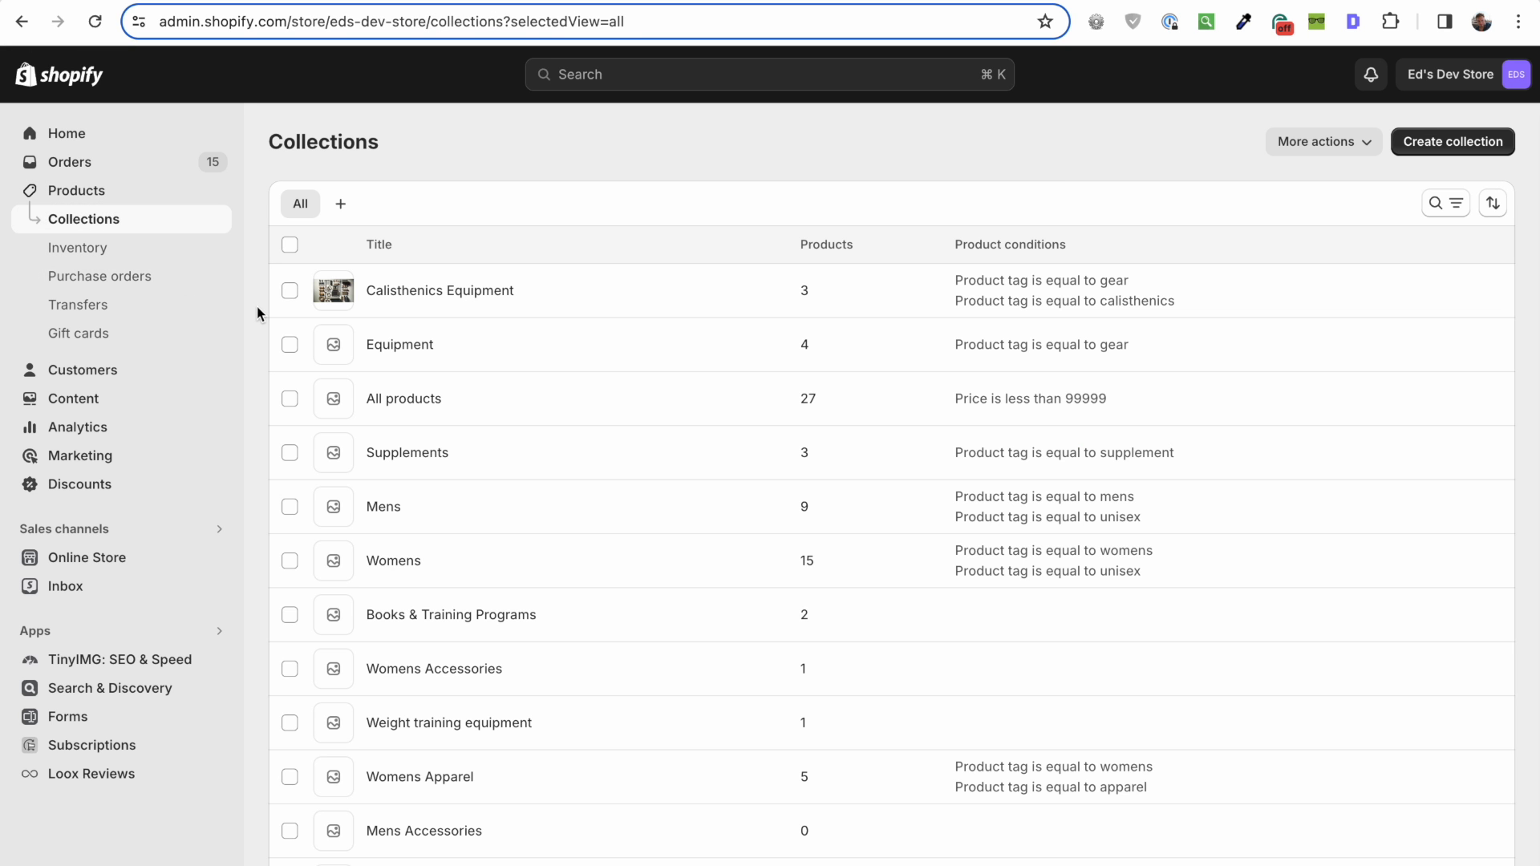
mouse_move(458, 271)
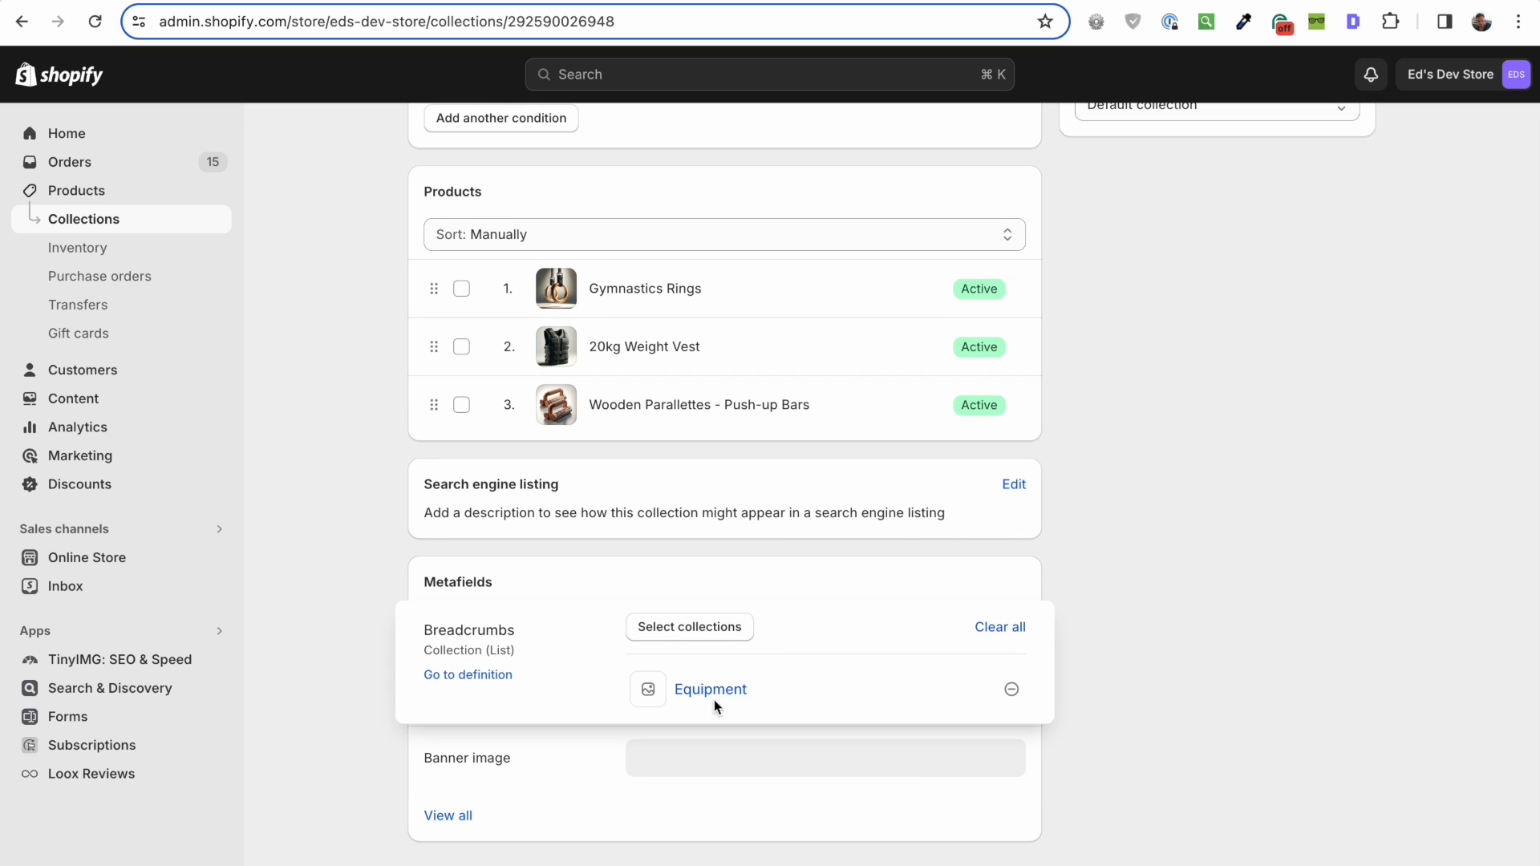
mouse_move(747, 708)
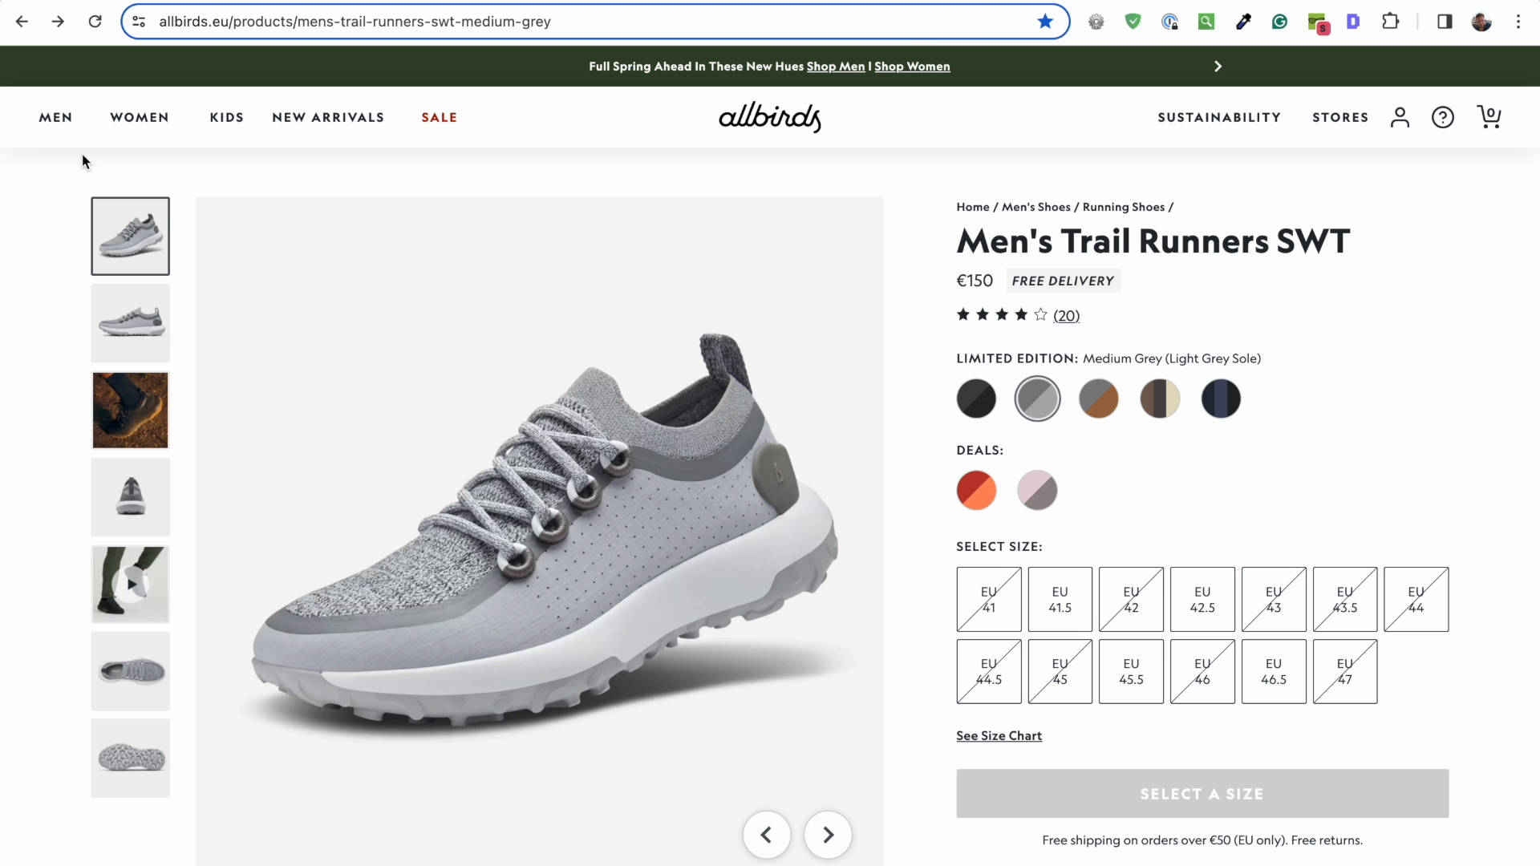
Step: Return to the Calisthenics Equipment collection admin, then the storefront Gymnastics Rings tab
click(56, 117)
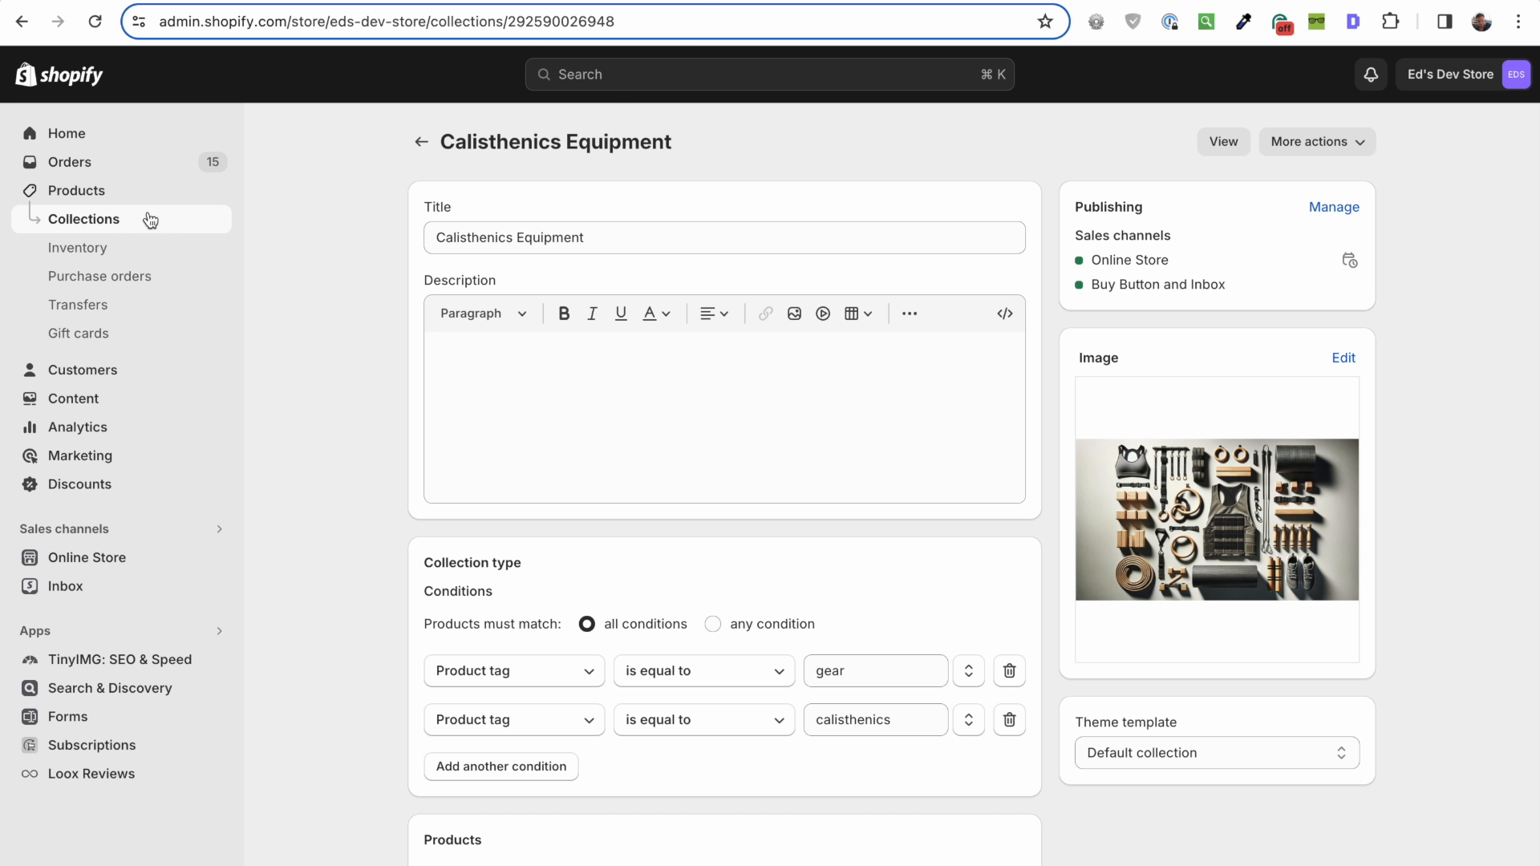
click(420, 142)
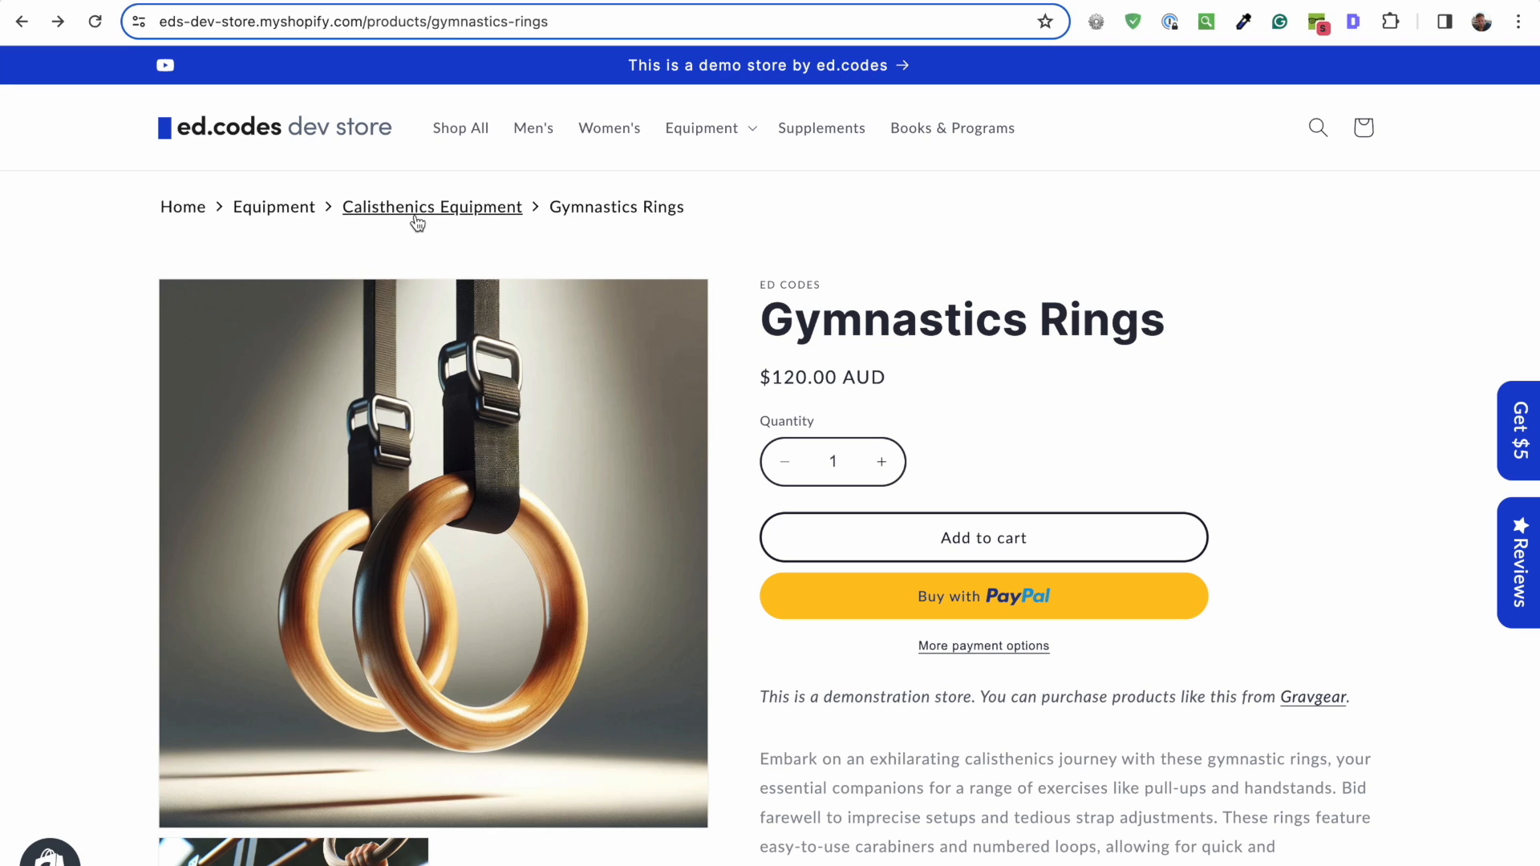
Step: Follow the breadcrumbs to Calisthenics Equipment, then Equipment, then return to Calisthenics Equipment
click(431, 207)
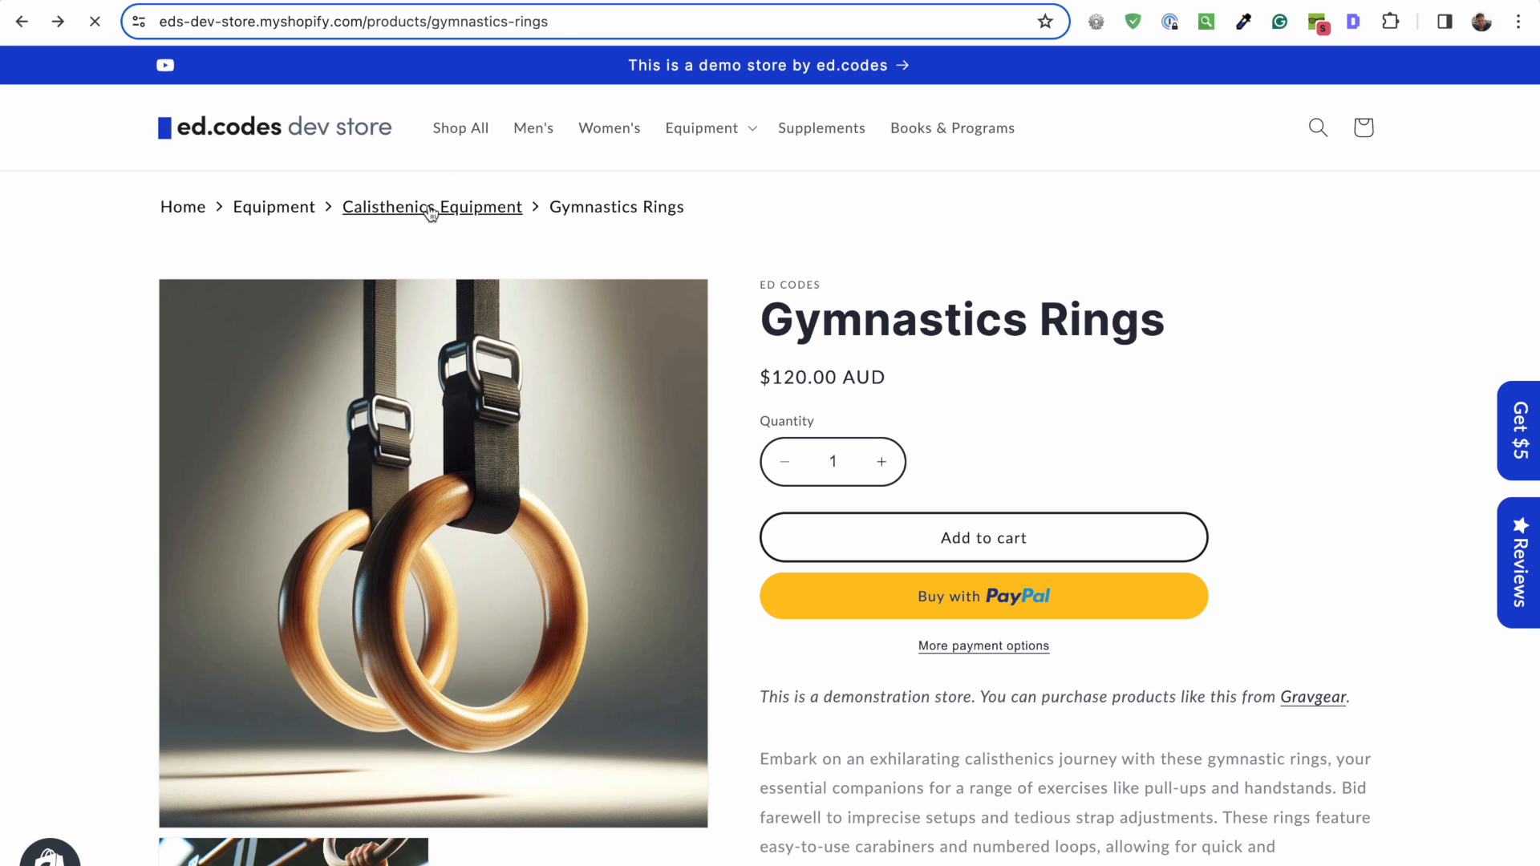
click(432, 206)
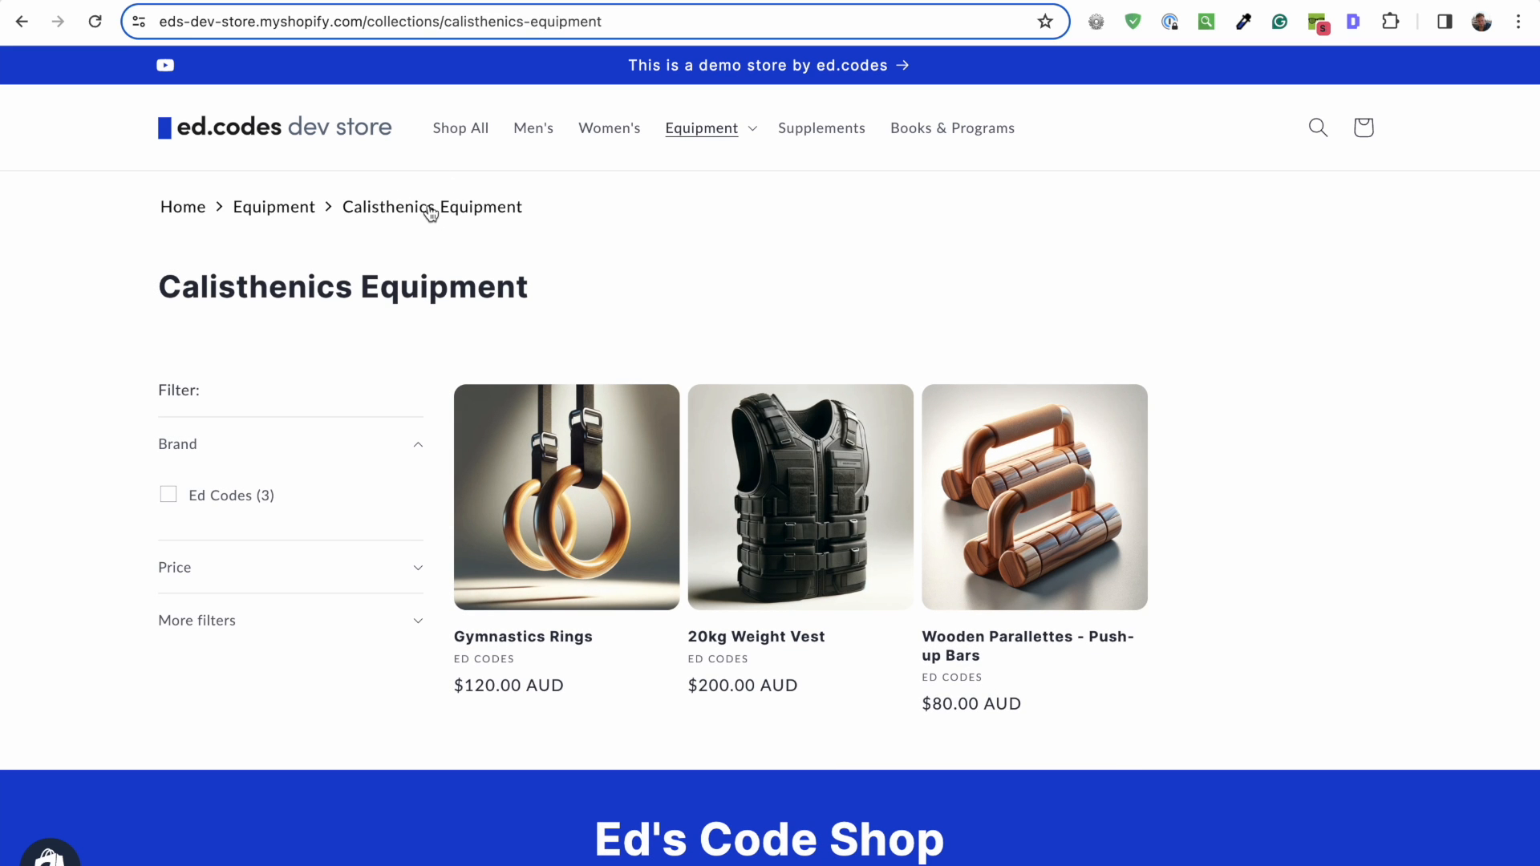
click(274, 206)
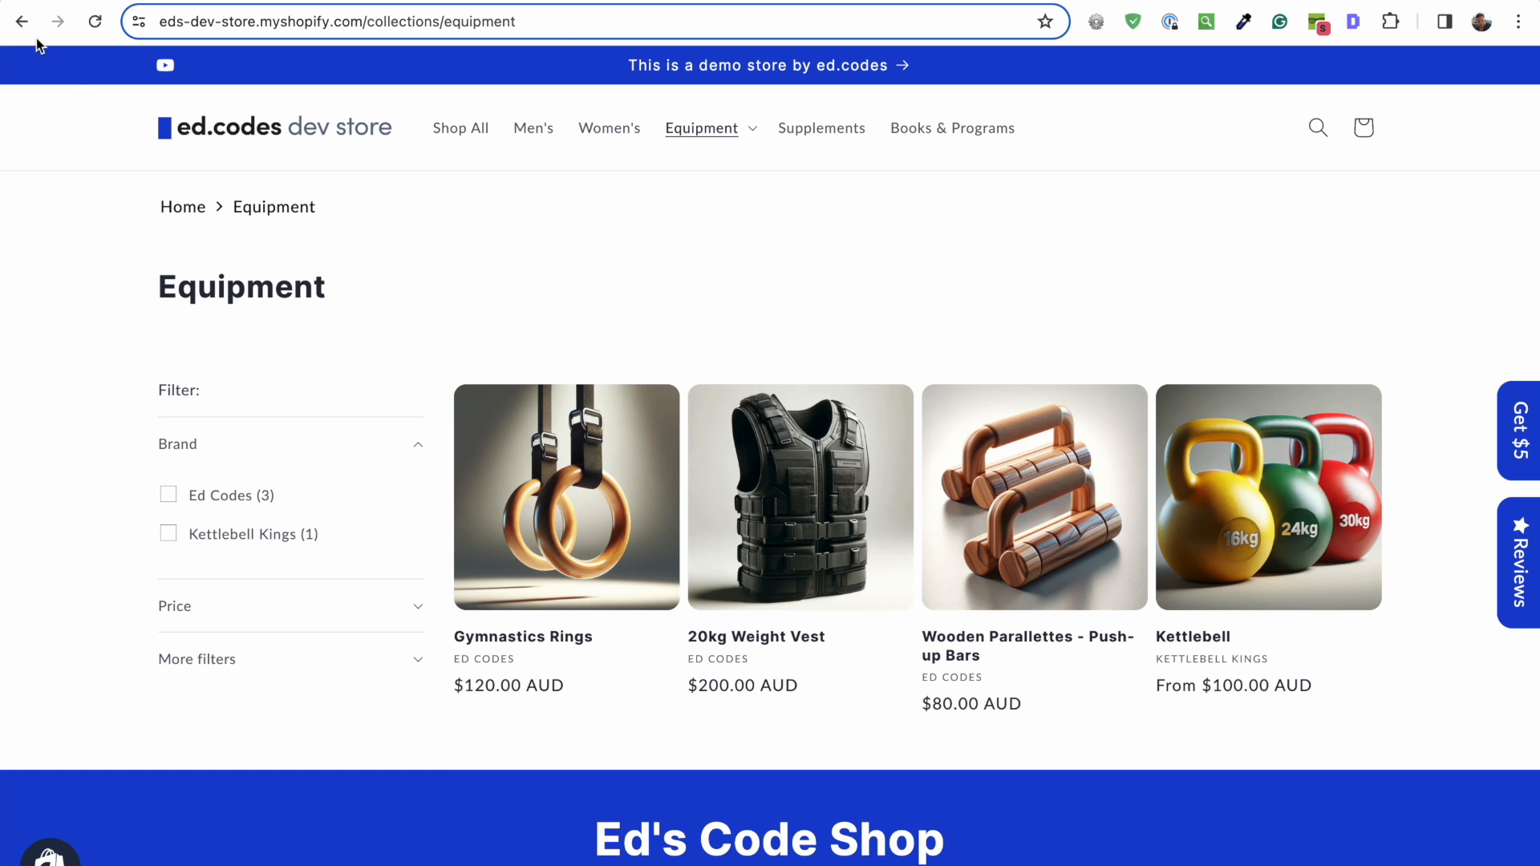
click(565, 497)
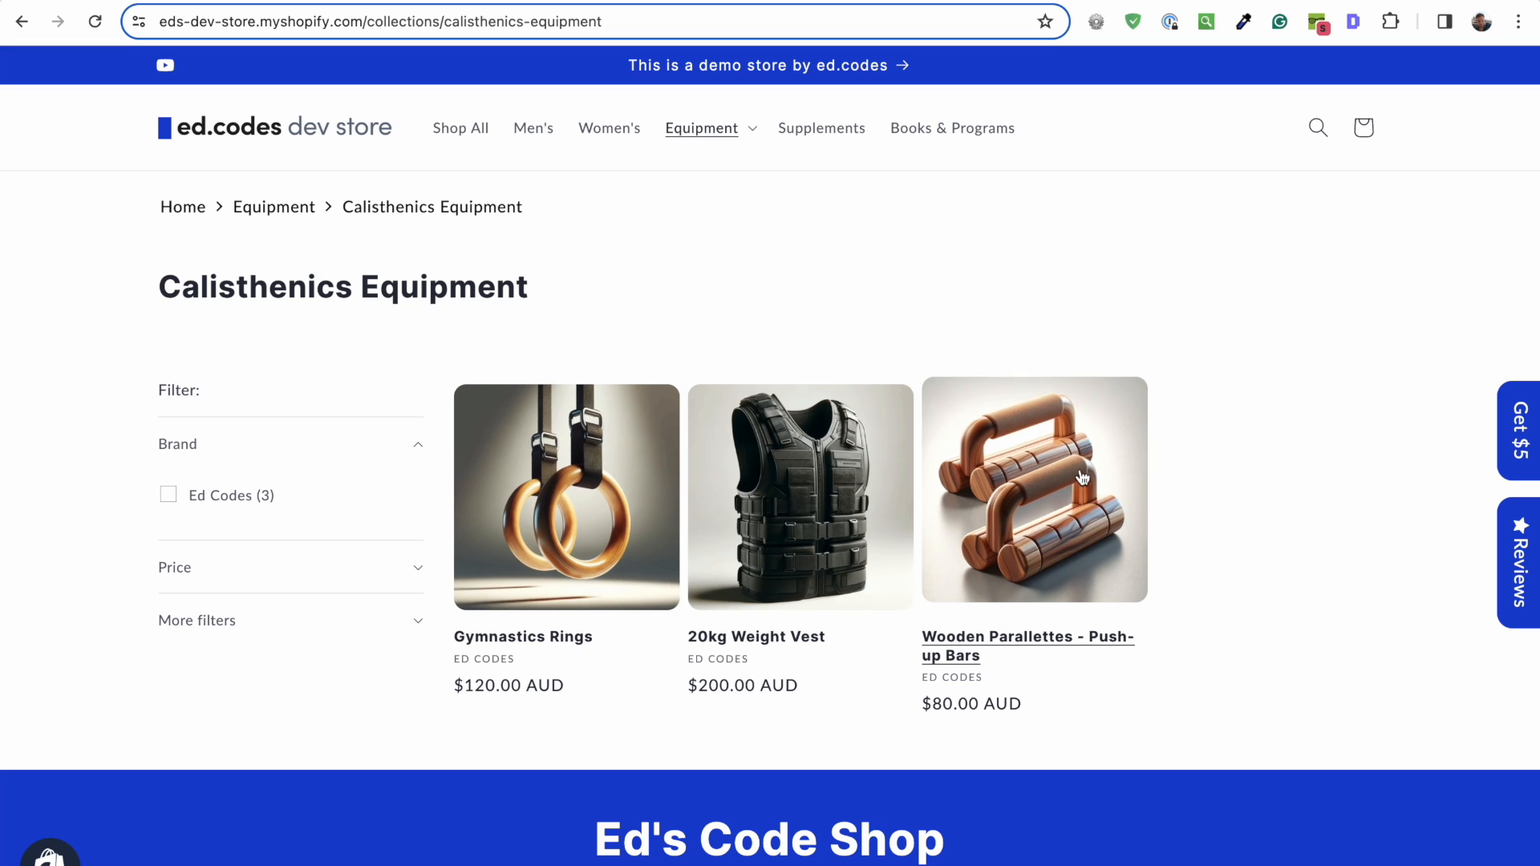
mouse_move(976, 362)
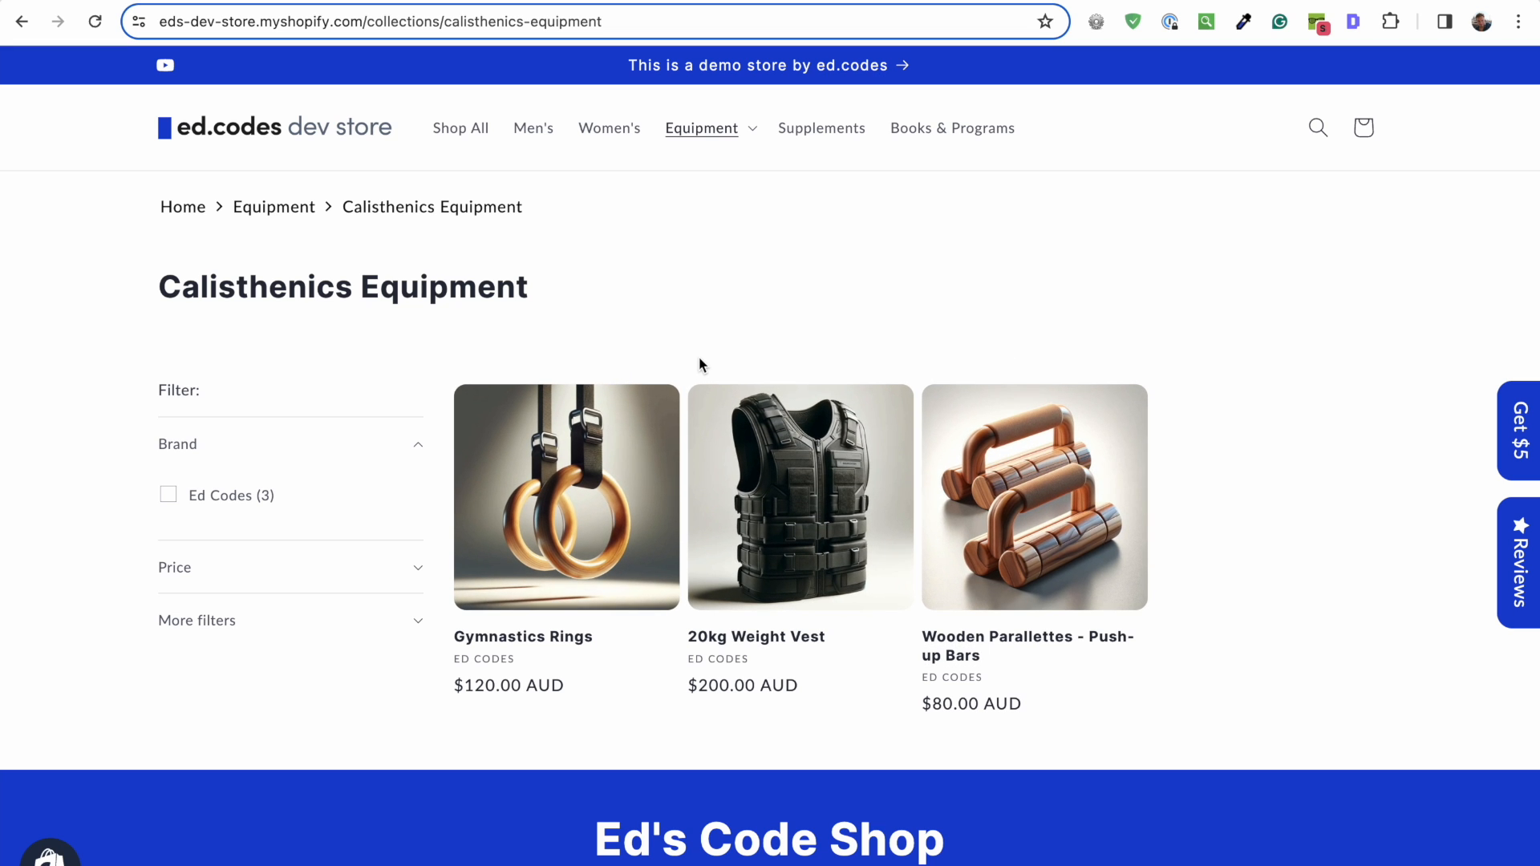
key(f12)
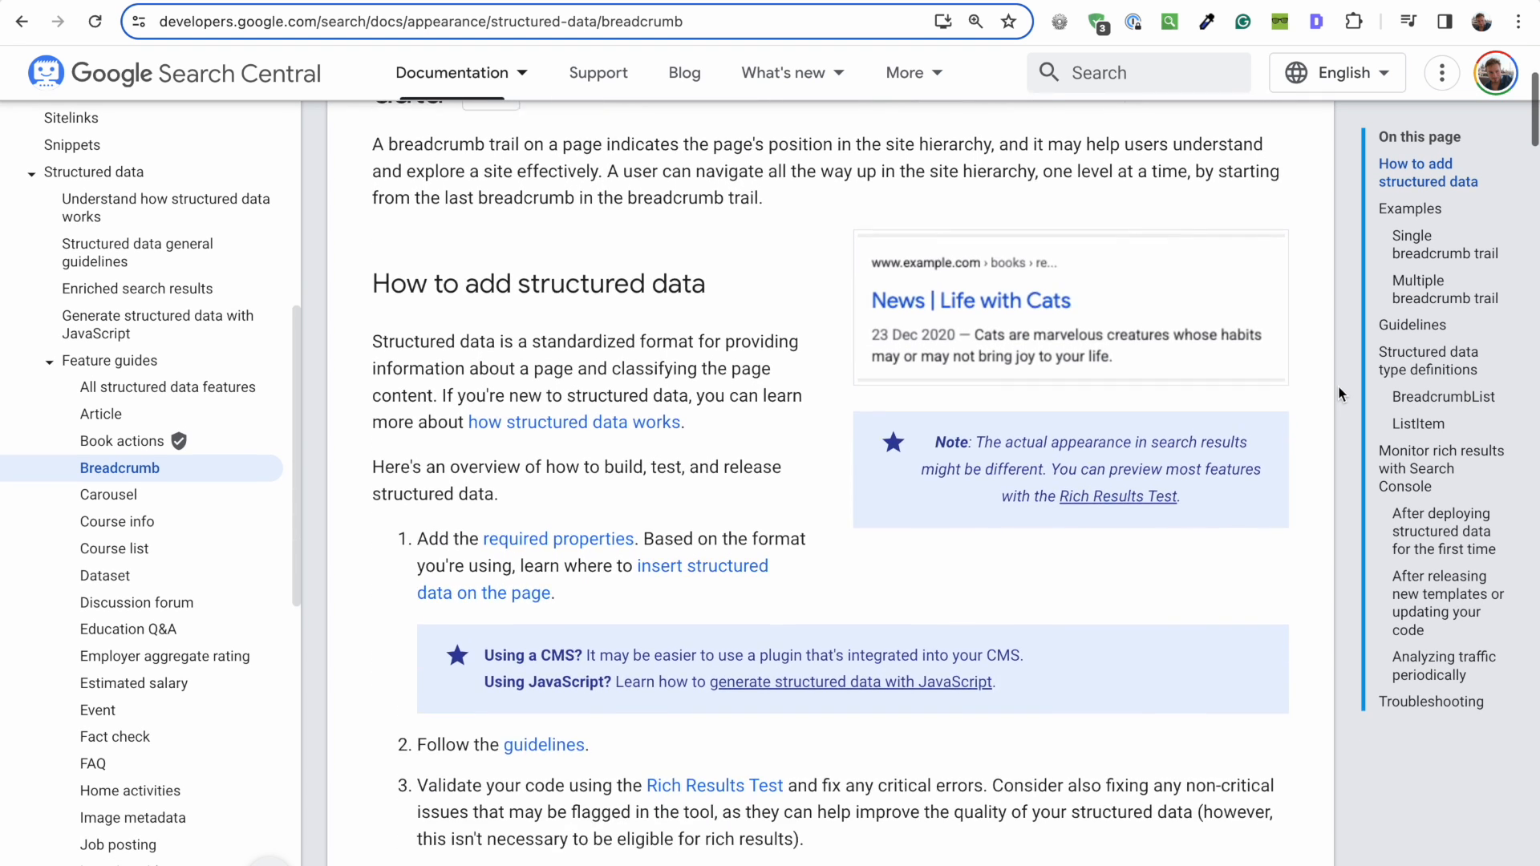
scroll(down, 3)
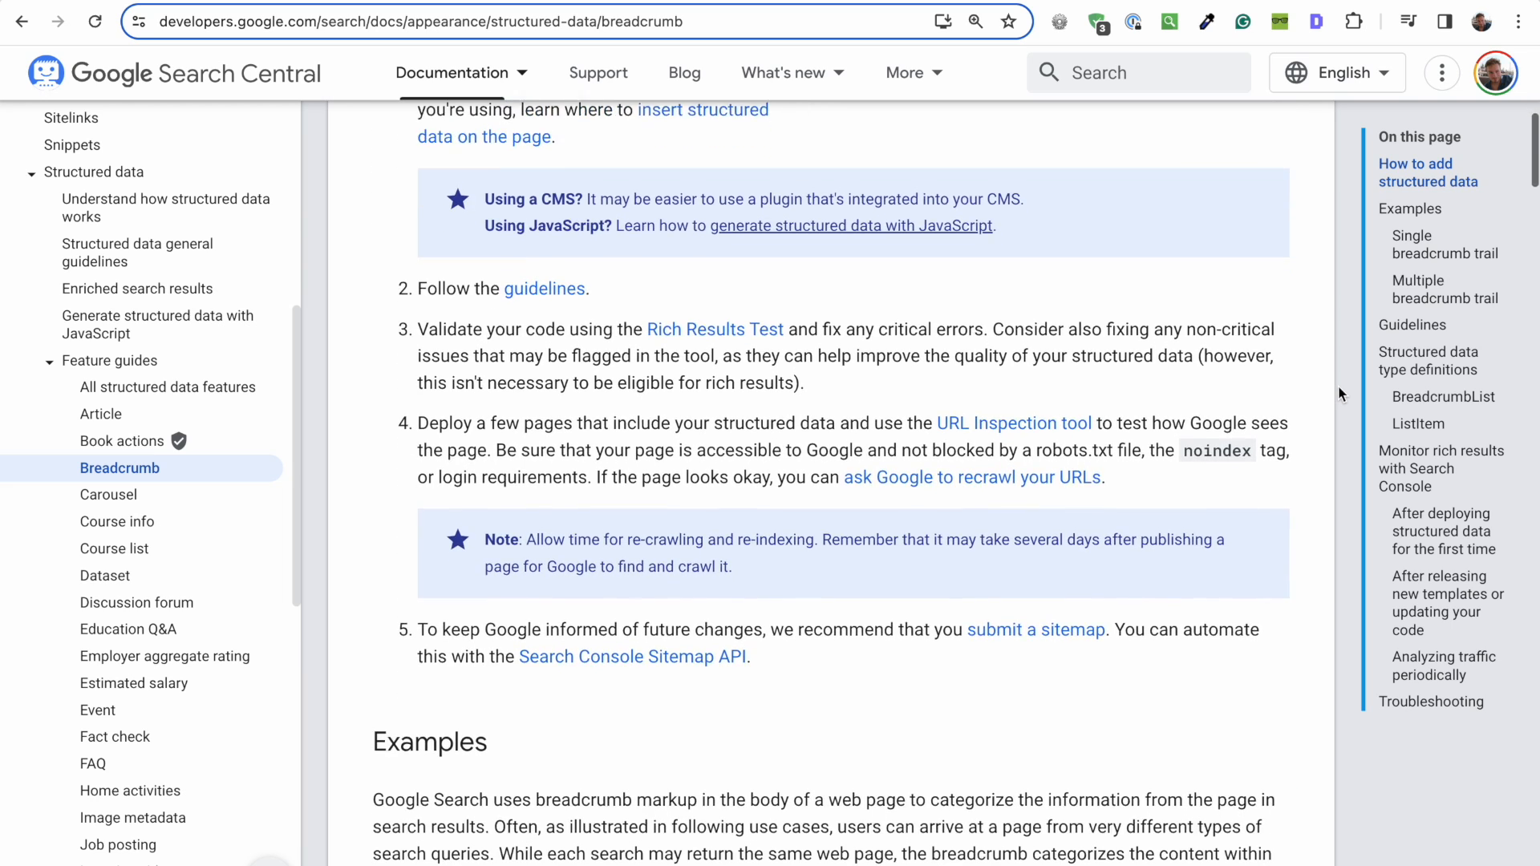
scroll(down, 3)
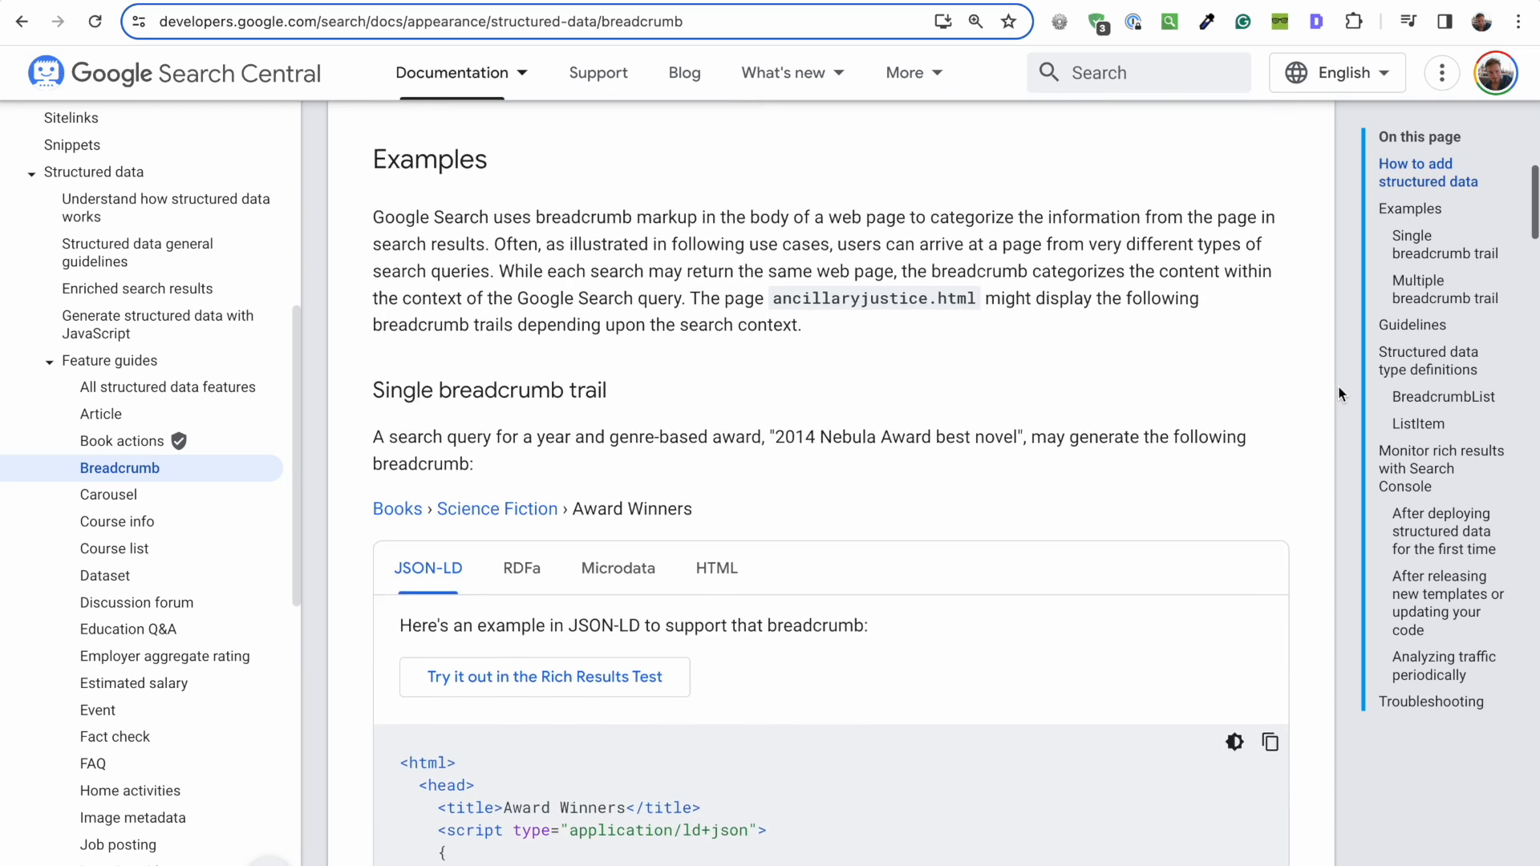
scroll(down, 3)
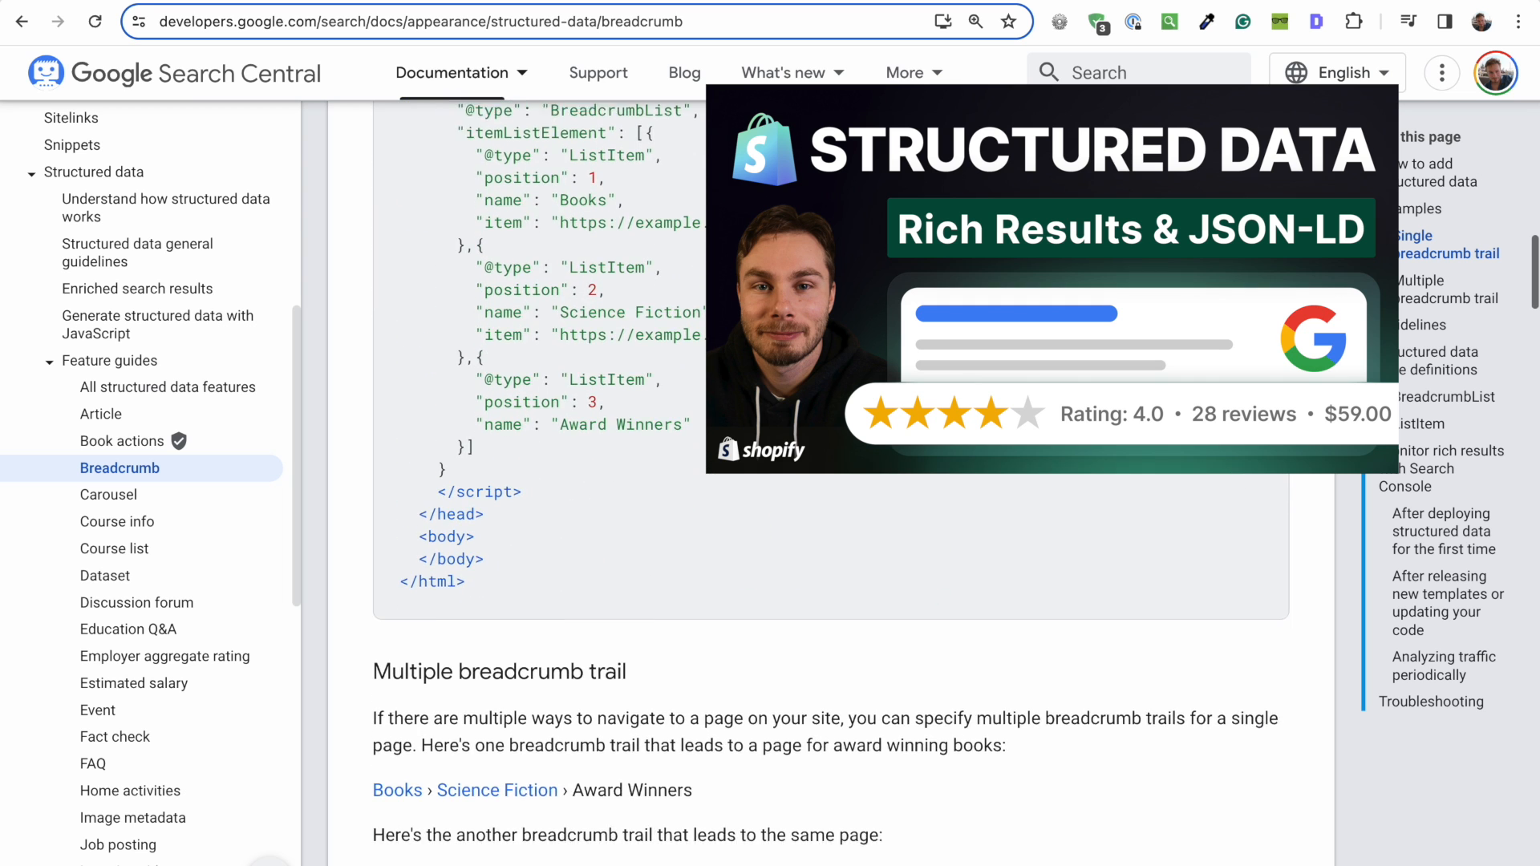
scroll(down, 3)
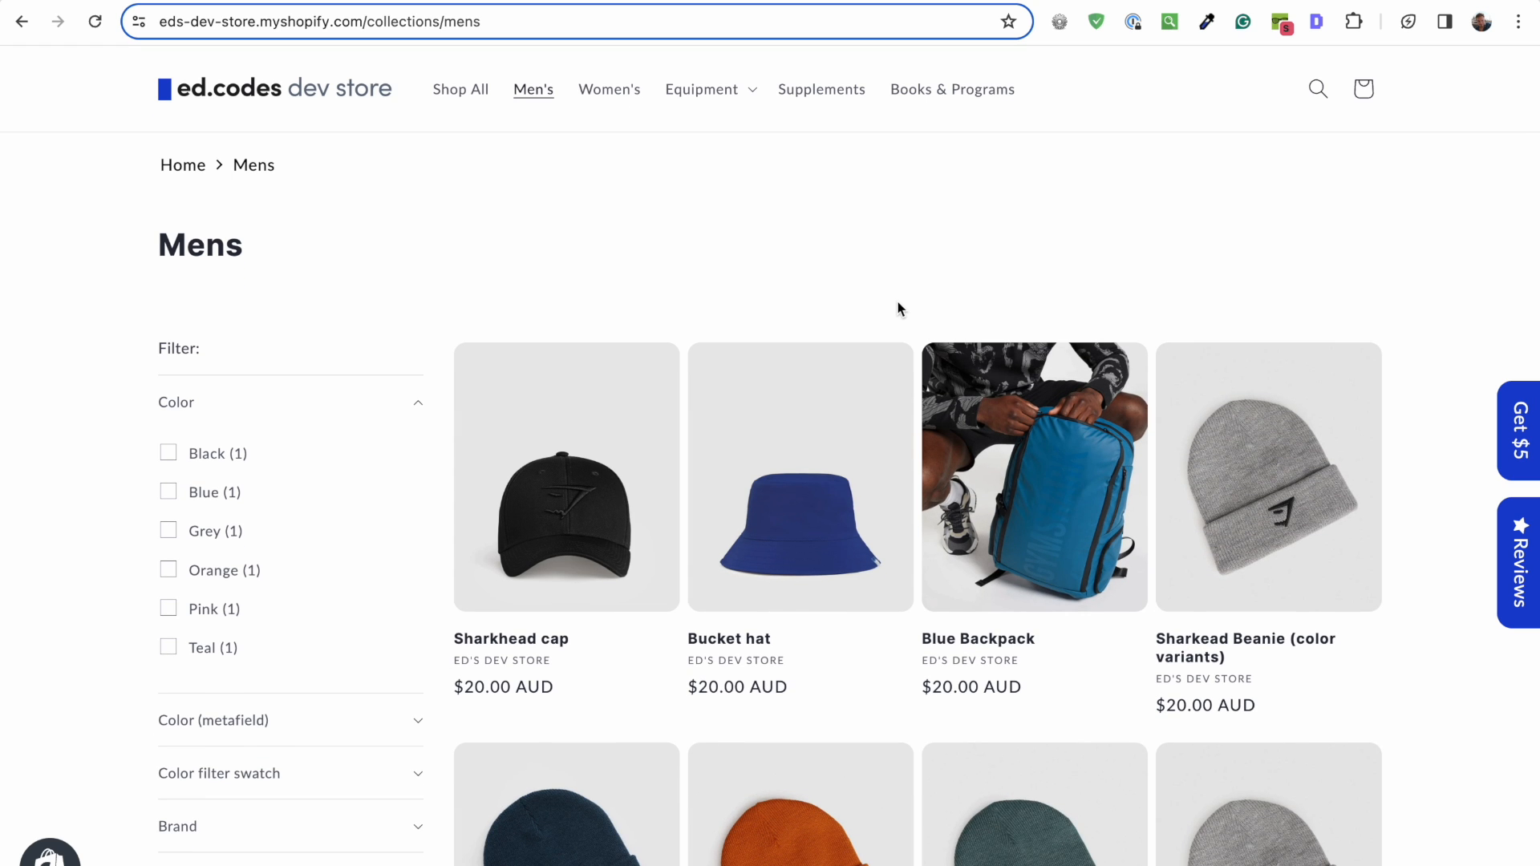
mouse_move(805, 481)
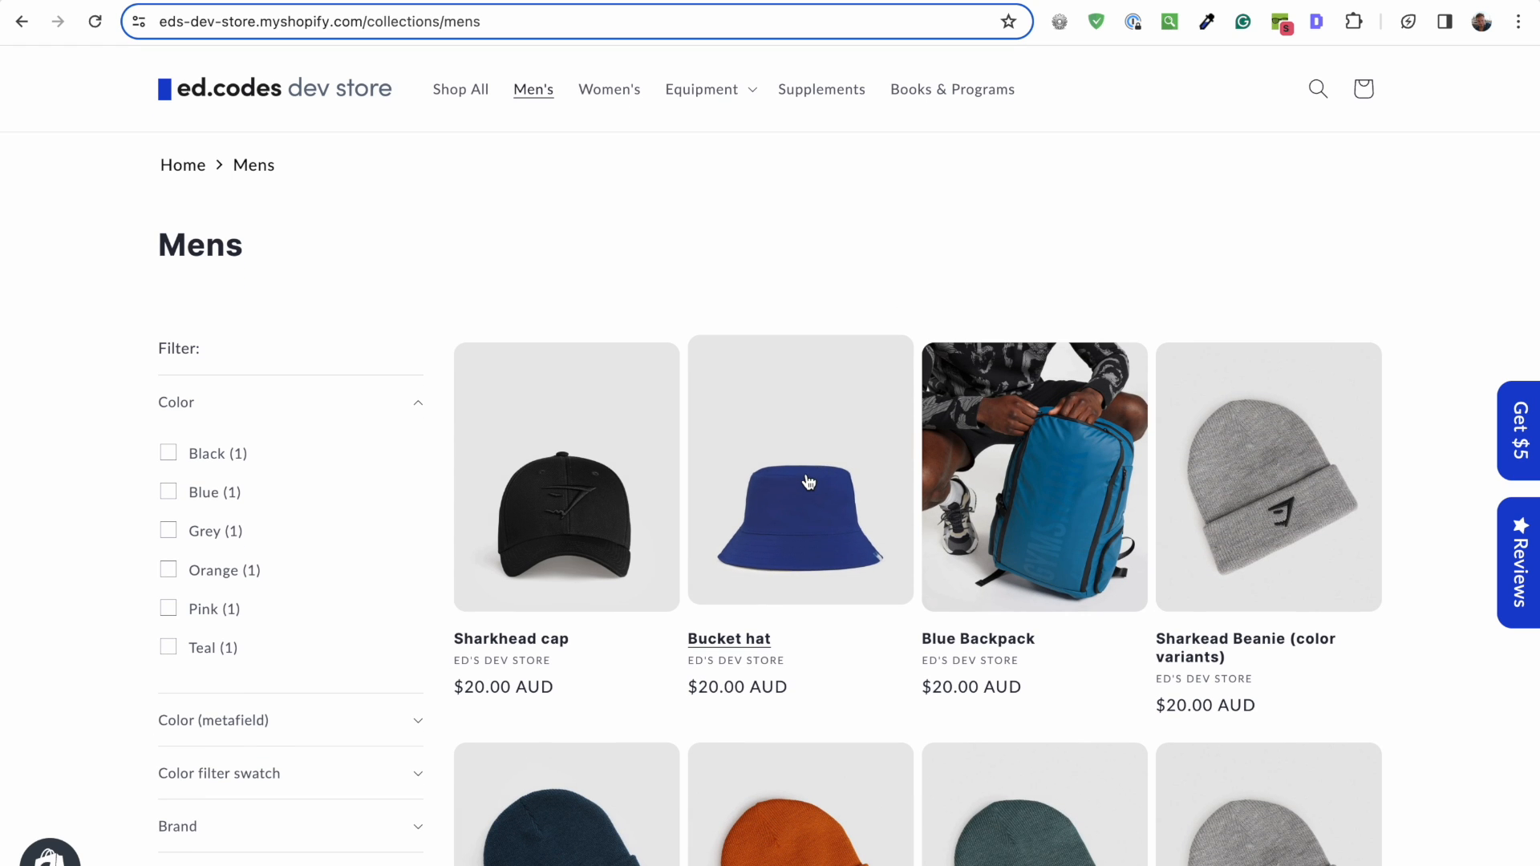
Step: Open the Sharkhead cap product page from the Mens collection
click(564, 476)
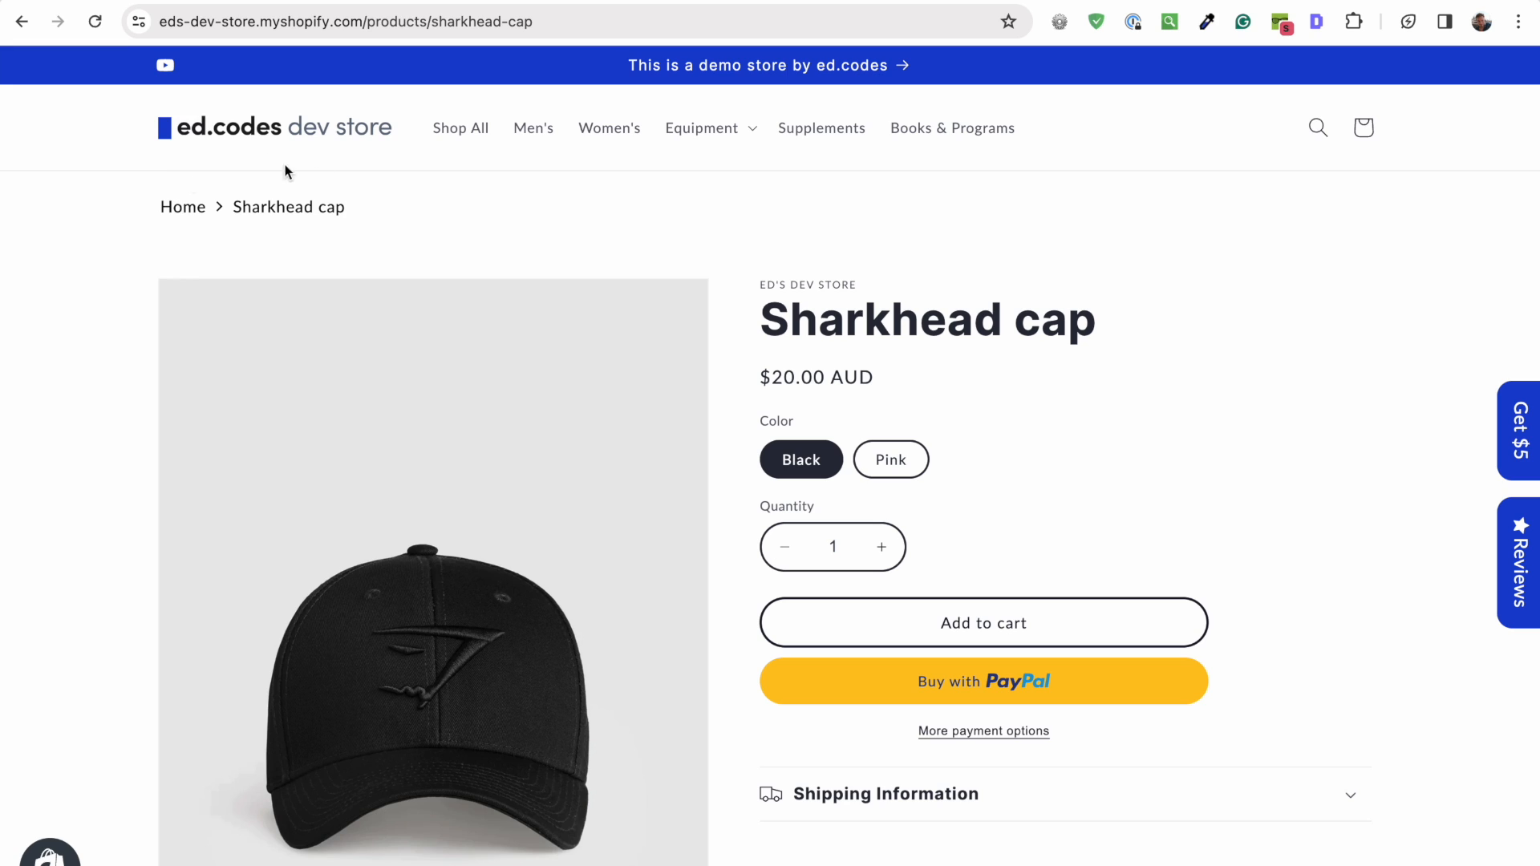
mouse_move(289, 207)
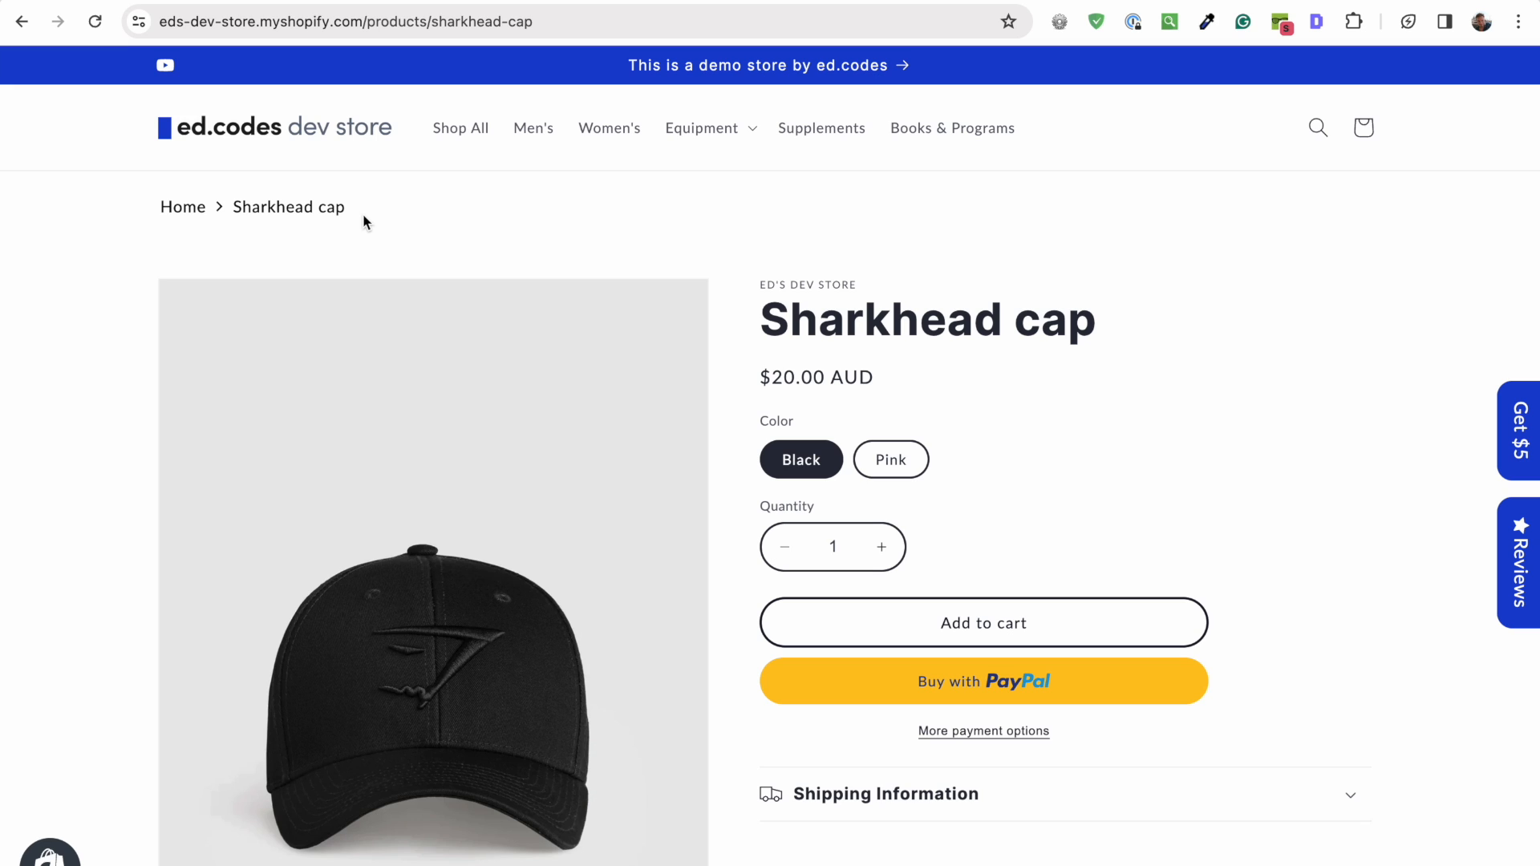
mouse_move(282, 233)
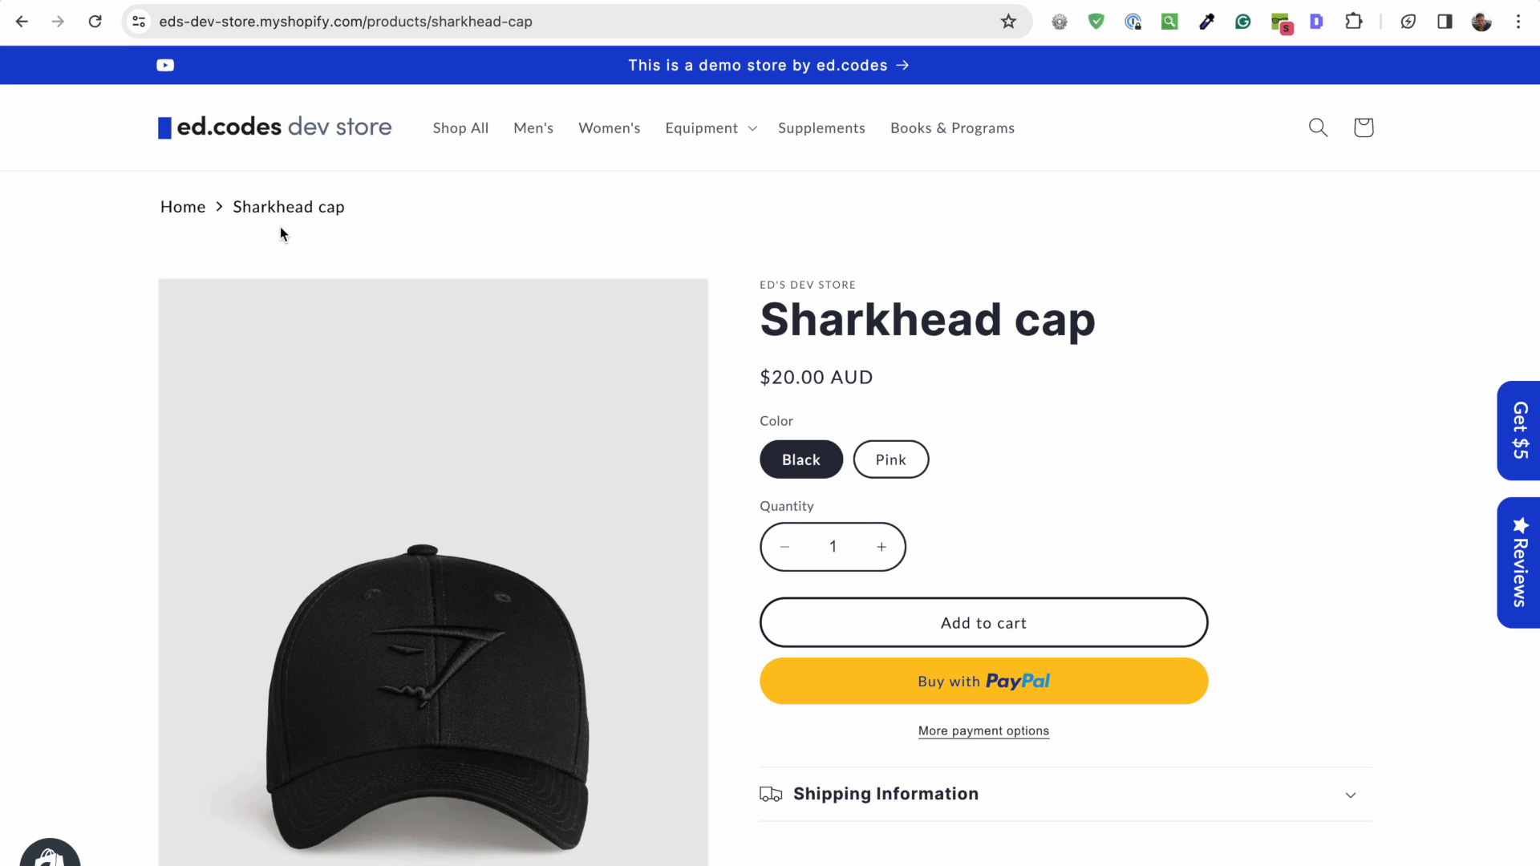
mouse_move(430, 246)
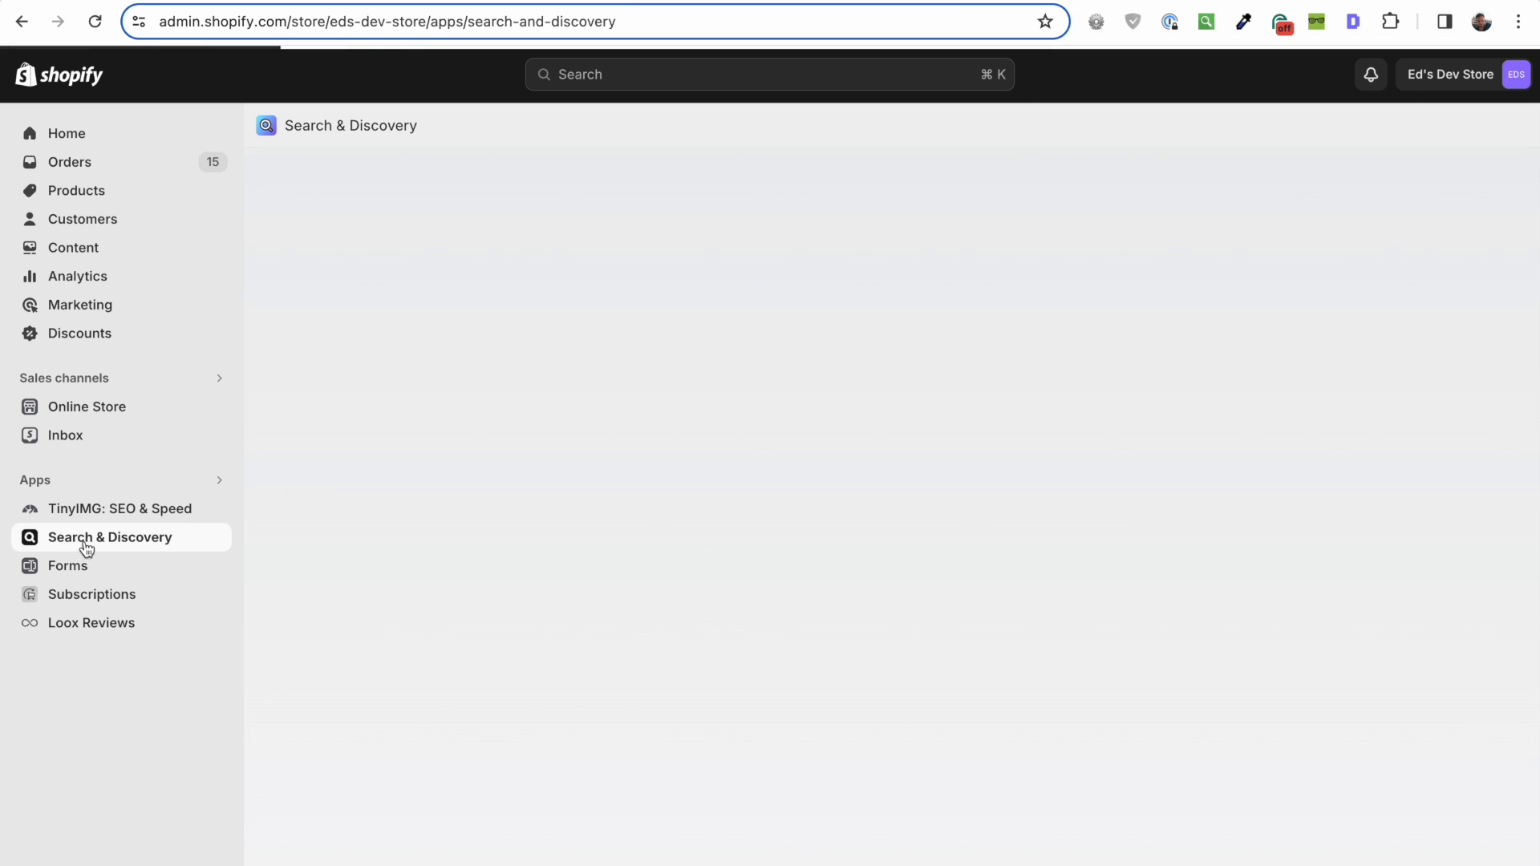
Step: Launch Search & Discovery from the admin Apps sidebar and scroll its overview
click(109, 537)
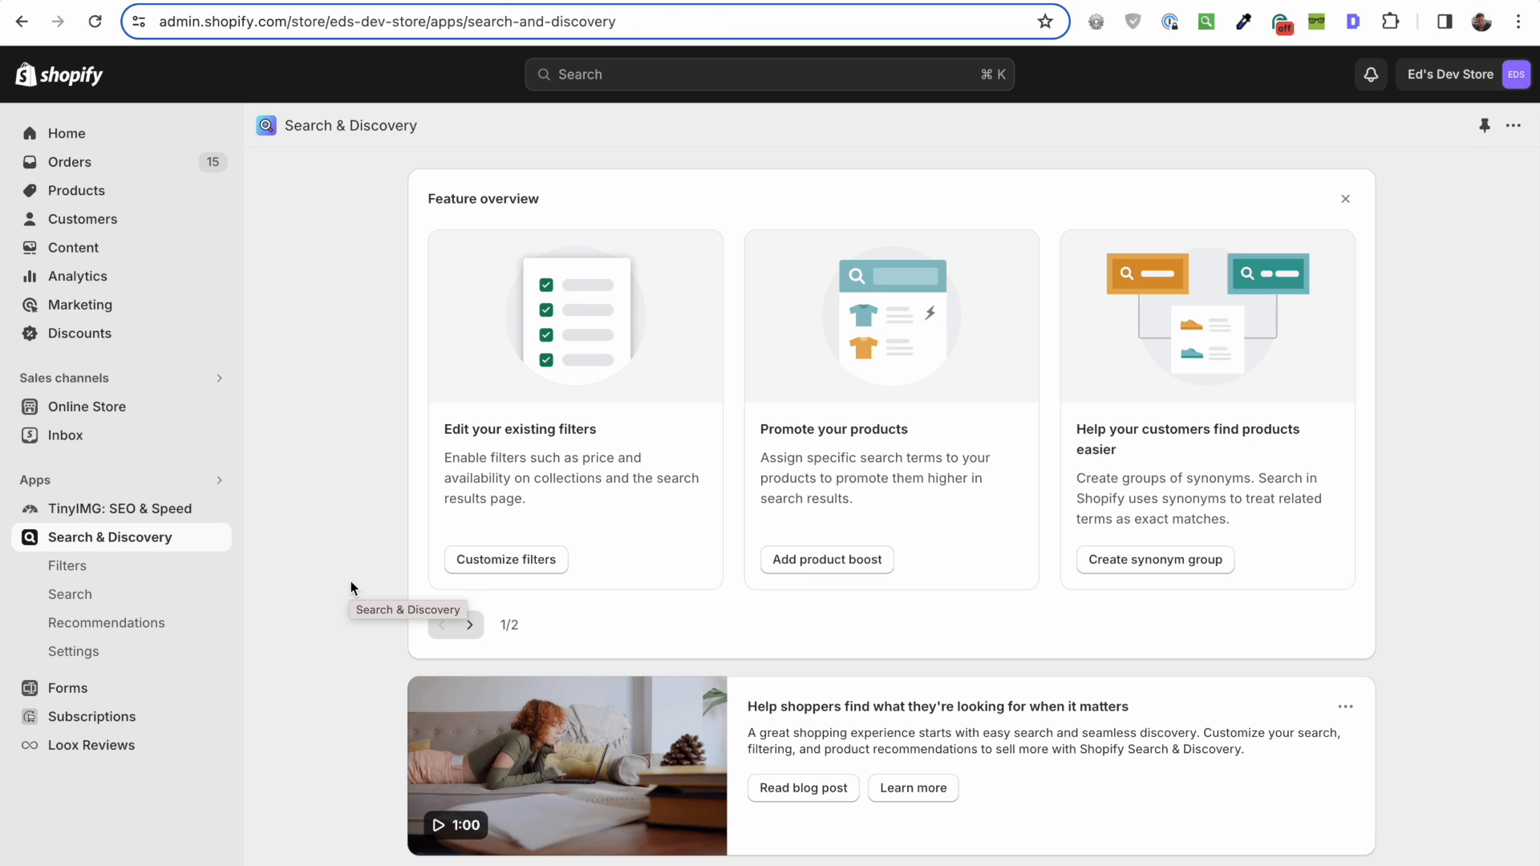
scroll(down, 3)
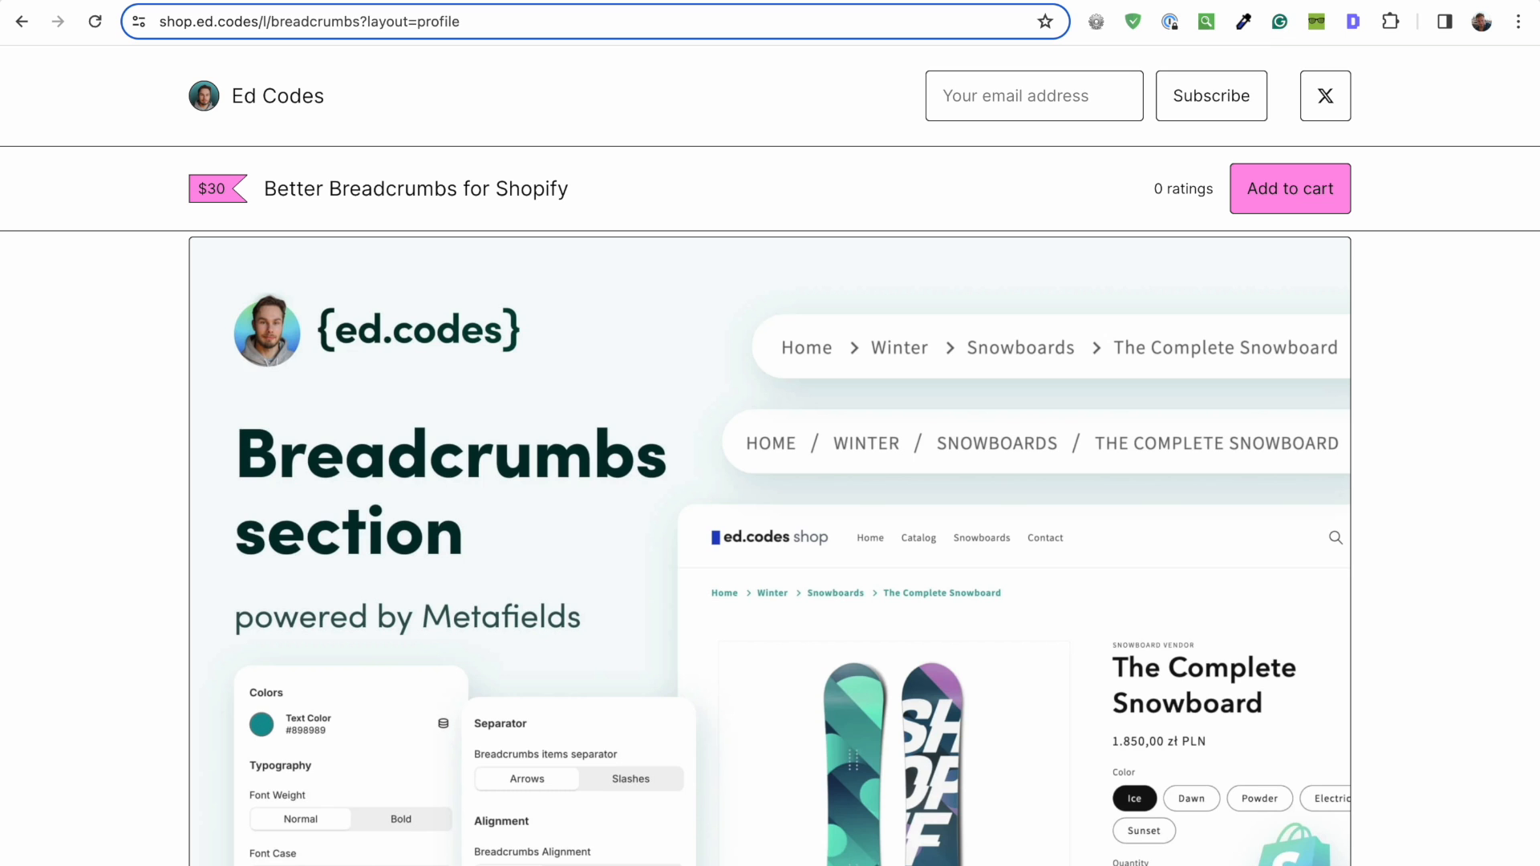
mouse_move(1497, 417)
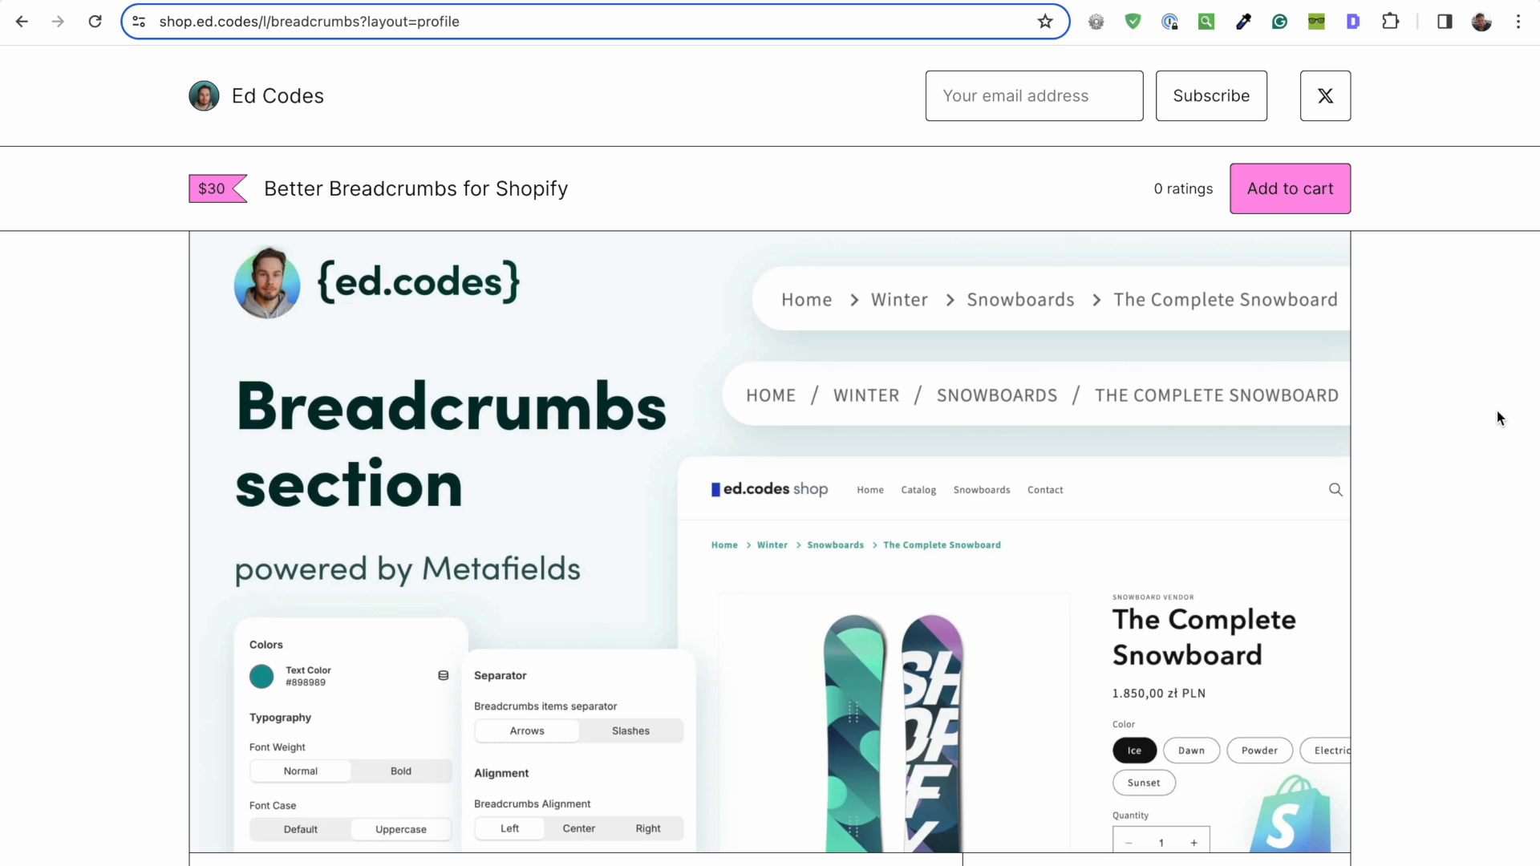
scroll(down, 3)
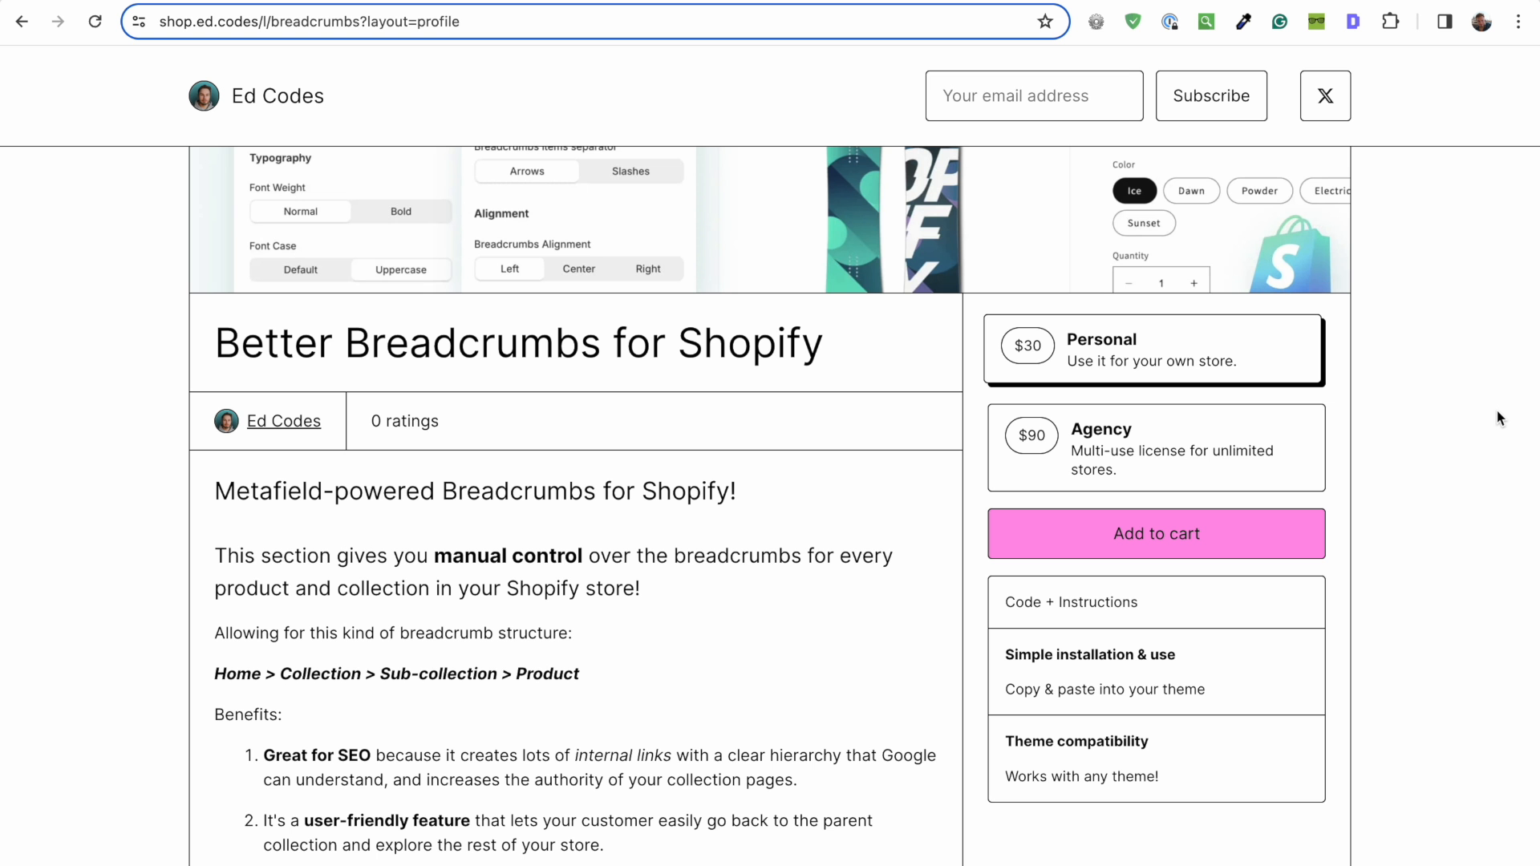
scroll(down, 3)
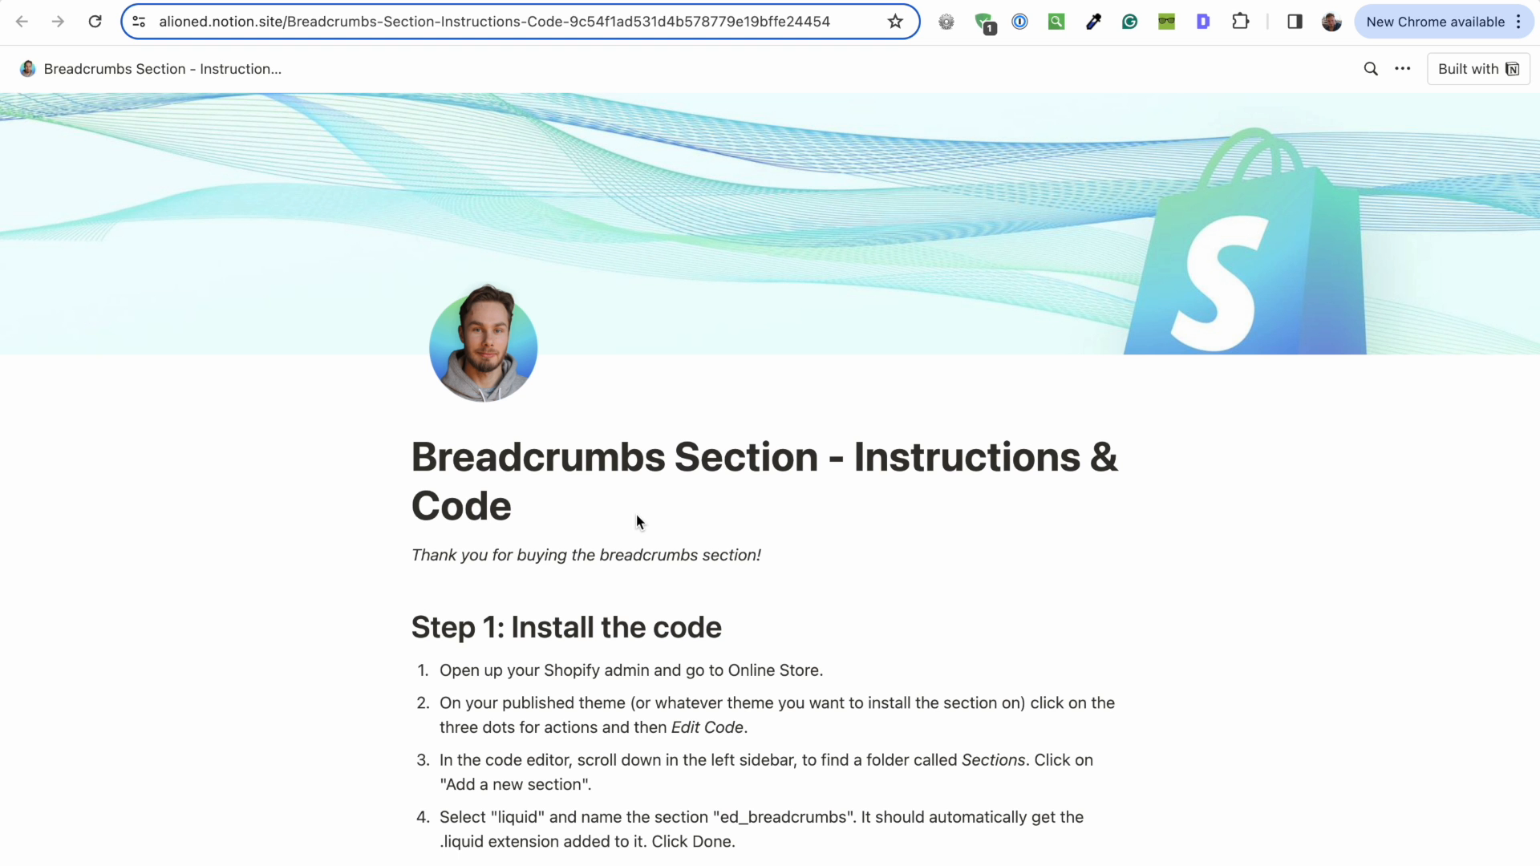
scroll(down, 3)
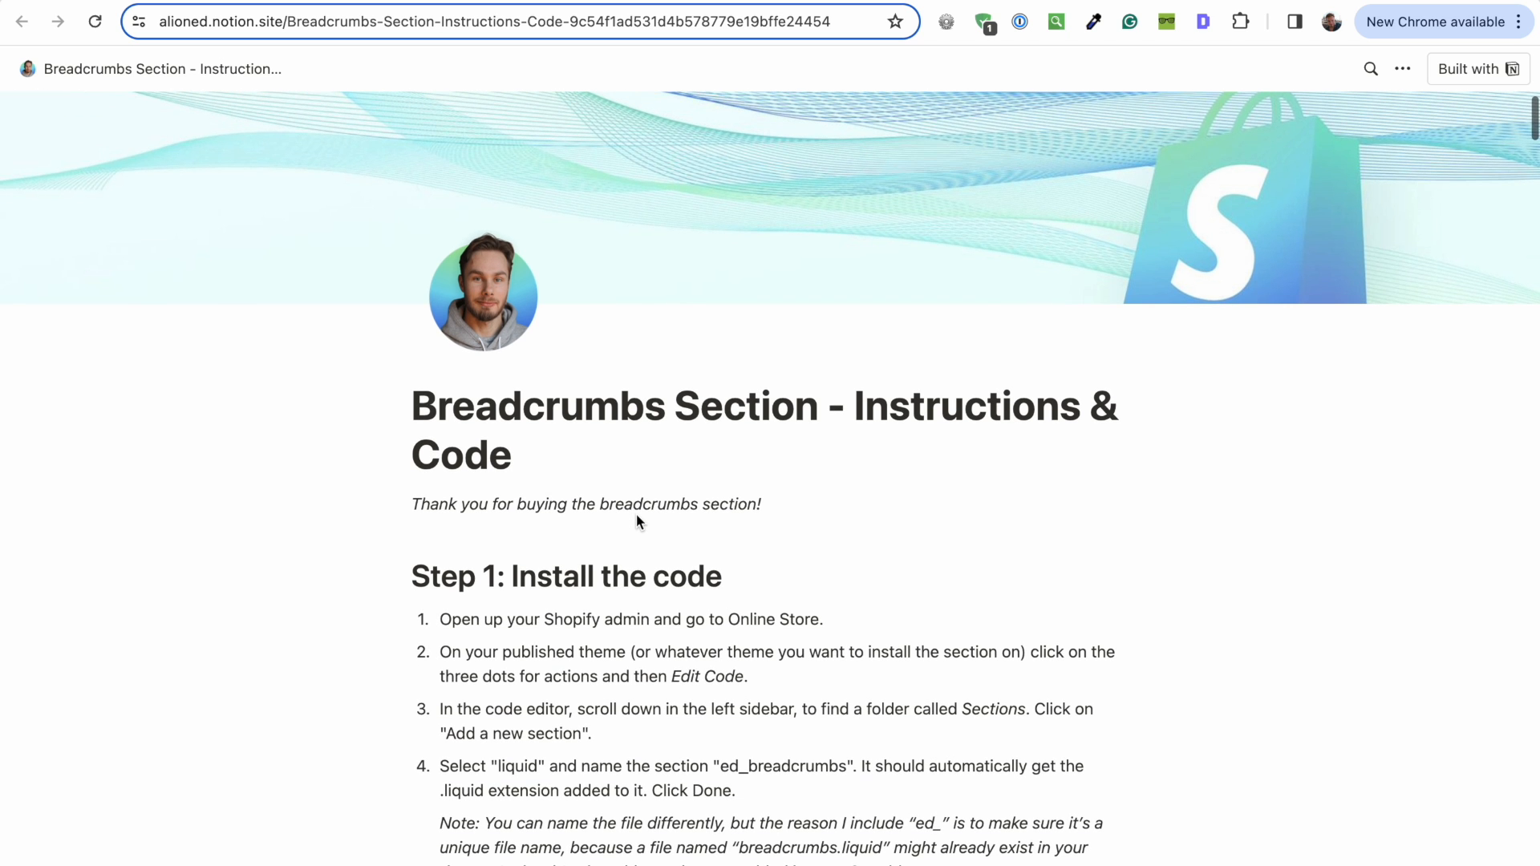
scroll(down, 3)
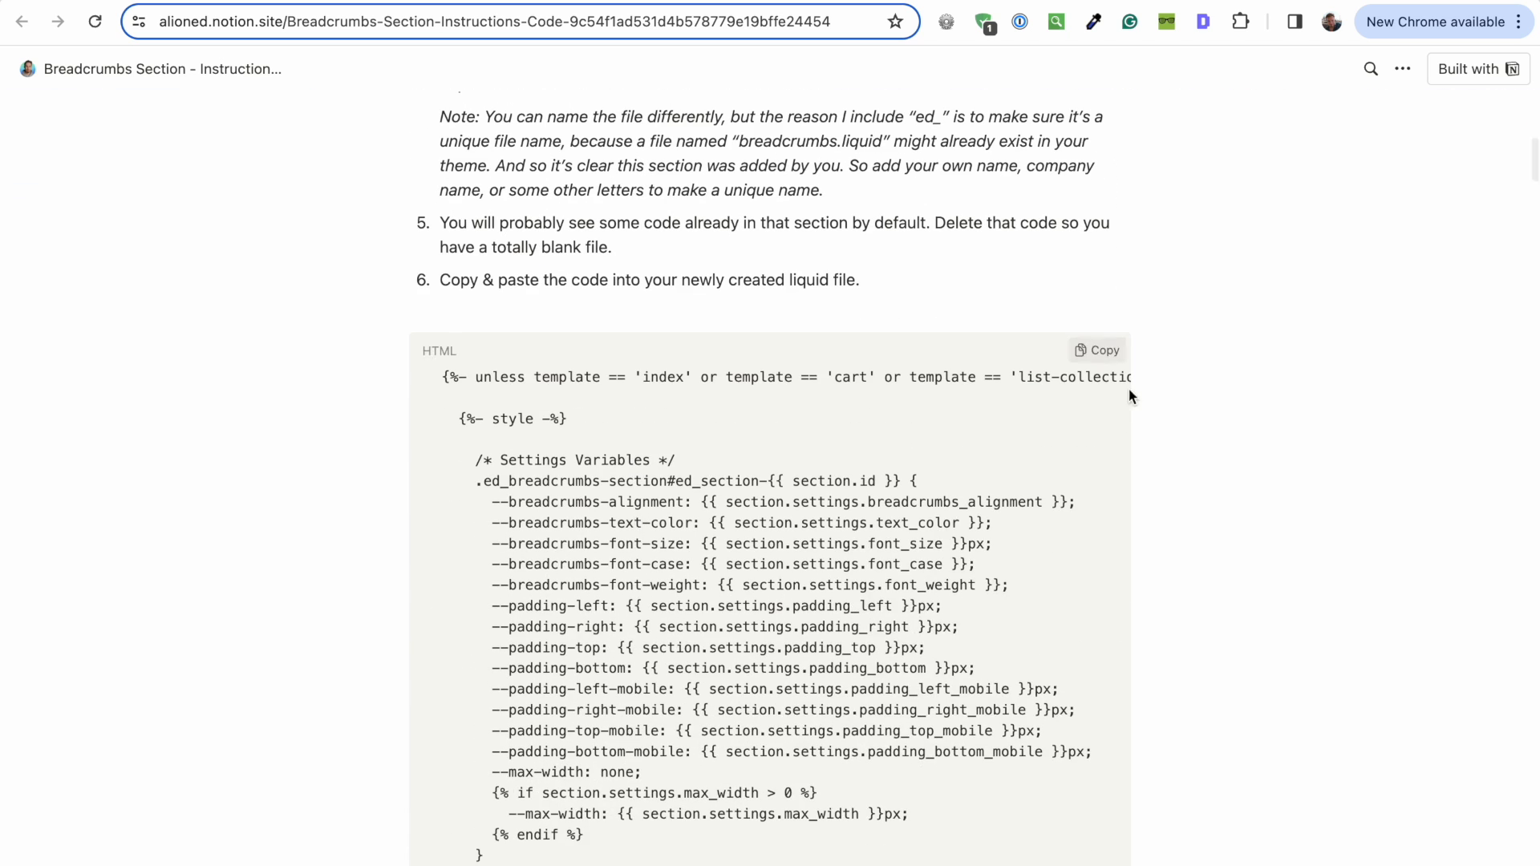
scroll(down, 3)
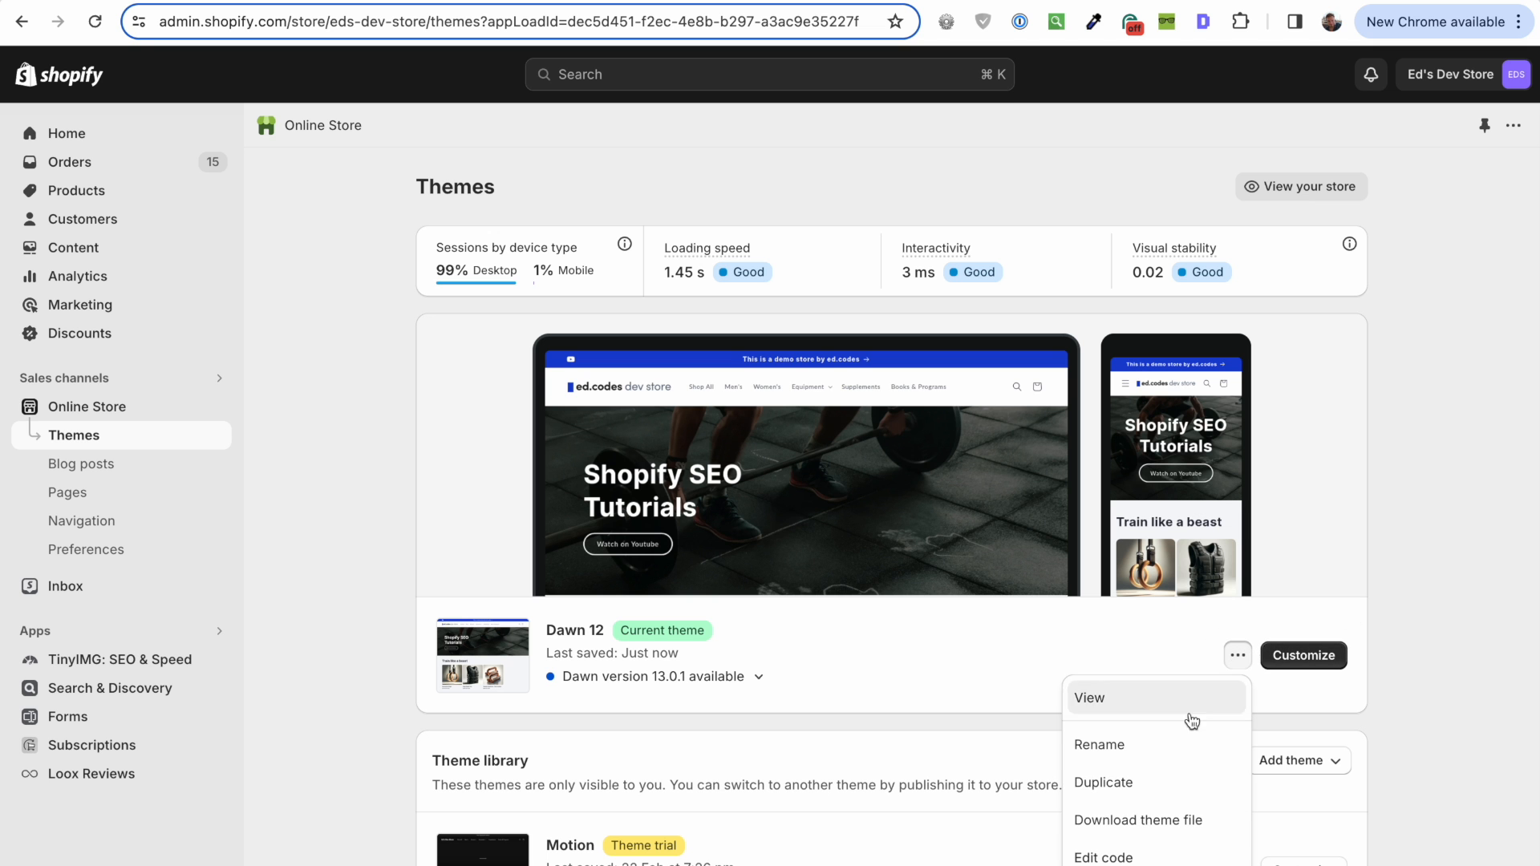
click(1102, 855)
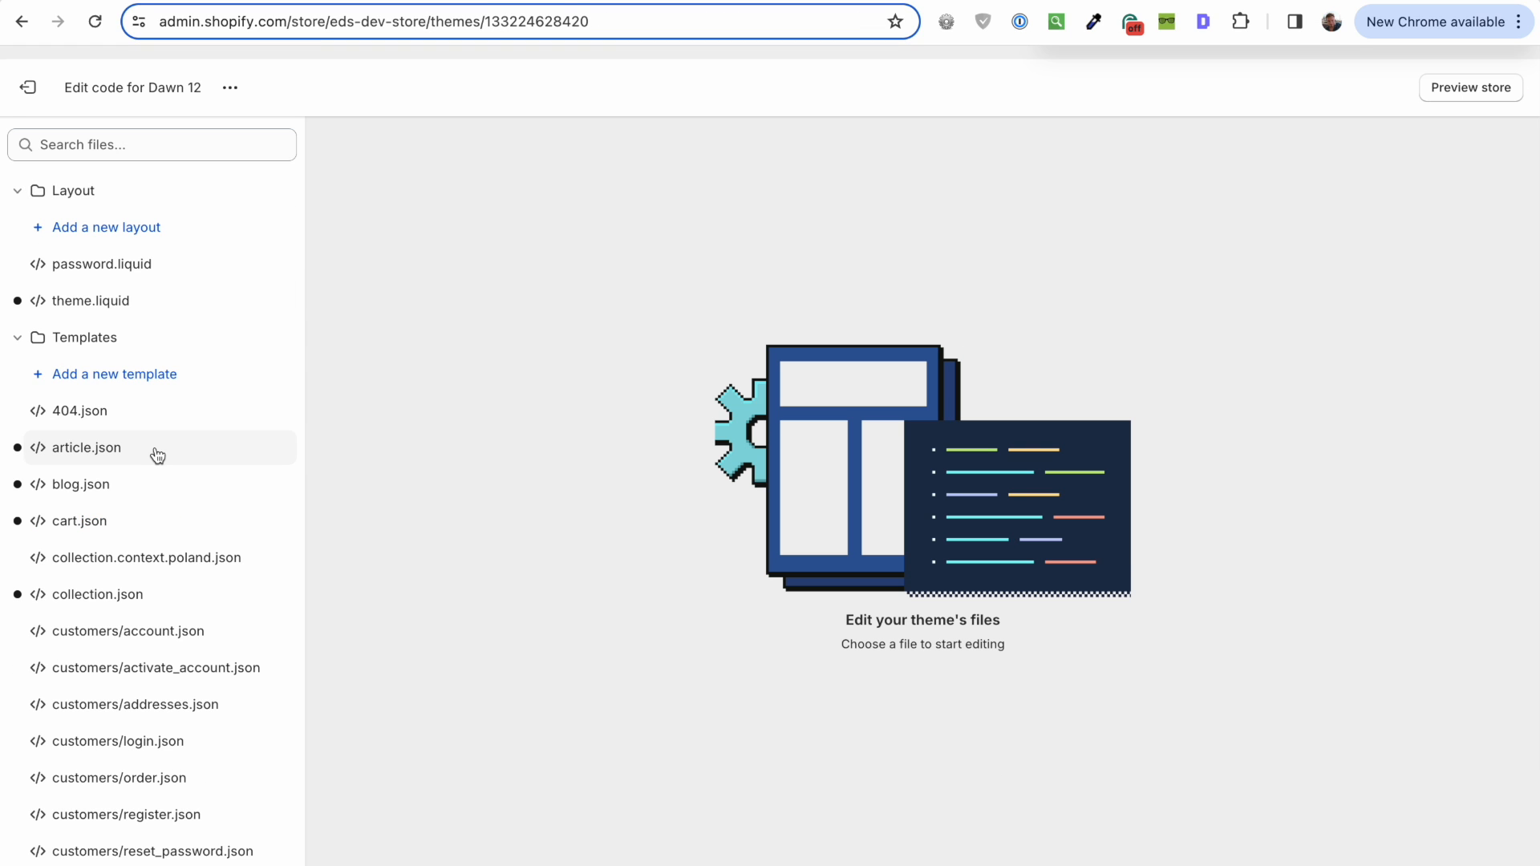
Step: Start a new liquid section file in Sections, naming it ed_breadcrumbs
scroll(down, 3)
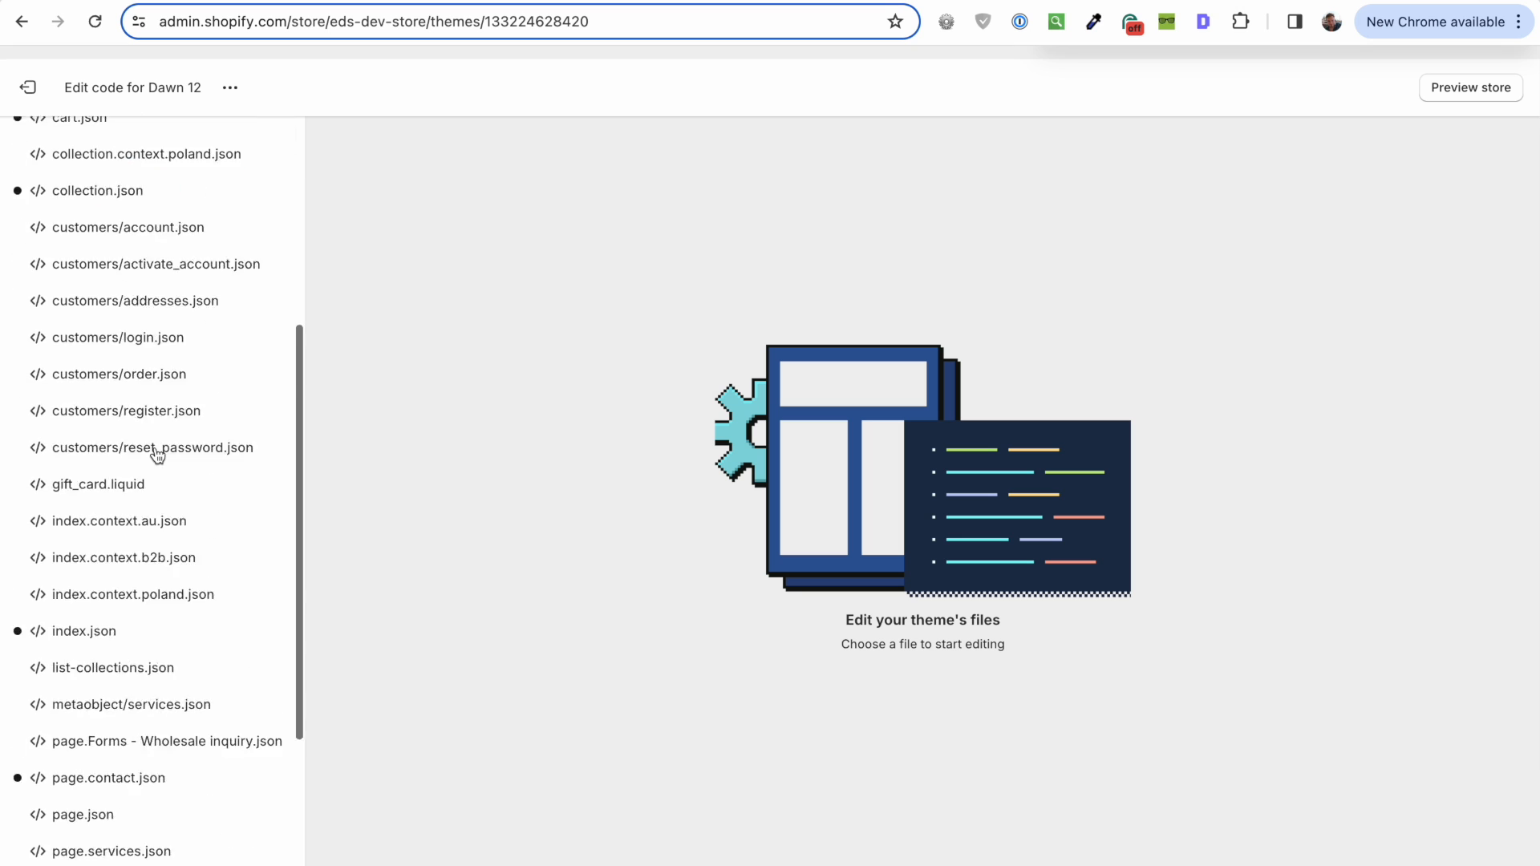
scroll(down, 3)
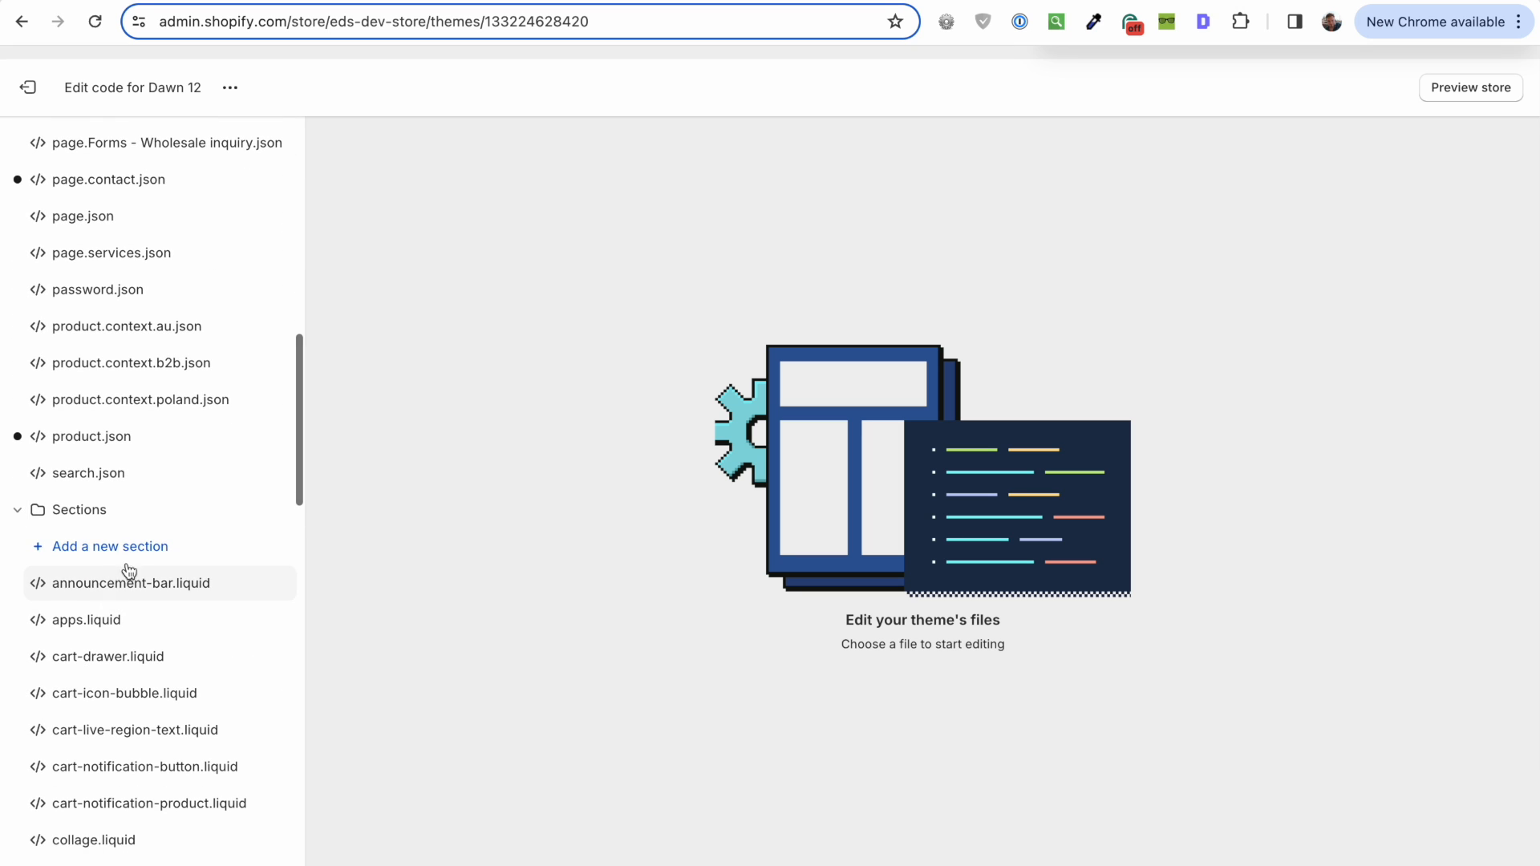
click(111, 546)
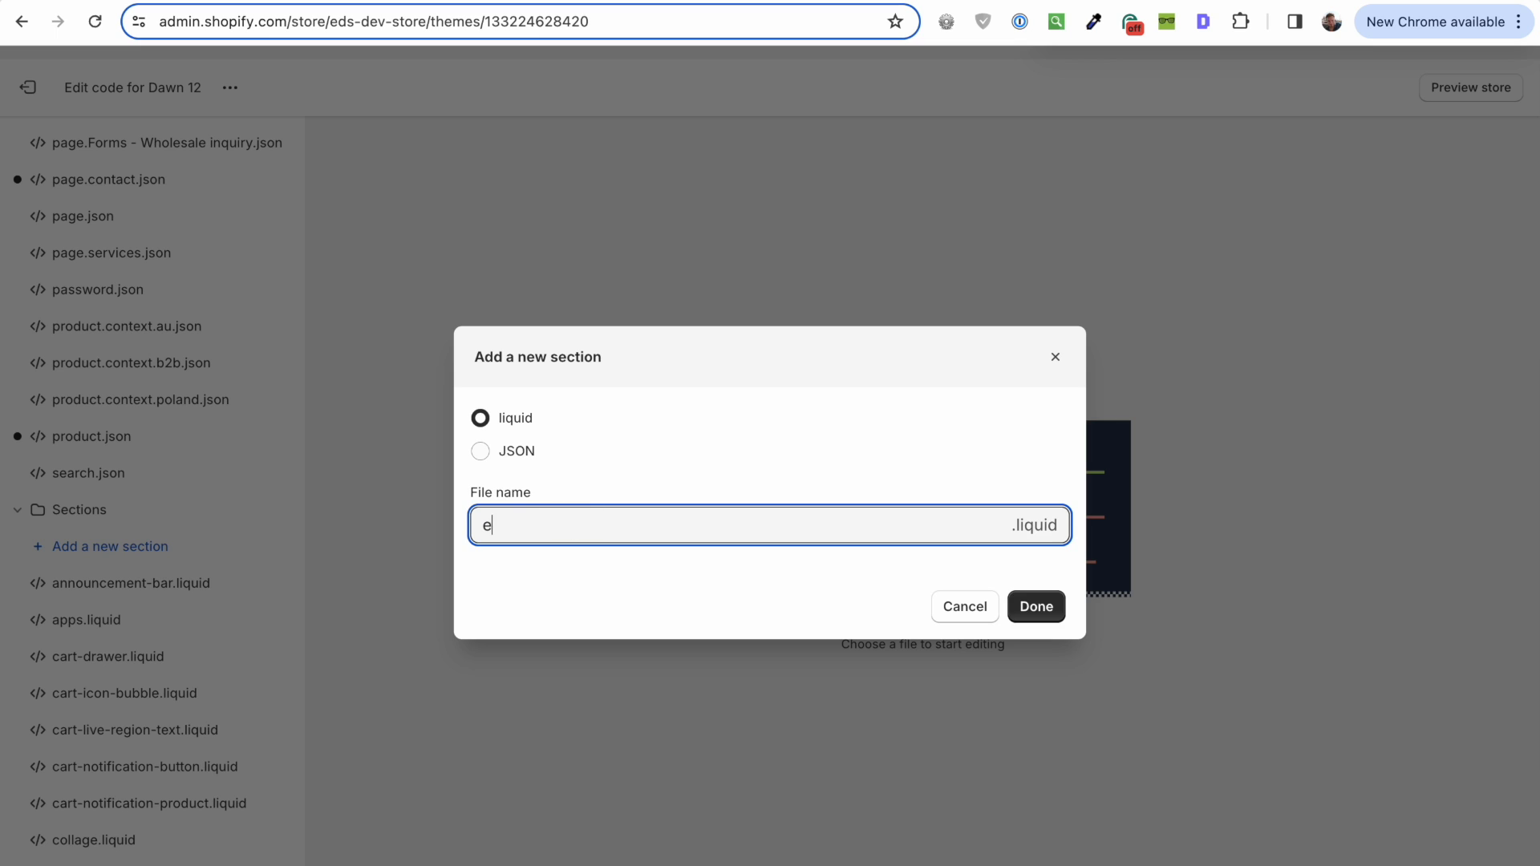
text(d_breadcrumbs)
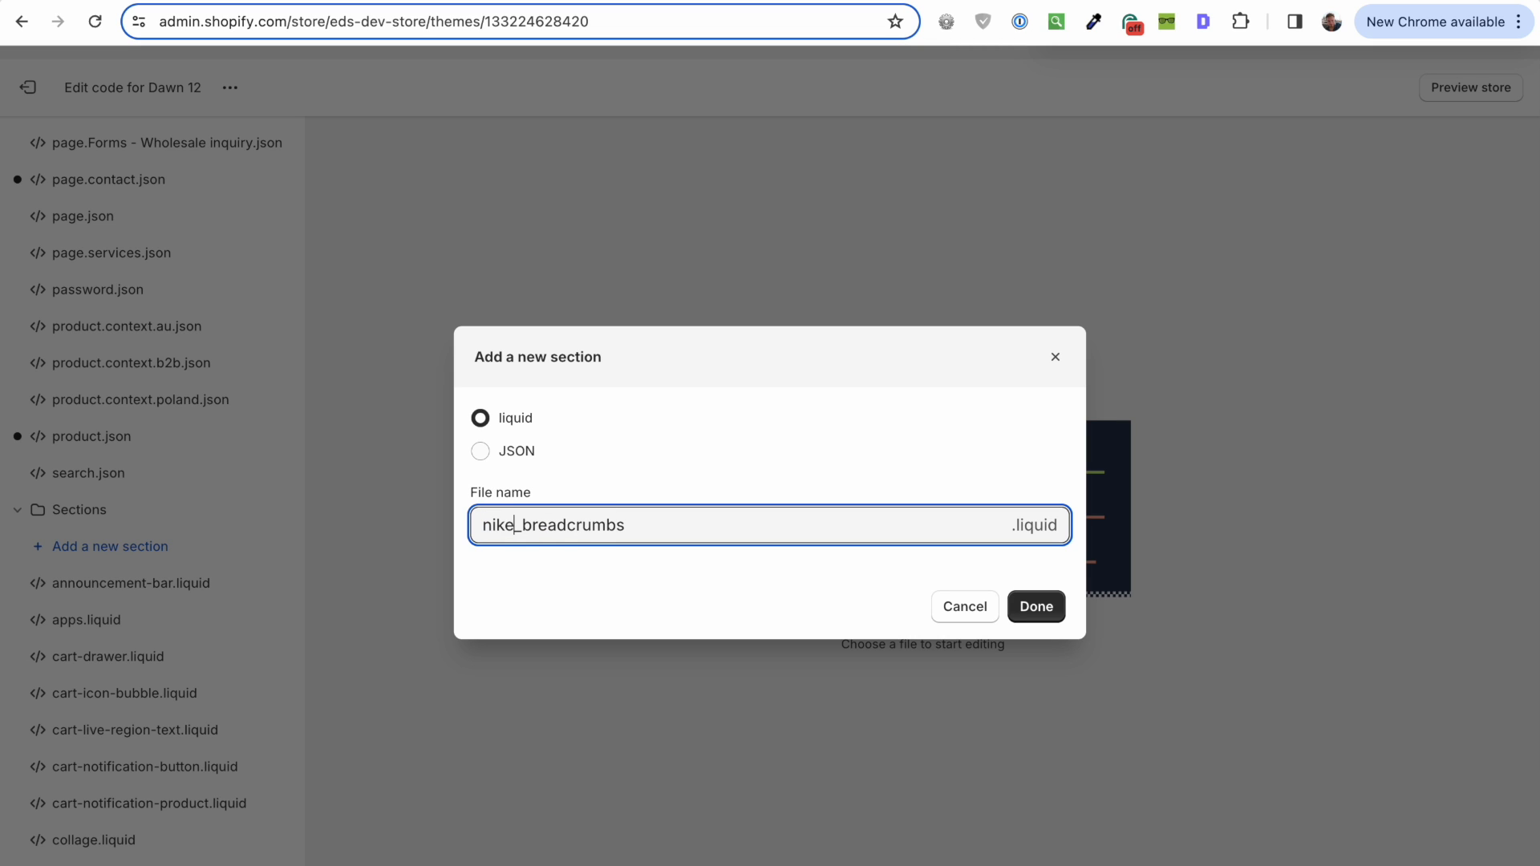
double_click(496, 525)
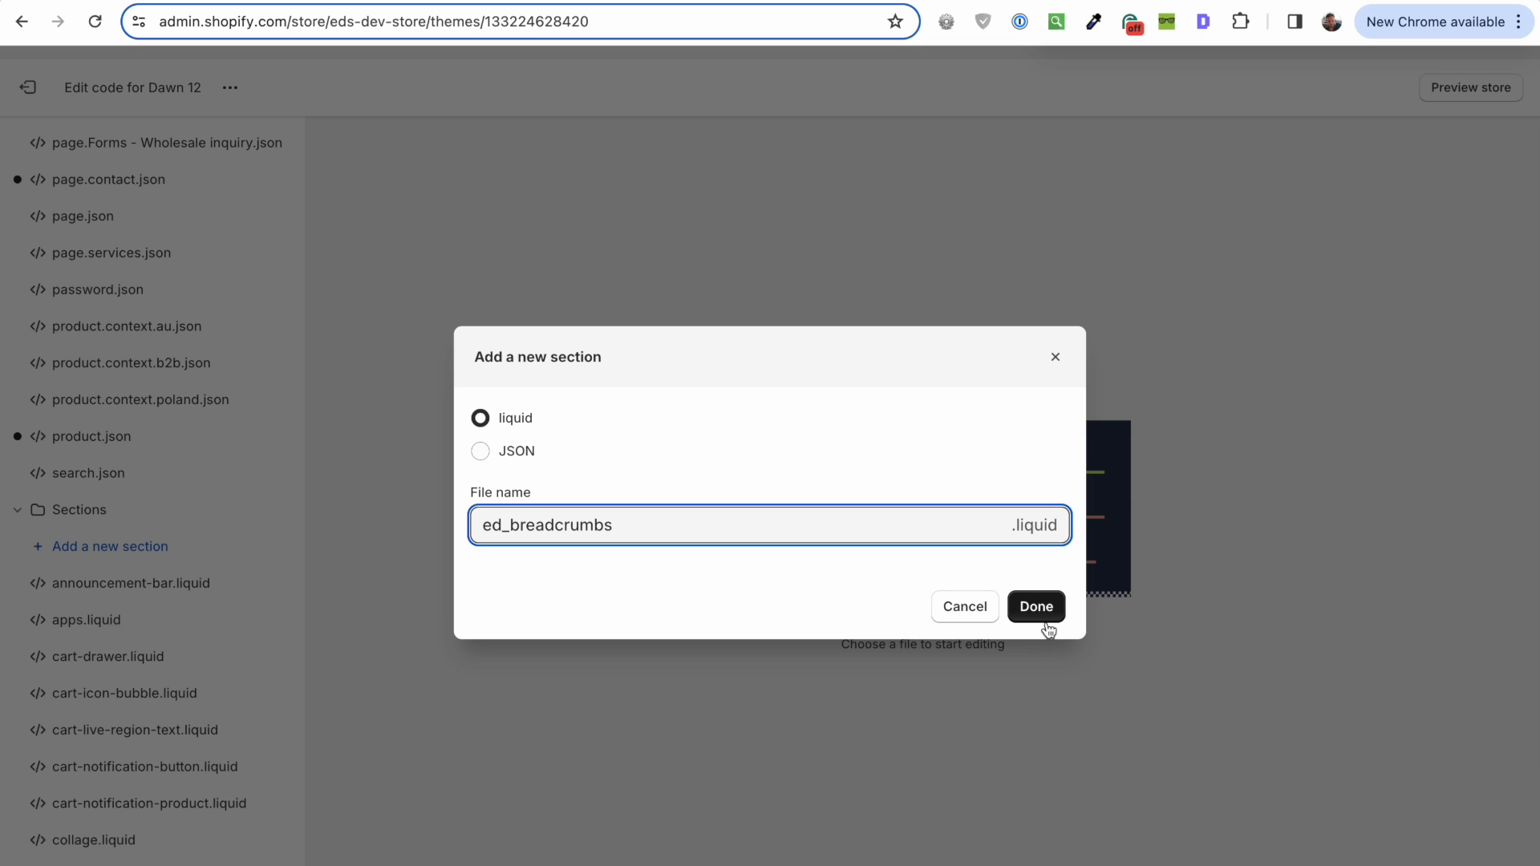
mouse_move(1195, 565)
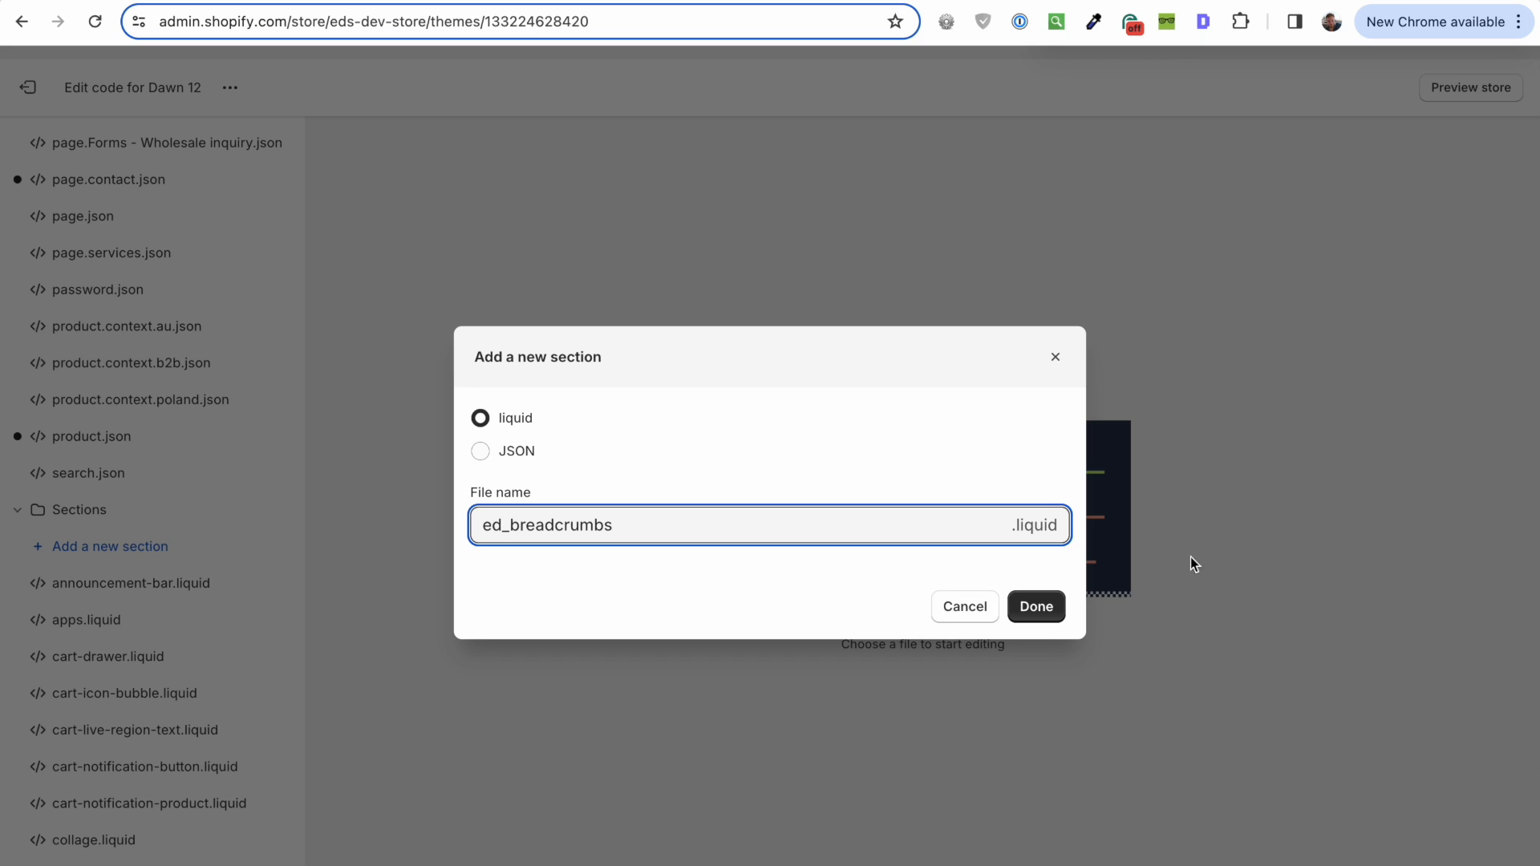
Step: Confirm creation of the ed_breadcrumbs.liquid section file
click(1035, 606)
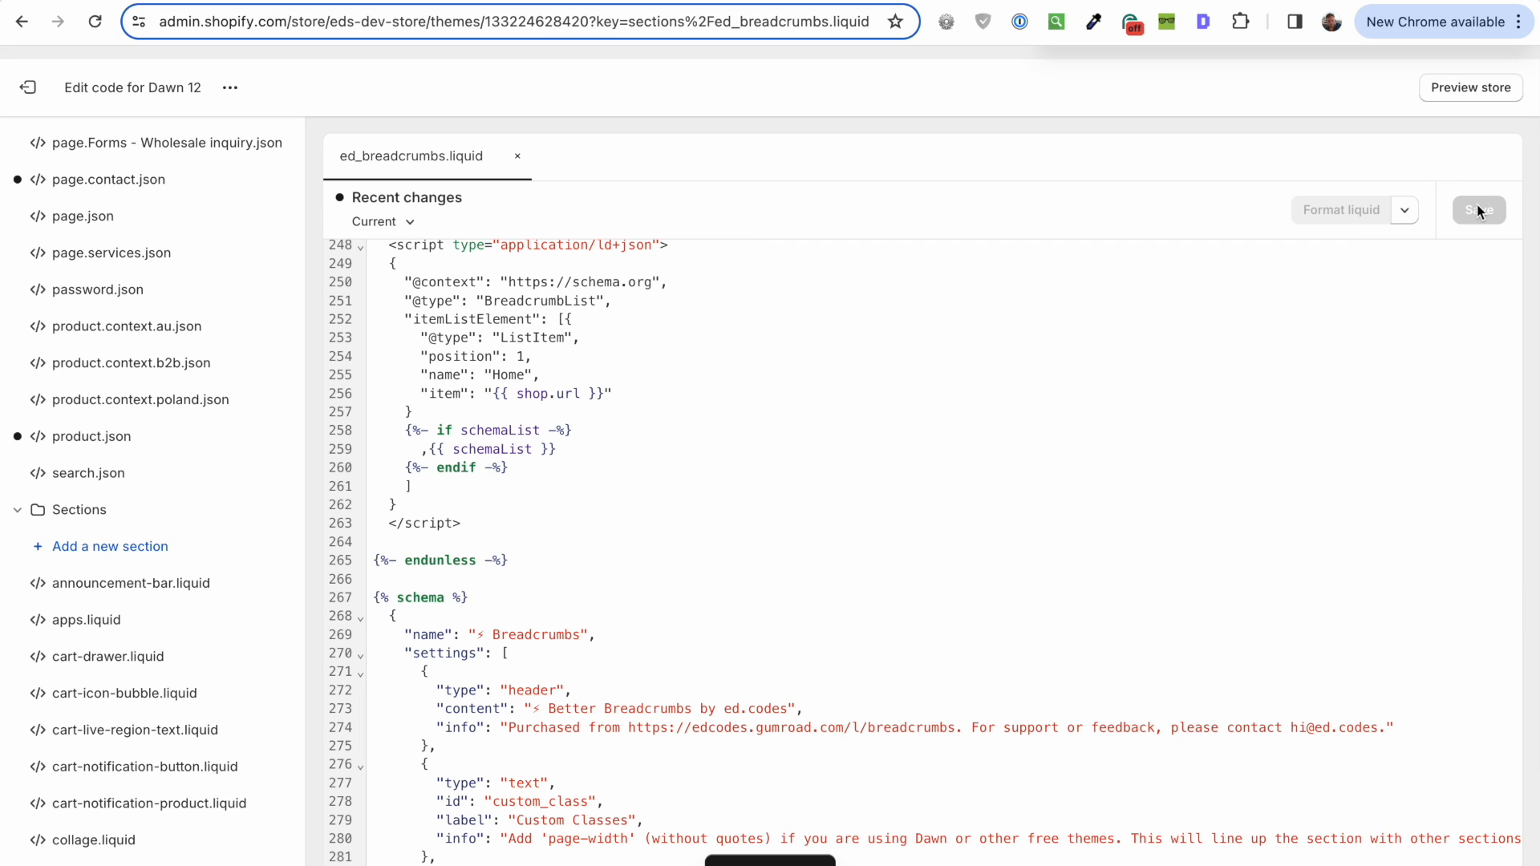
mouse_move(508, 504)
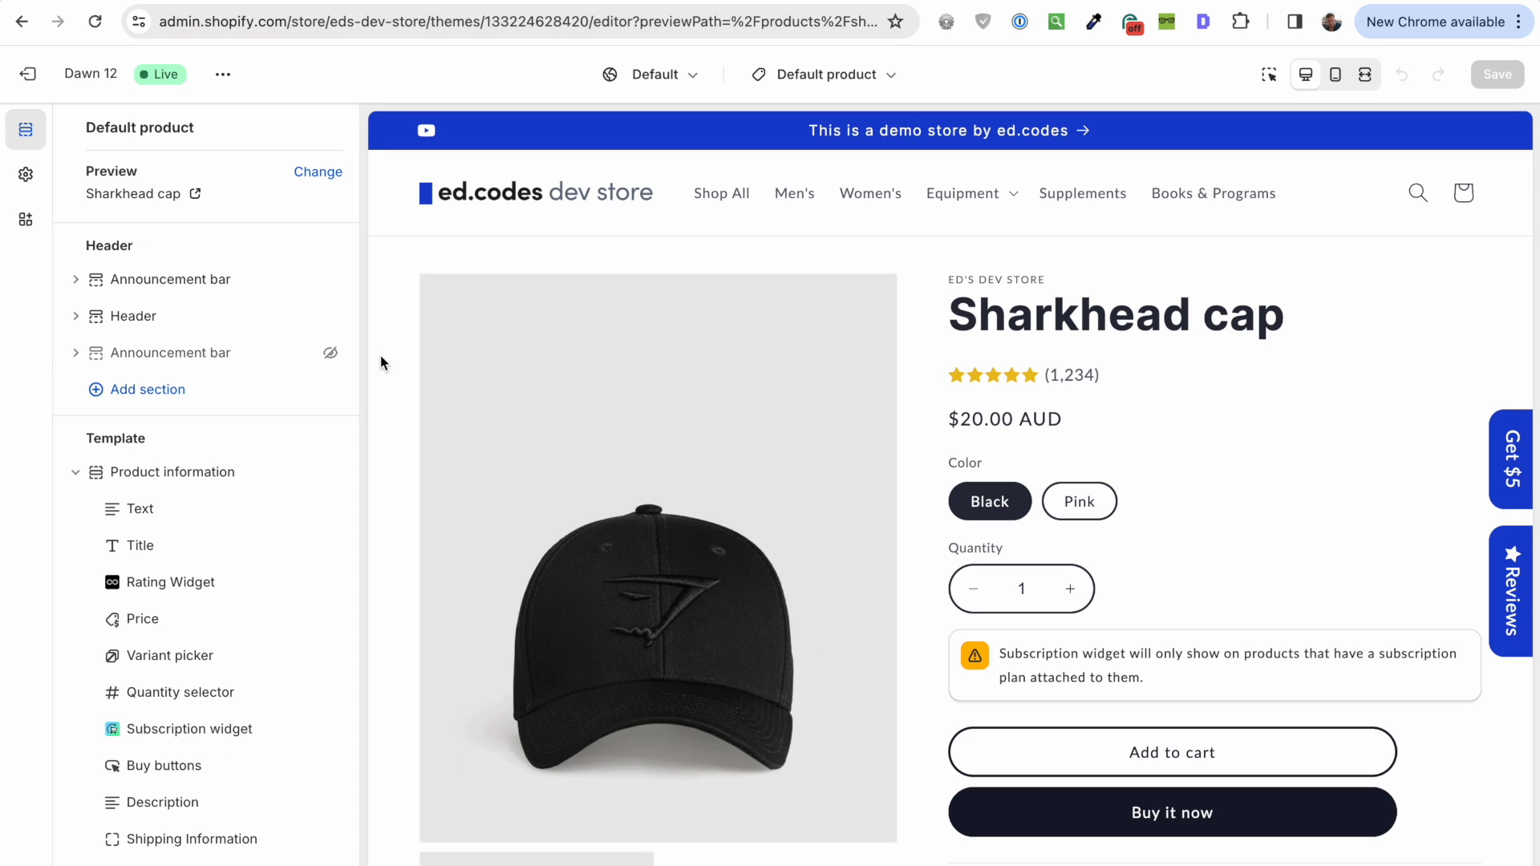
Step: Search 'bread' in Add section and add Breadcrumbs to the default product template
scroll(down, 3)
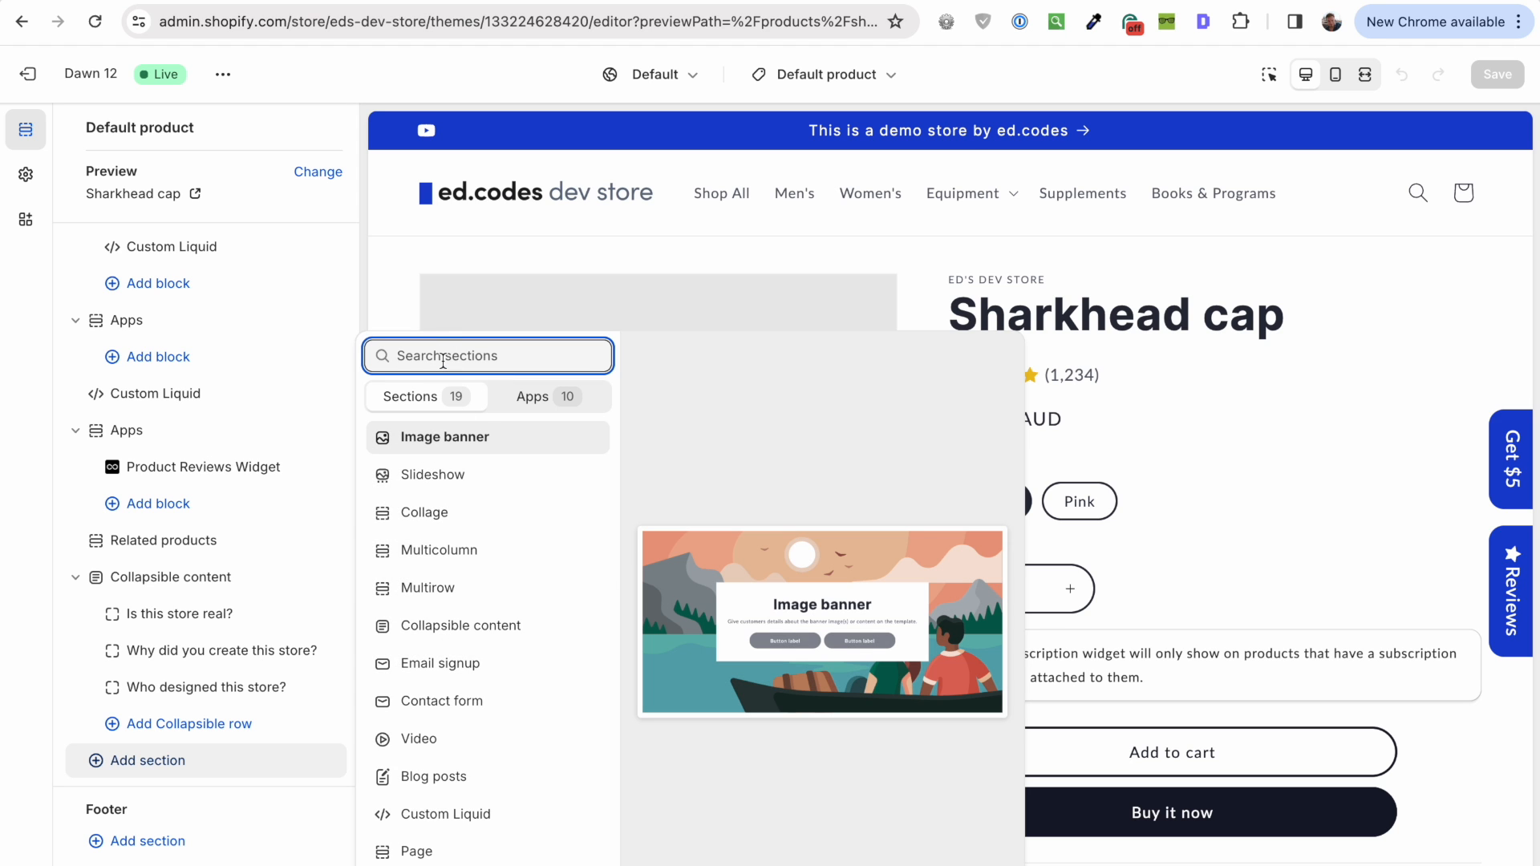
text(bread)
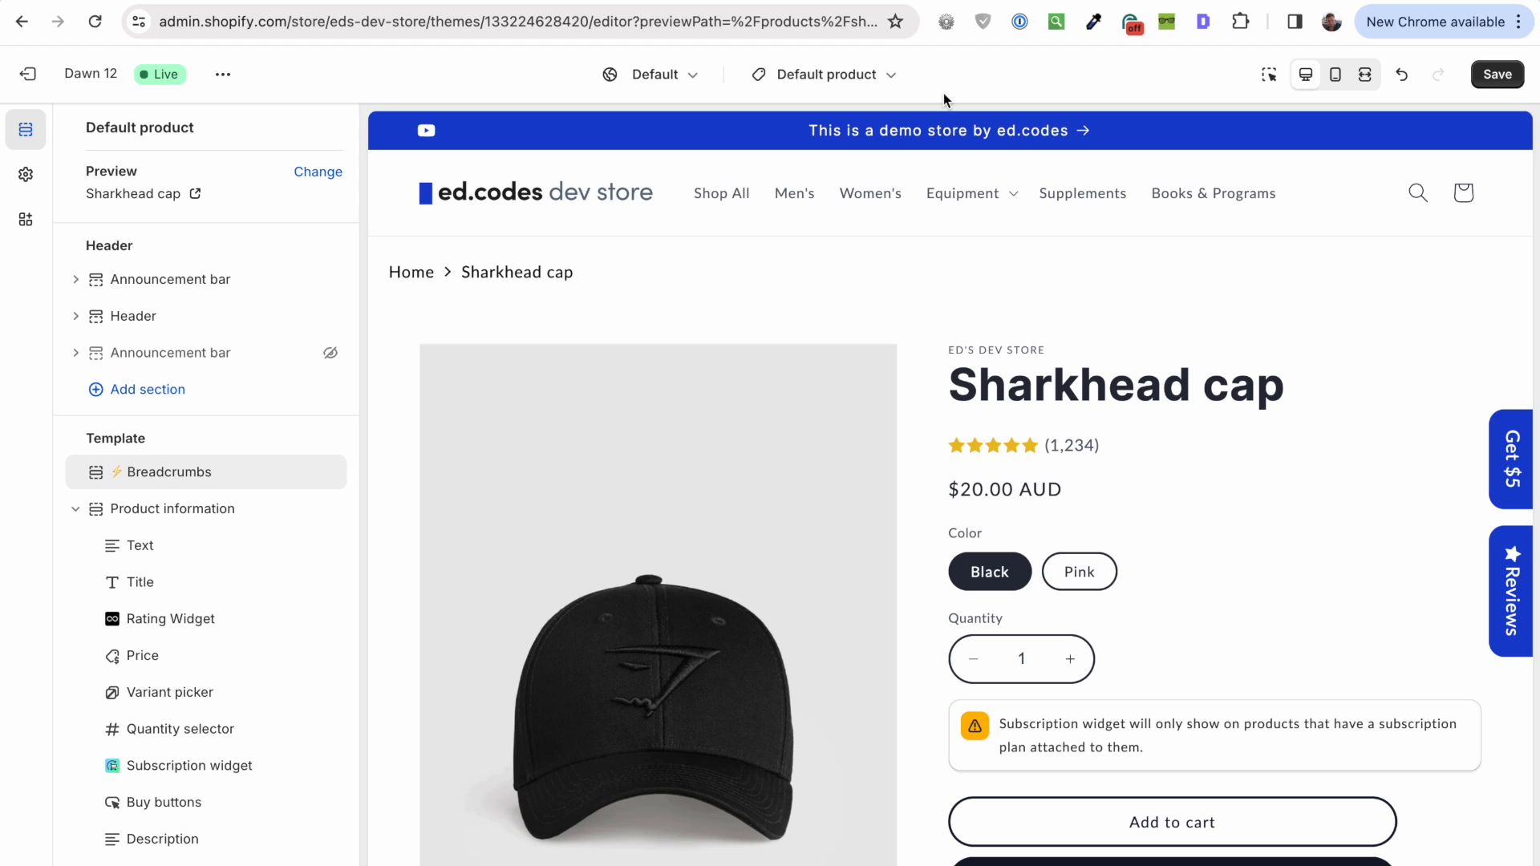
click(827, 74)
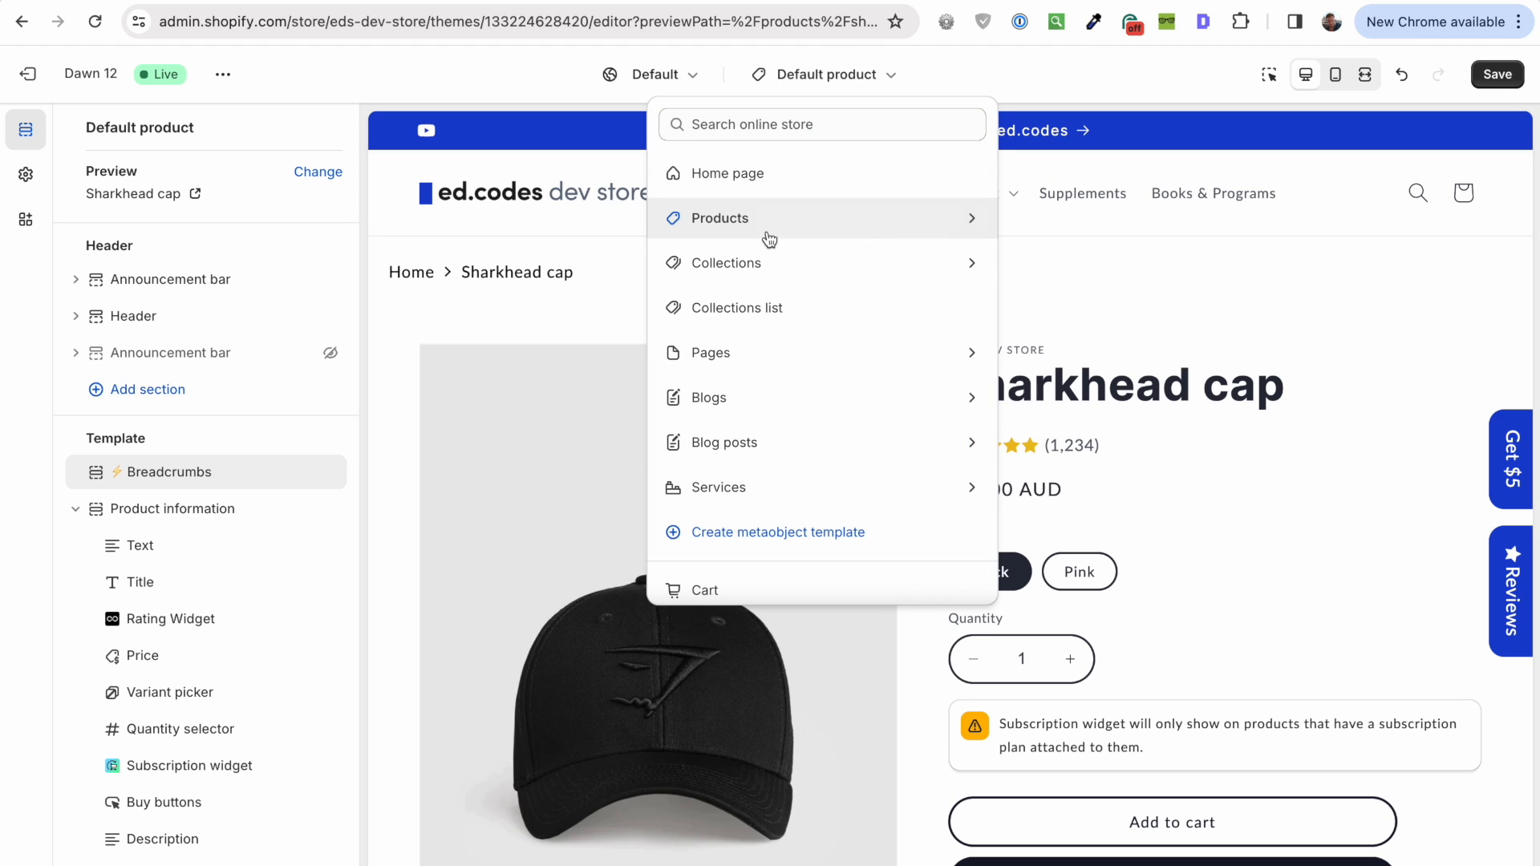
mouse_move(745, 271)
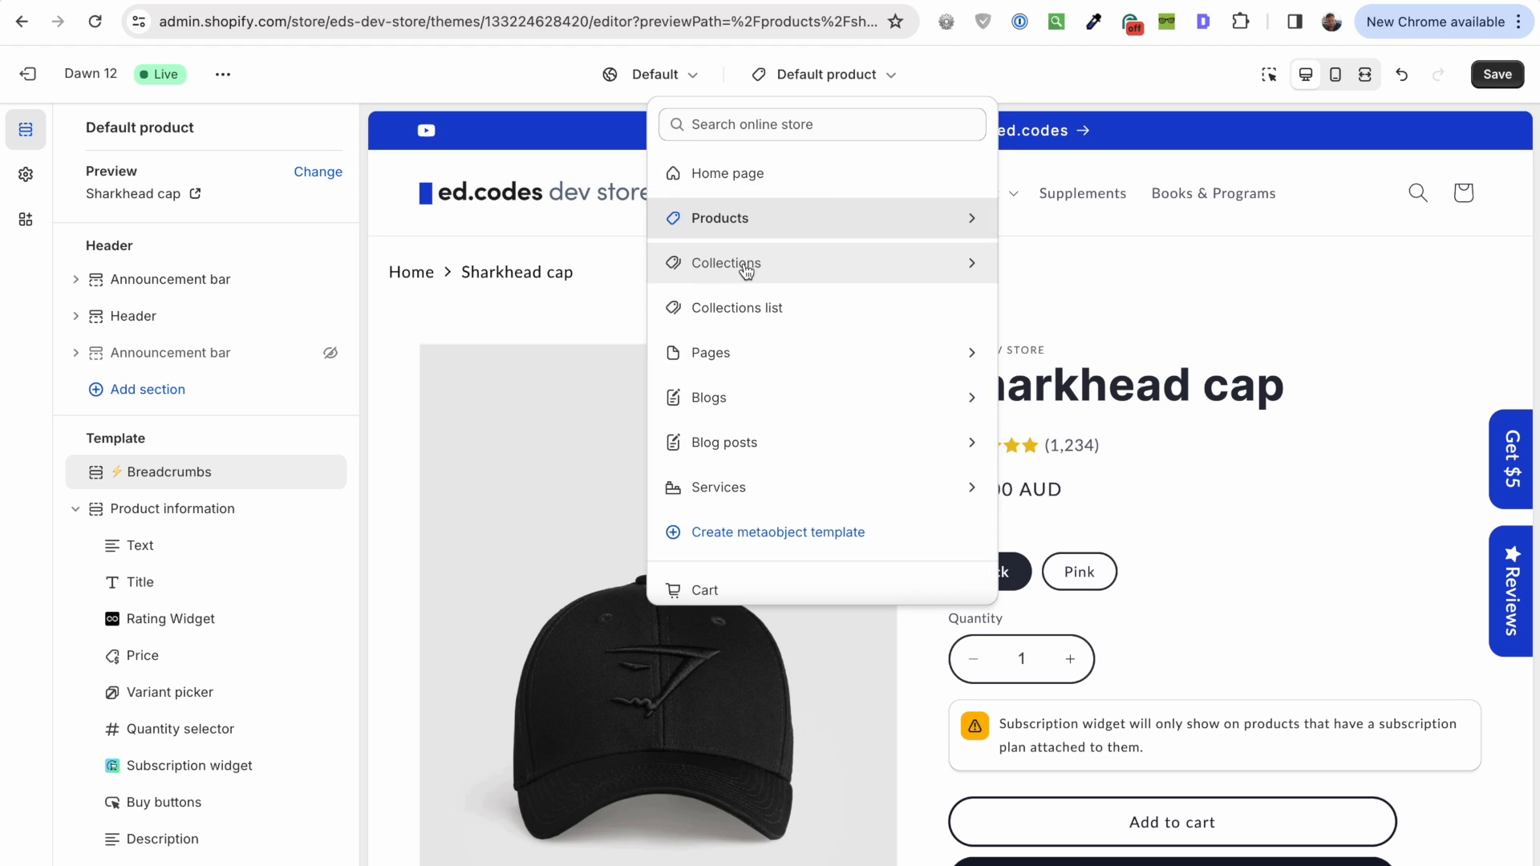
Step: Switch the preview to the collection template and add a Breadcrumbs section there
click(726, 263)
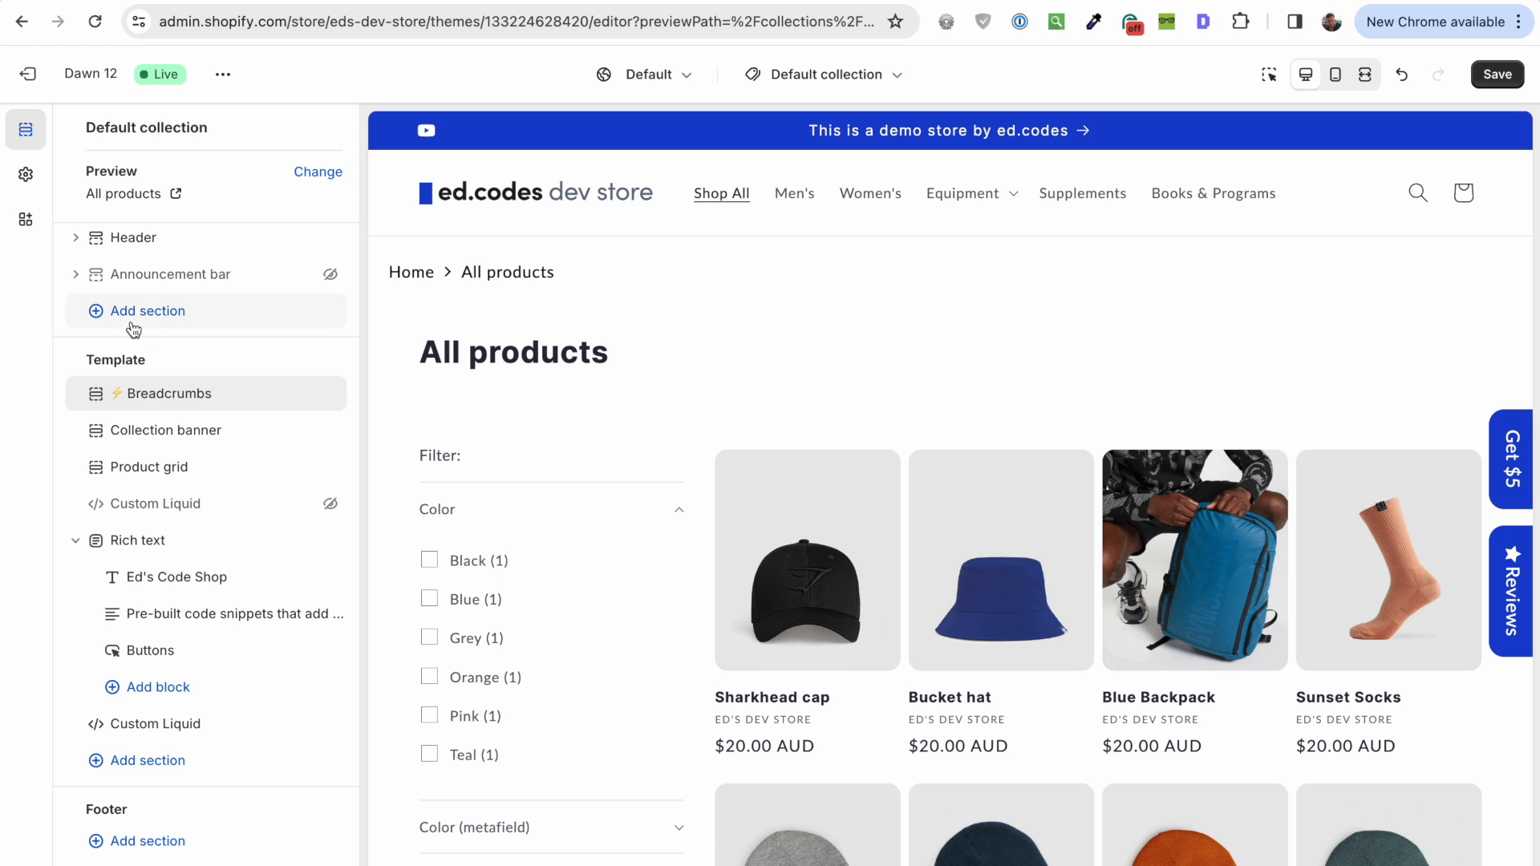
click(147, 310)
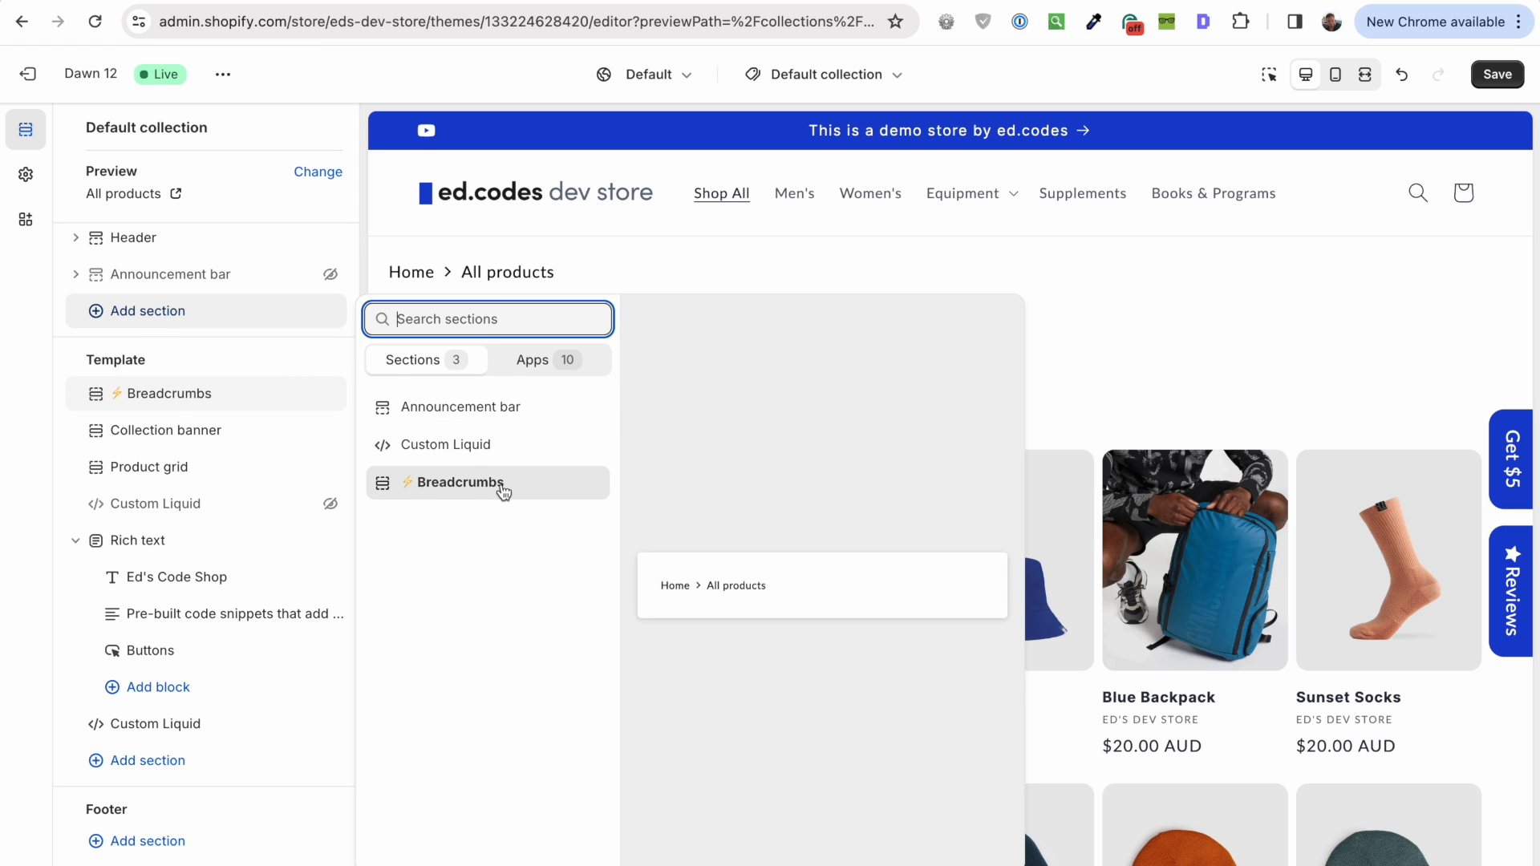
click(458, 482)
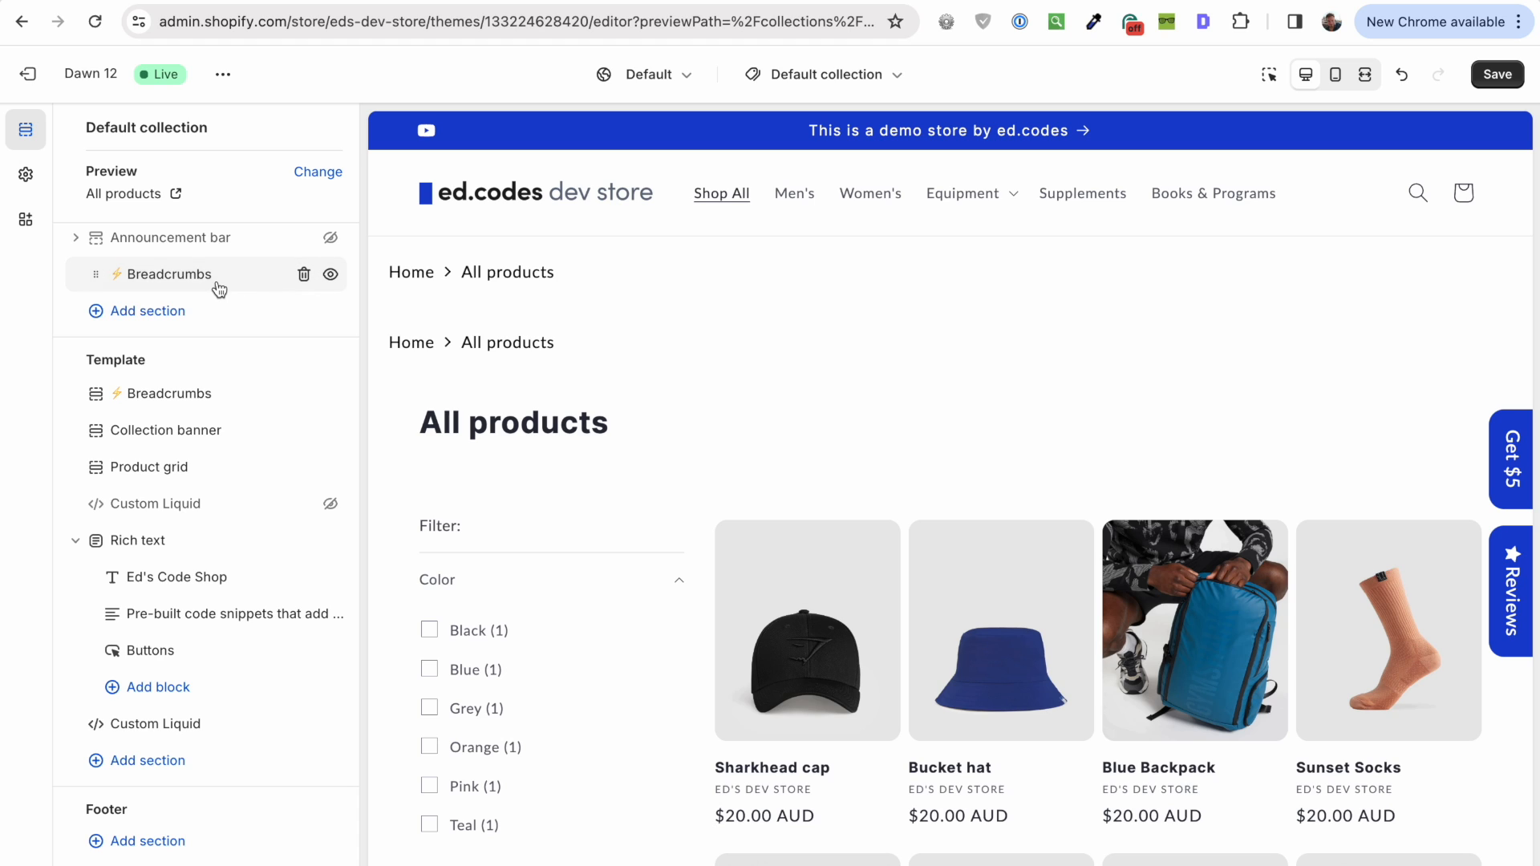
mouse_move(268, 285)
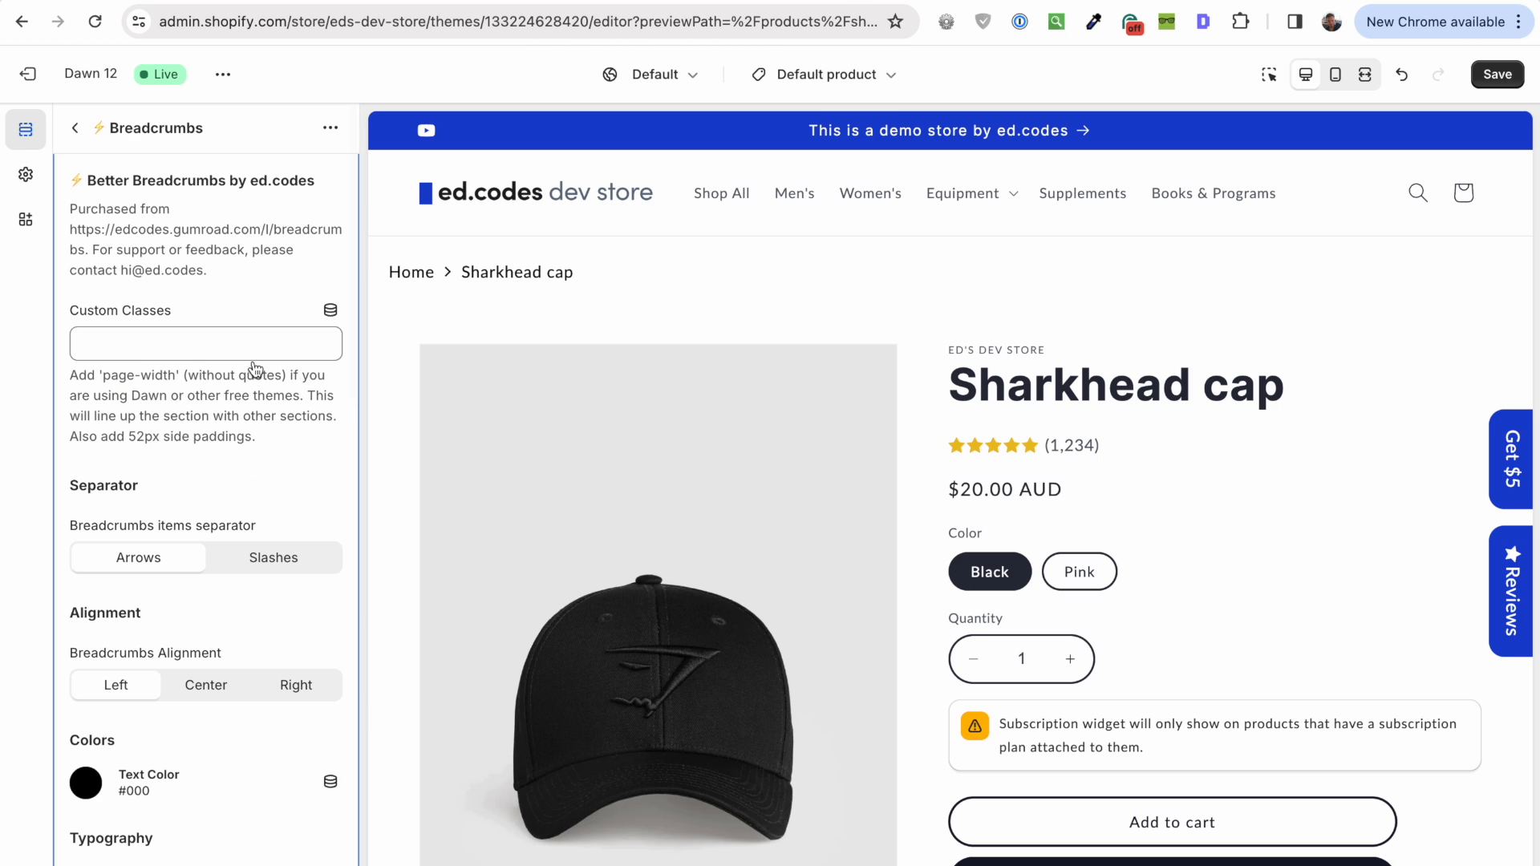
mouse_move(406, 318)
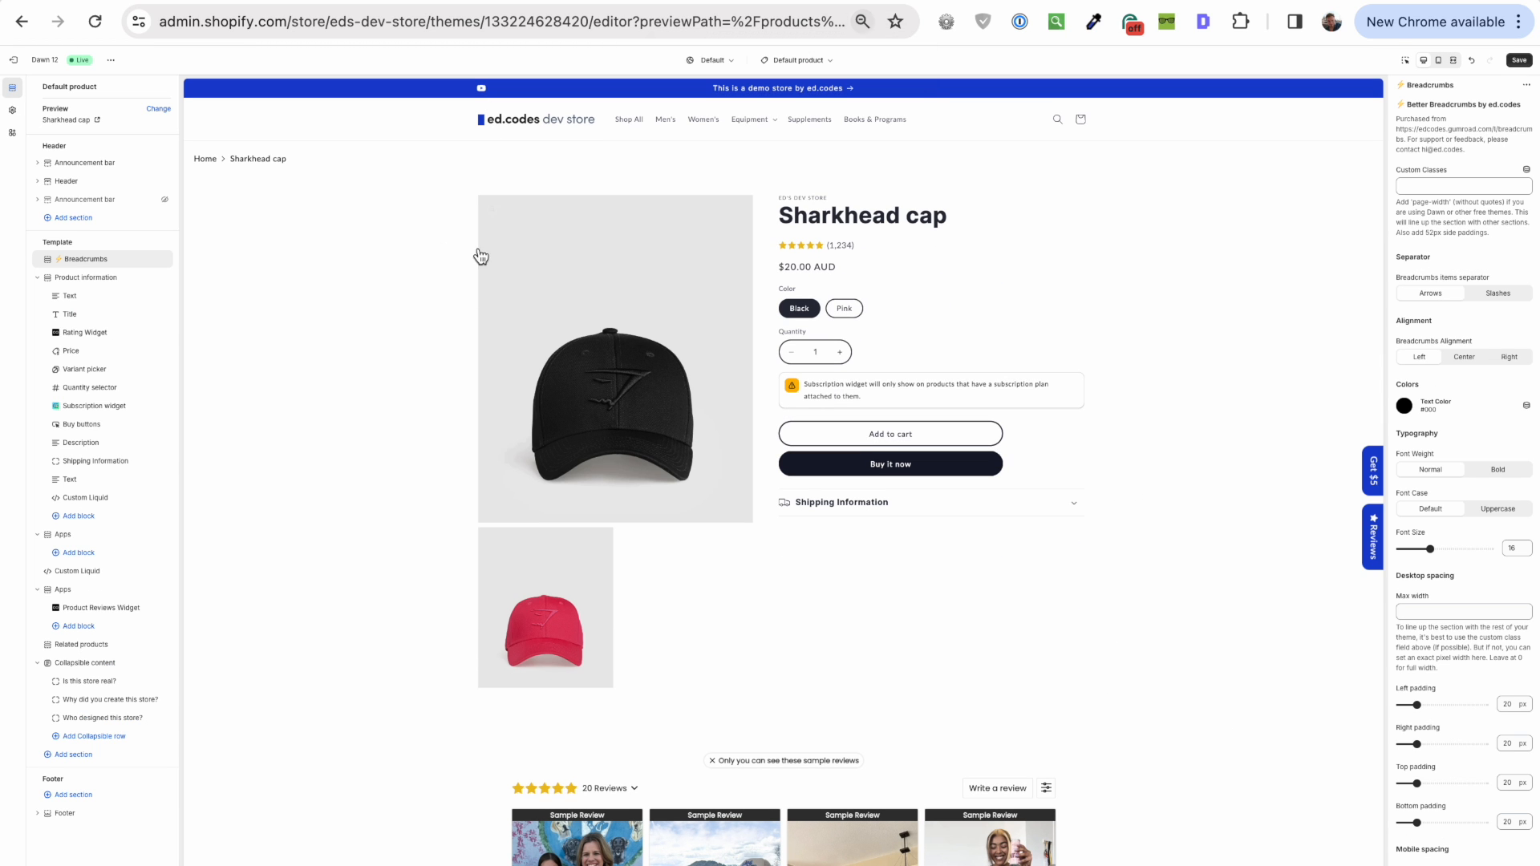
mouse_move(1102, 597)
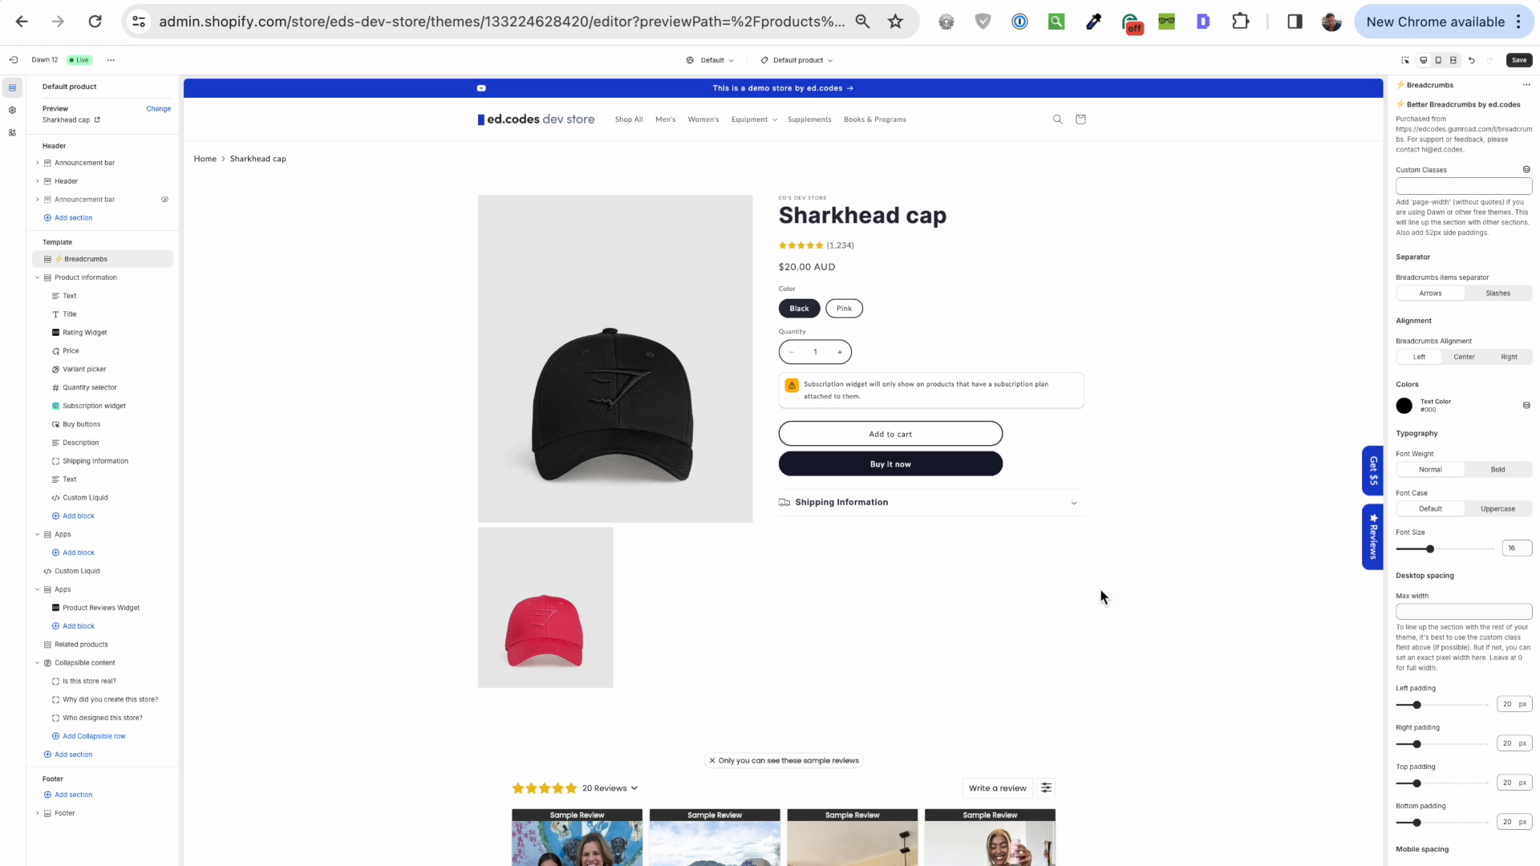
mouse_move(469, 338)
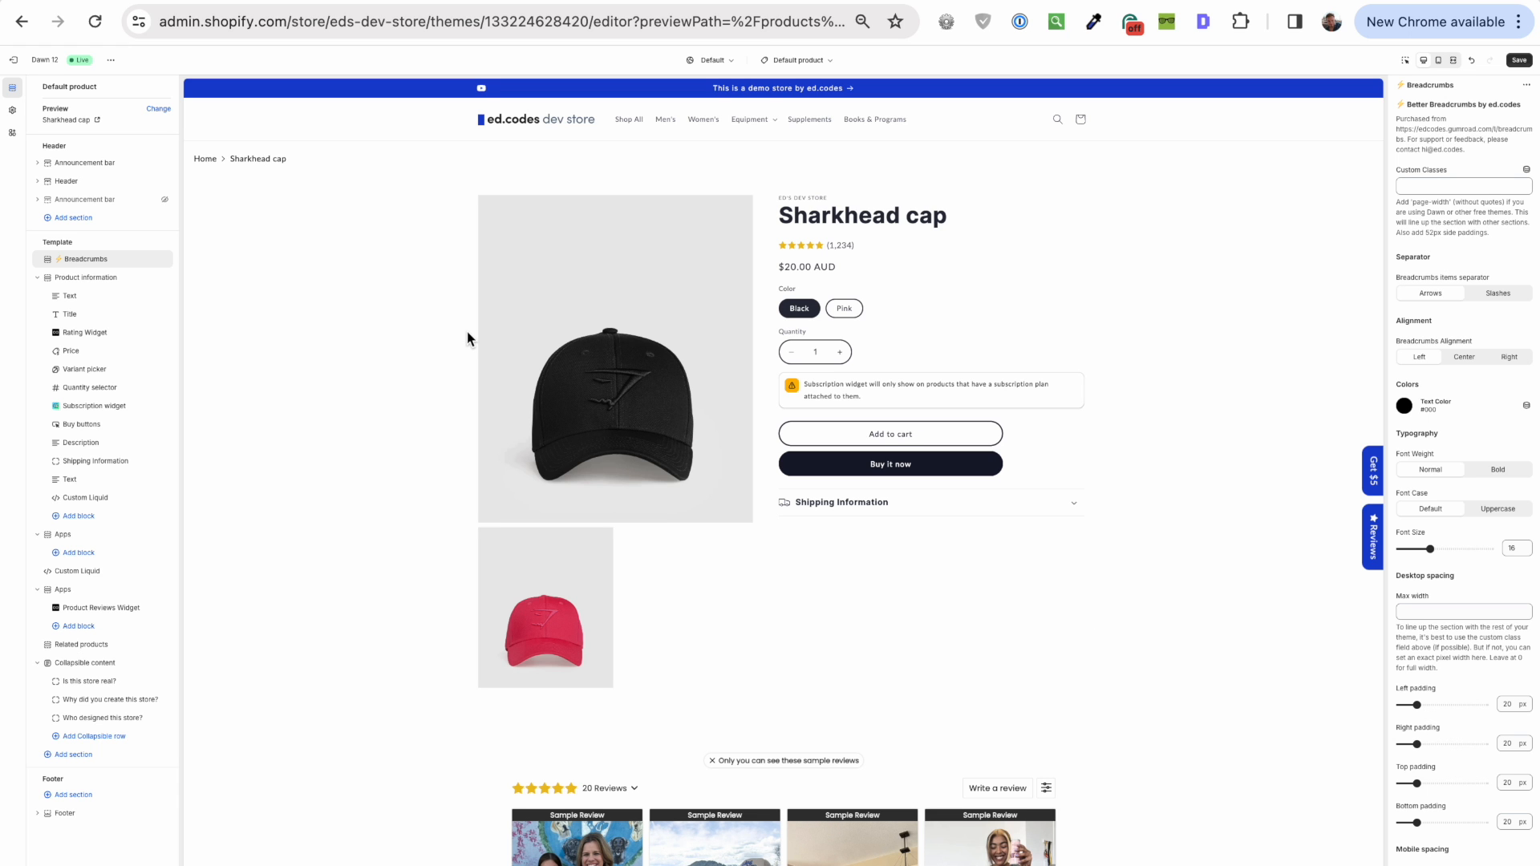
mouse_move(876, 360)
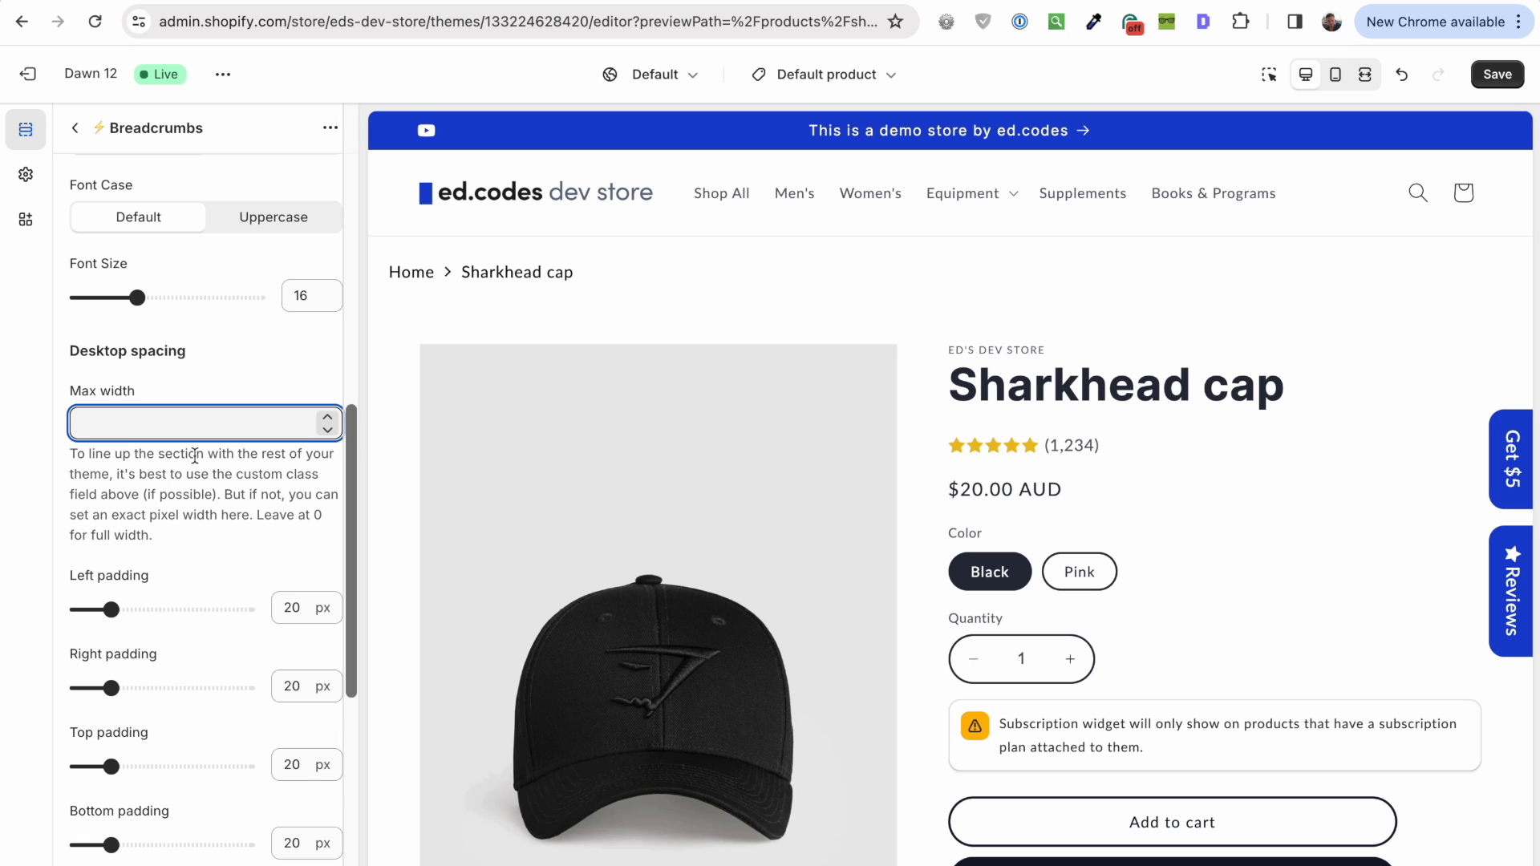
Step: Enter page-width in the Breadcrumbs section's Custom Classes field
scroll(down, 3)
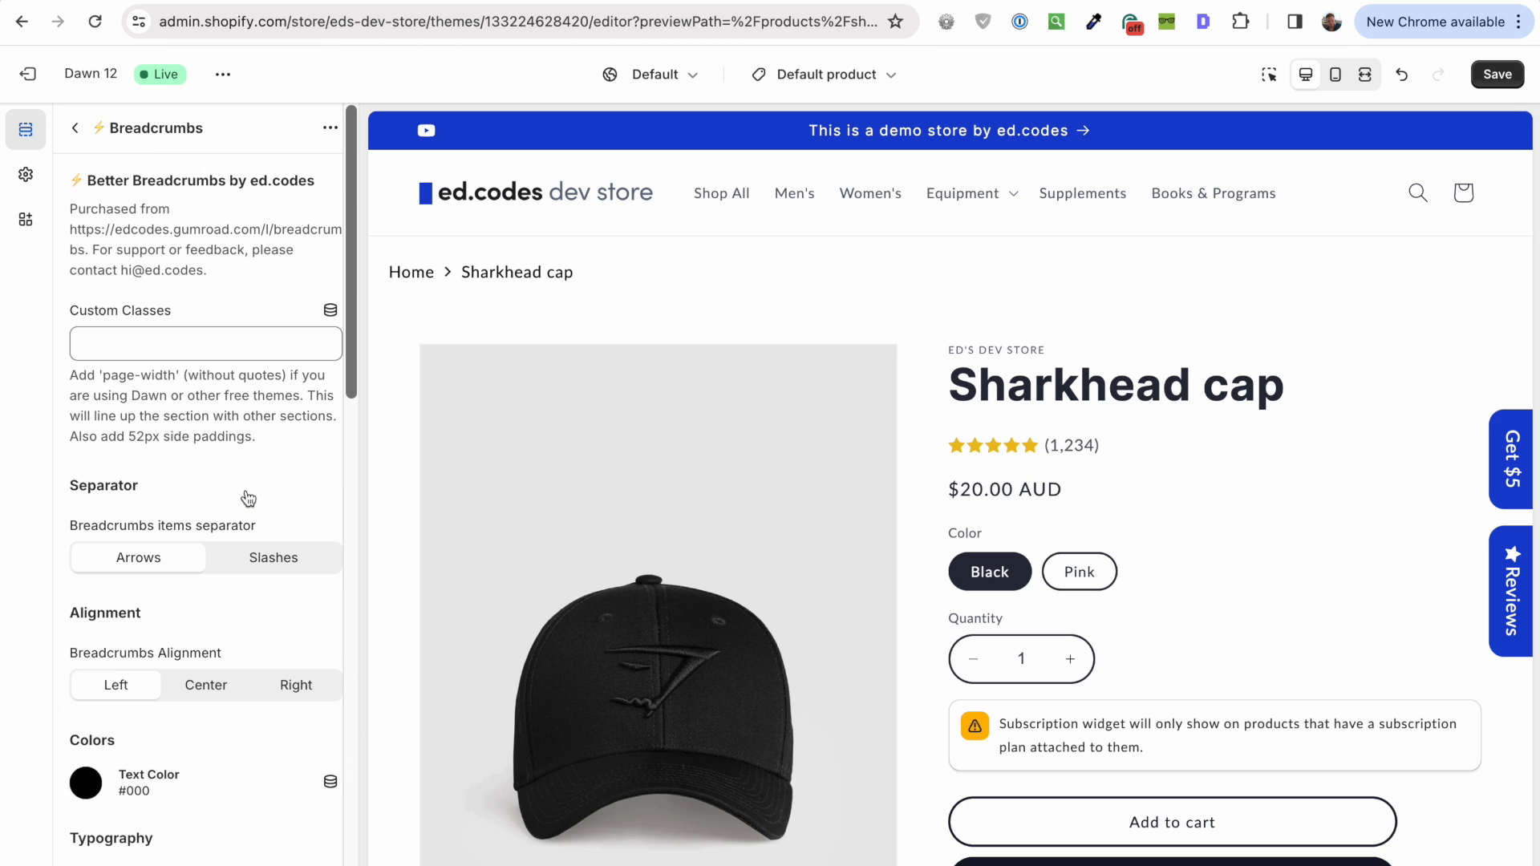
click(205, 343)
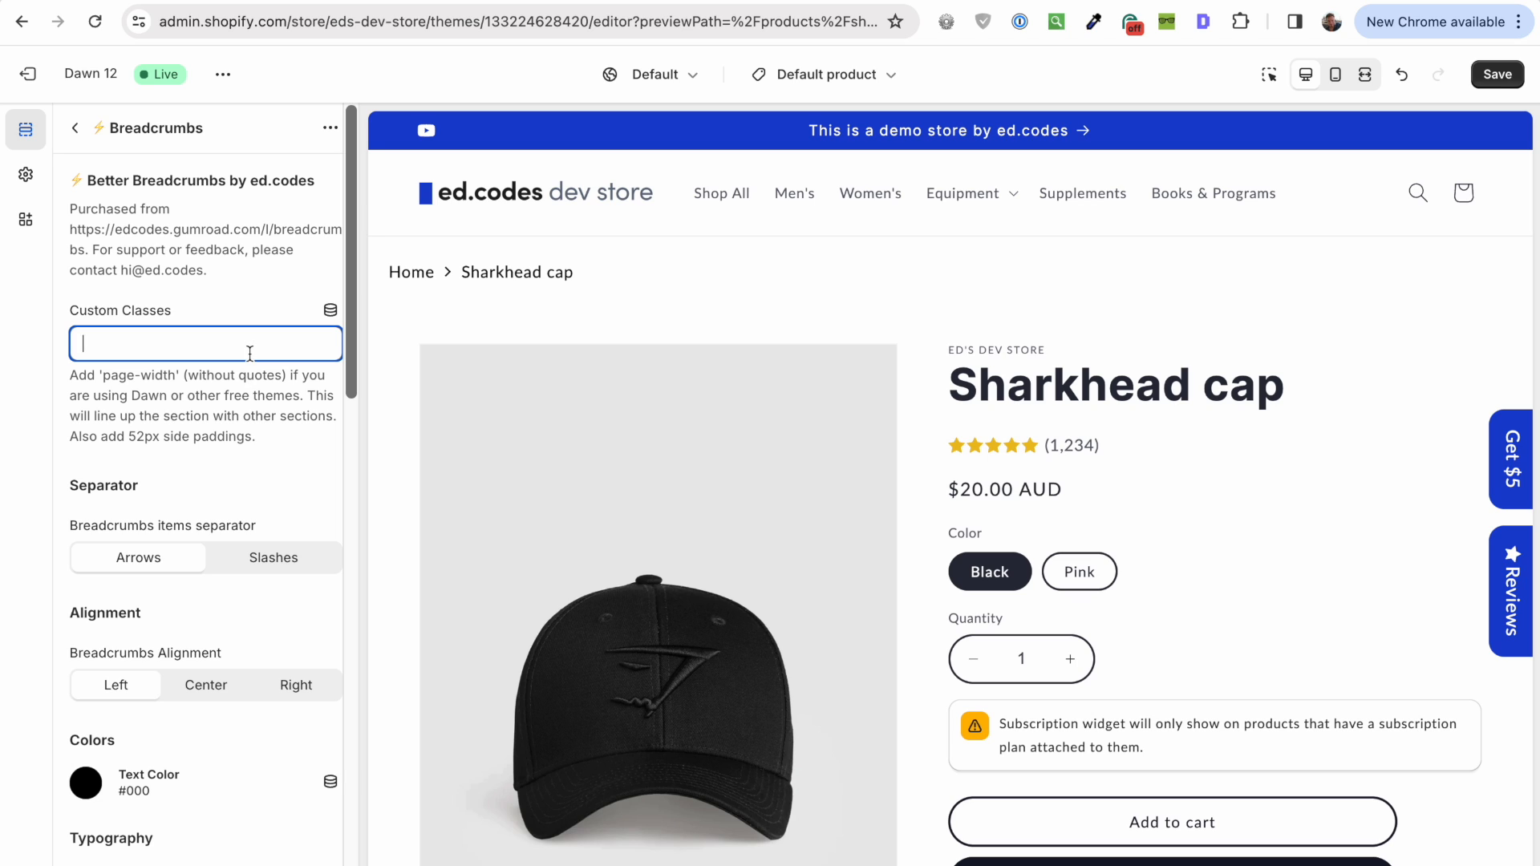
text(page-wid)
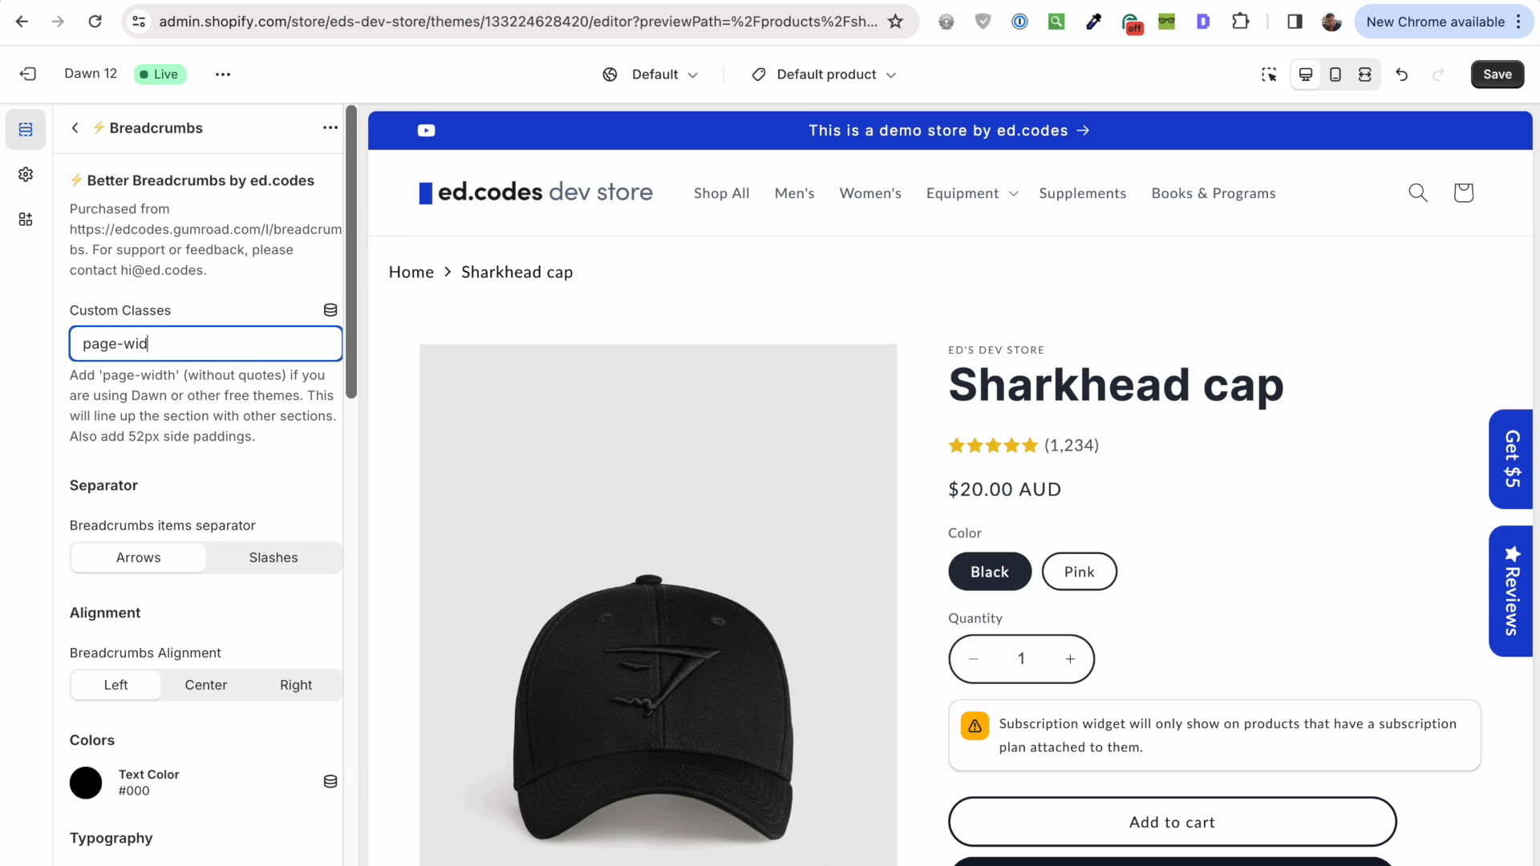
text(th)
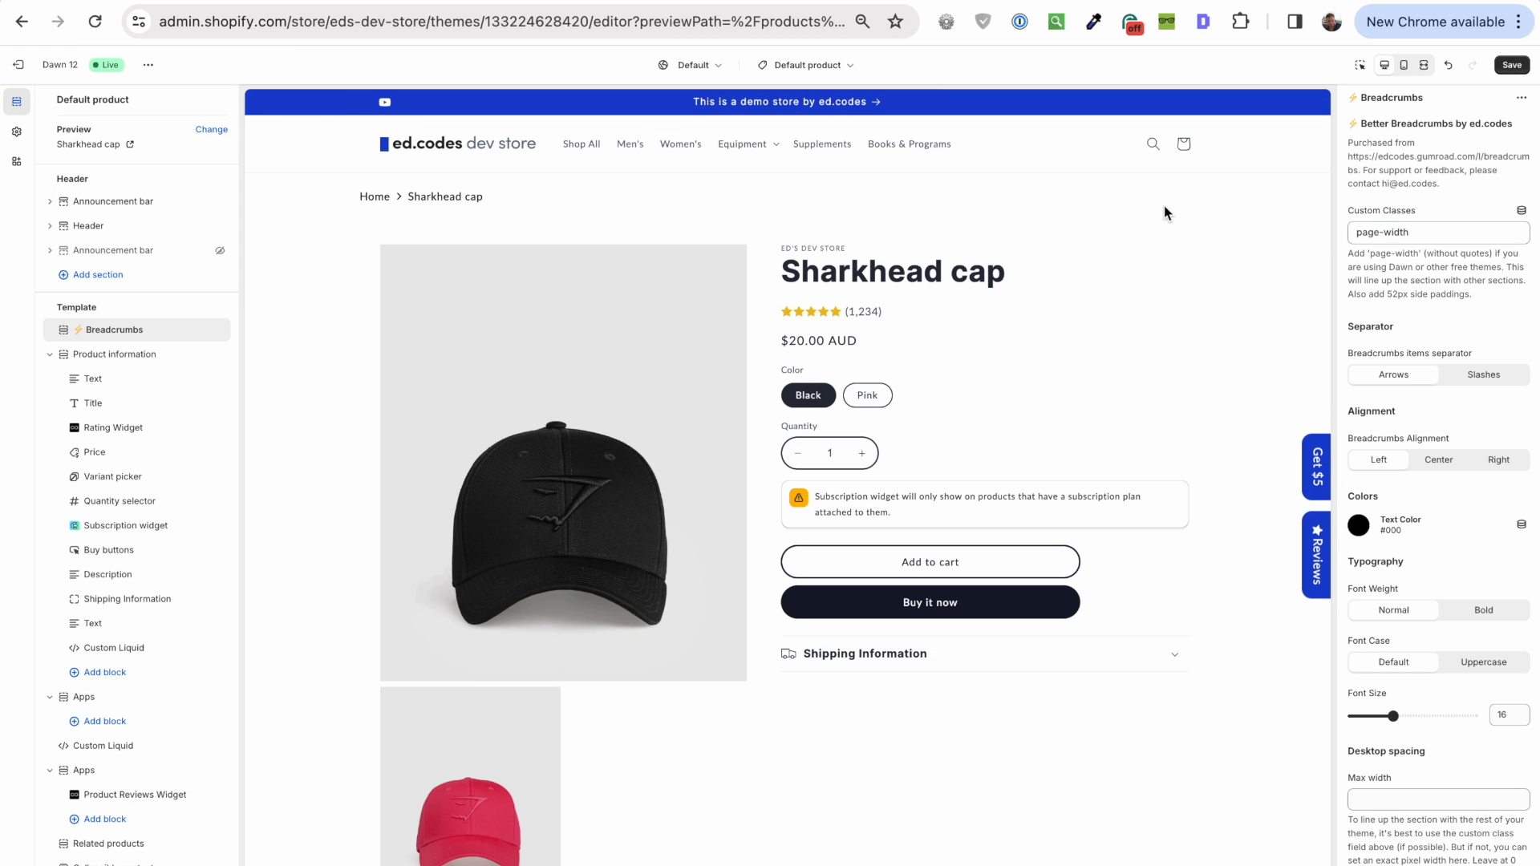
mouse_move(203, 350)
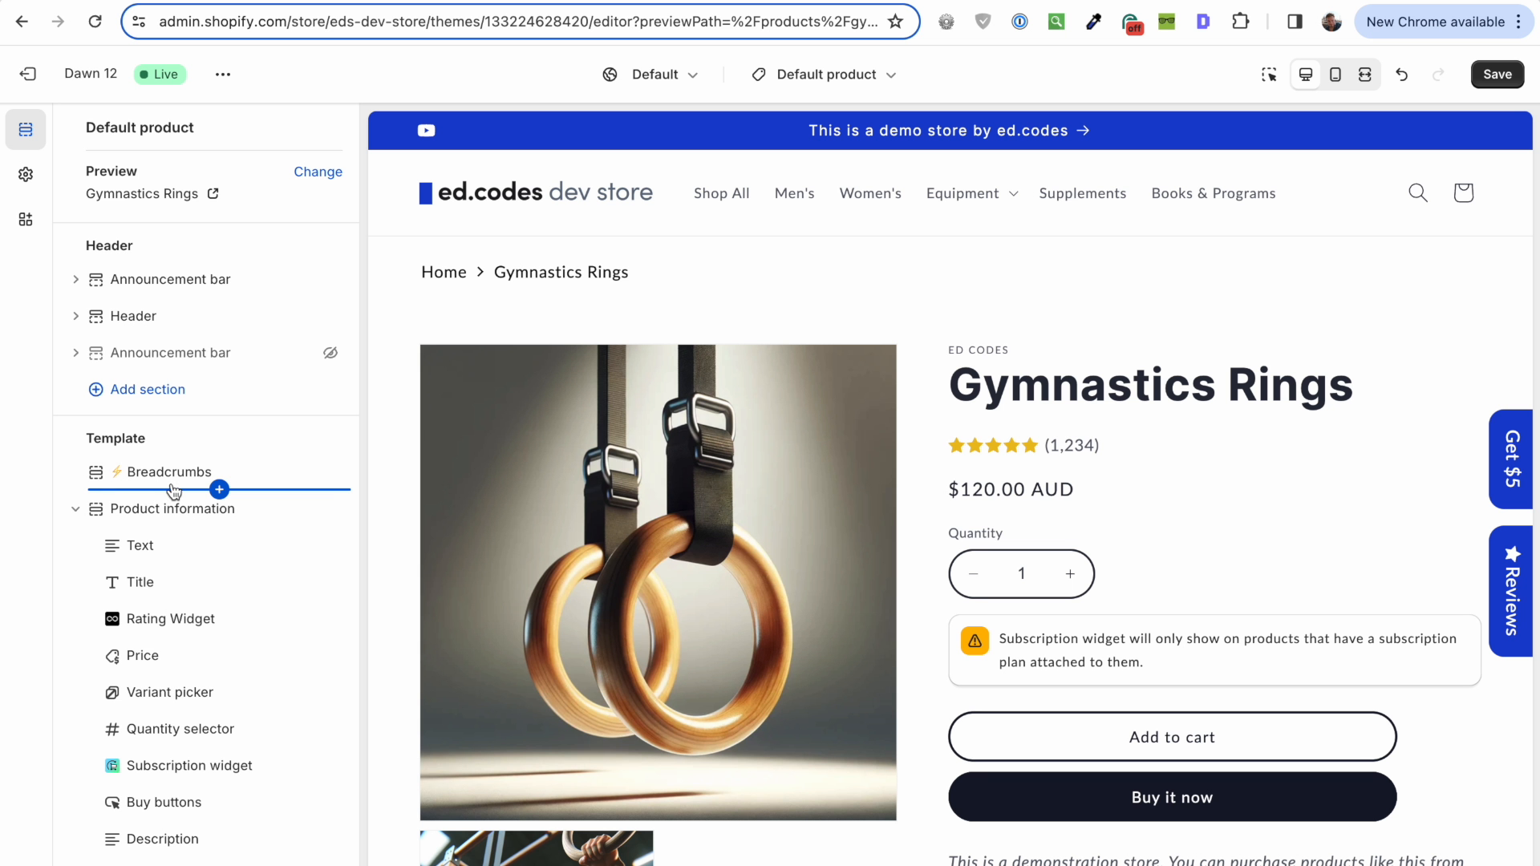
mouse_move(380, 361)
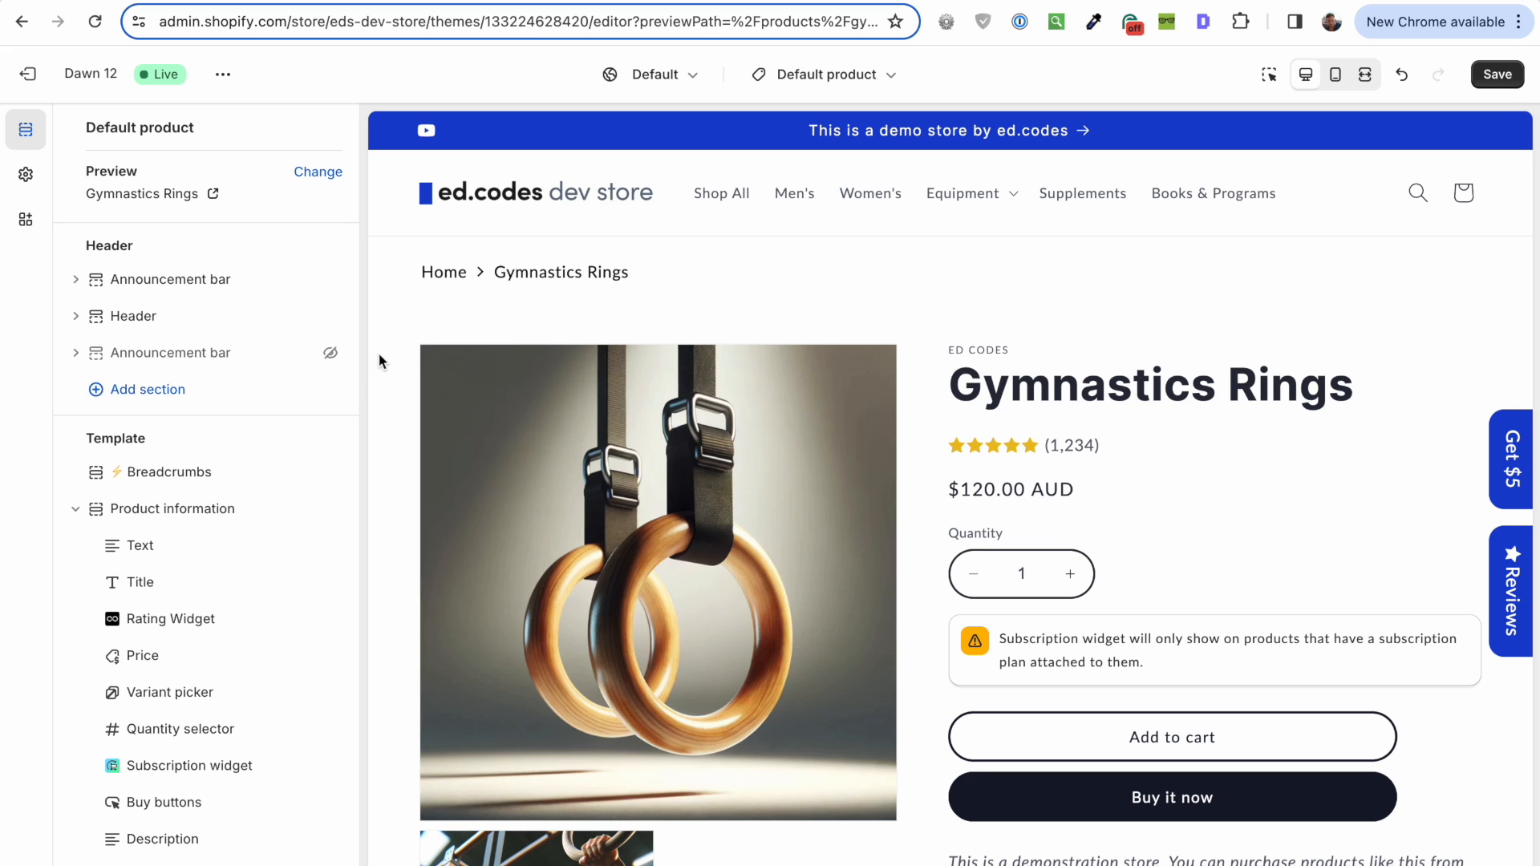
mouse_move(592, 310)
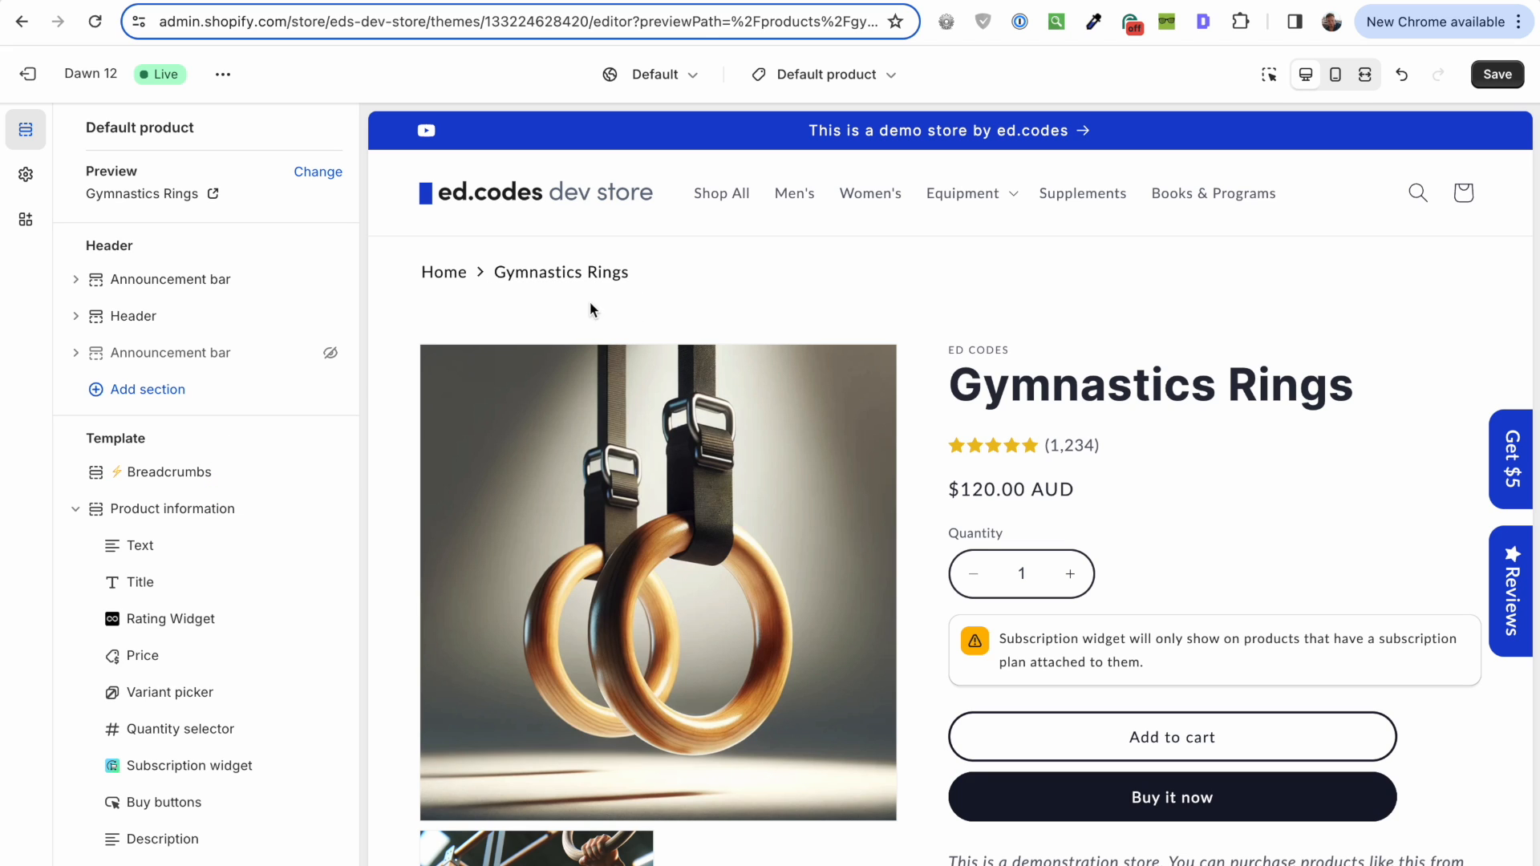
mouse_move(646, 304)
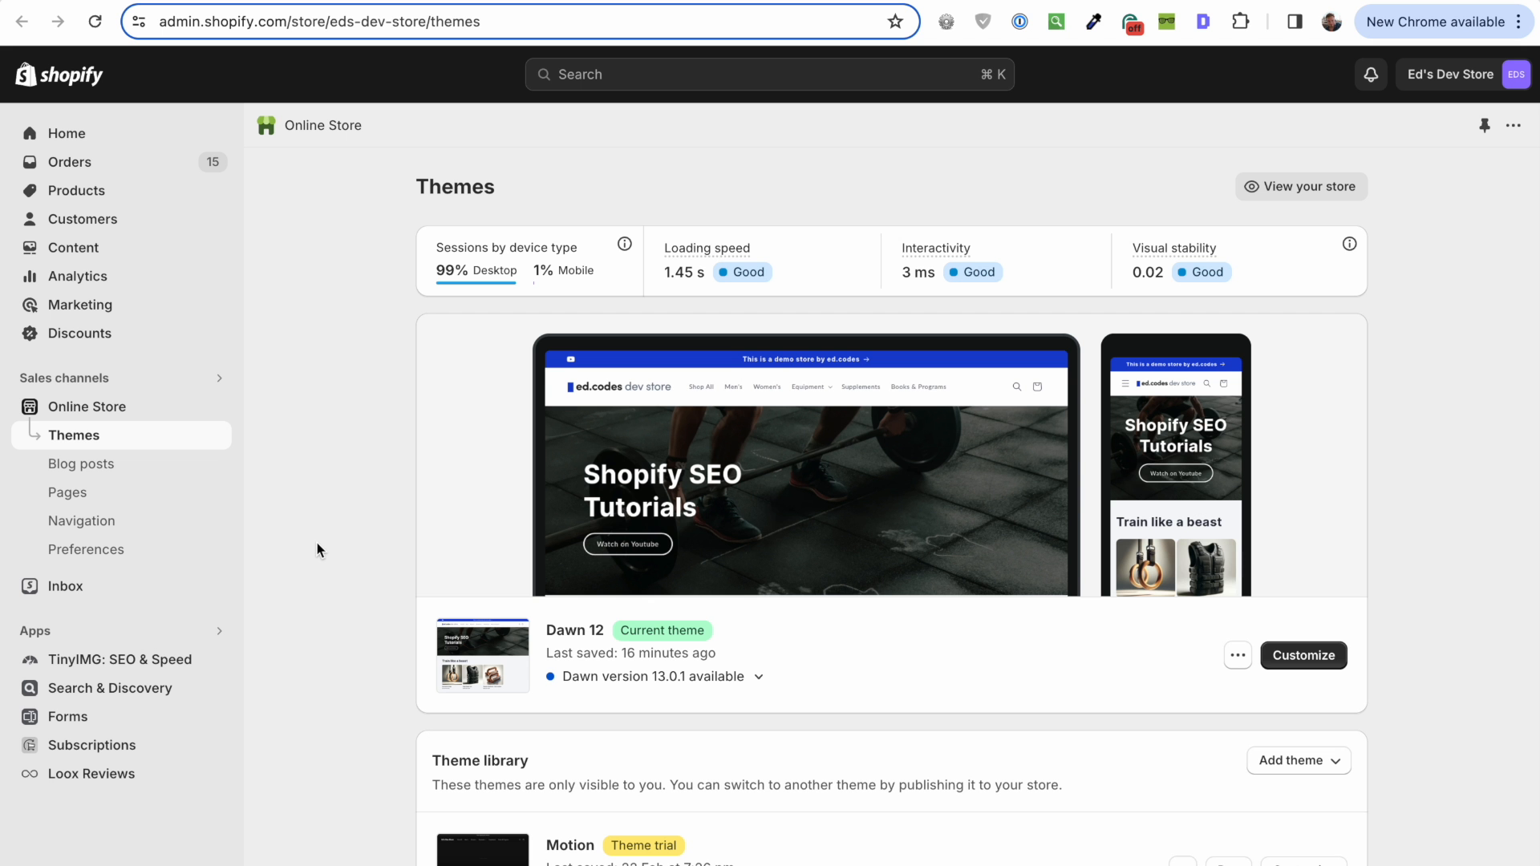
Step: Navigate through Settings to Custom data, then to Products metafield definitions
scroll(down, 3)
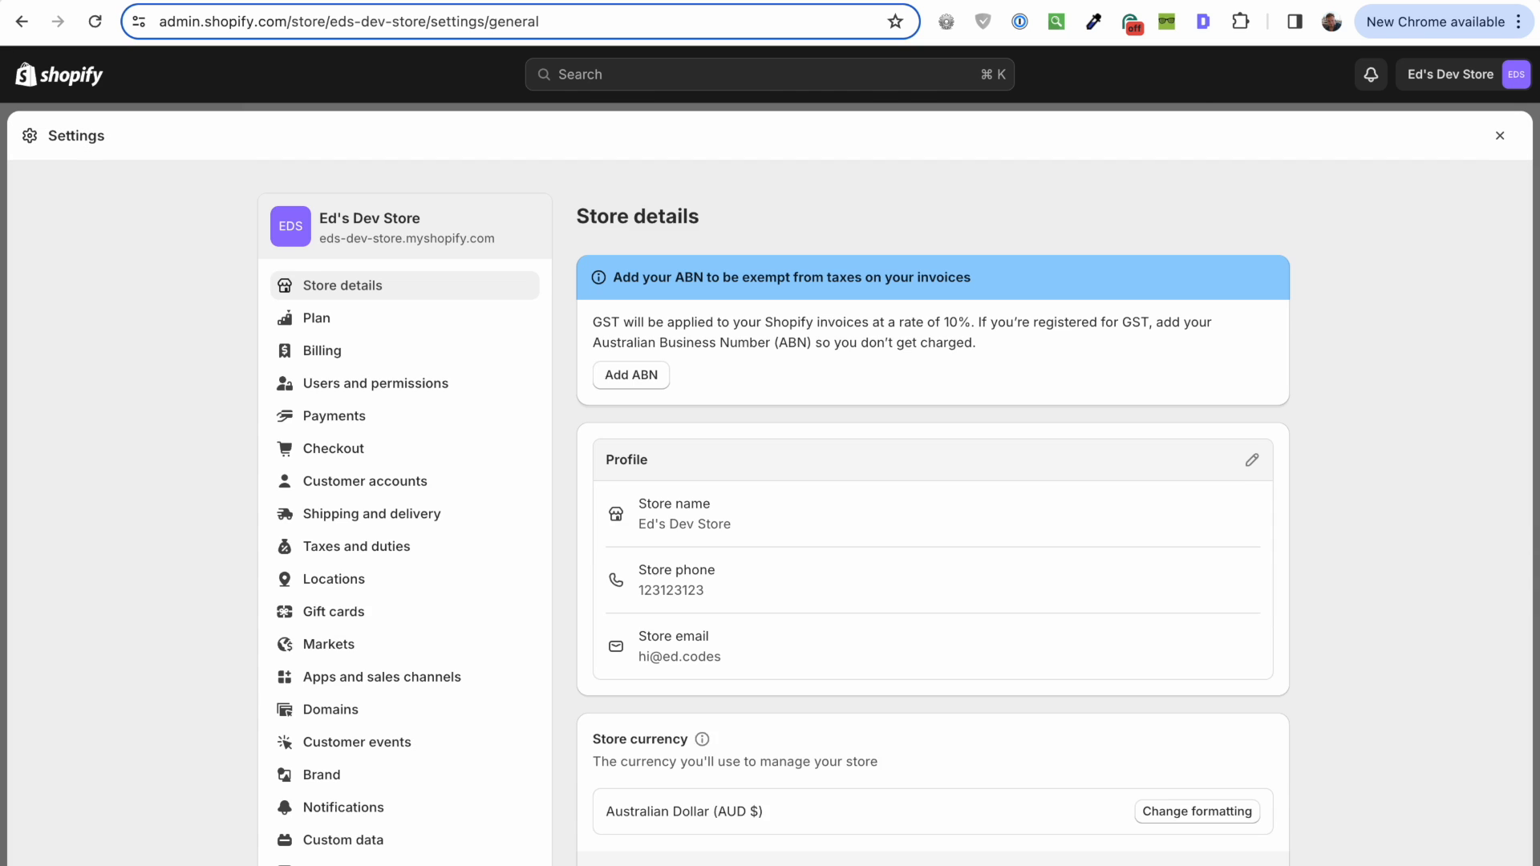
click(342, 838)
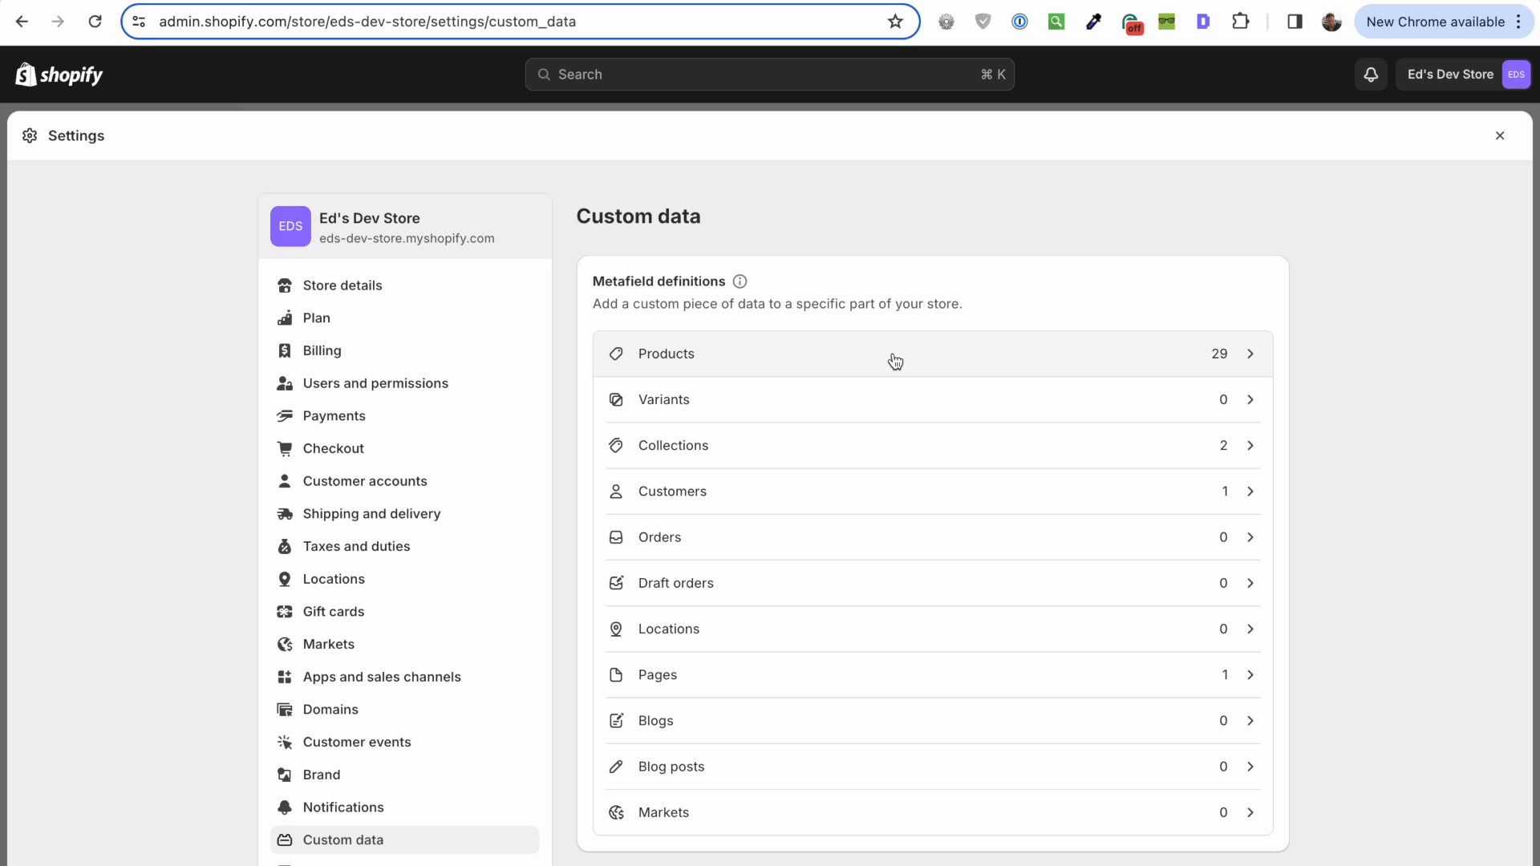
click(894, 354)
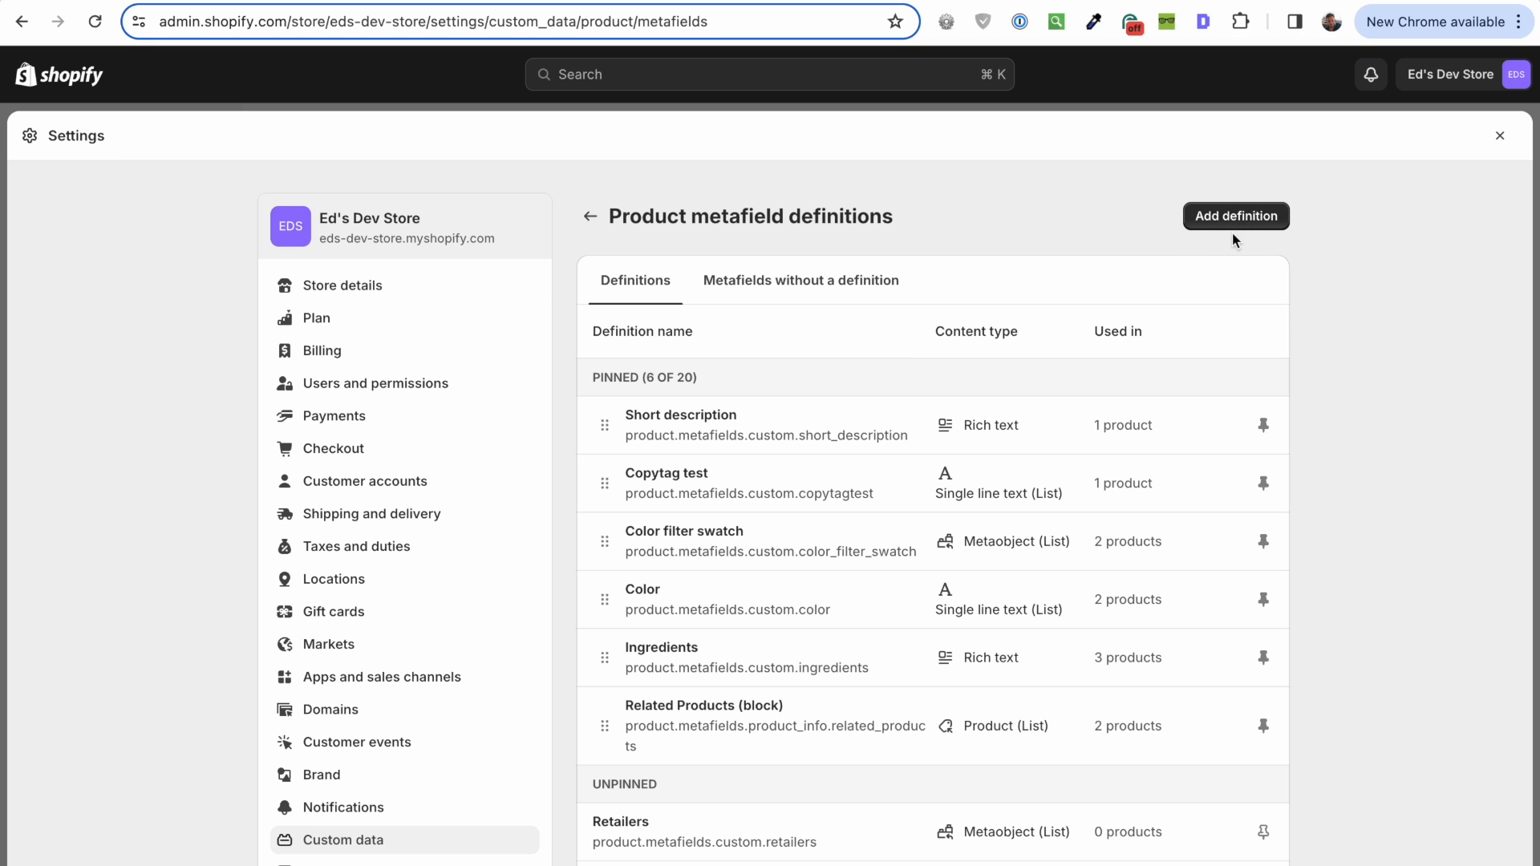
mouse_move(1235, 216)
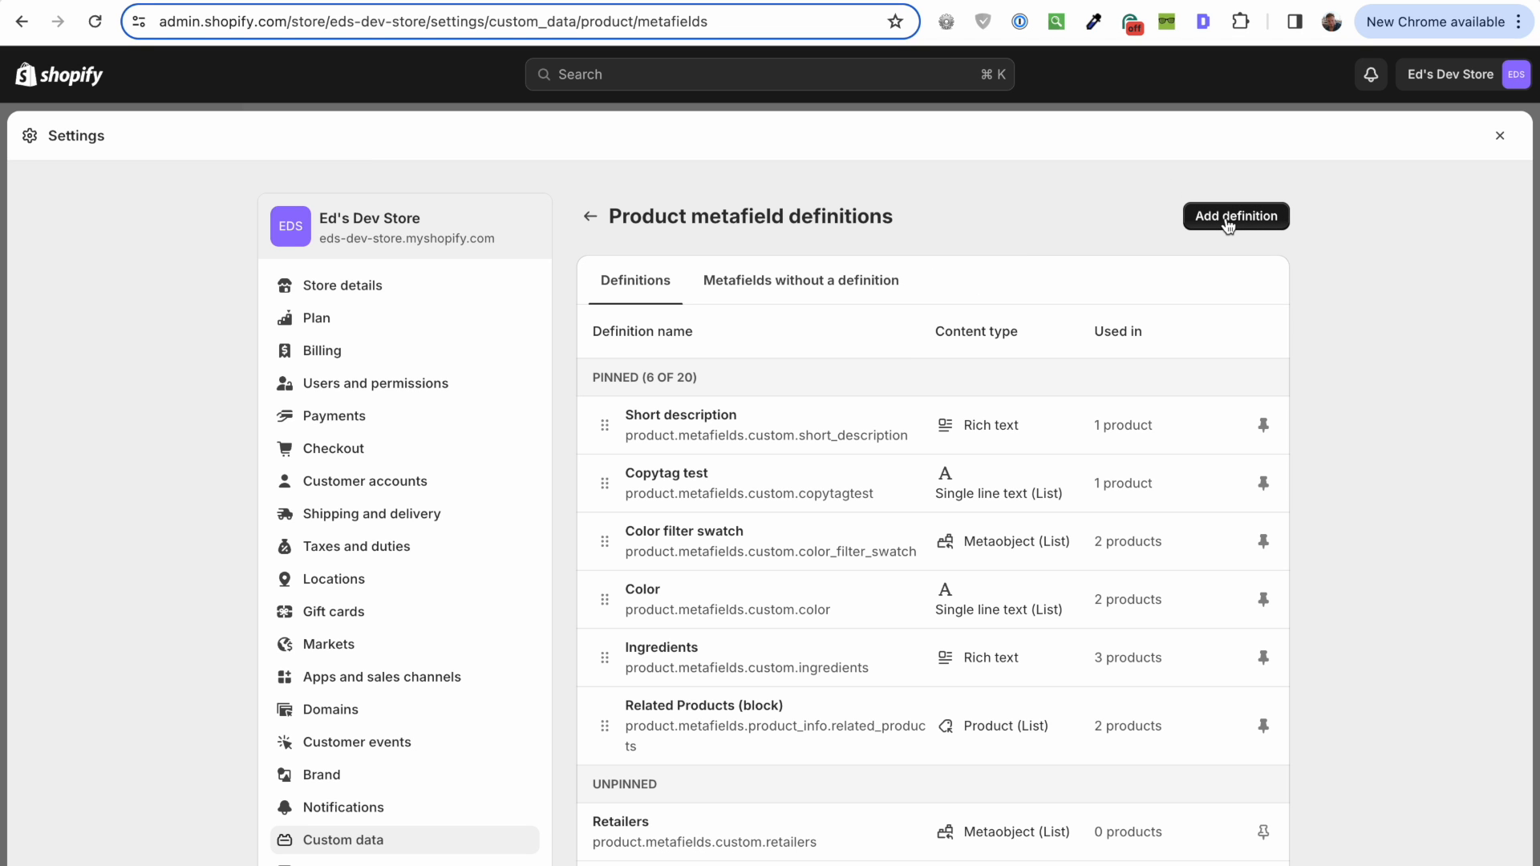
Step: Define the Breadcrumbs product metafield with an ordering description, typed as a list of collections
text(Breadcrumbs)
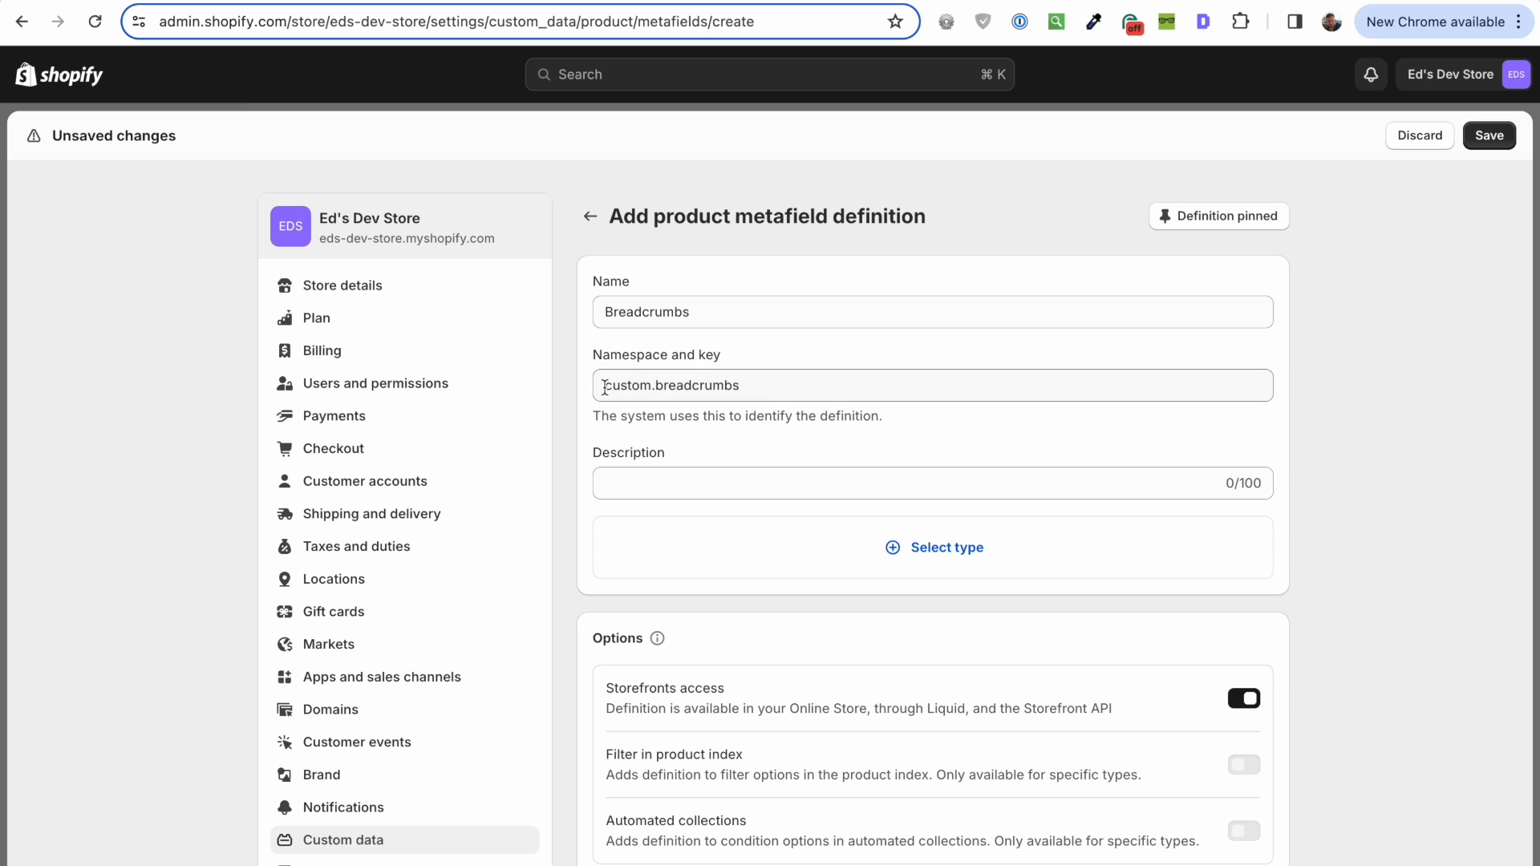
triple_click(672, 384)
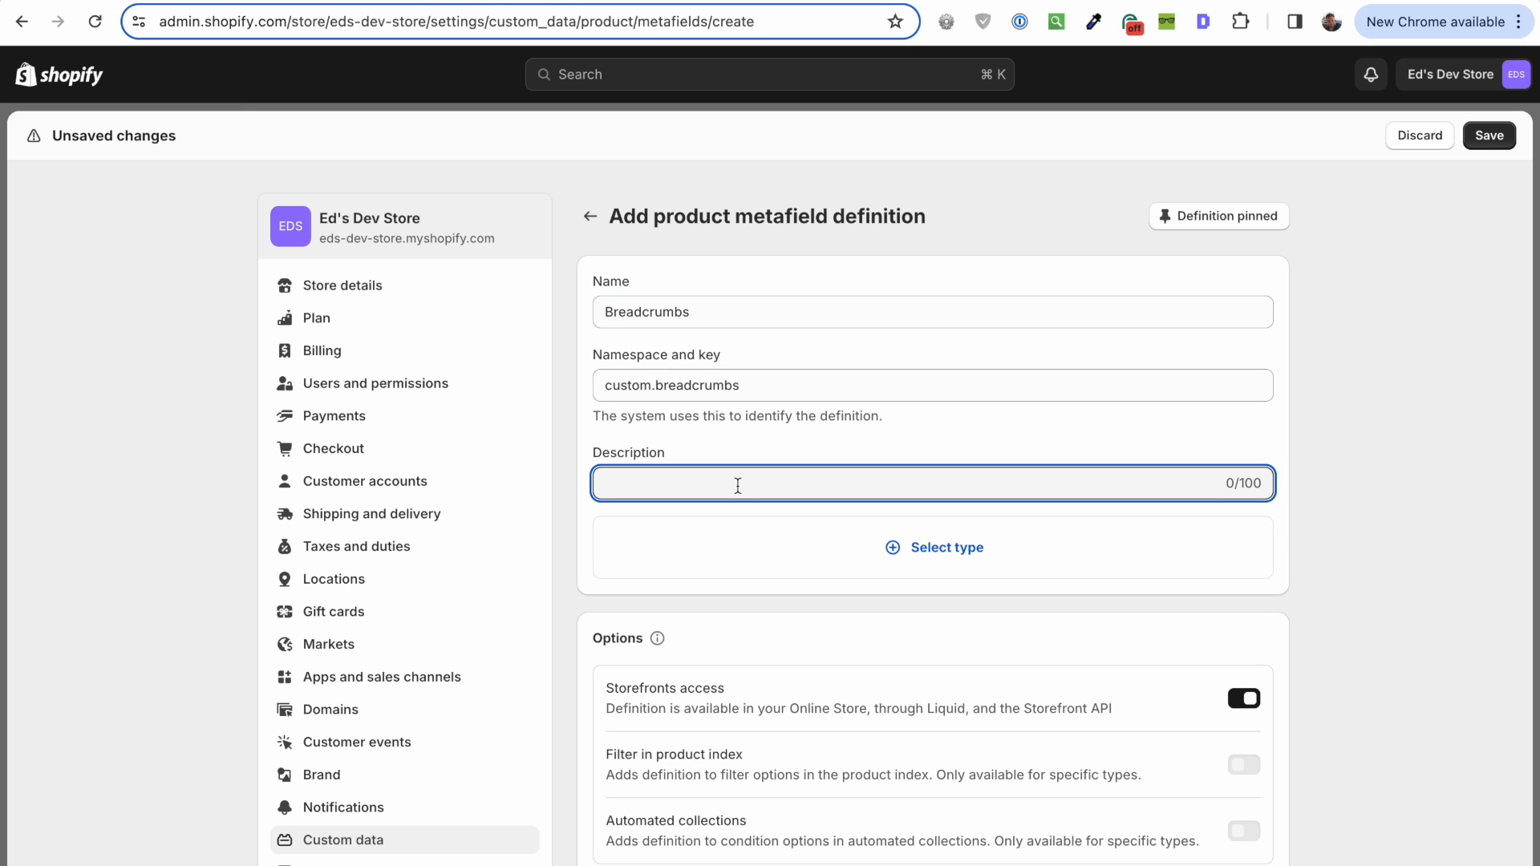
text(Add parent collections i)
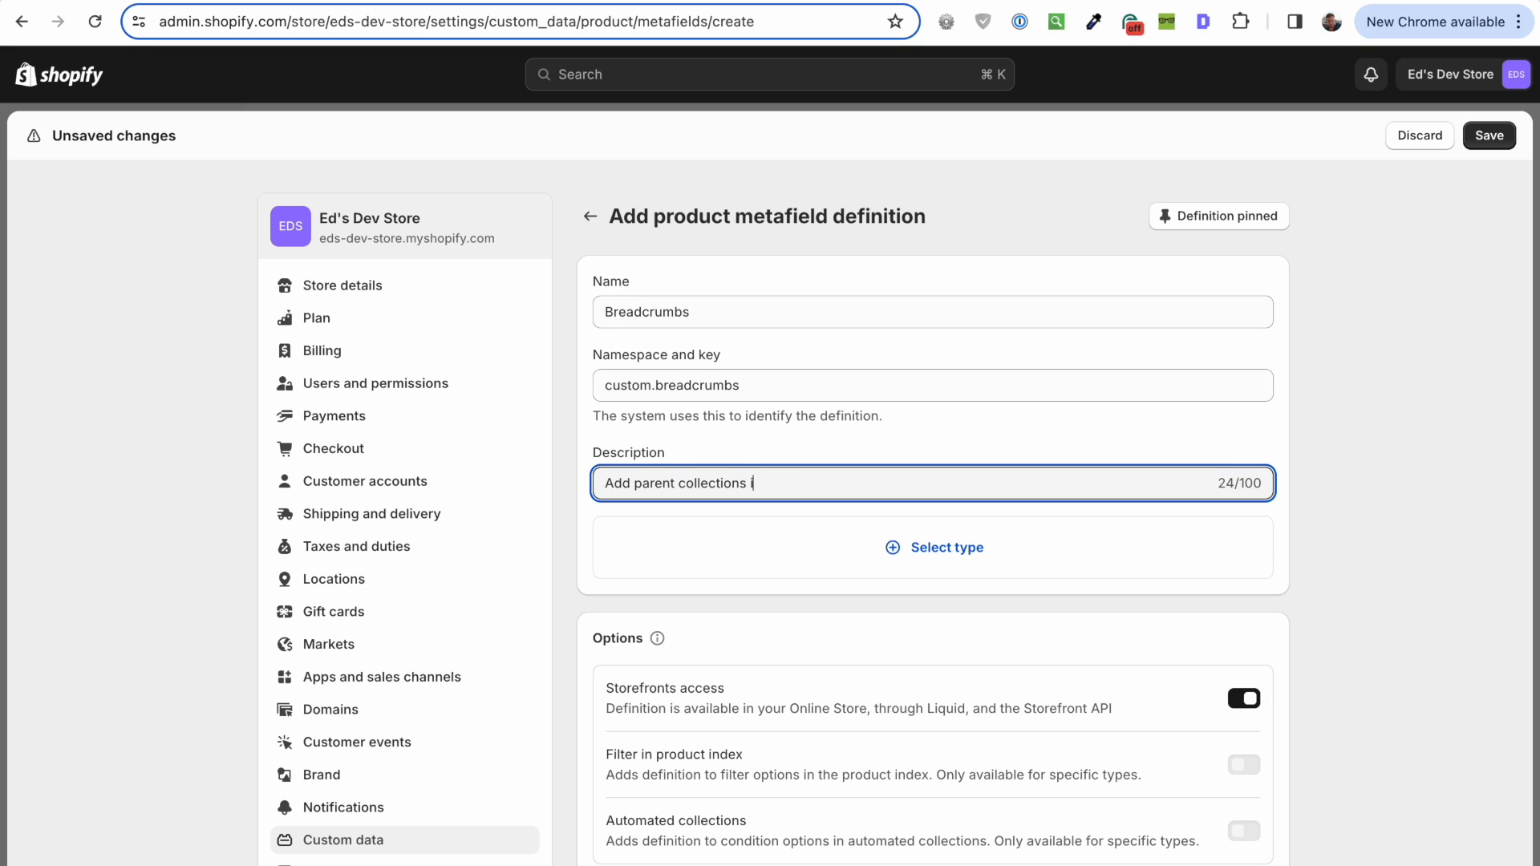
text(n the order you wan)
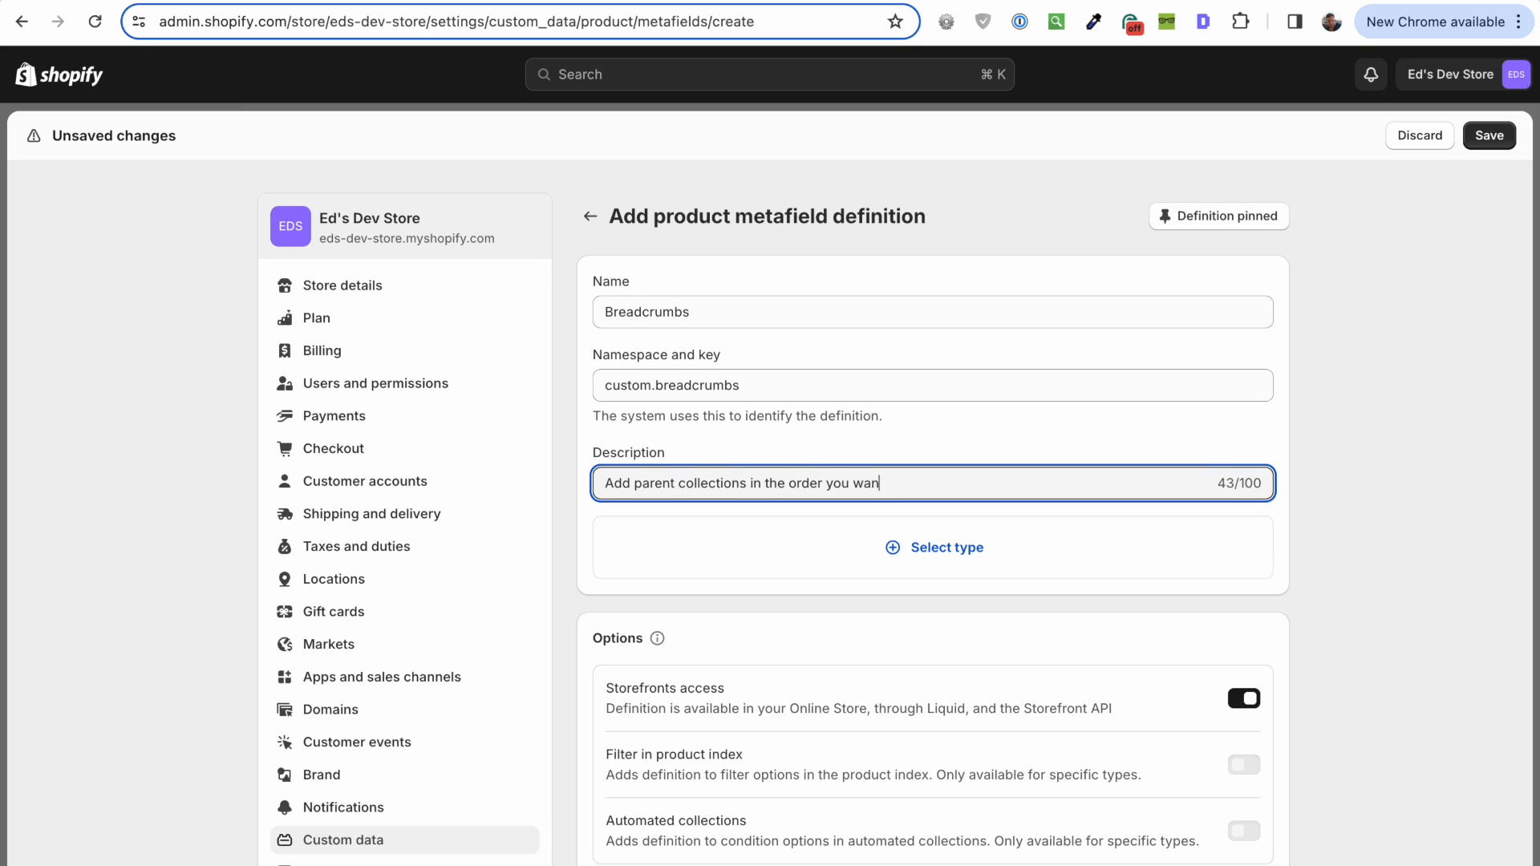
text(t them to appear.)
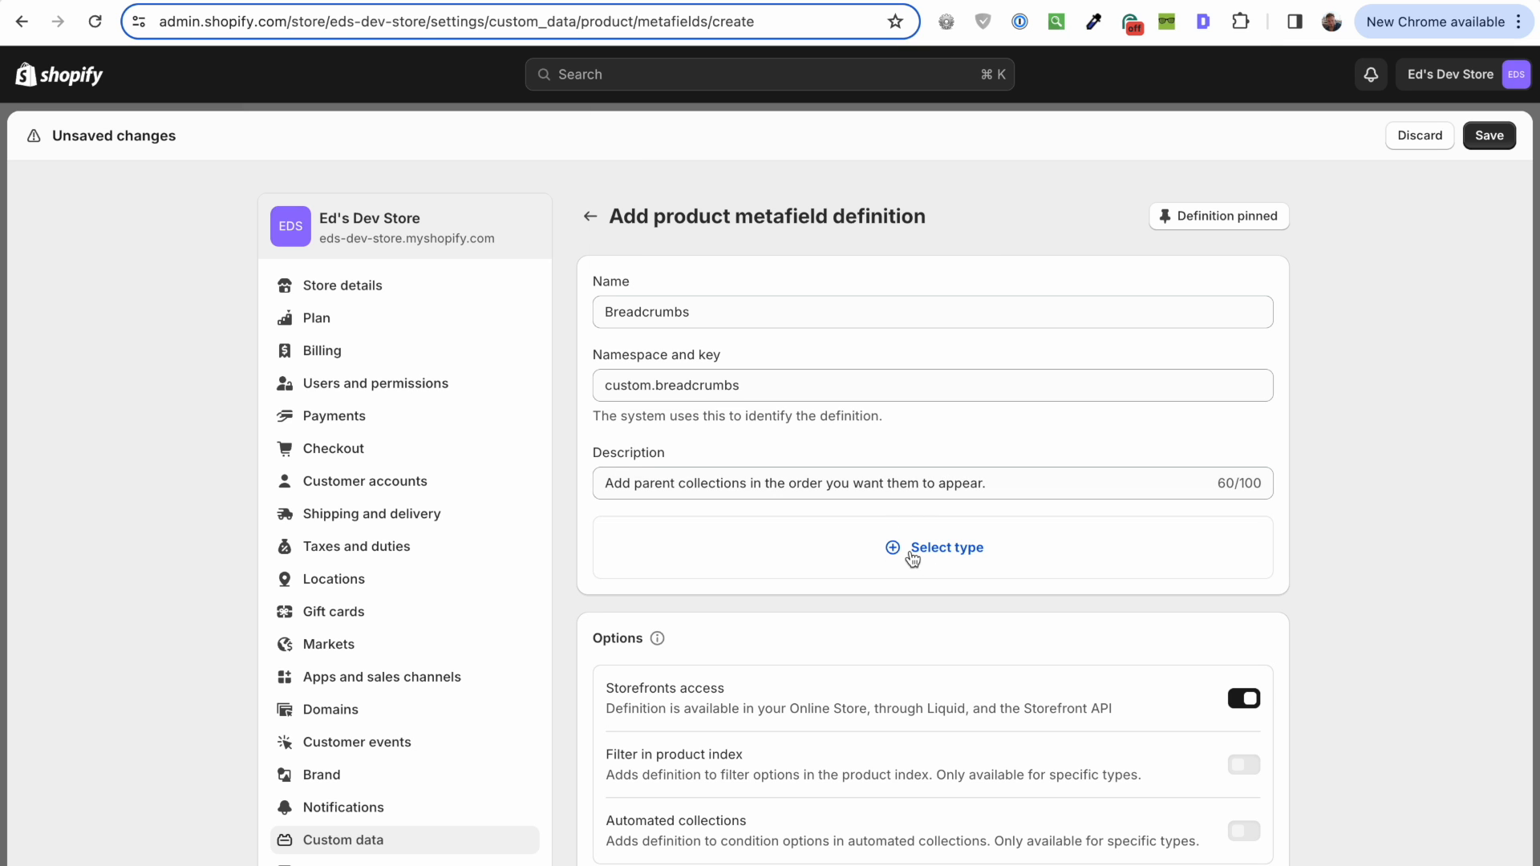
click(945, 547)
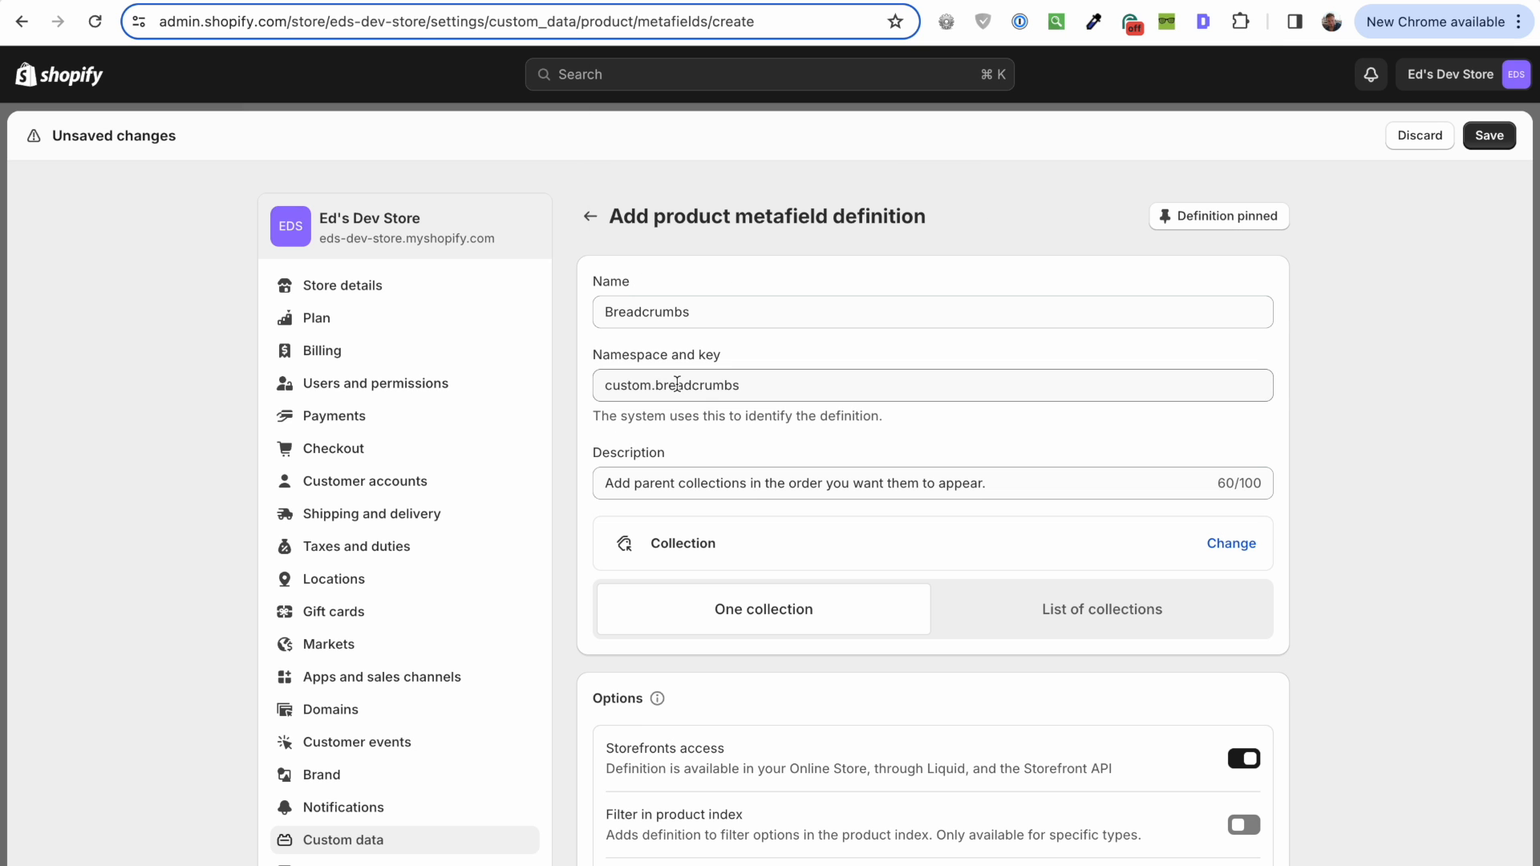
click(1101, 609)
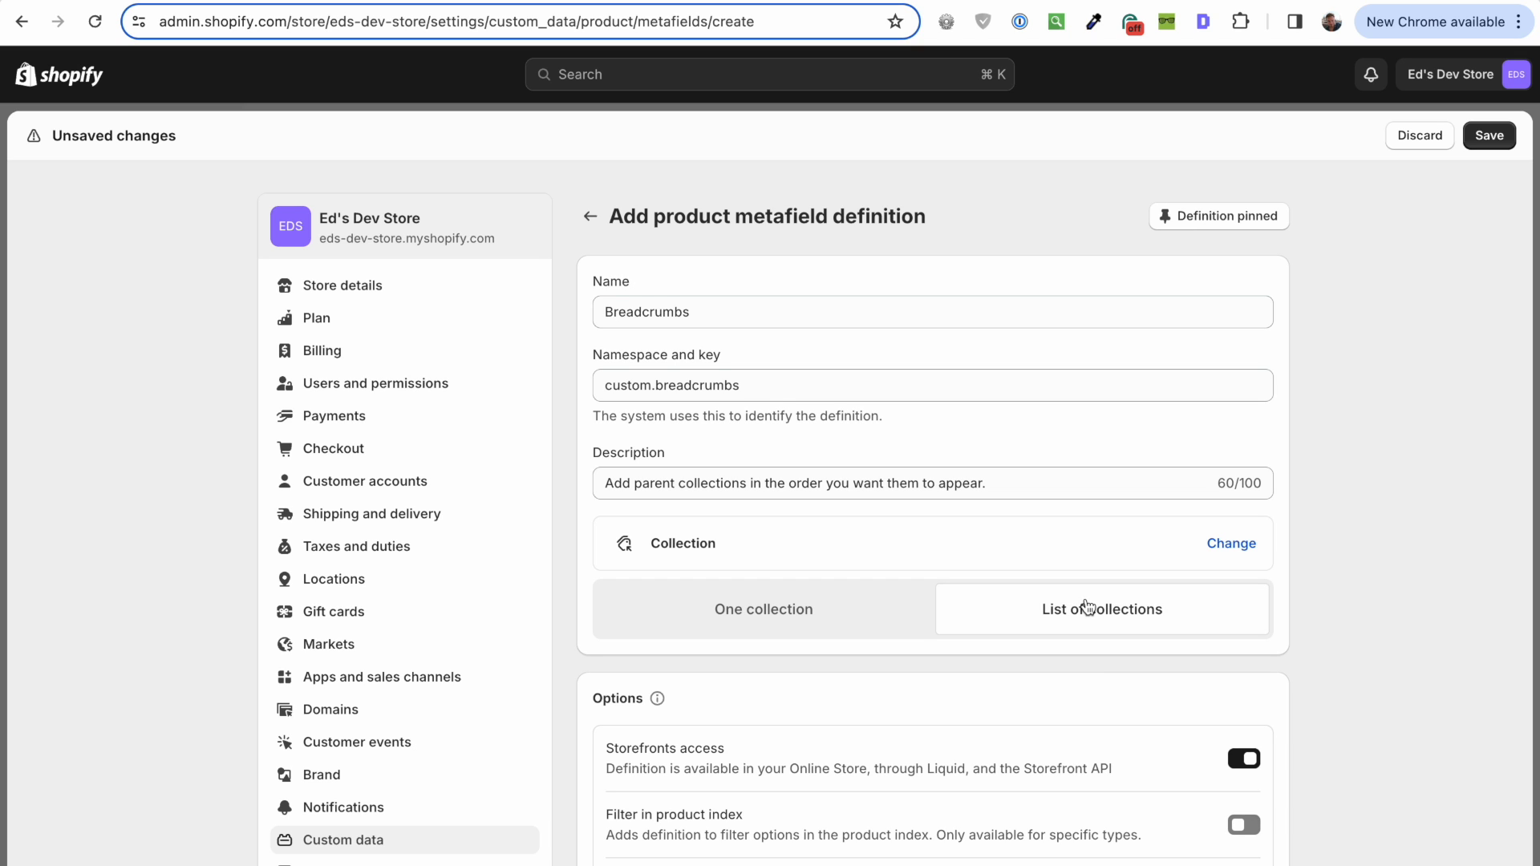
mouse_move(1465, 644)
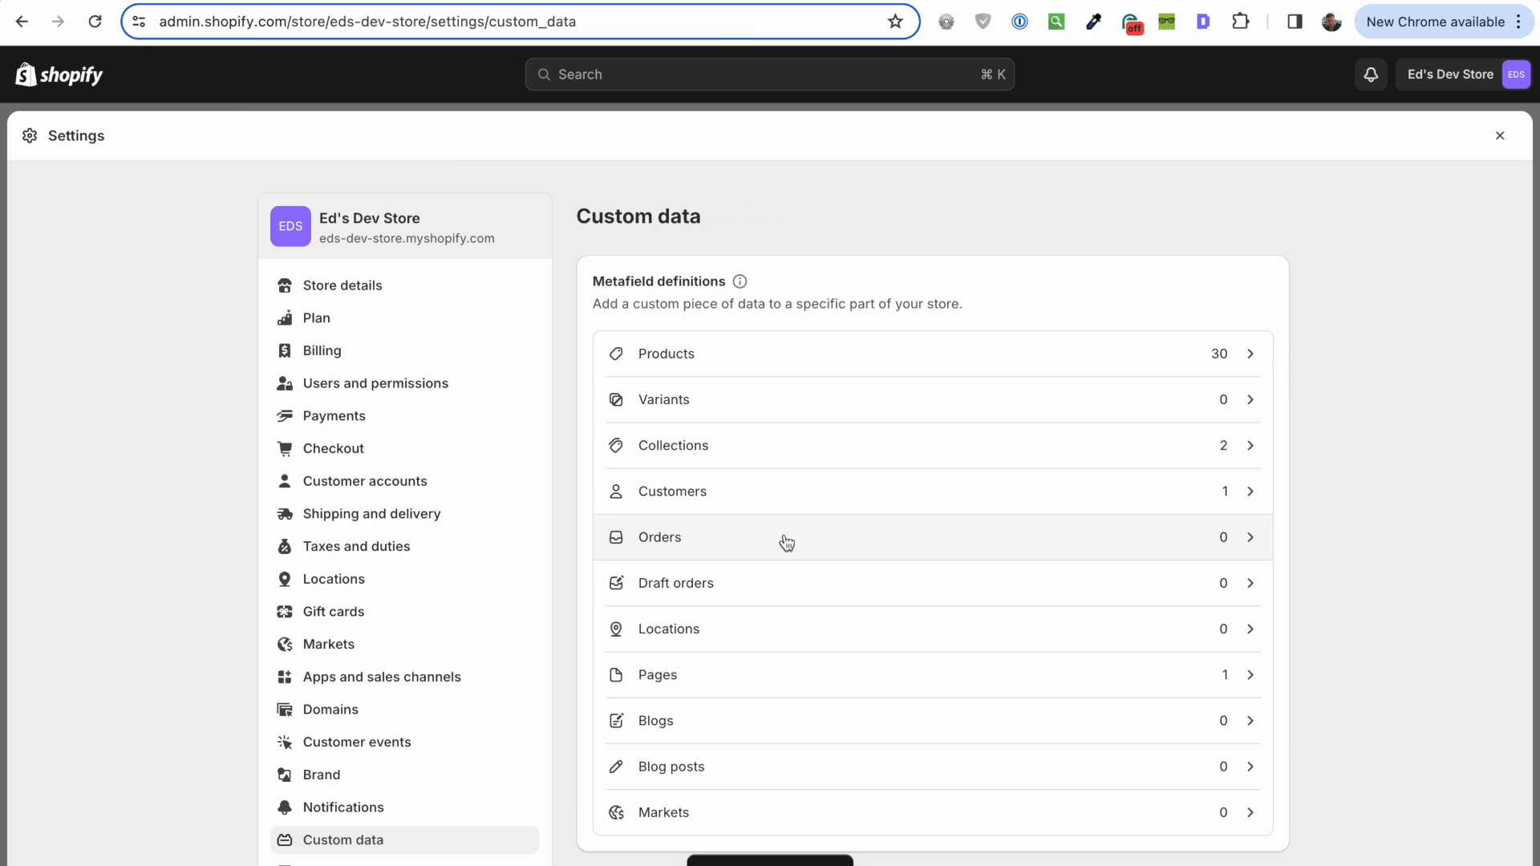
Step: Define a collection metafield 'Breadcrumbs' with a parent-order description, typed as a Collection list
click(674, 445)
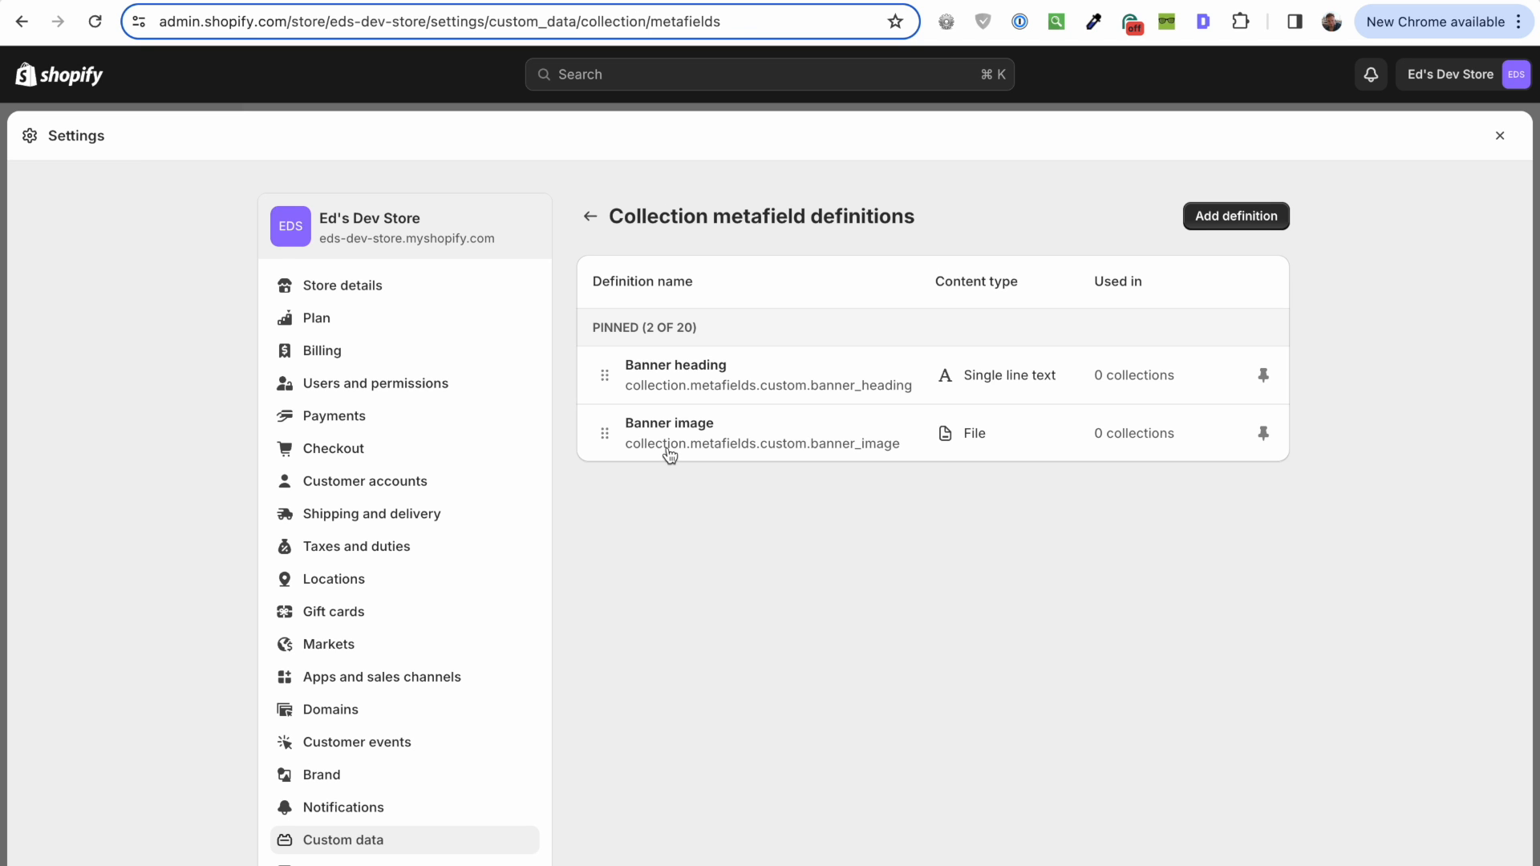
click(1235, 215)
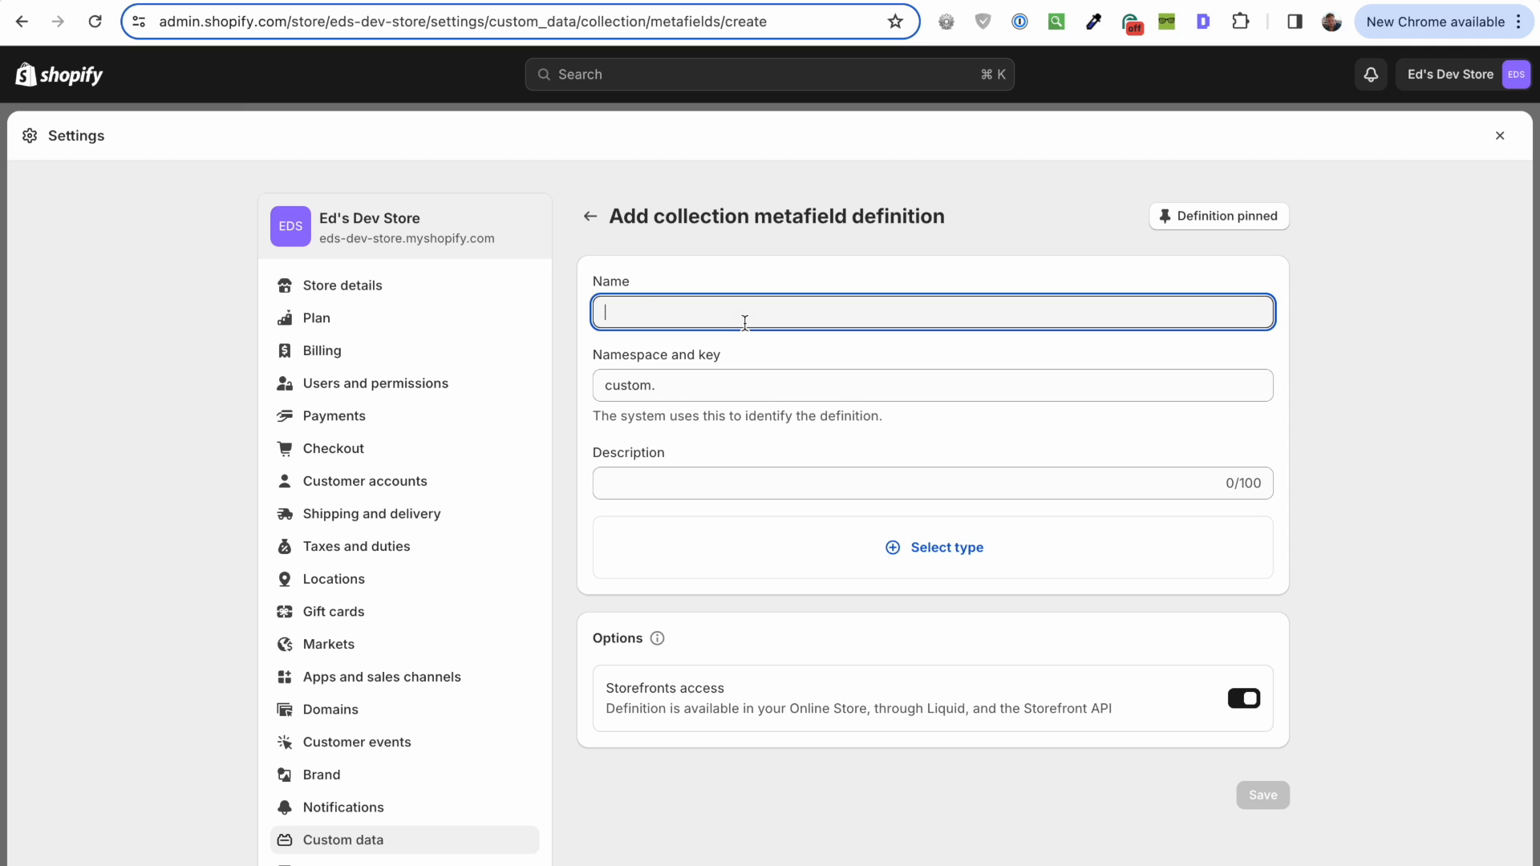
text(Add parent collections in the order you w)
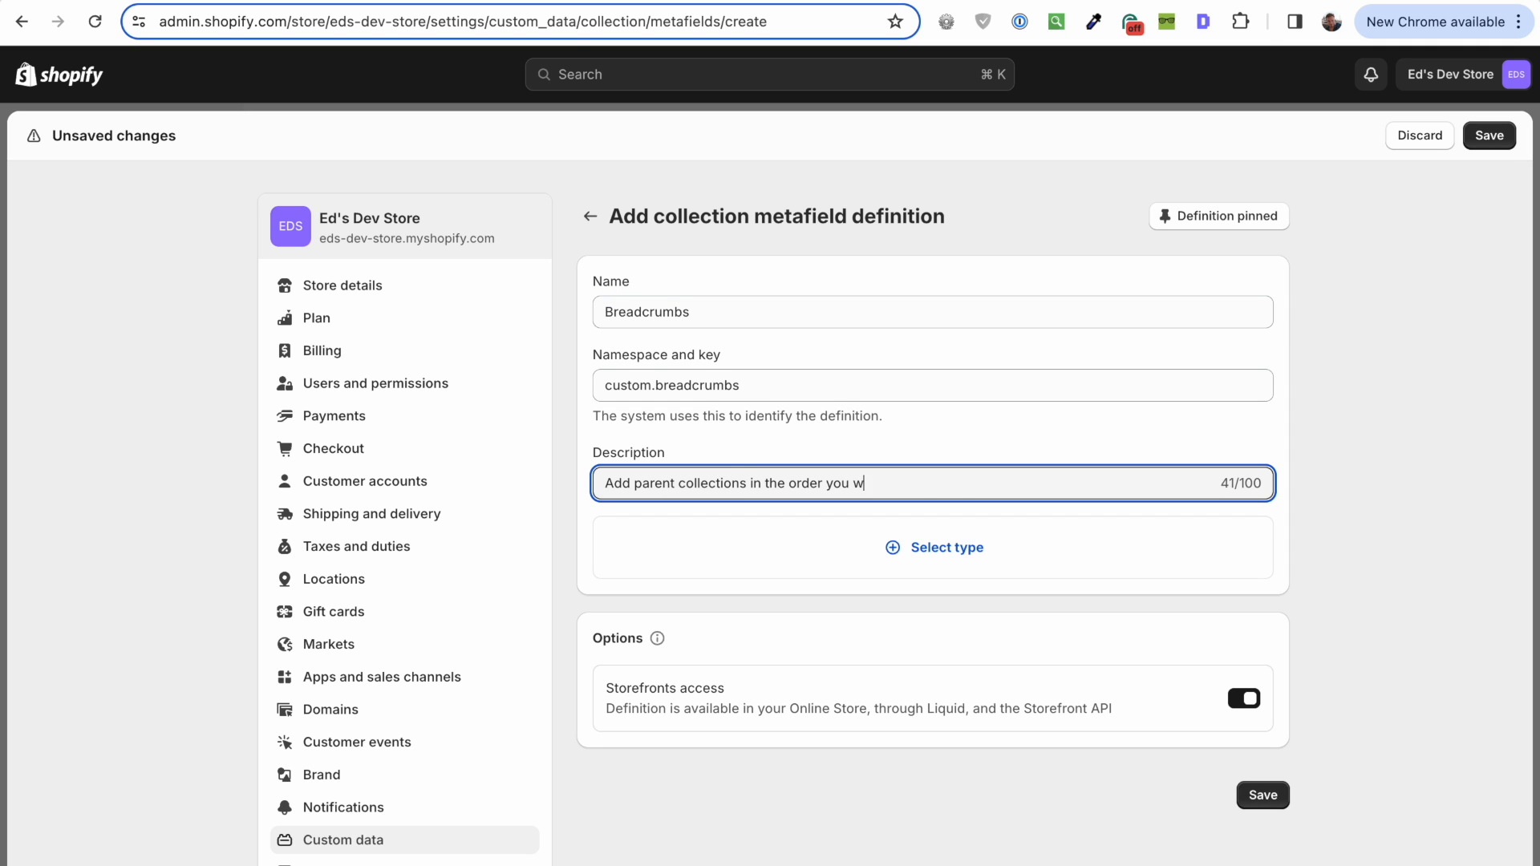
click(933, 547)
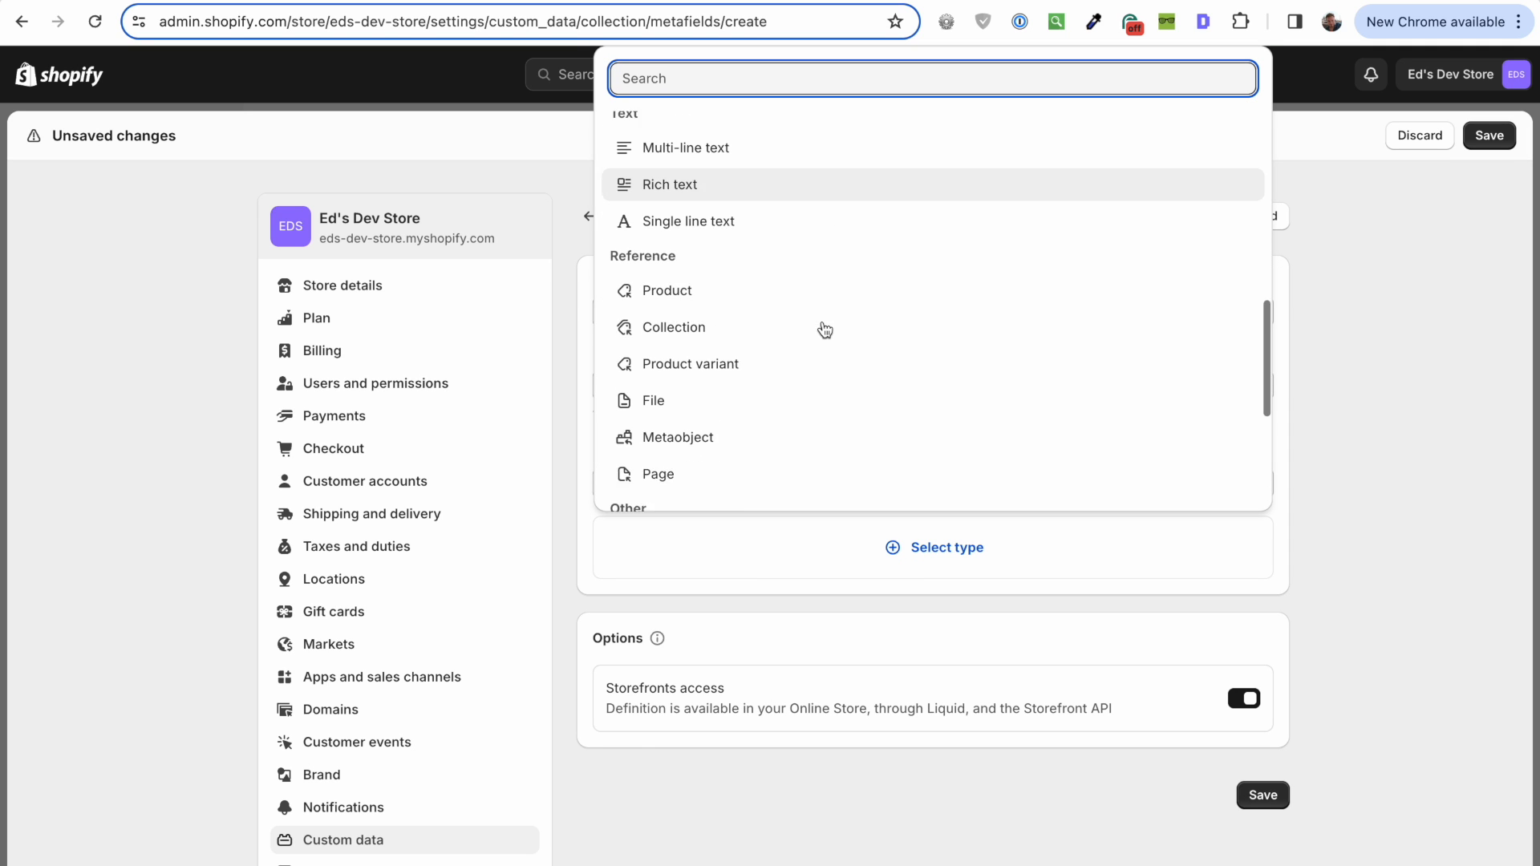
click(675, 327)
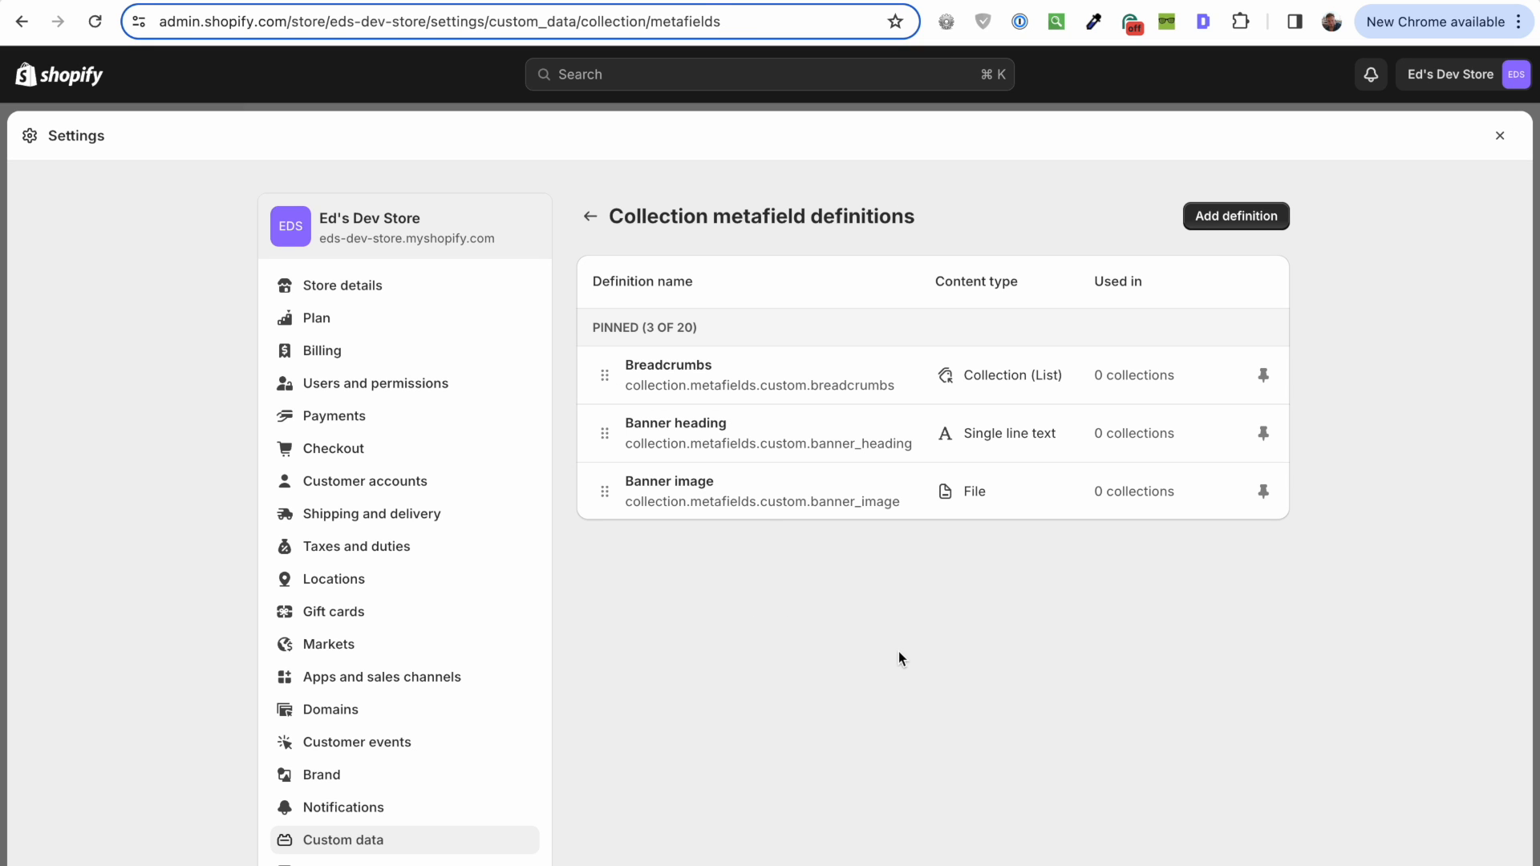
mouse_move(864, 371)
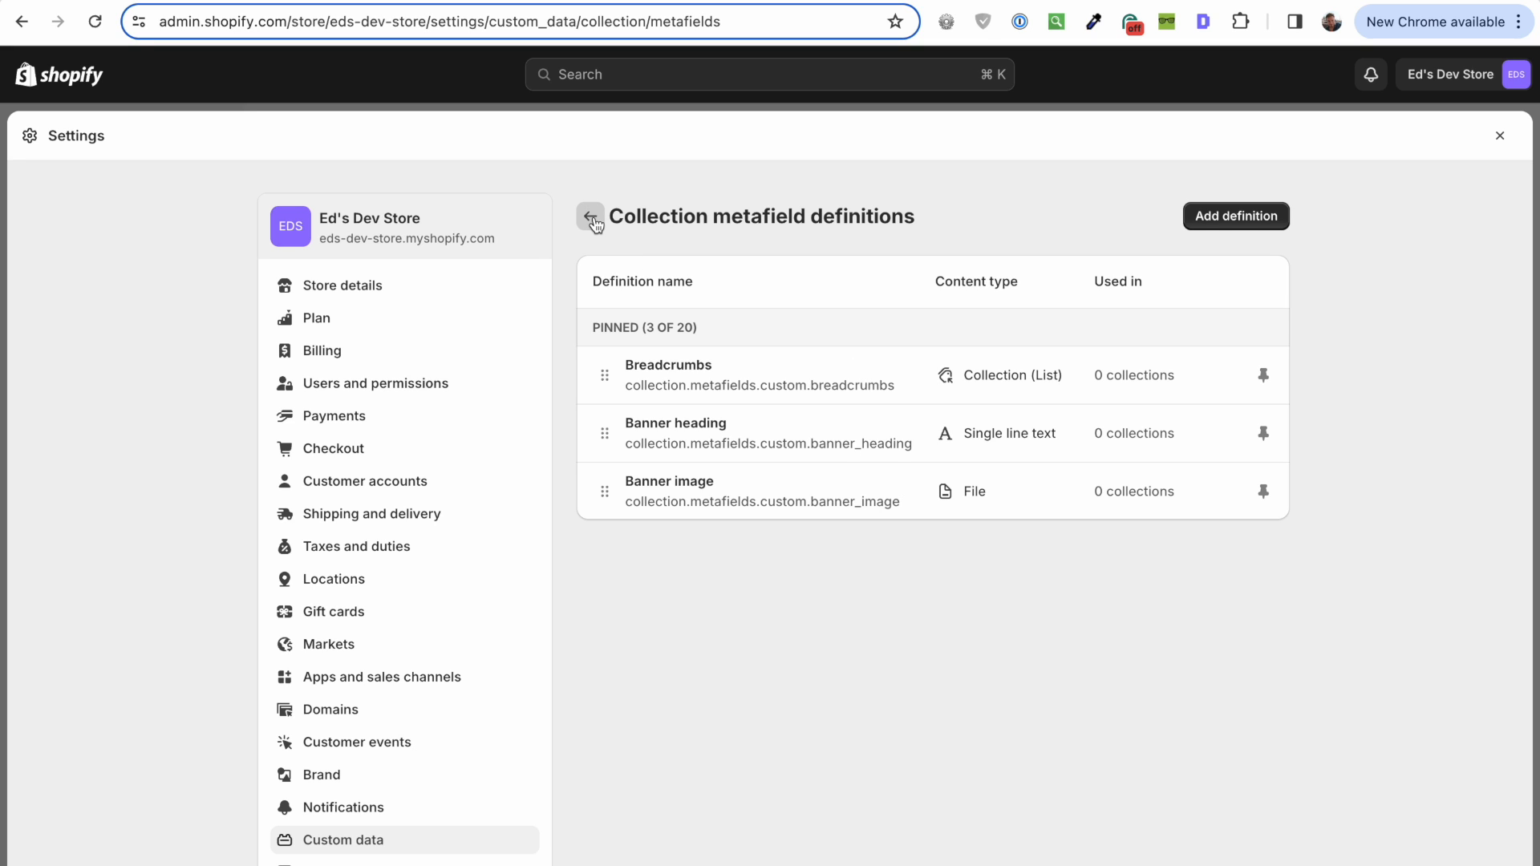
Step: Go from custom data to the Products list and open Gymnastics Rings' metafields
click(590, 216)
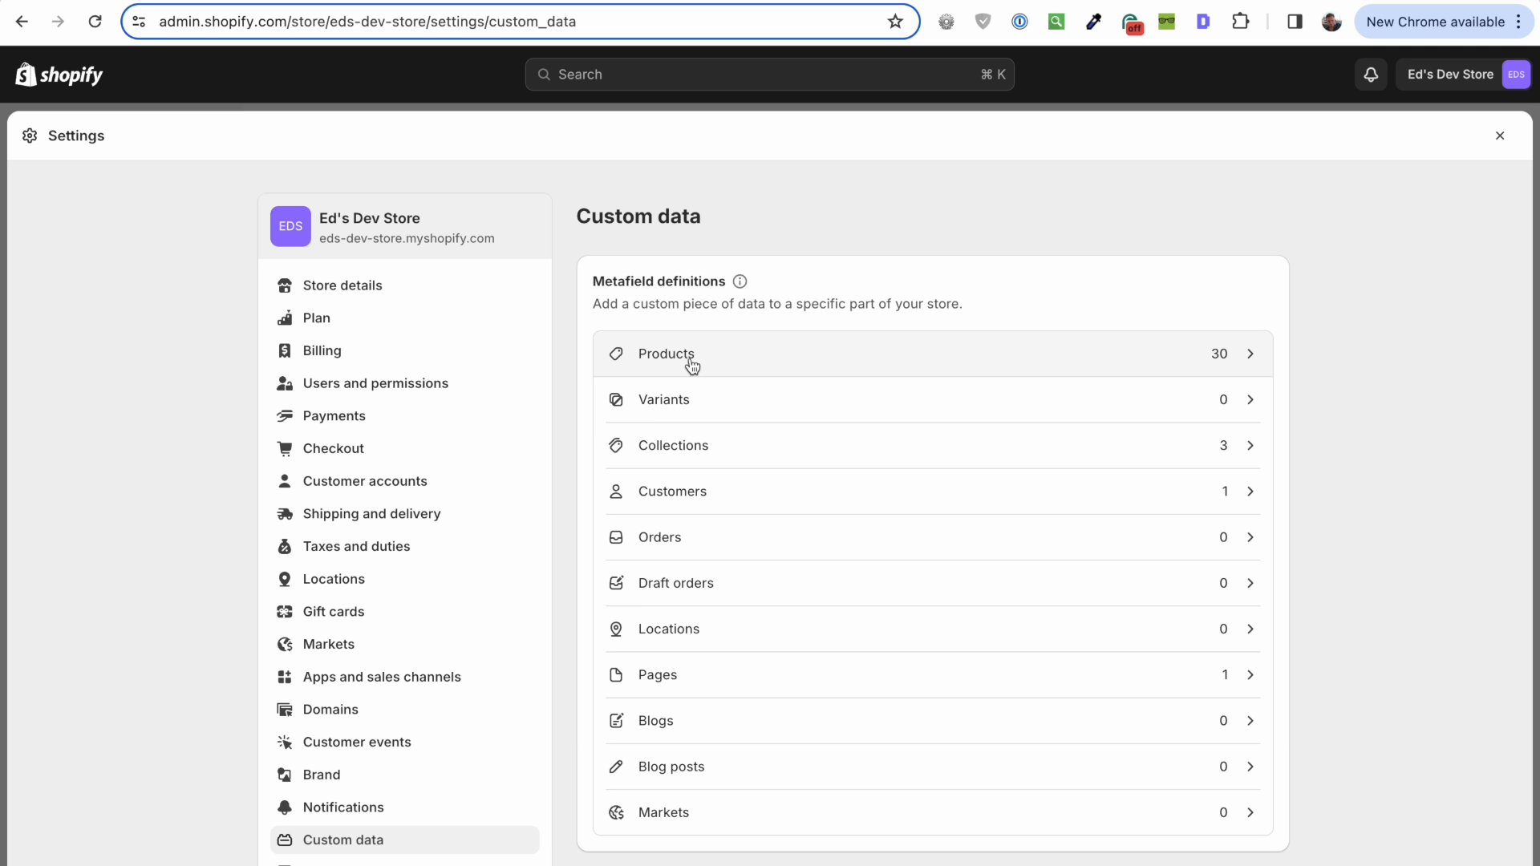
click(667, 353)
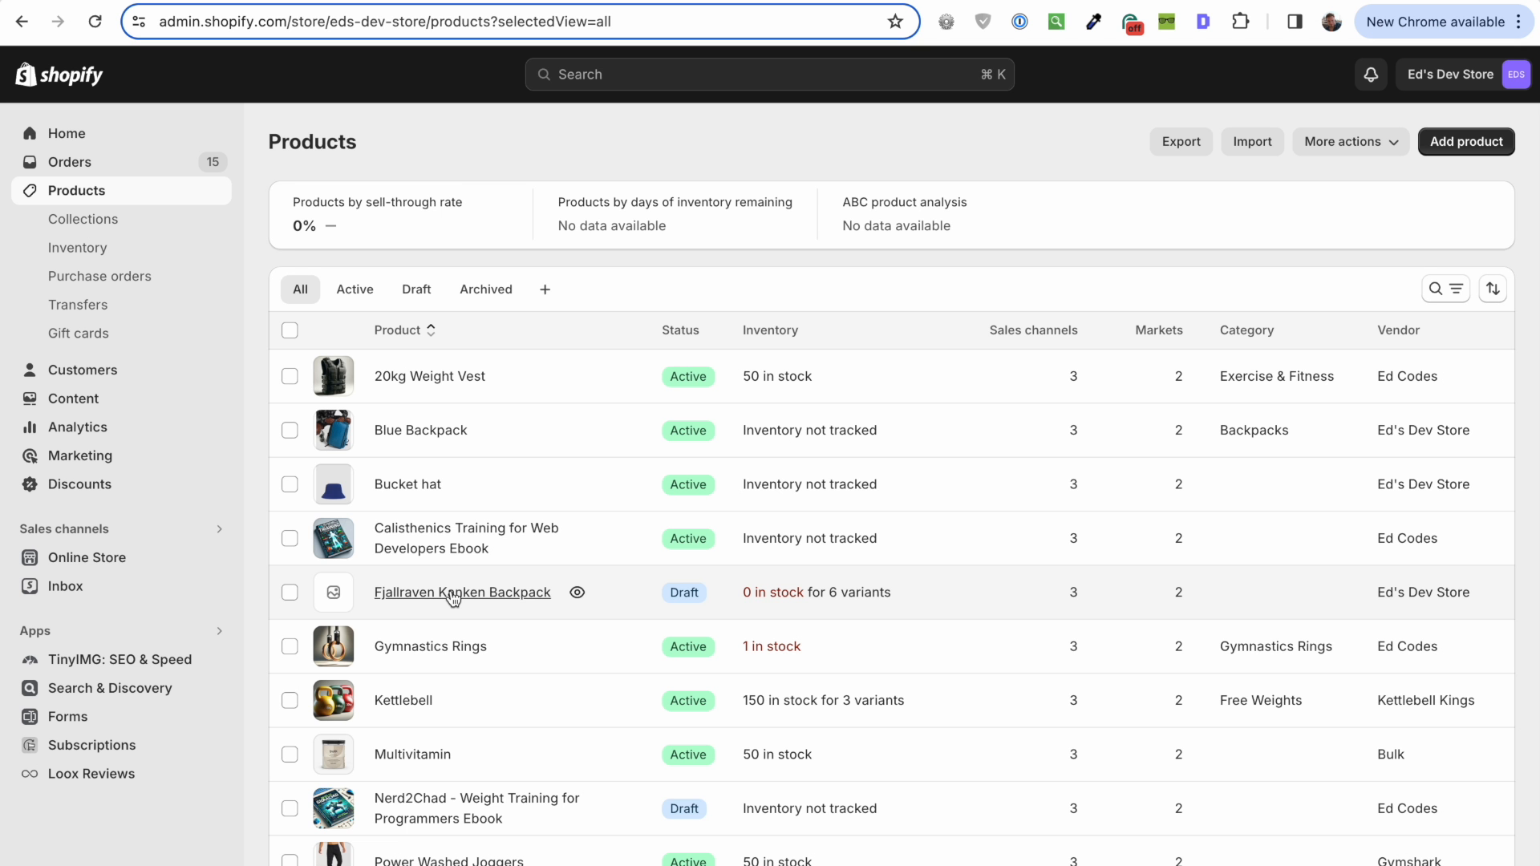
click(462, 592)
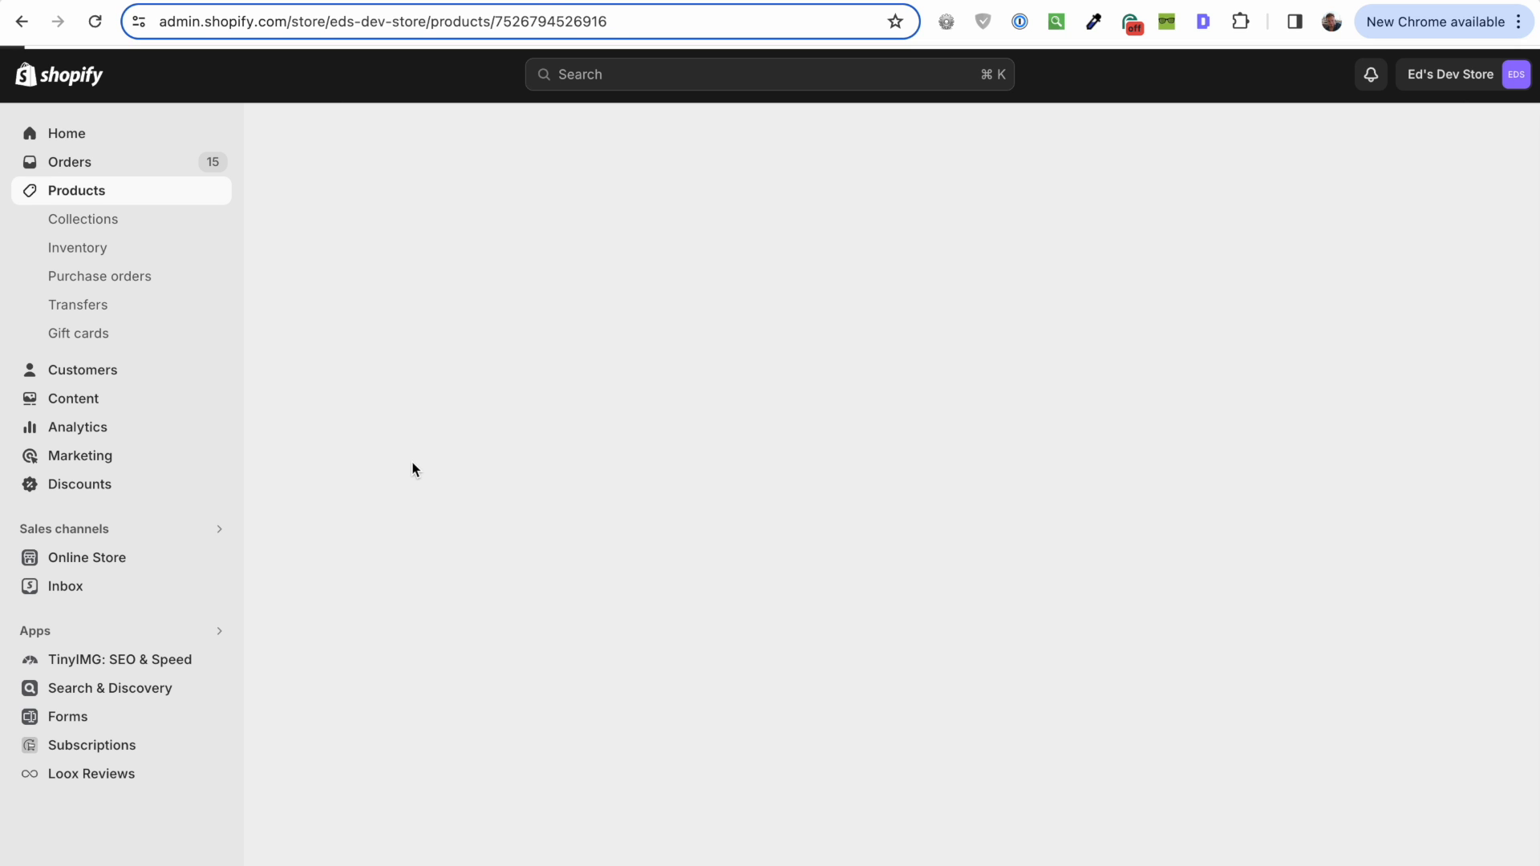
scroll(down, 3)
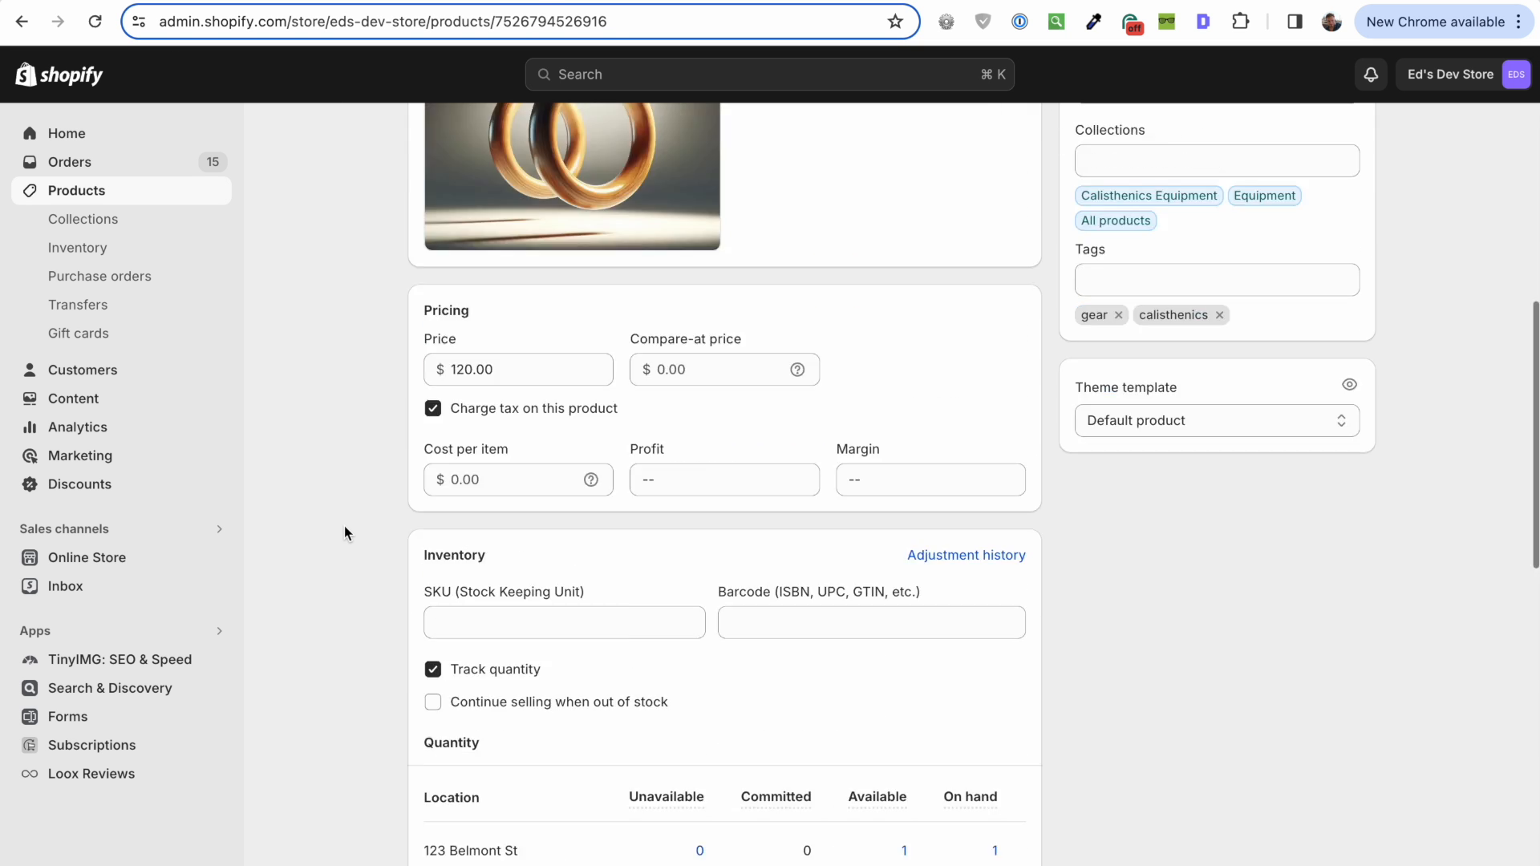
scroll(down, 3)
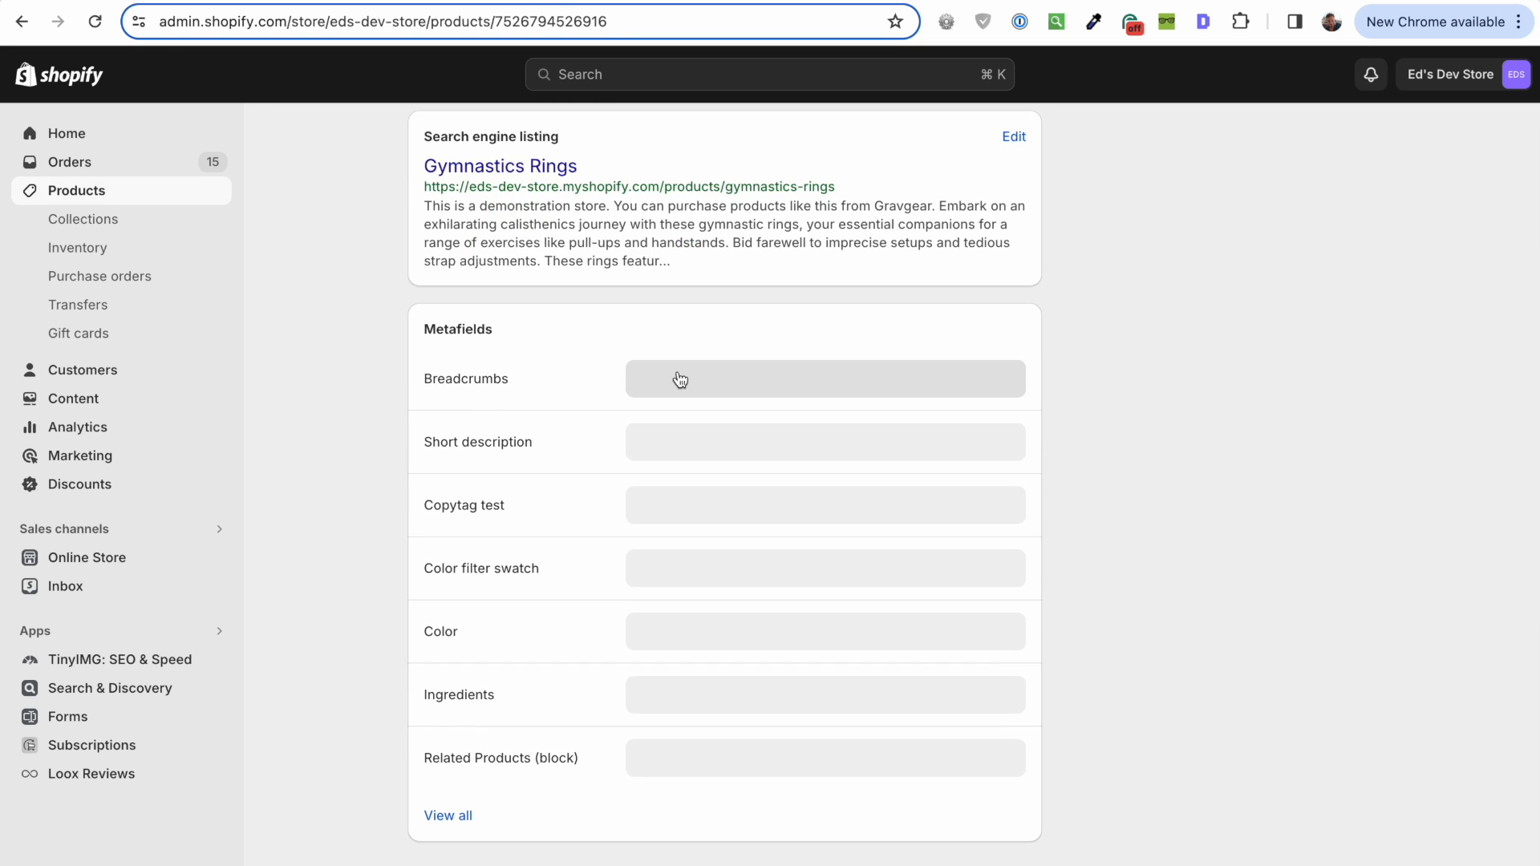
Step: Tick Equipment in the Breadcrumbs metafield's collection picker and confirm the selection
click(826, 379)
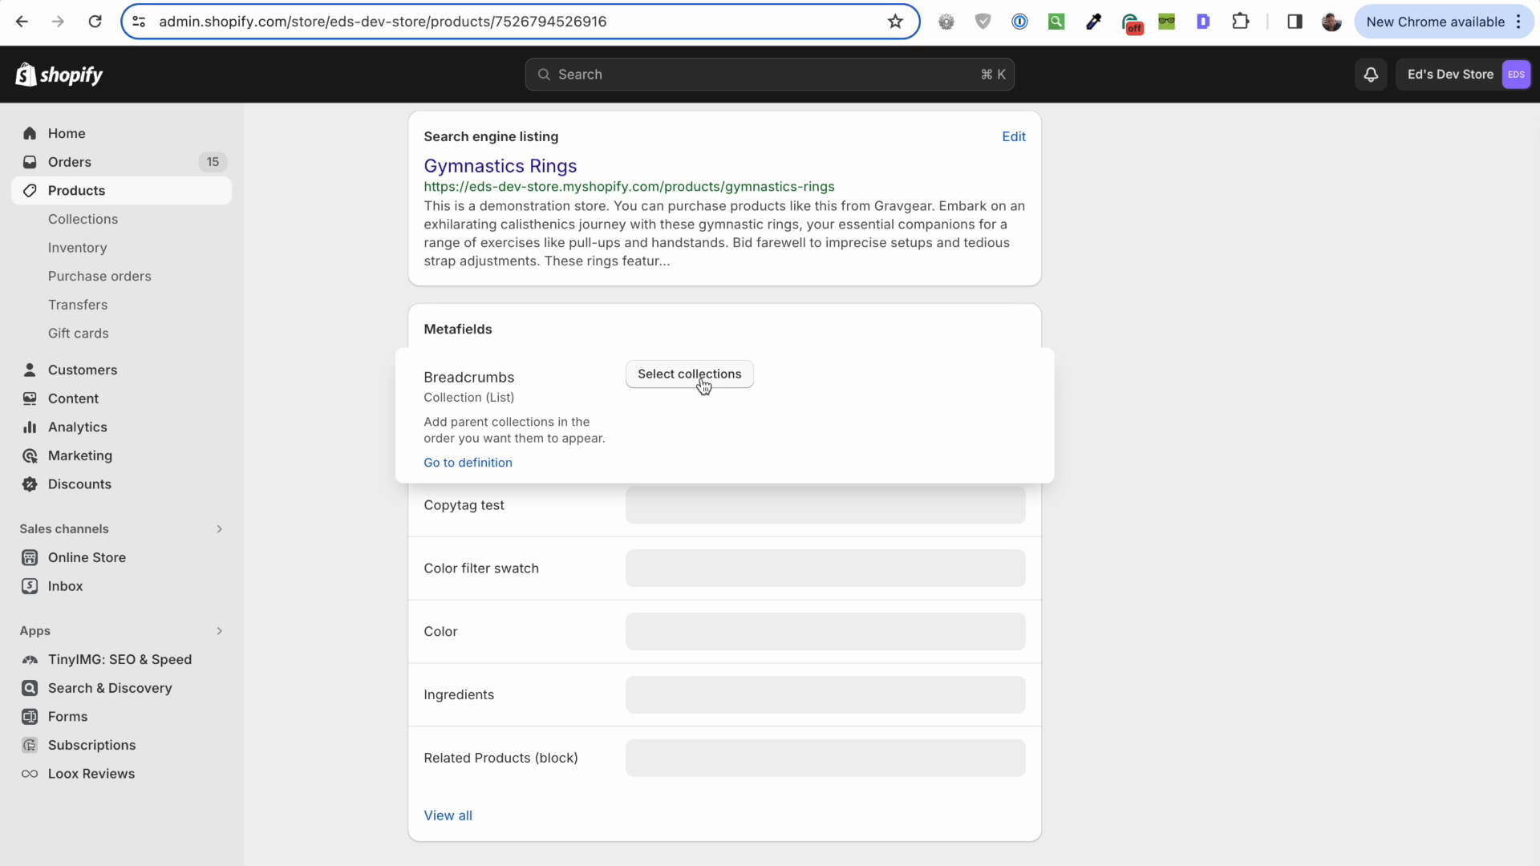
click(688, 375)
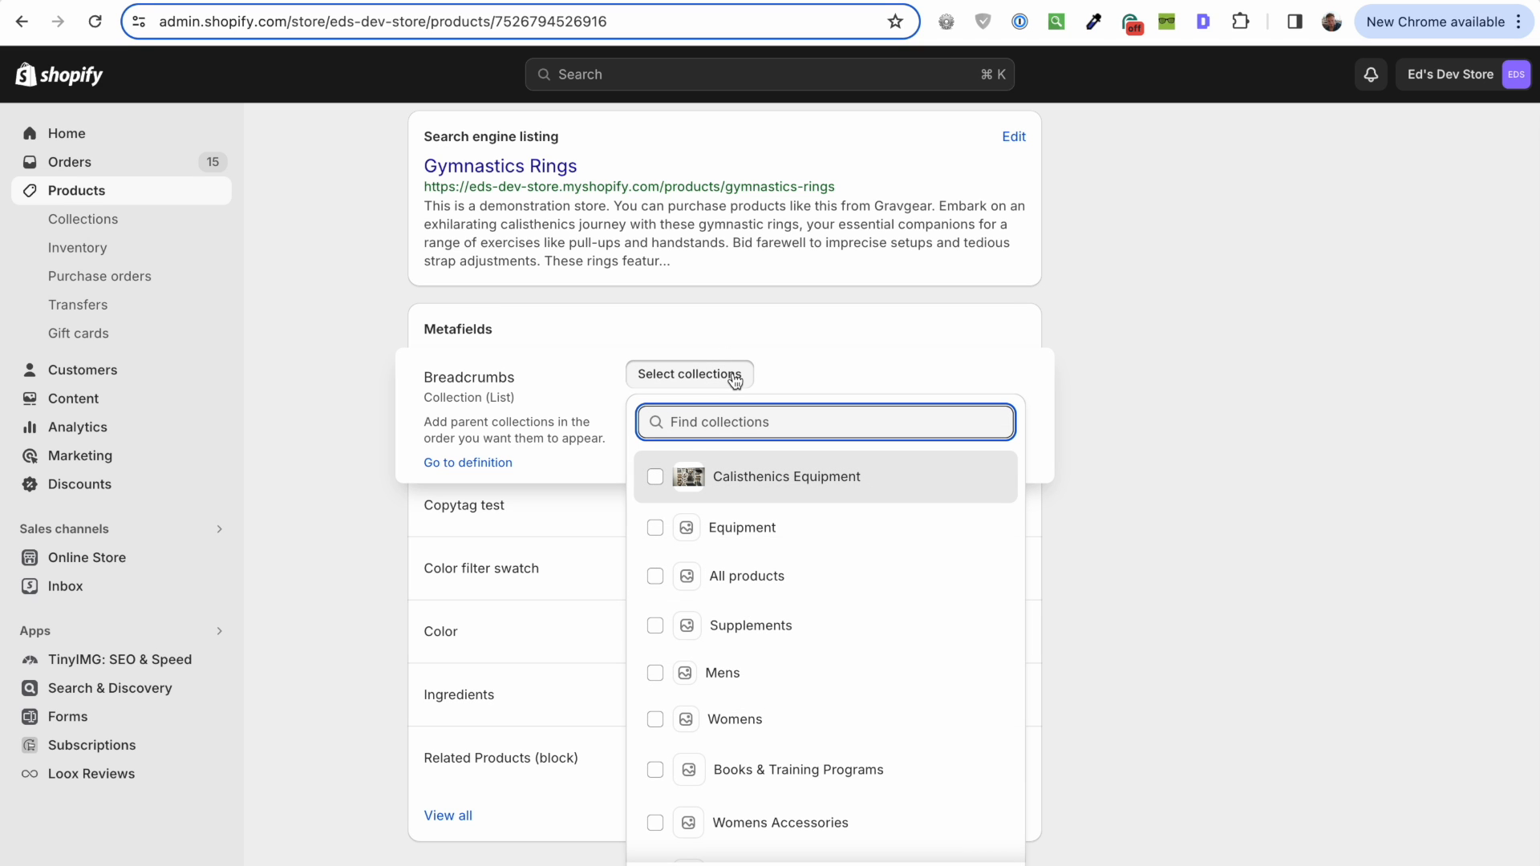
mouse_move(458, 419)
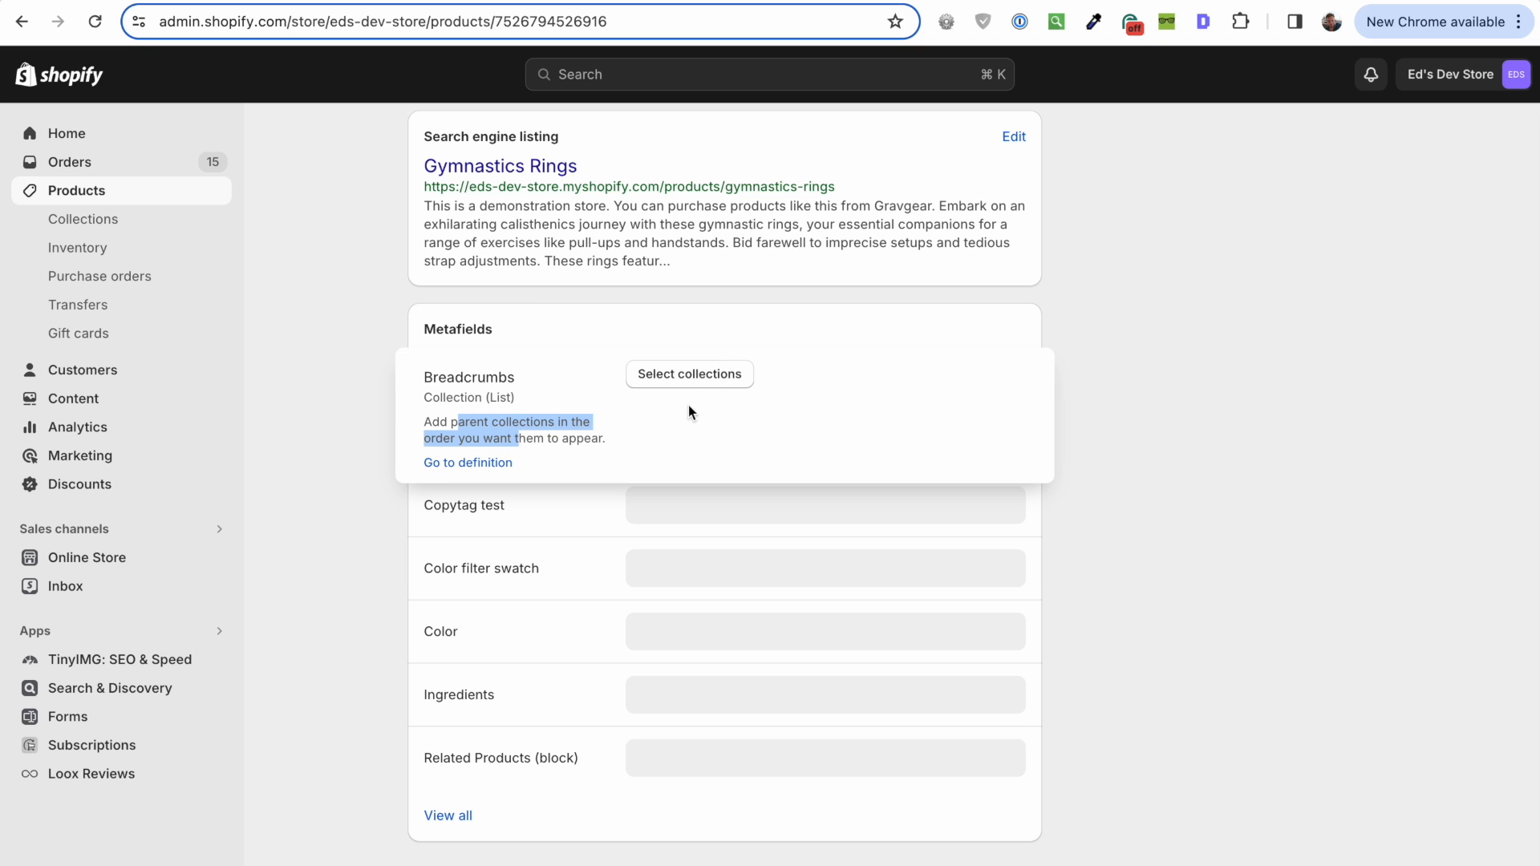
click(688, 373)
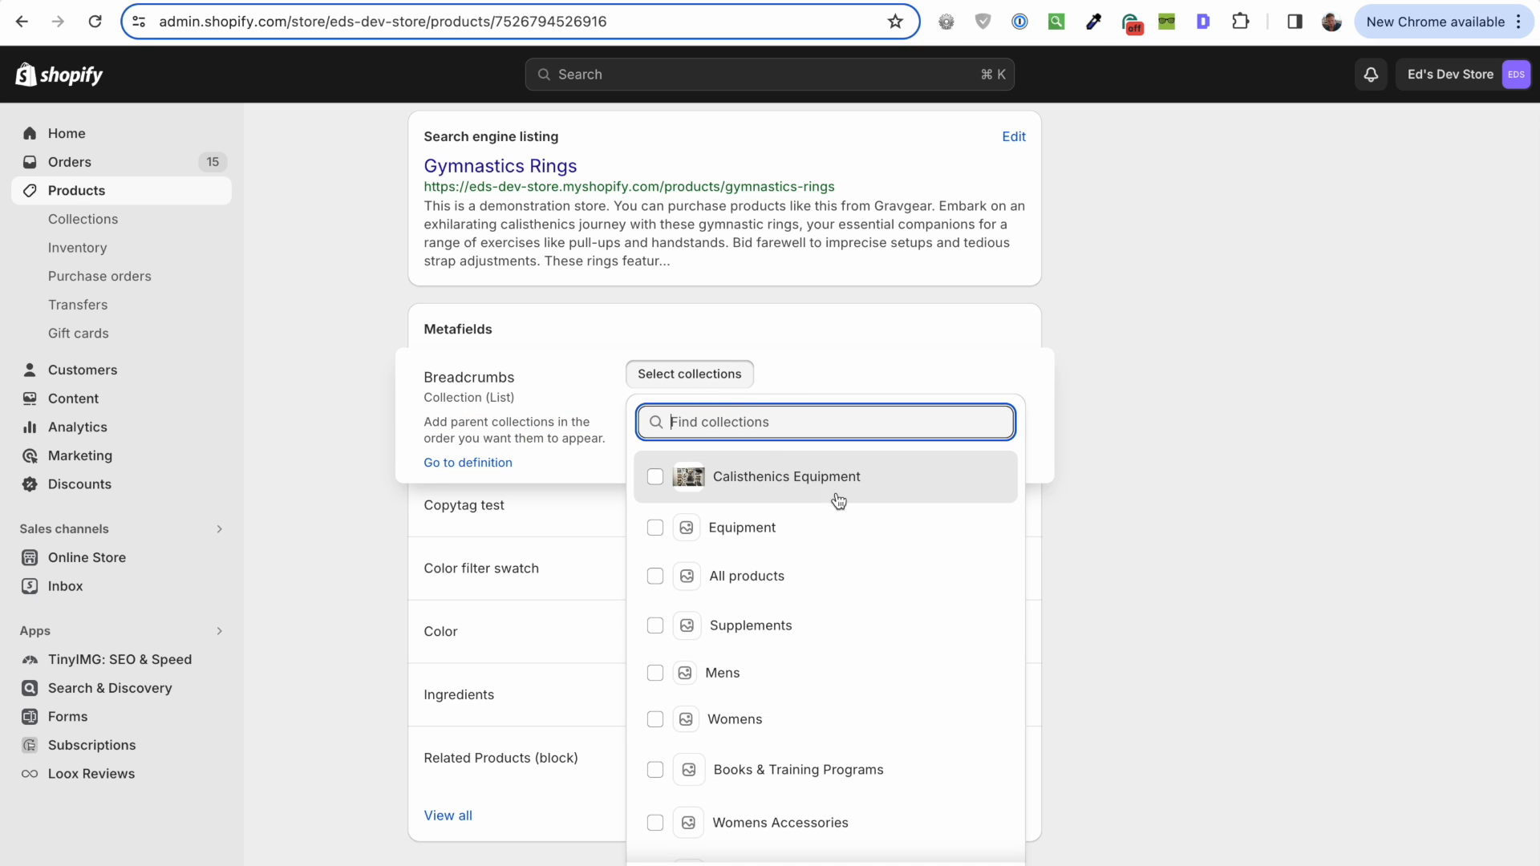
mouse_move(717, 541)
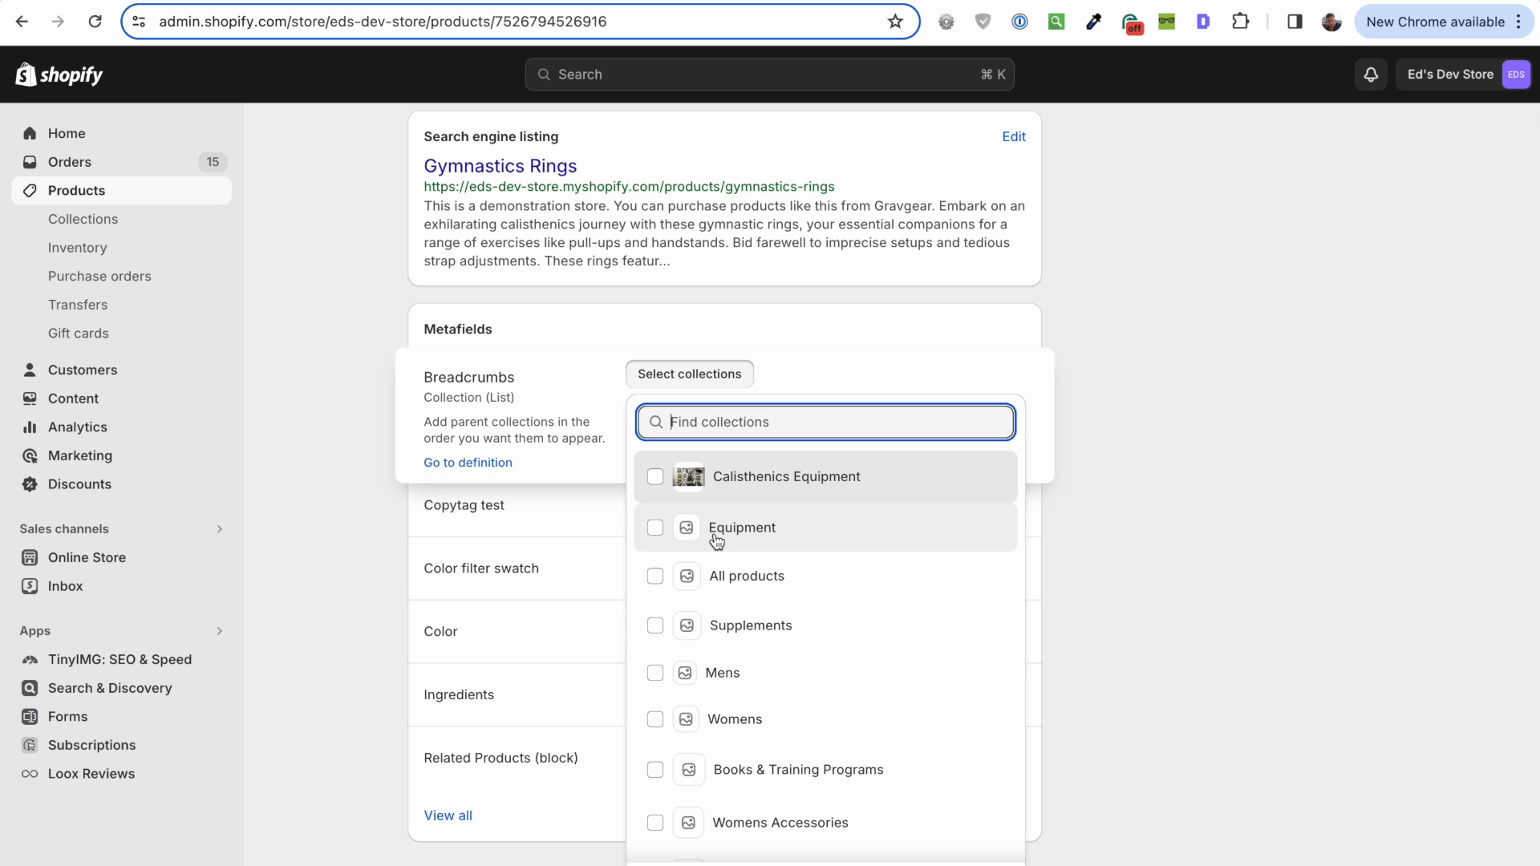
click(655, 528)
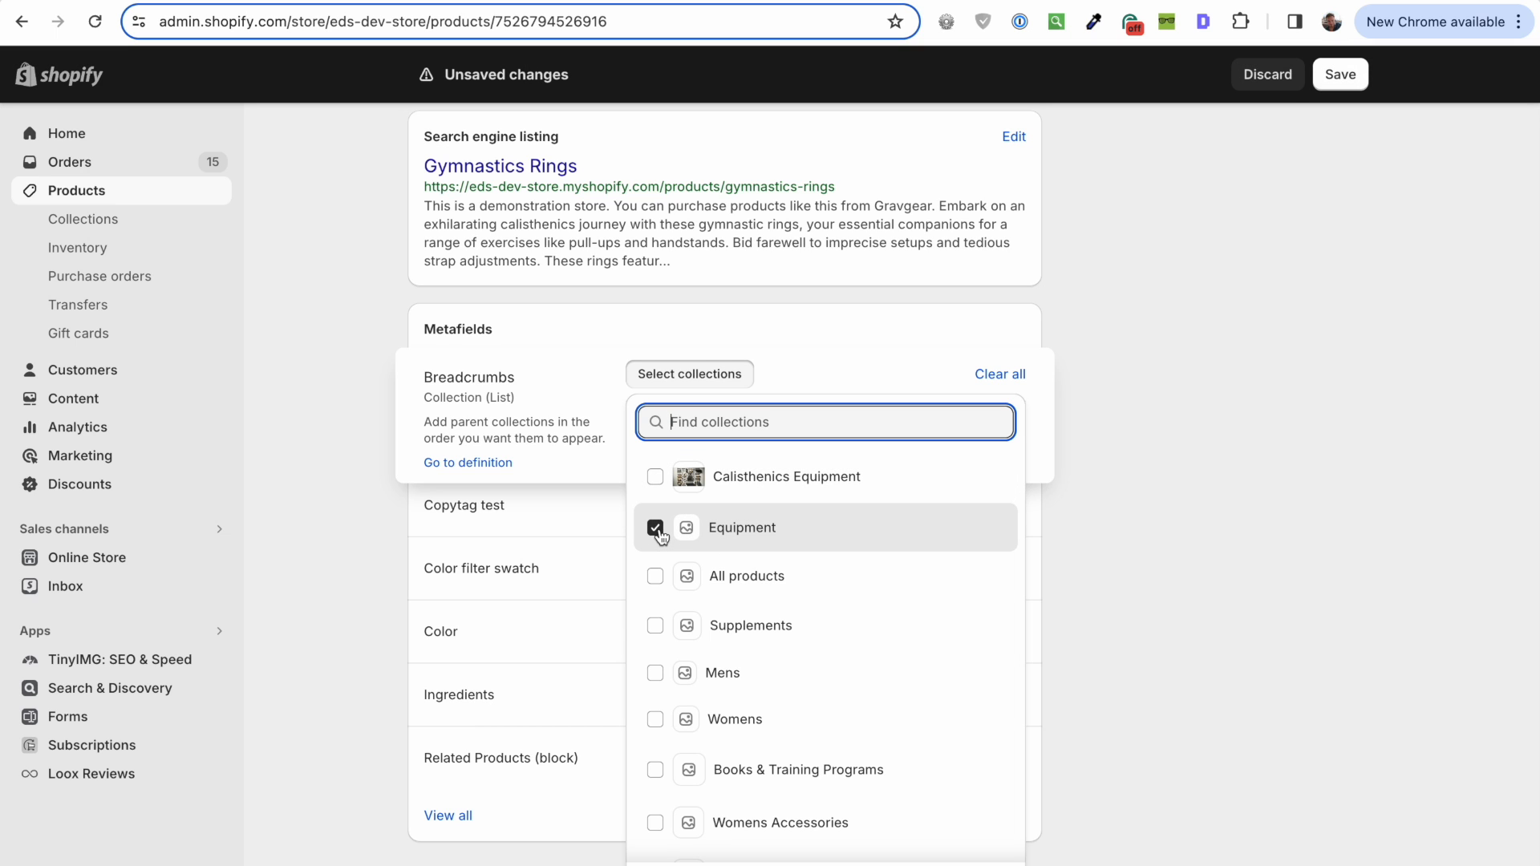
click(654, 476)
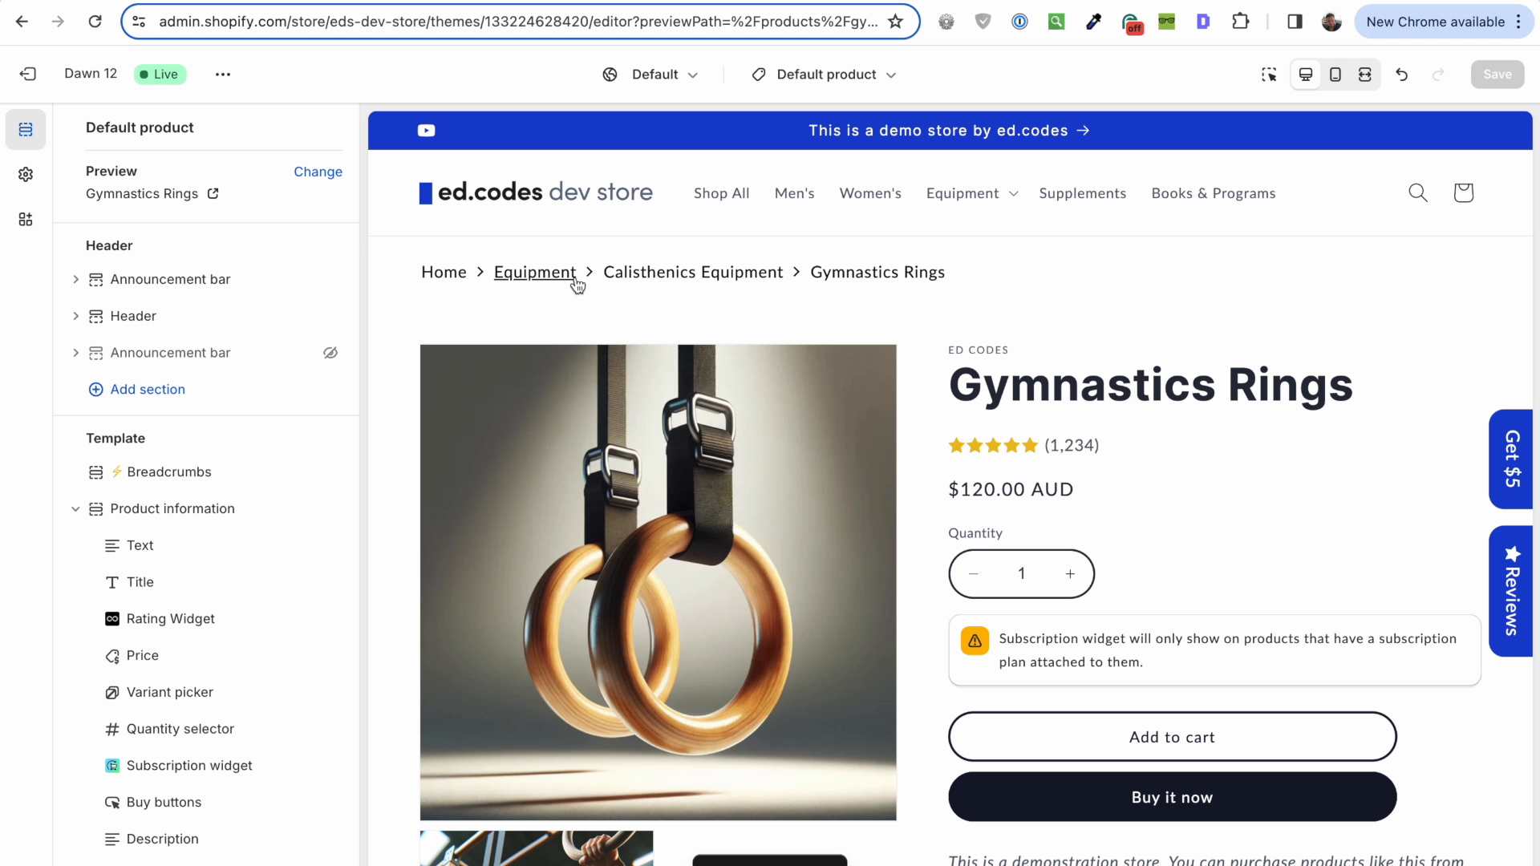
mouse_move(868, 272)
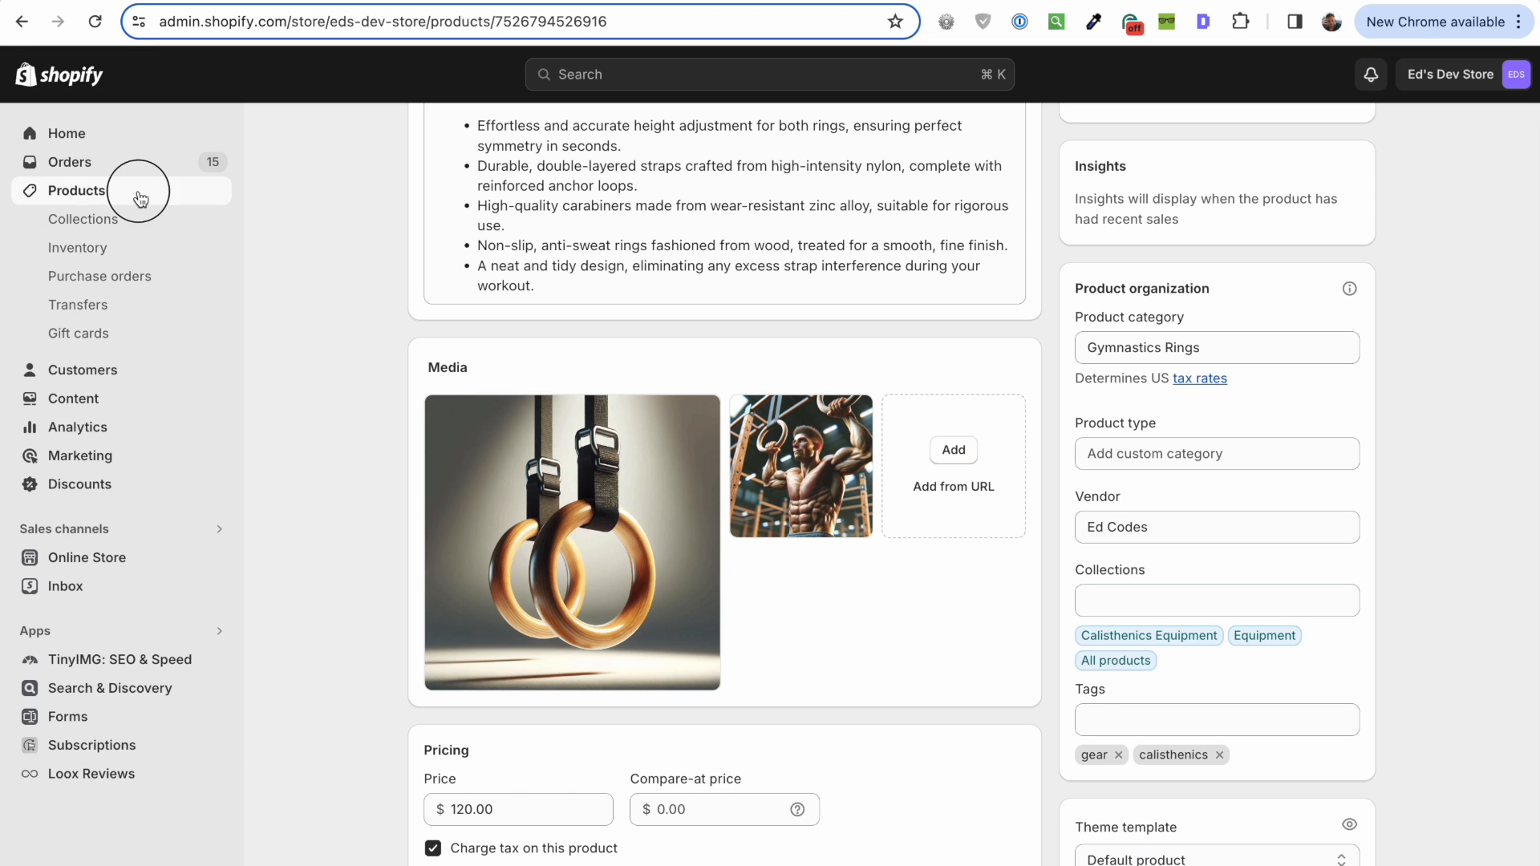
Step: Return to the full products list from the admin sidebar
click(76, 191)
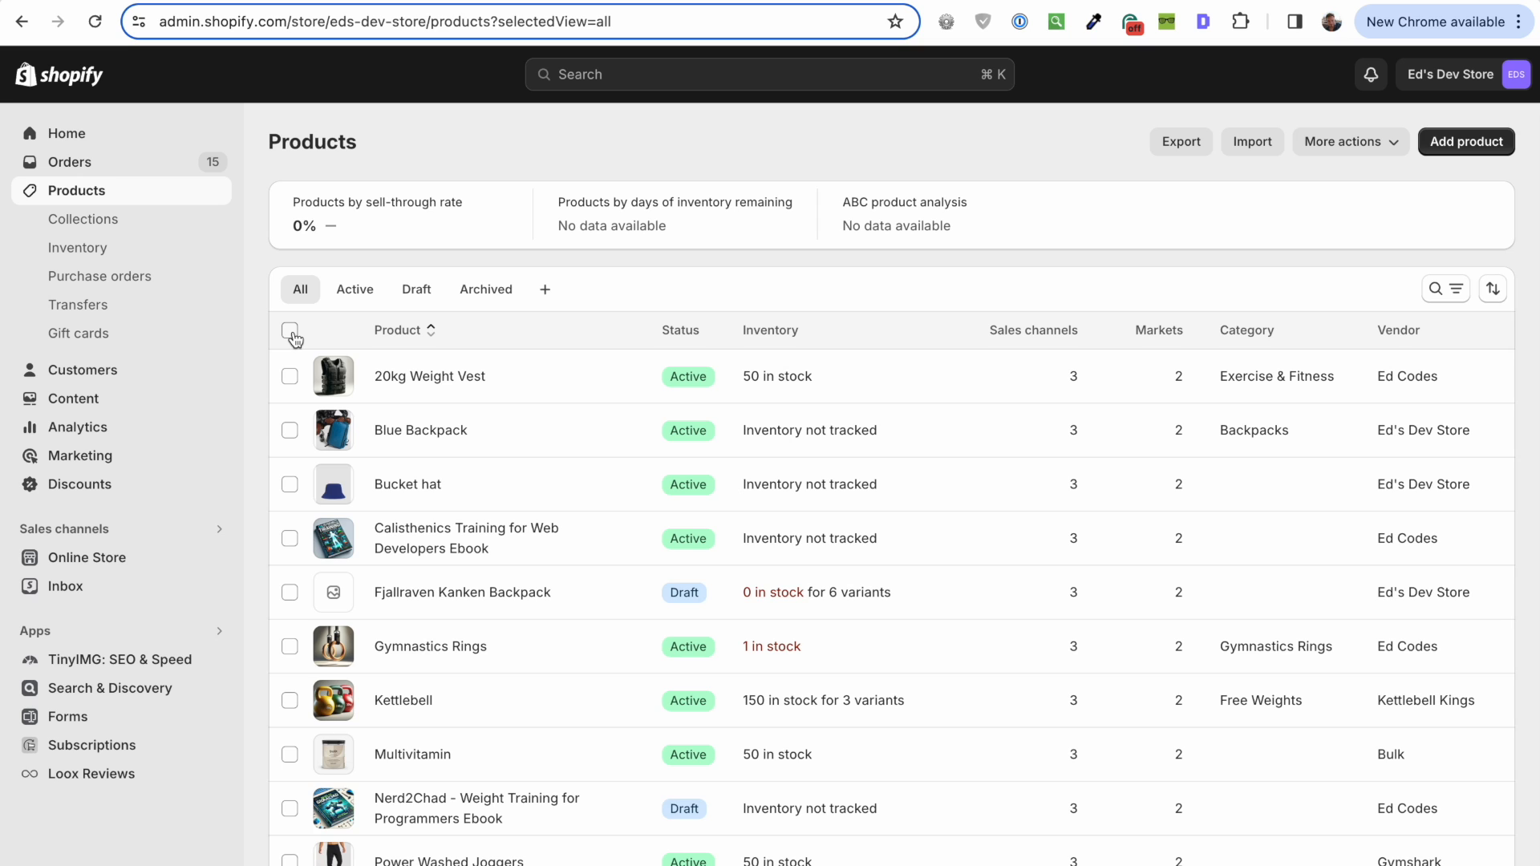
Step: Bulk edit all products with a Breadcrumbs column, copying Gymnastics Rings' breadcrumbs to other rows
click(288, 330)
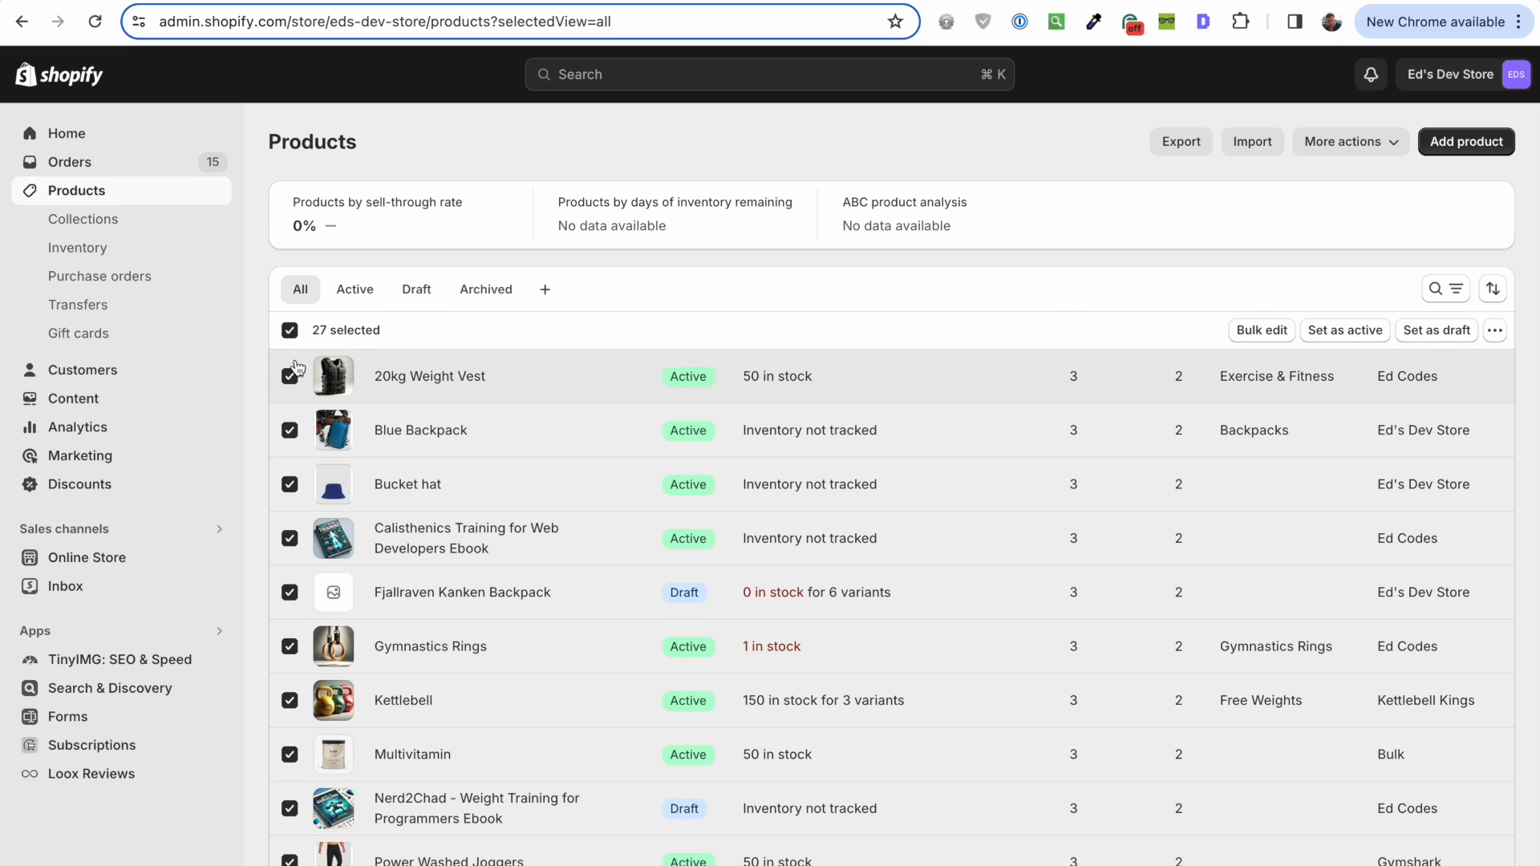
mouse_move(1198, 351)
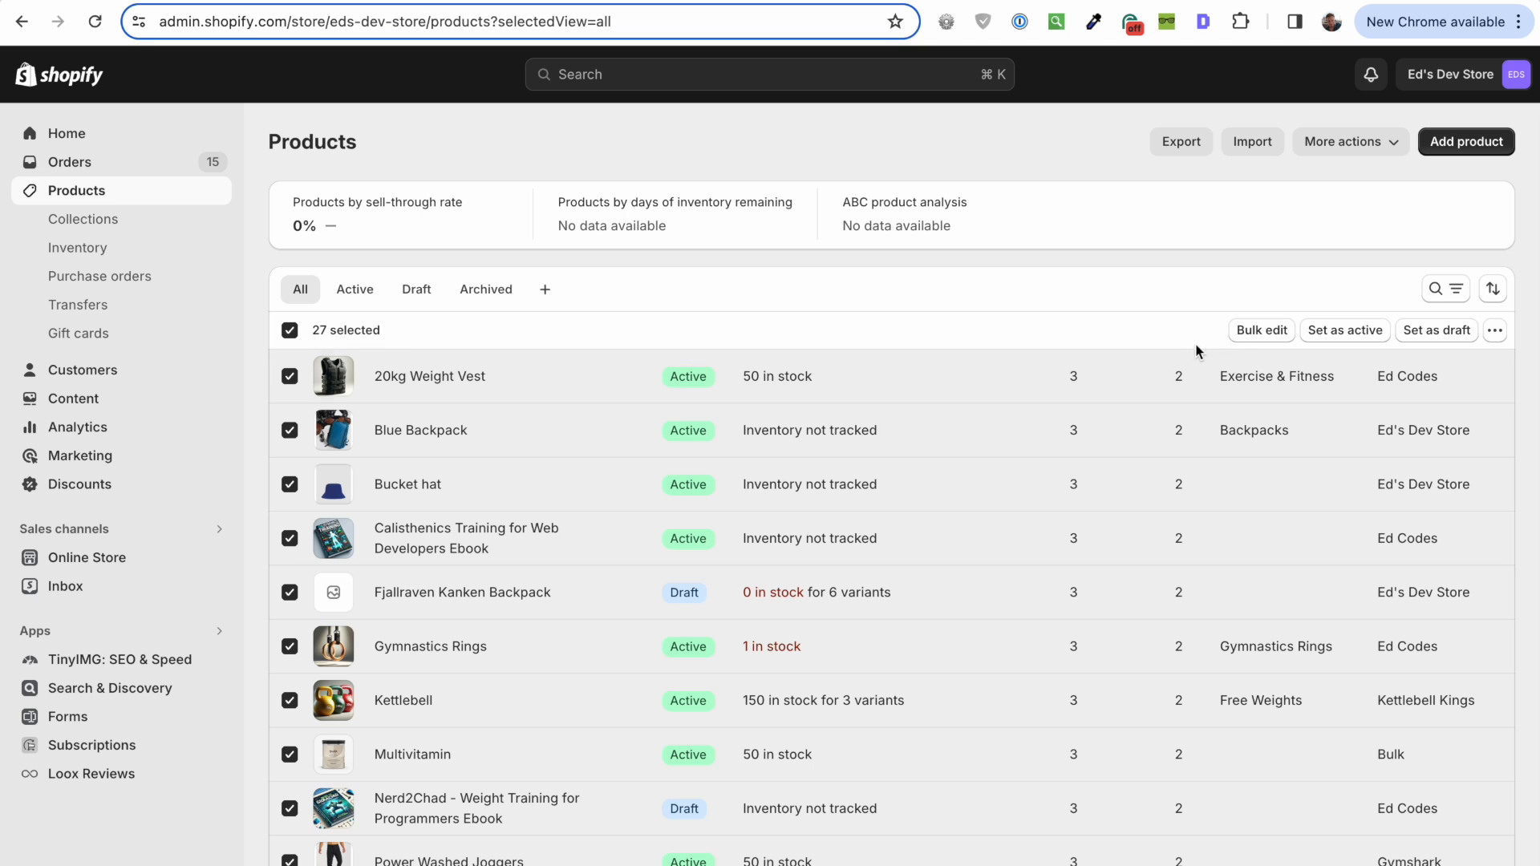
click(1262, 330)
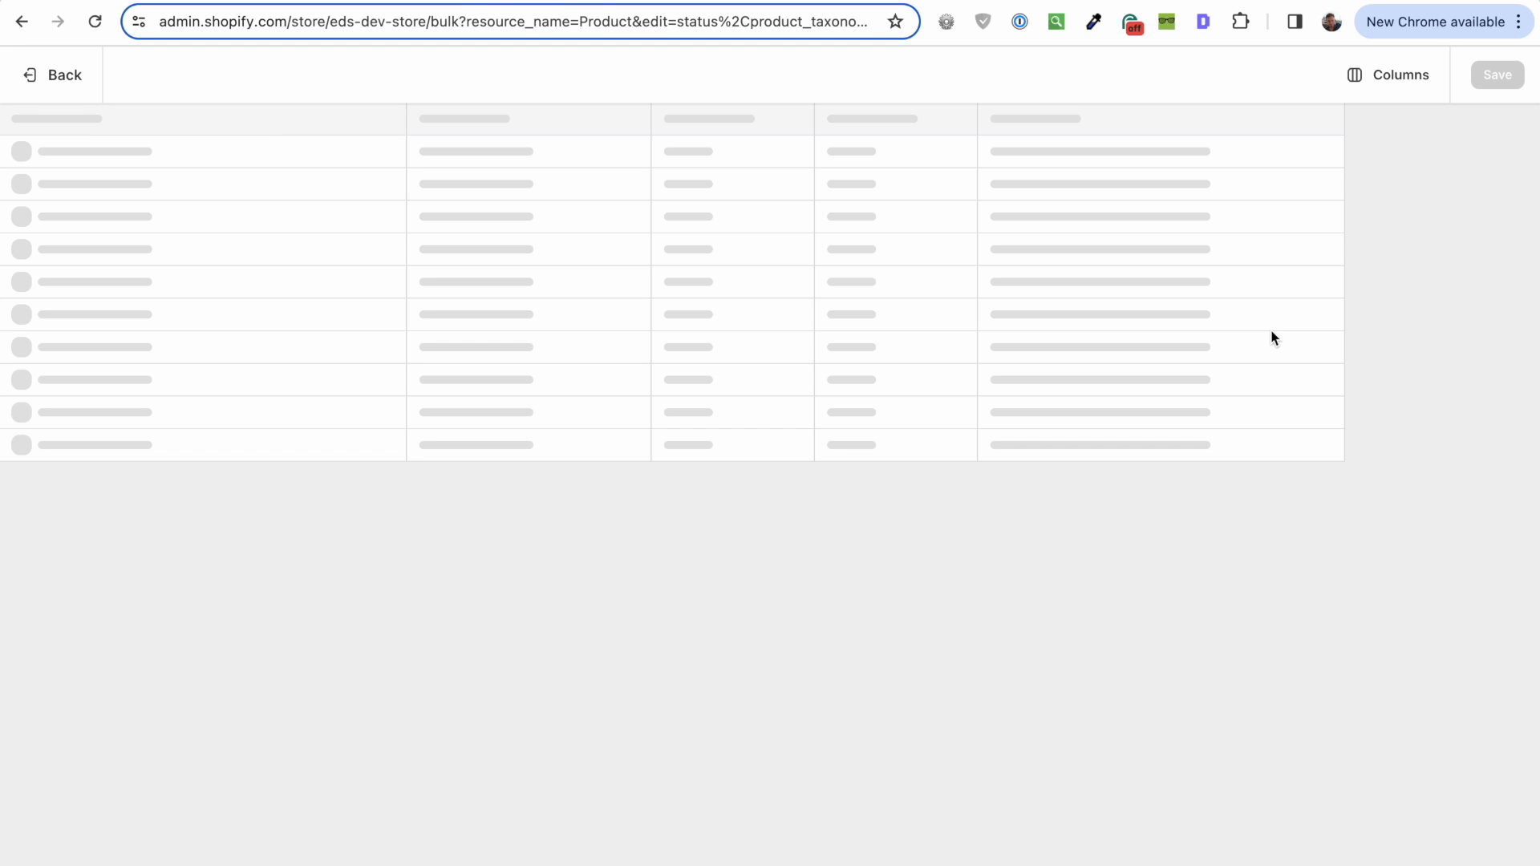
click(1399, 74)
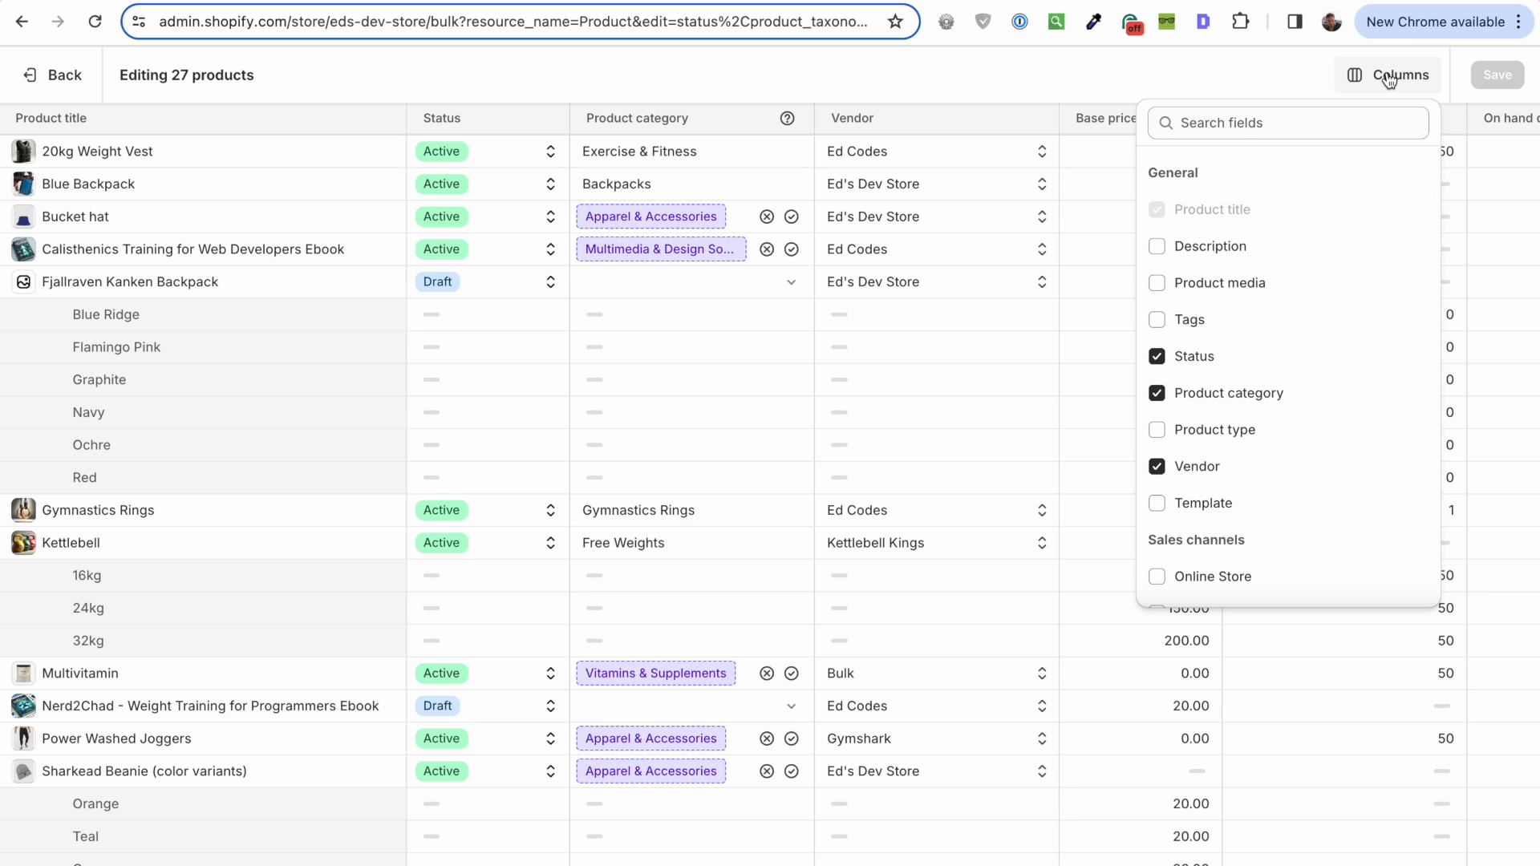
click(1156, 355)
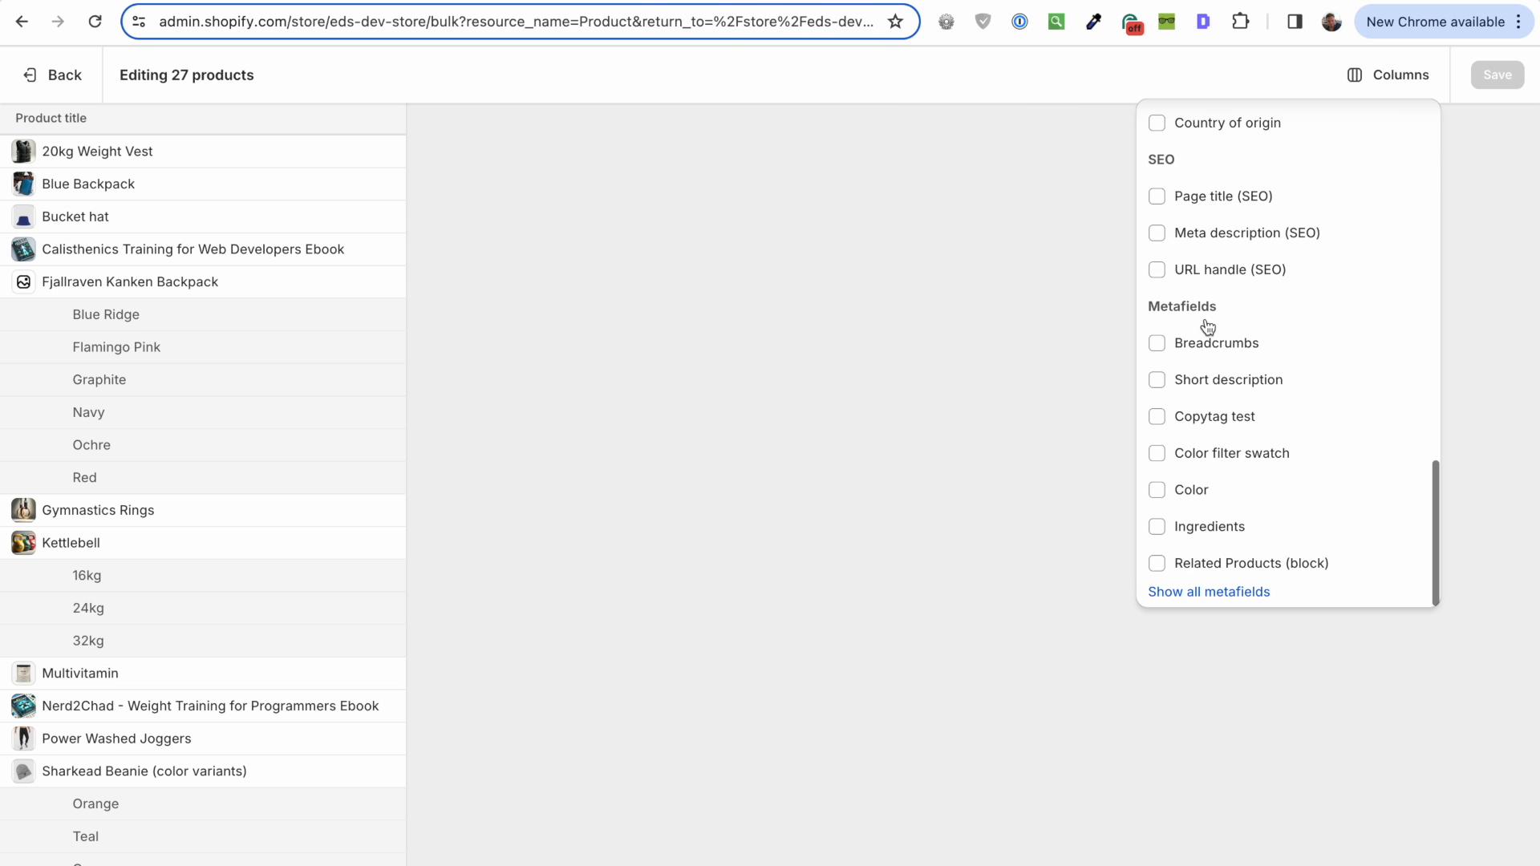
click(1157, 343)
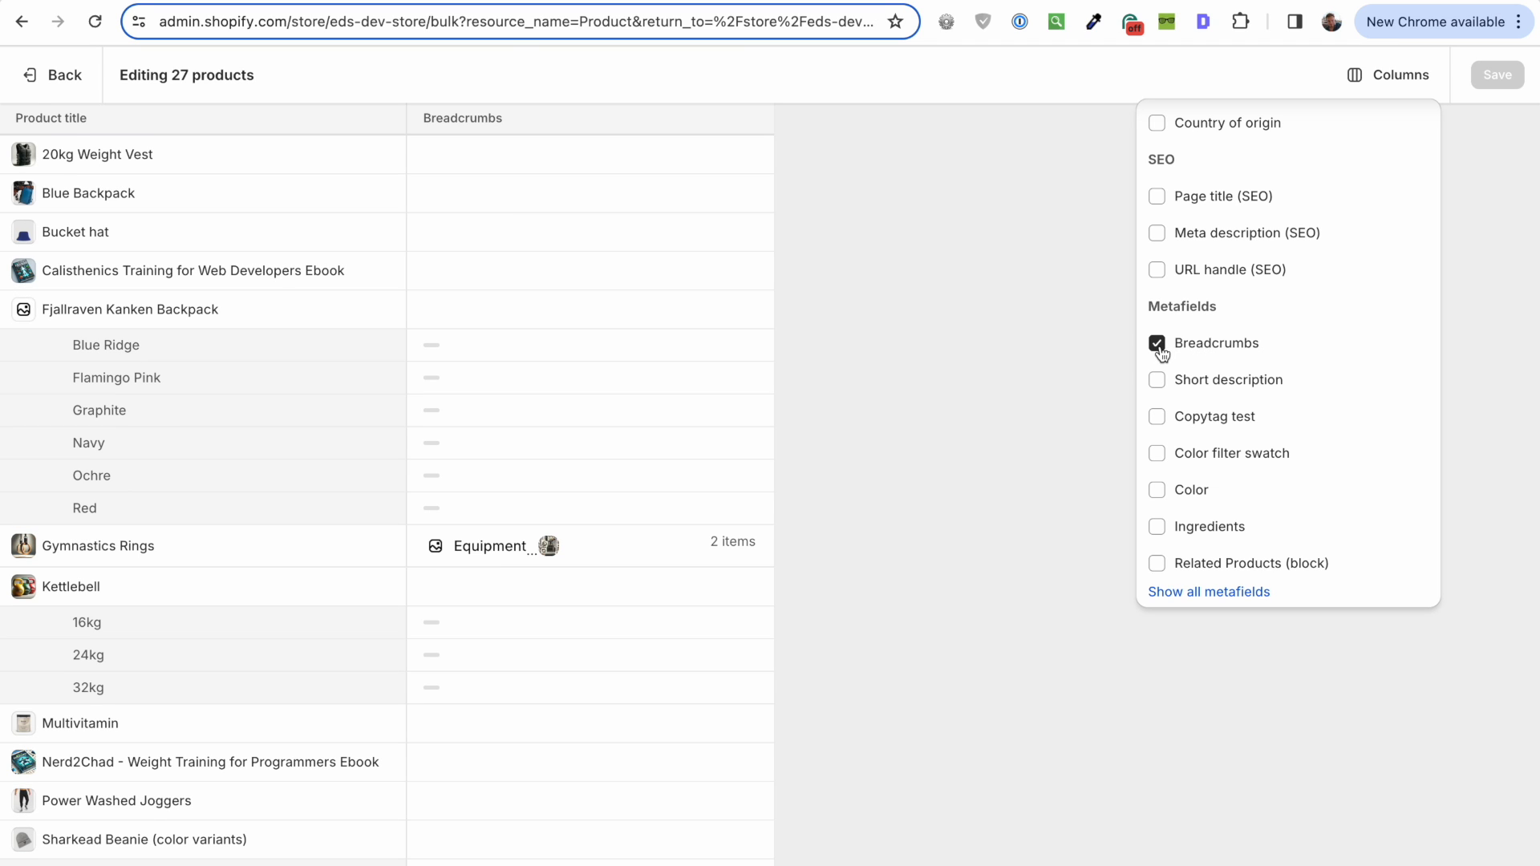
click(589, 544)
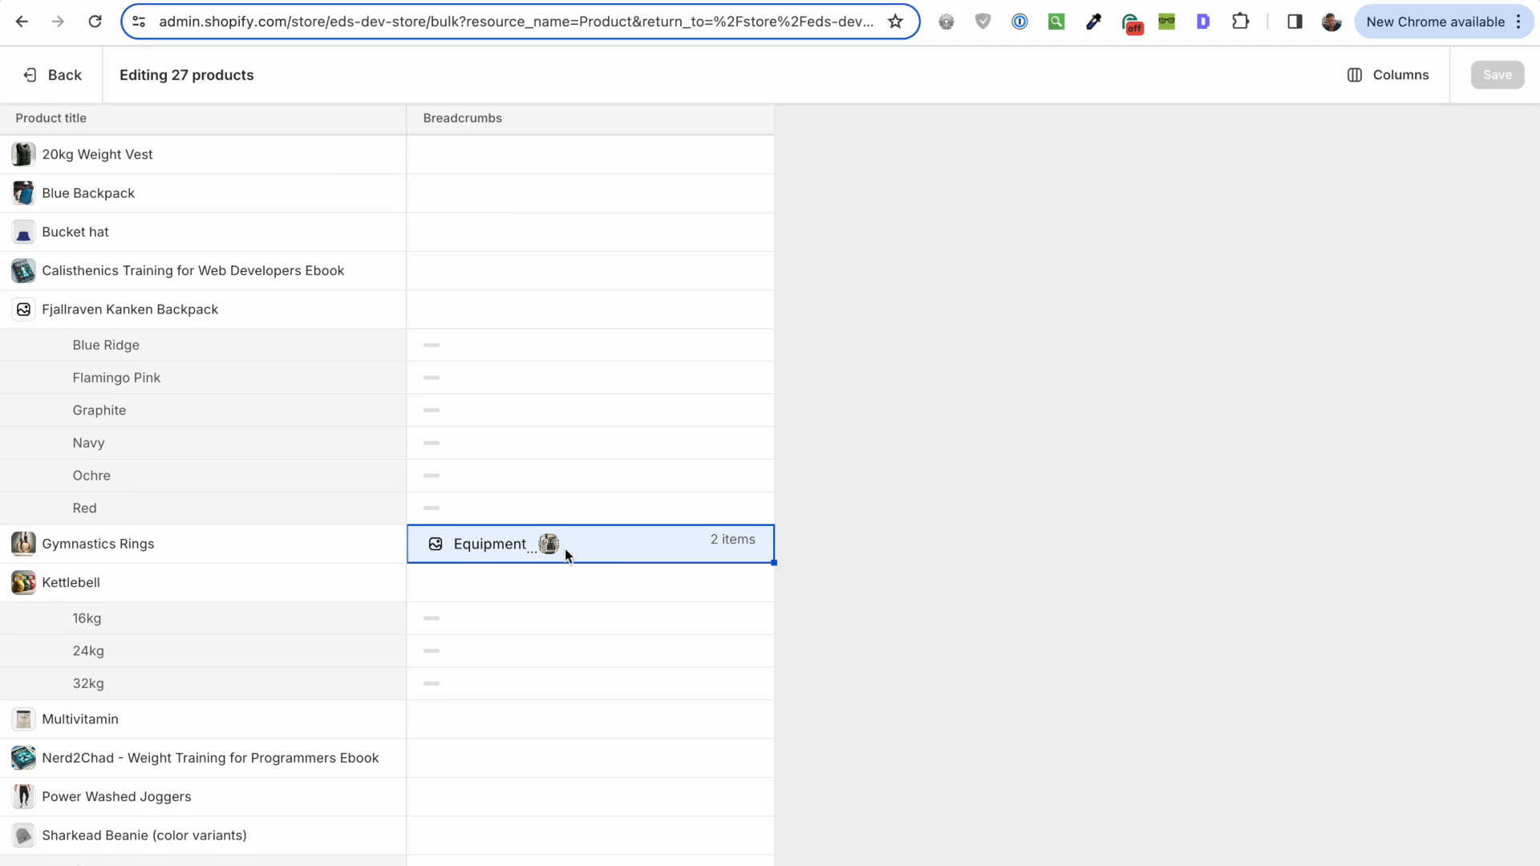
click(589, 543)
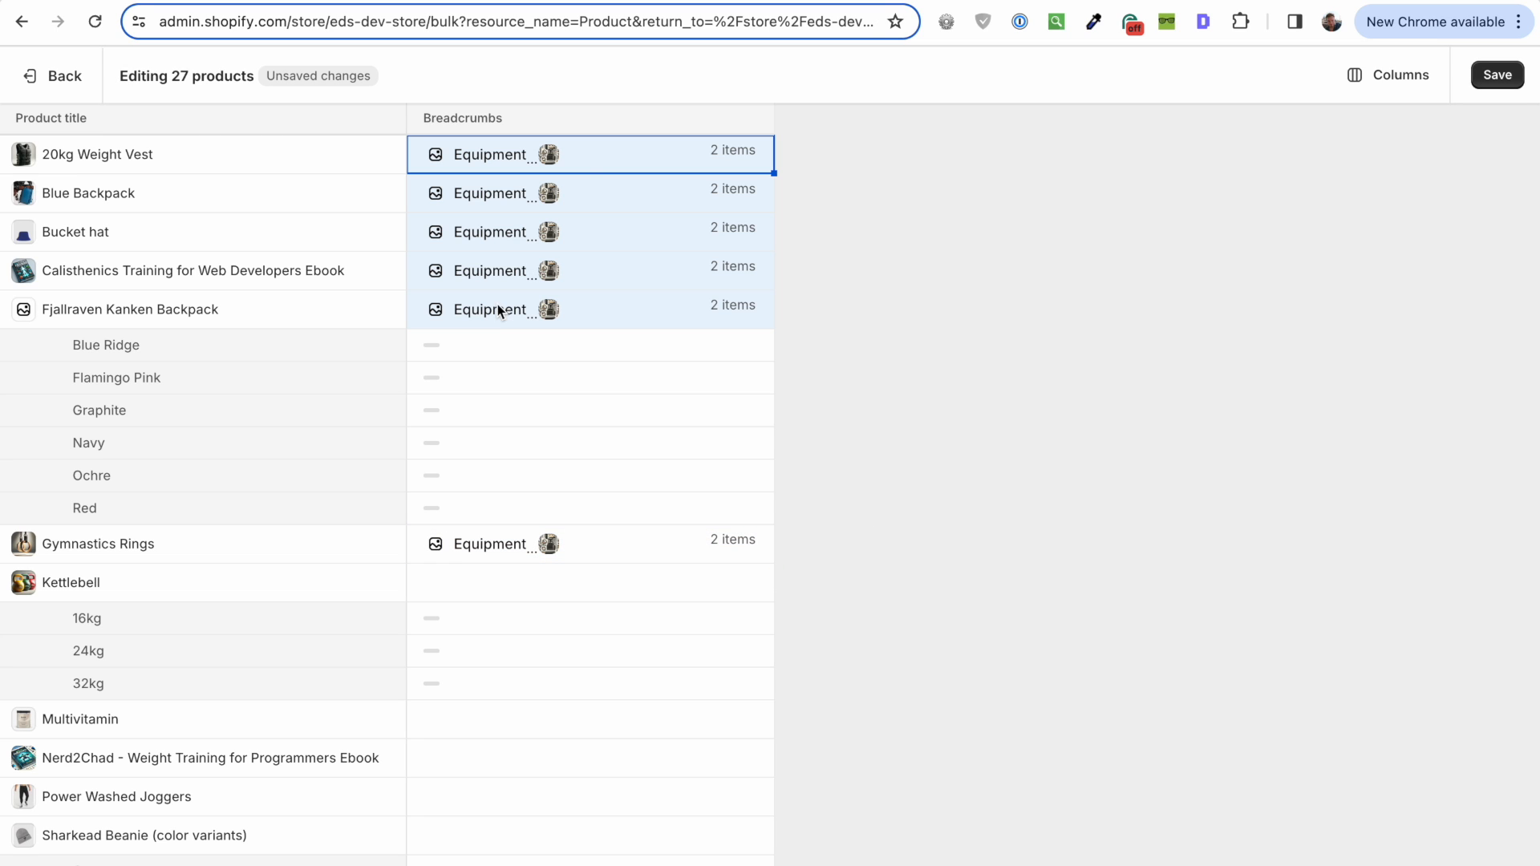
mouse_move(735, 285)
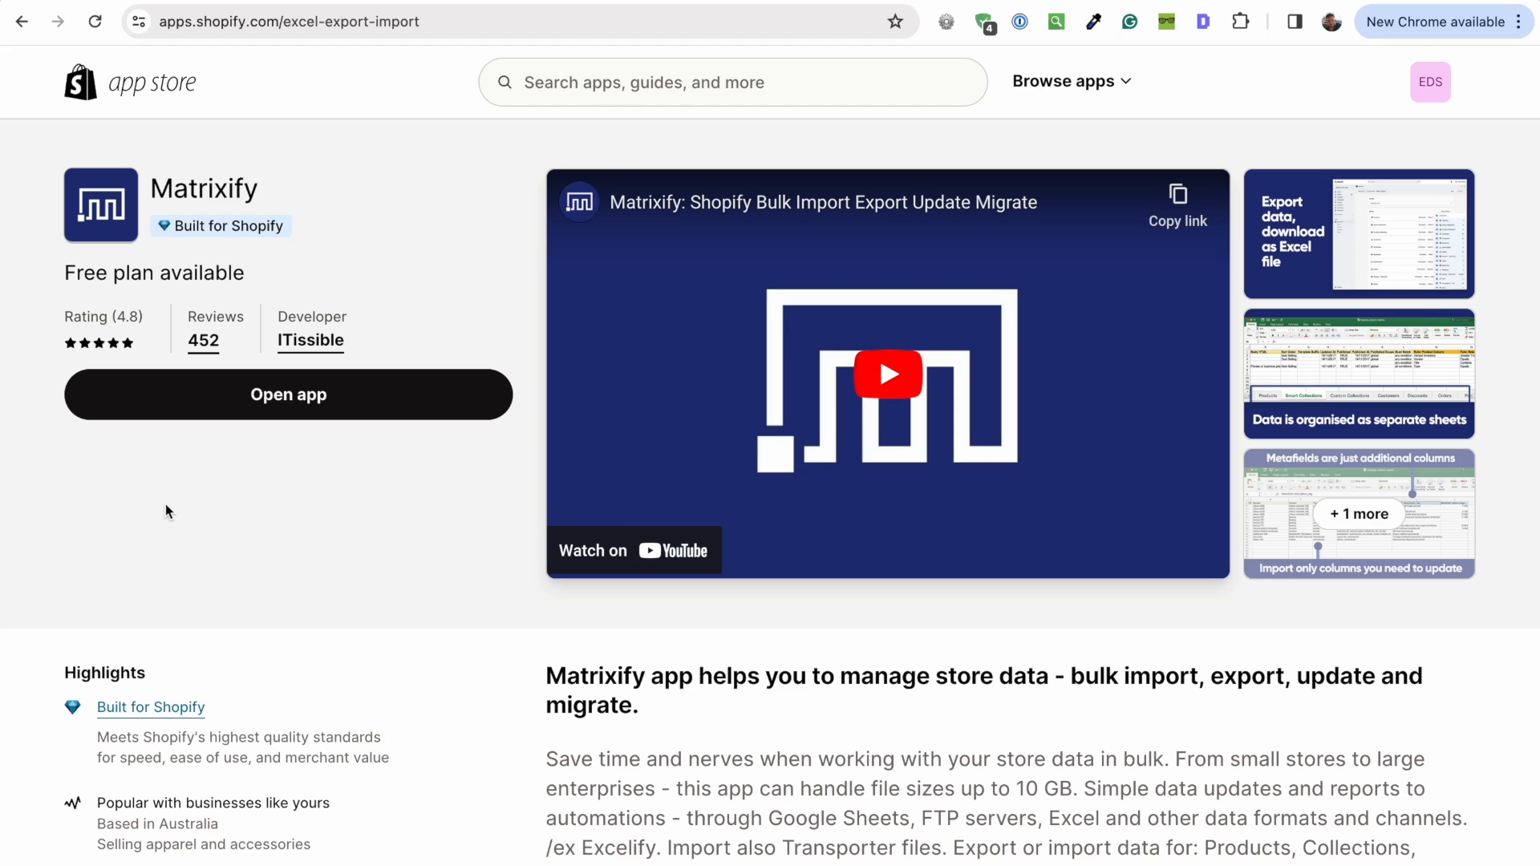
mouse_move(292, 207)
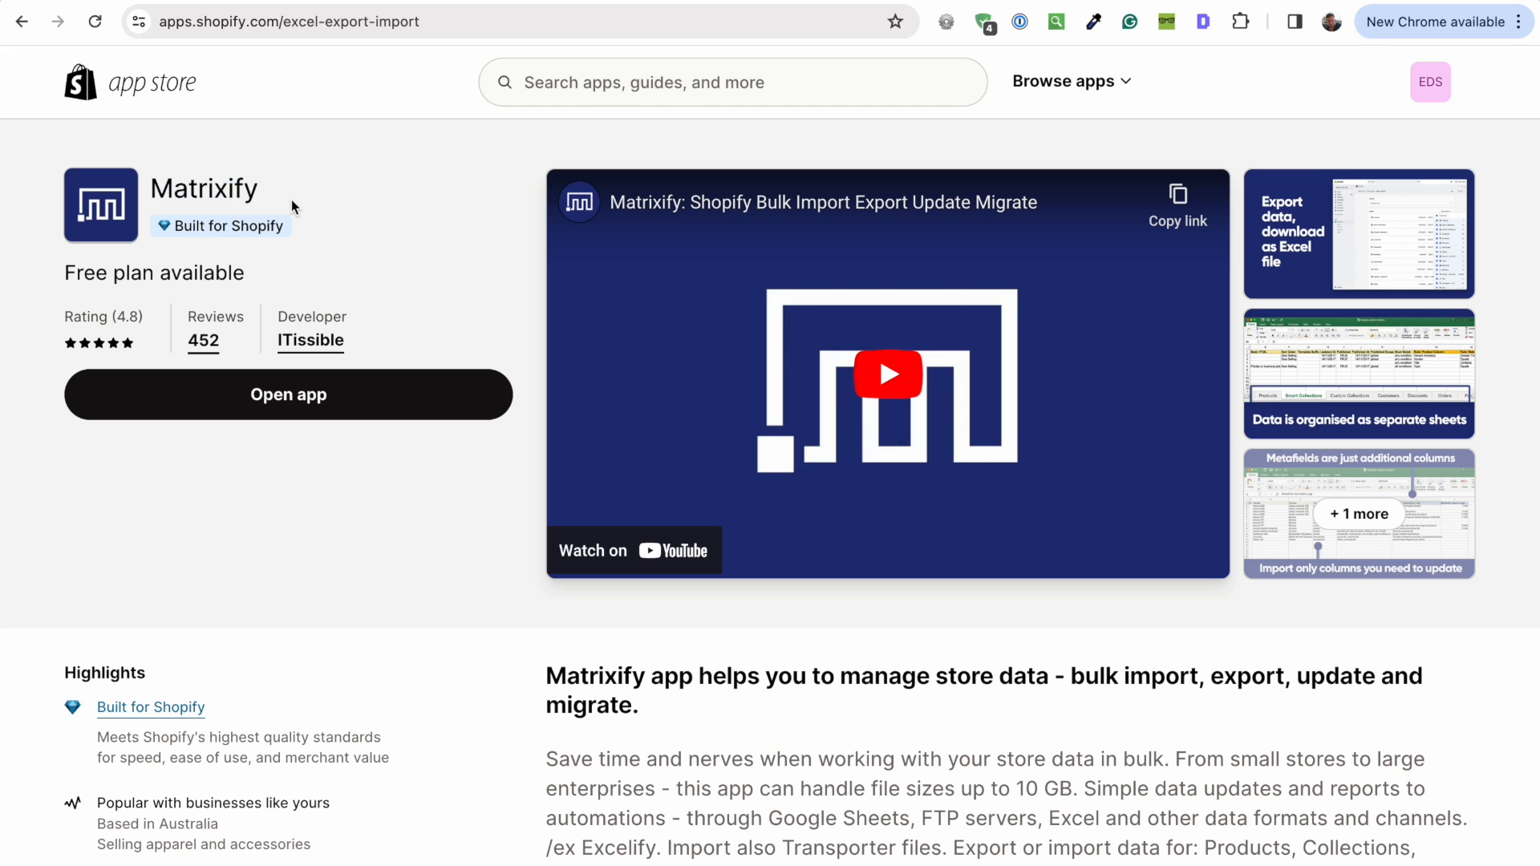
mouse_move(1392, 354)
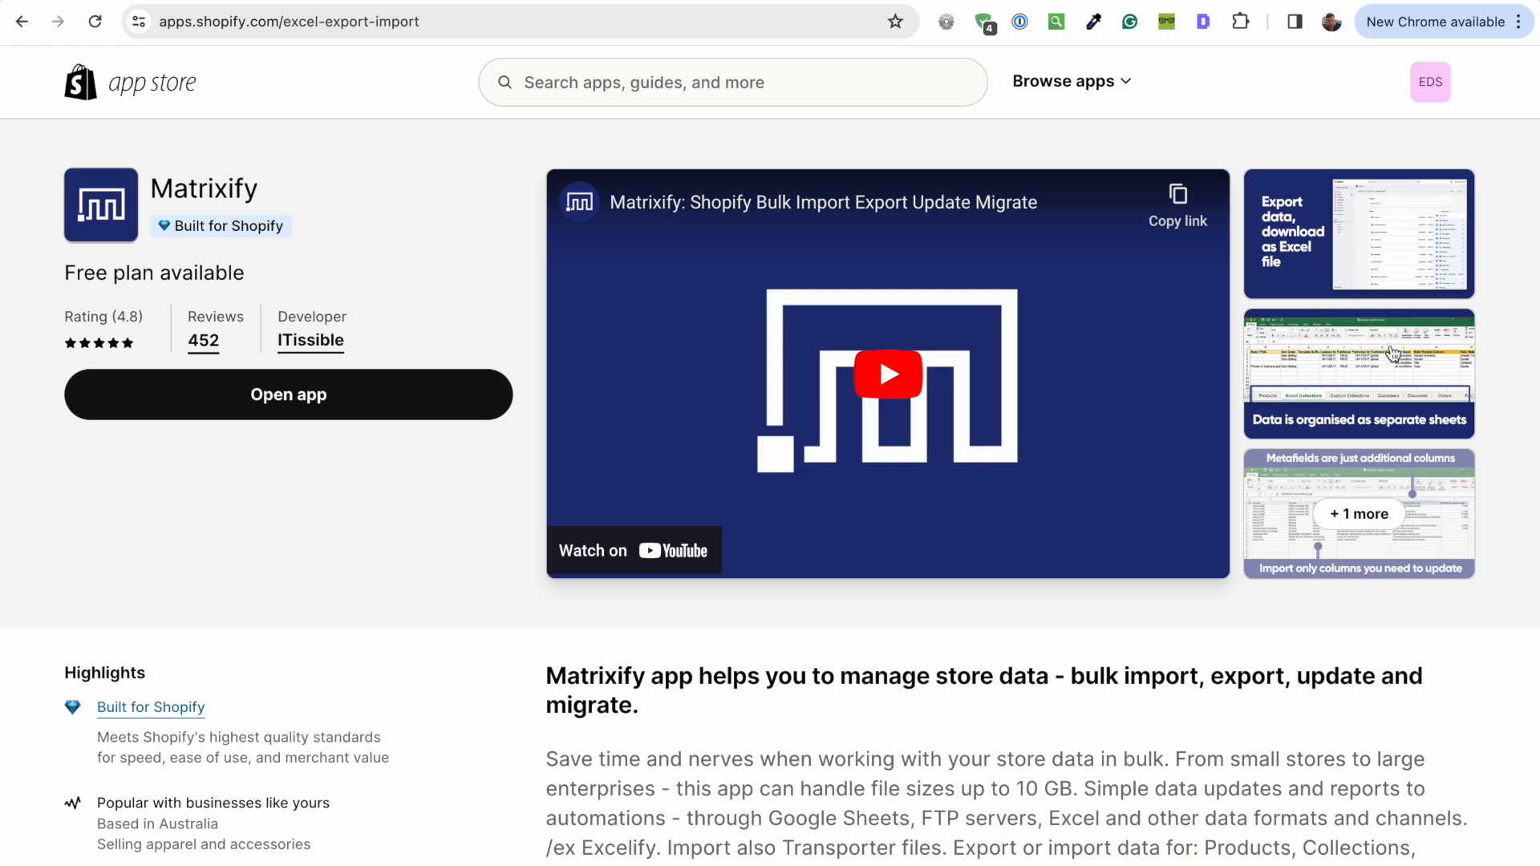
Step: Enlarge Matrixify's spreadsheet screenshot, then enter the search 'hextom'
click(1357, 373)
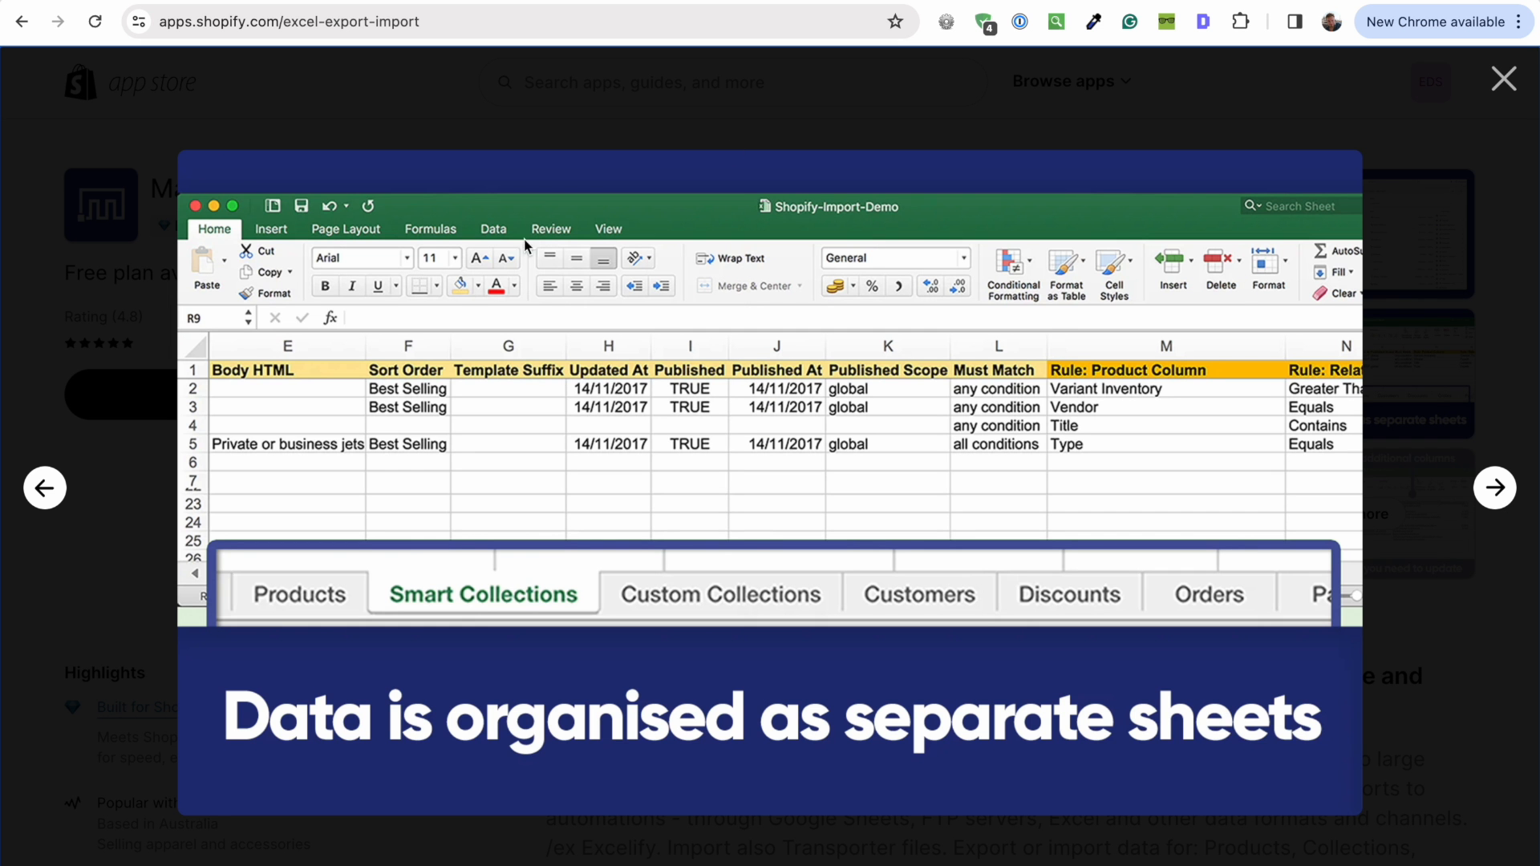
mouse_move(883, 422)
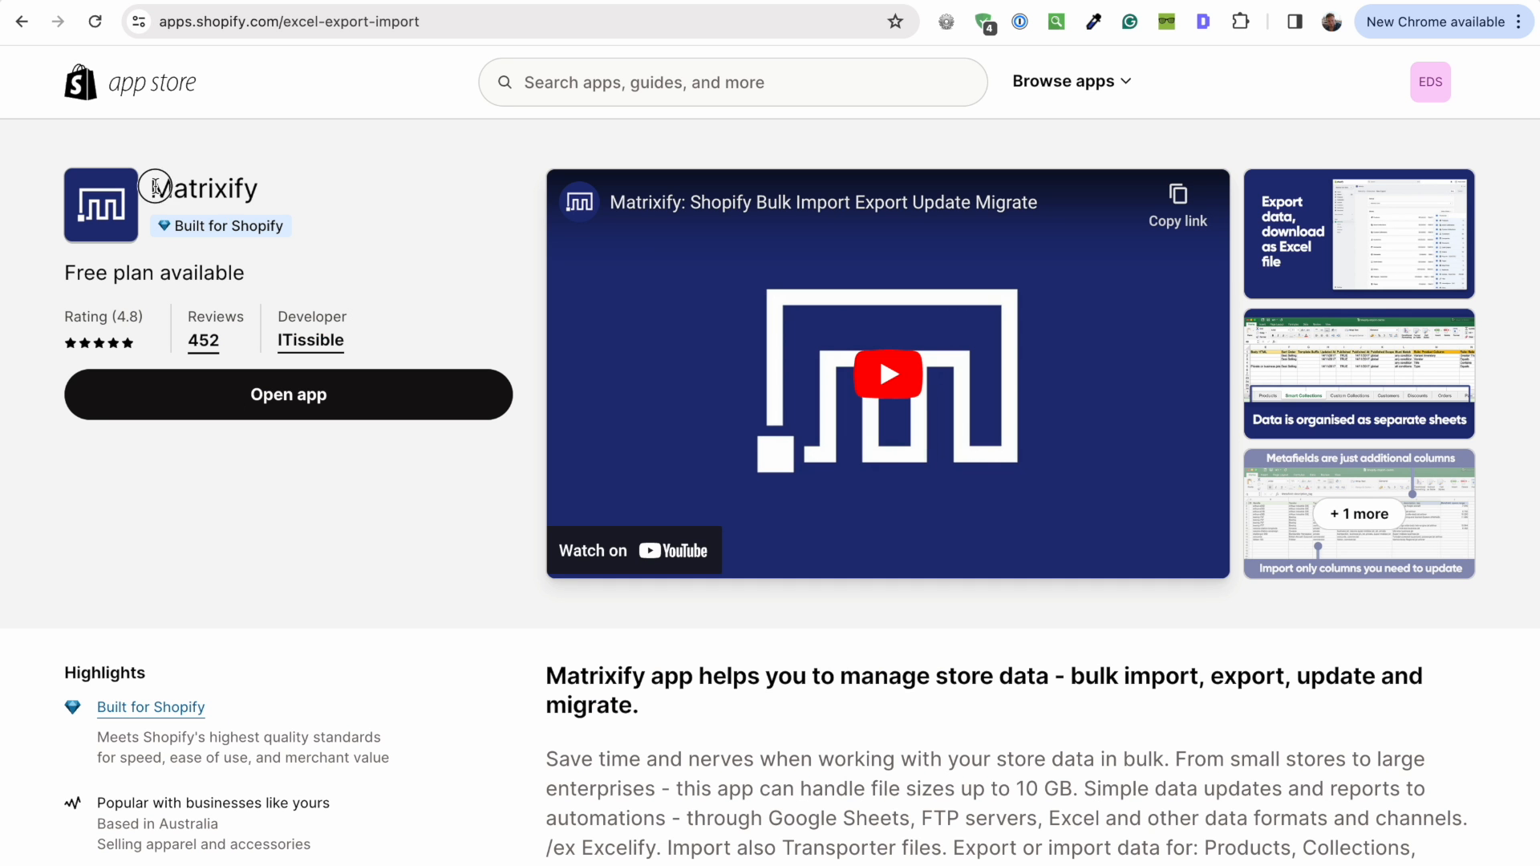
mouse_move(682, 27)
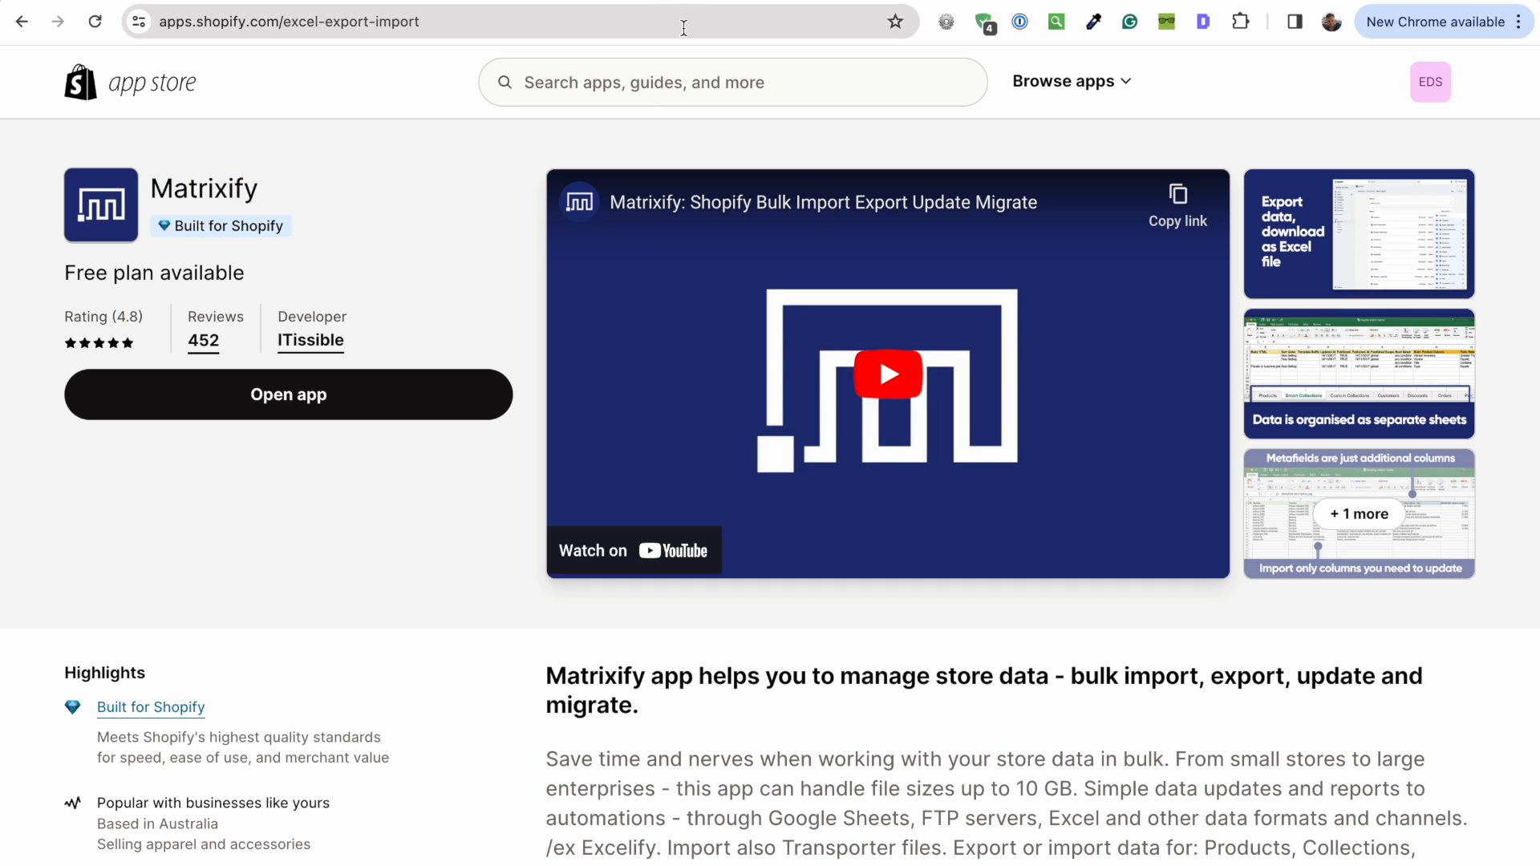
text(hextom)
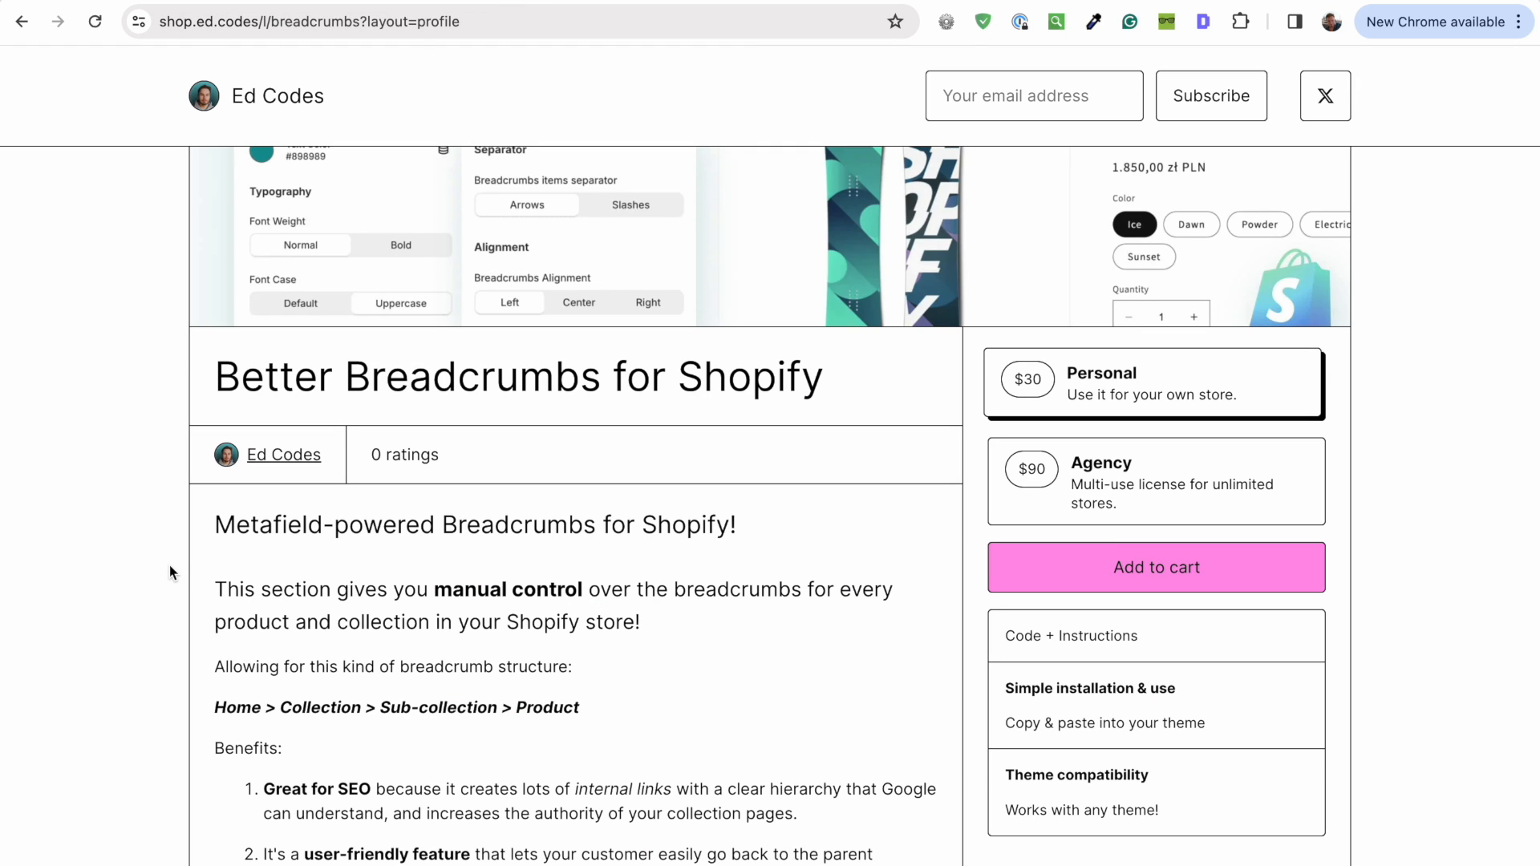
Step: Scroll through the Better Breadcrumbs page and the Ed Codes shop product grid
scroll(down, 3)
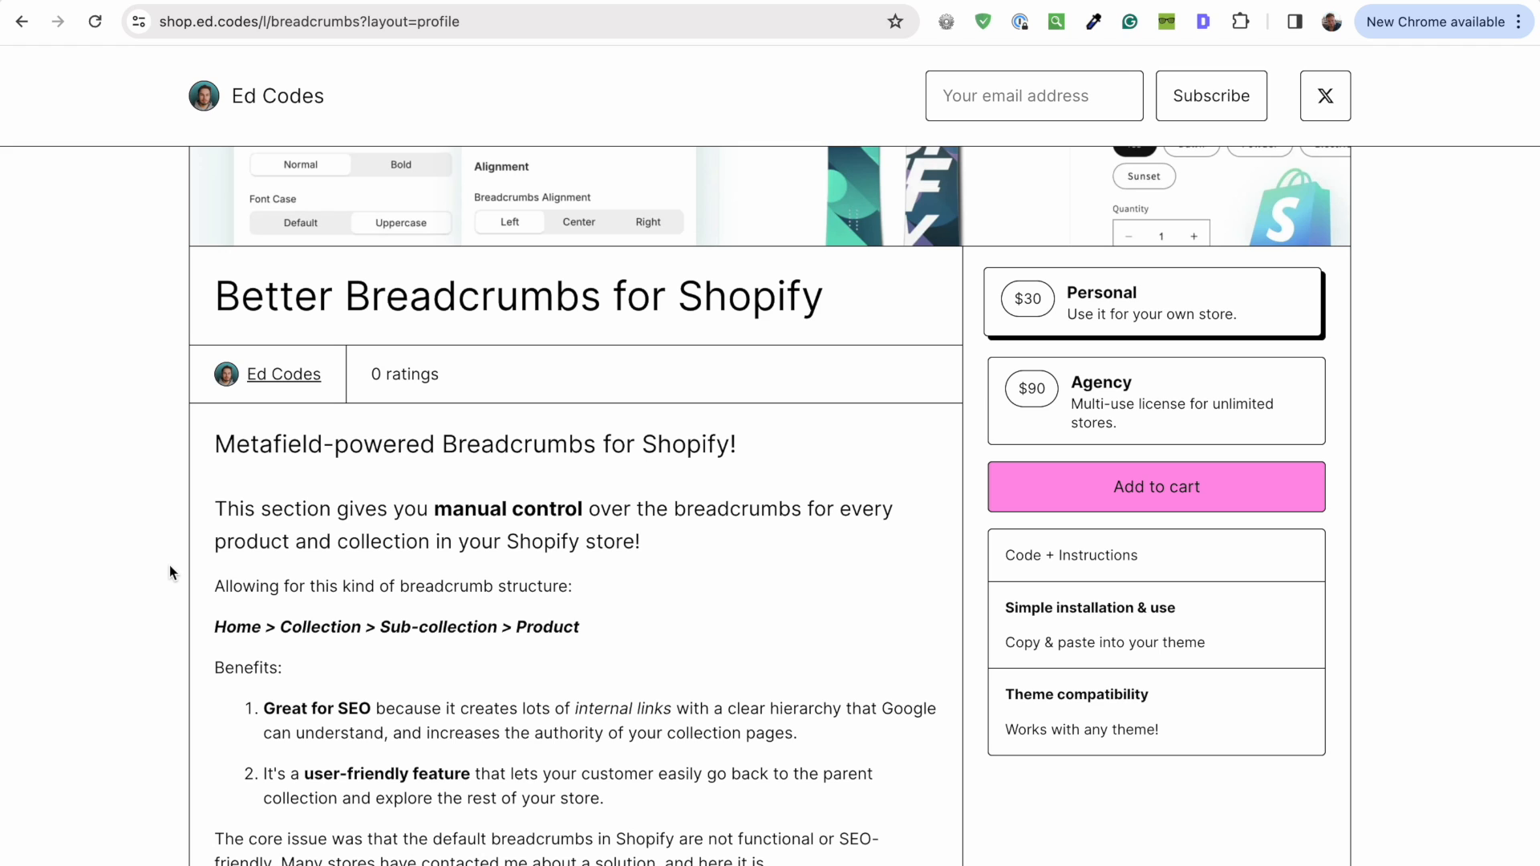
scroll(down, 3)
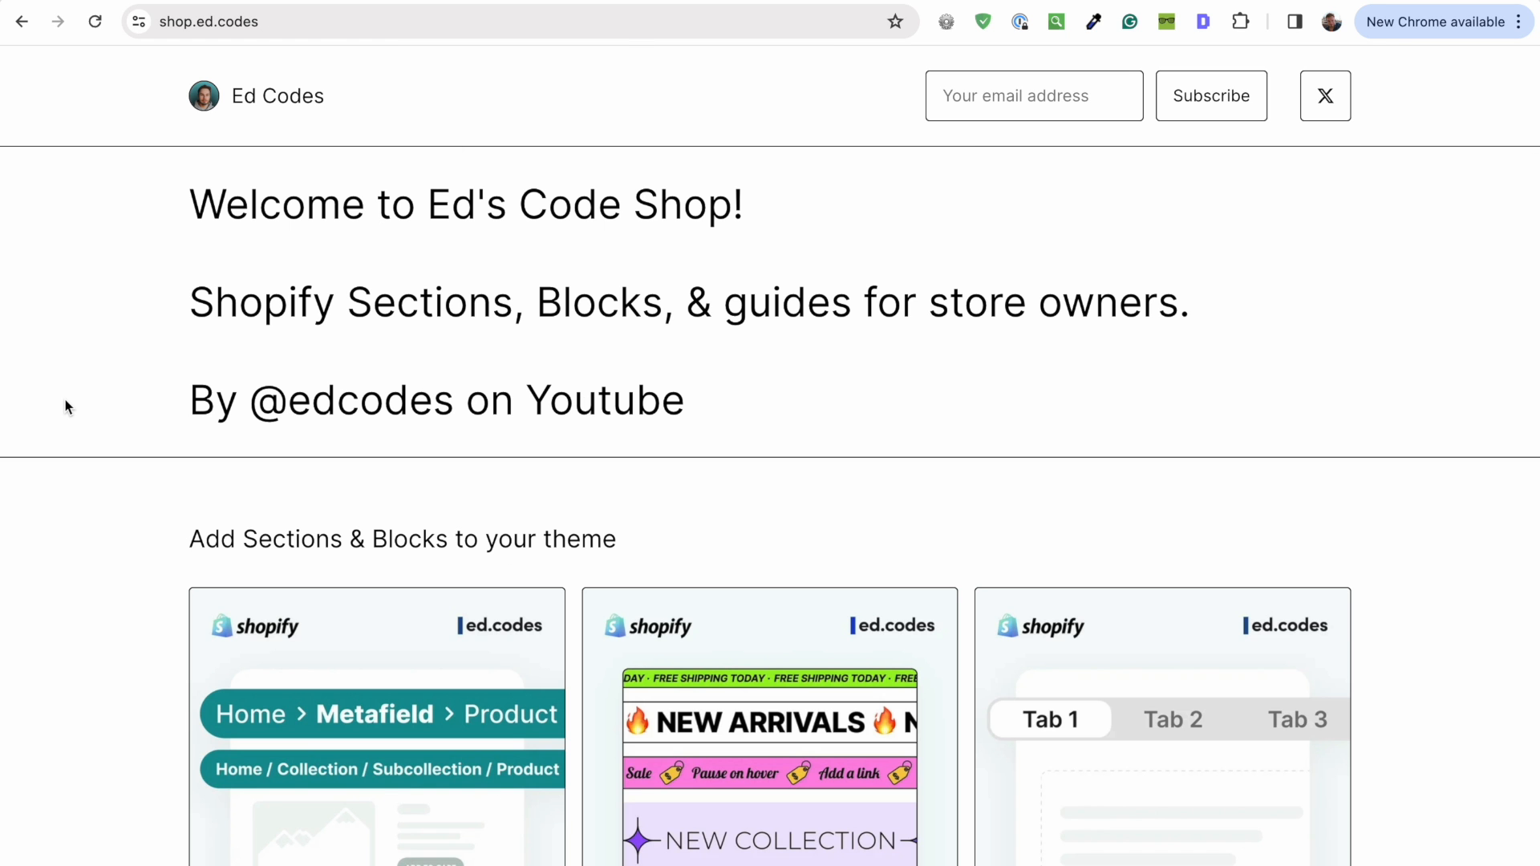
mouse_move(79, 474)
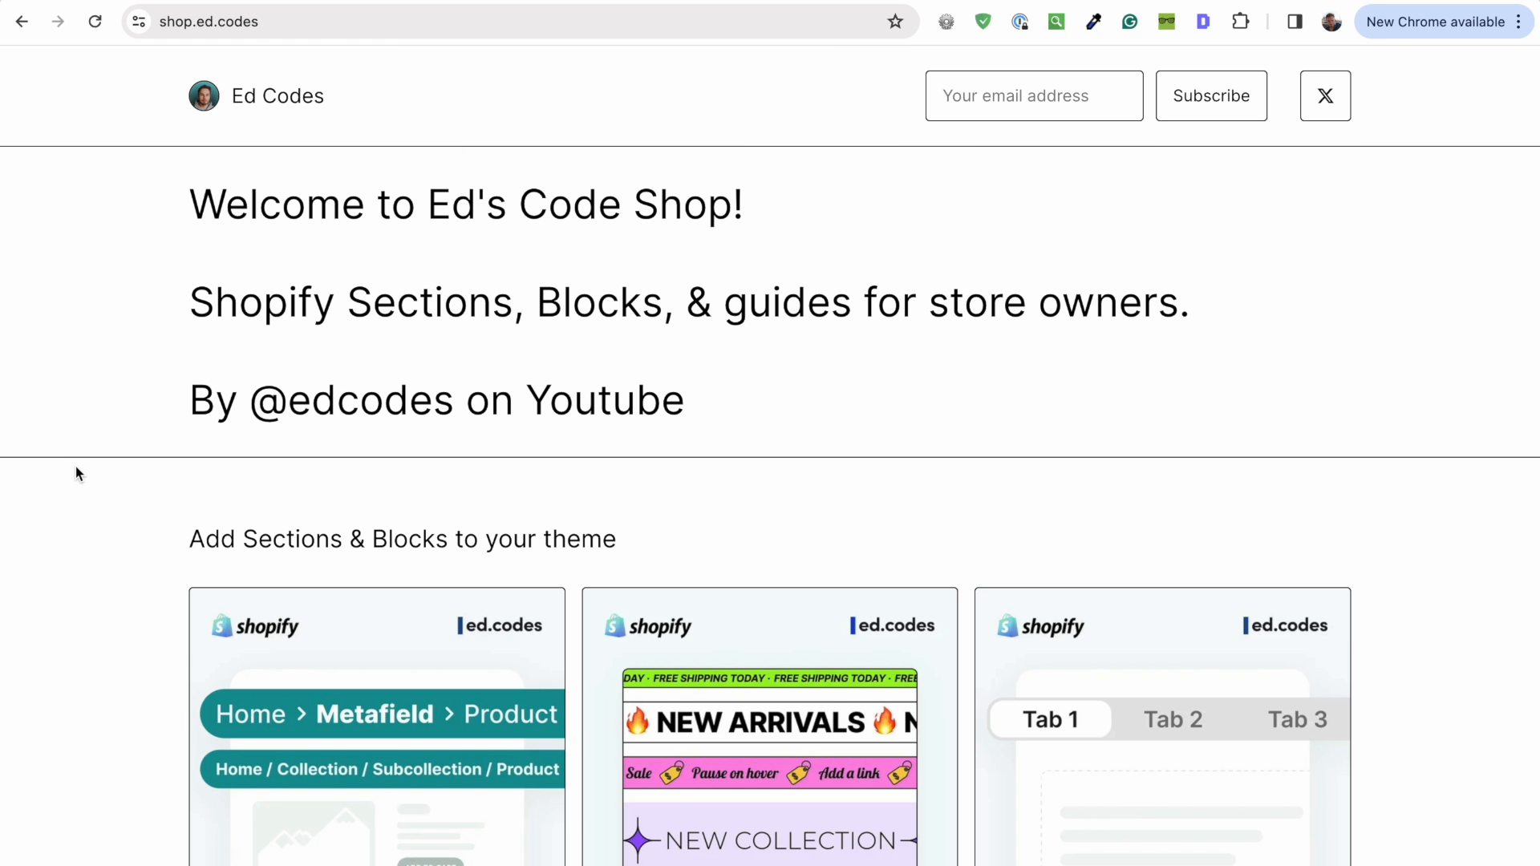
scroll(down, 3)
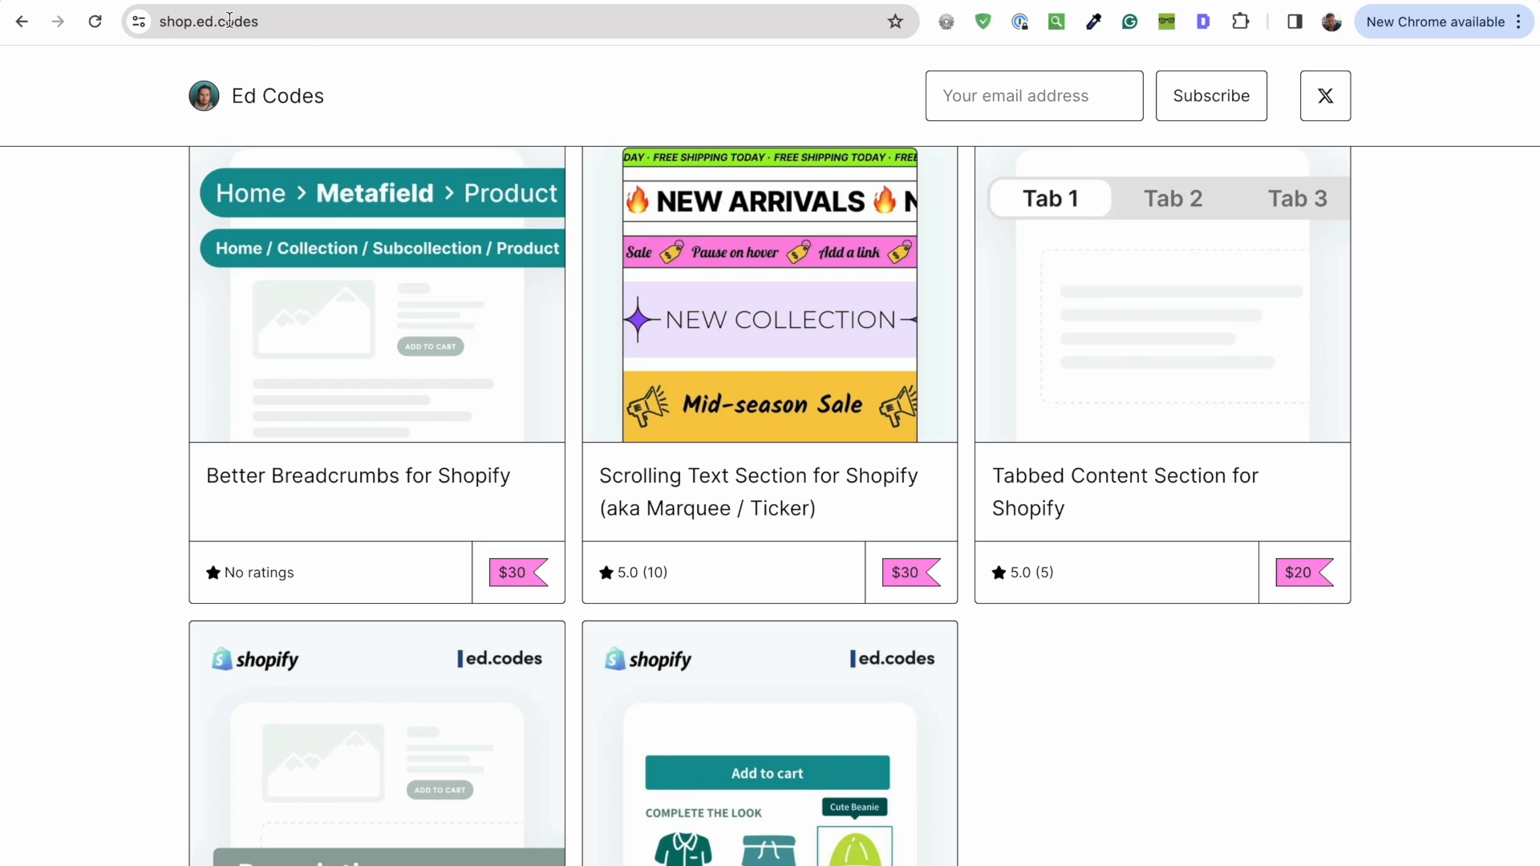
scroll(up, 3)
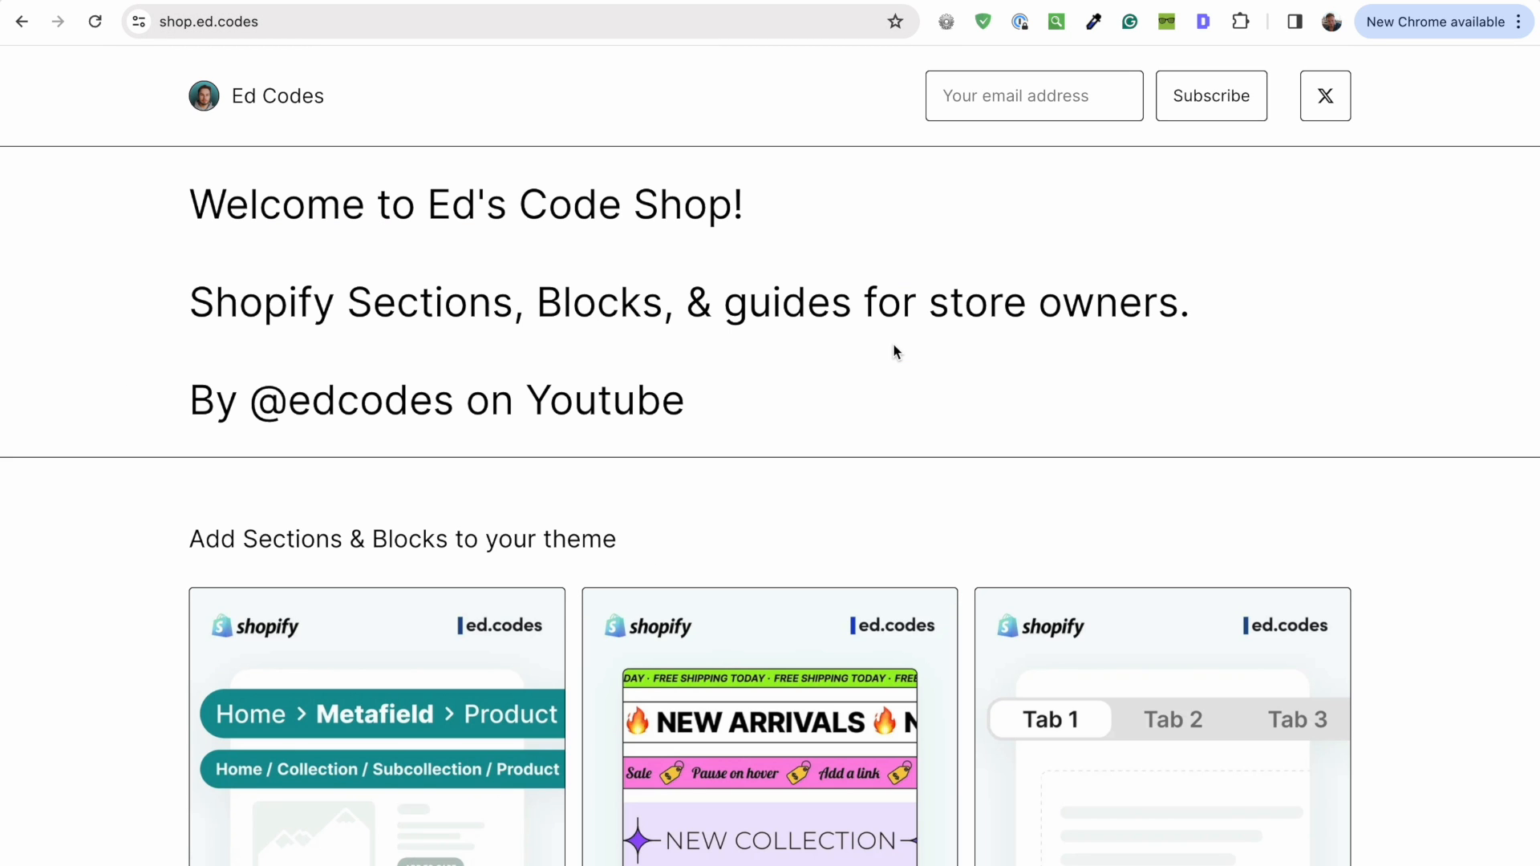